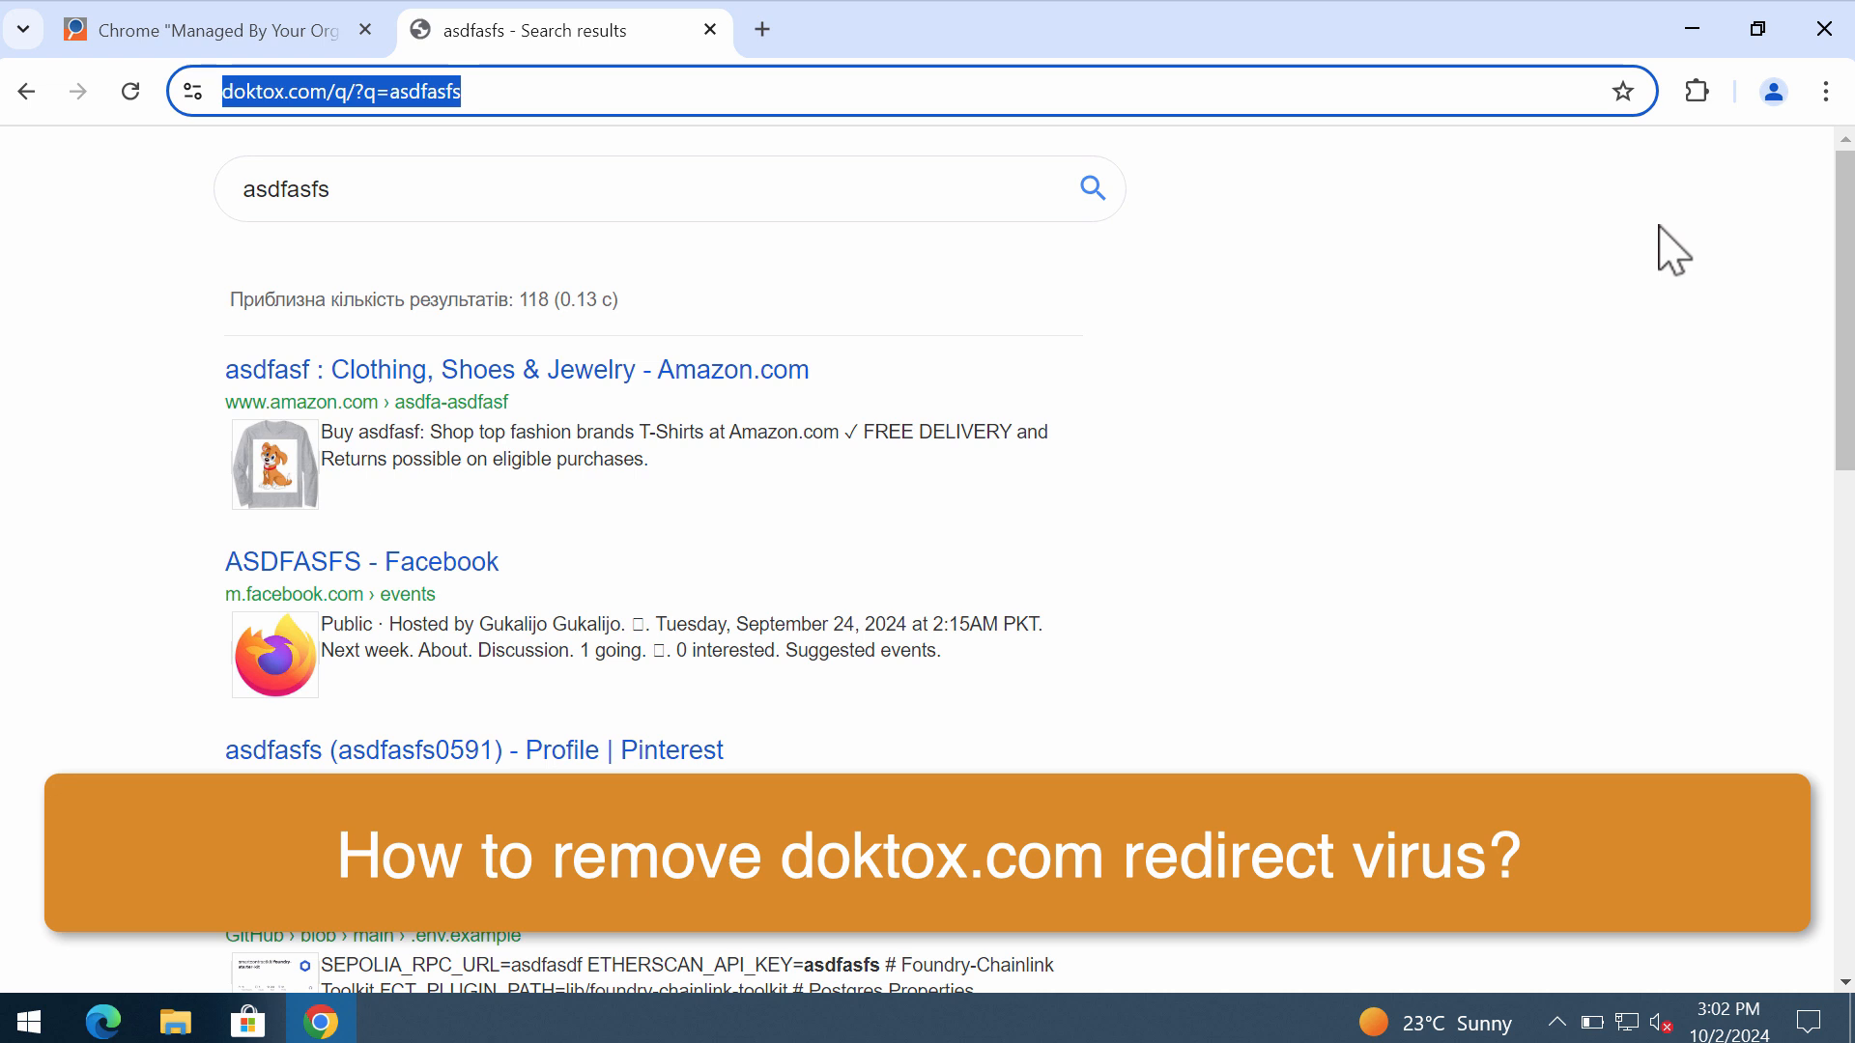
mouse_move(983, 60)
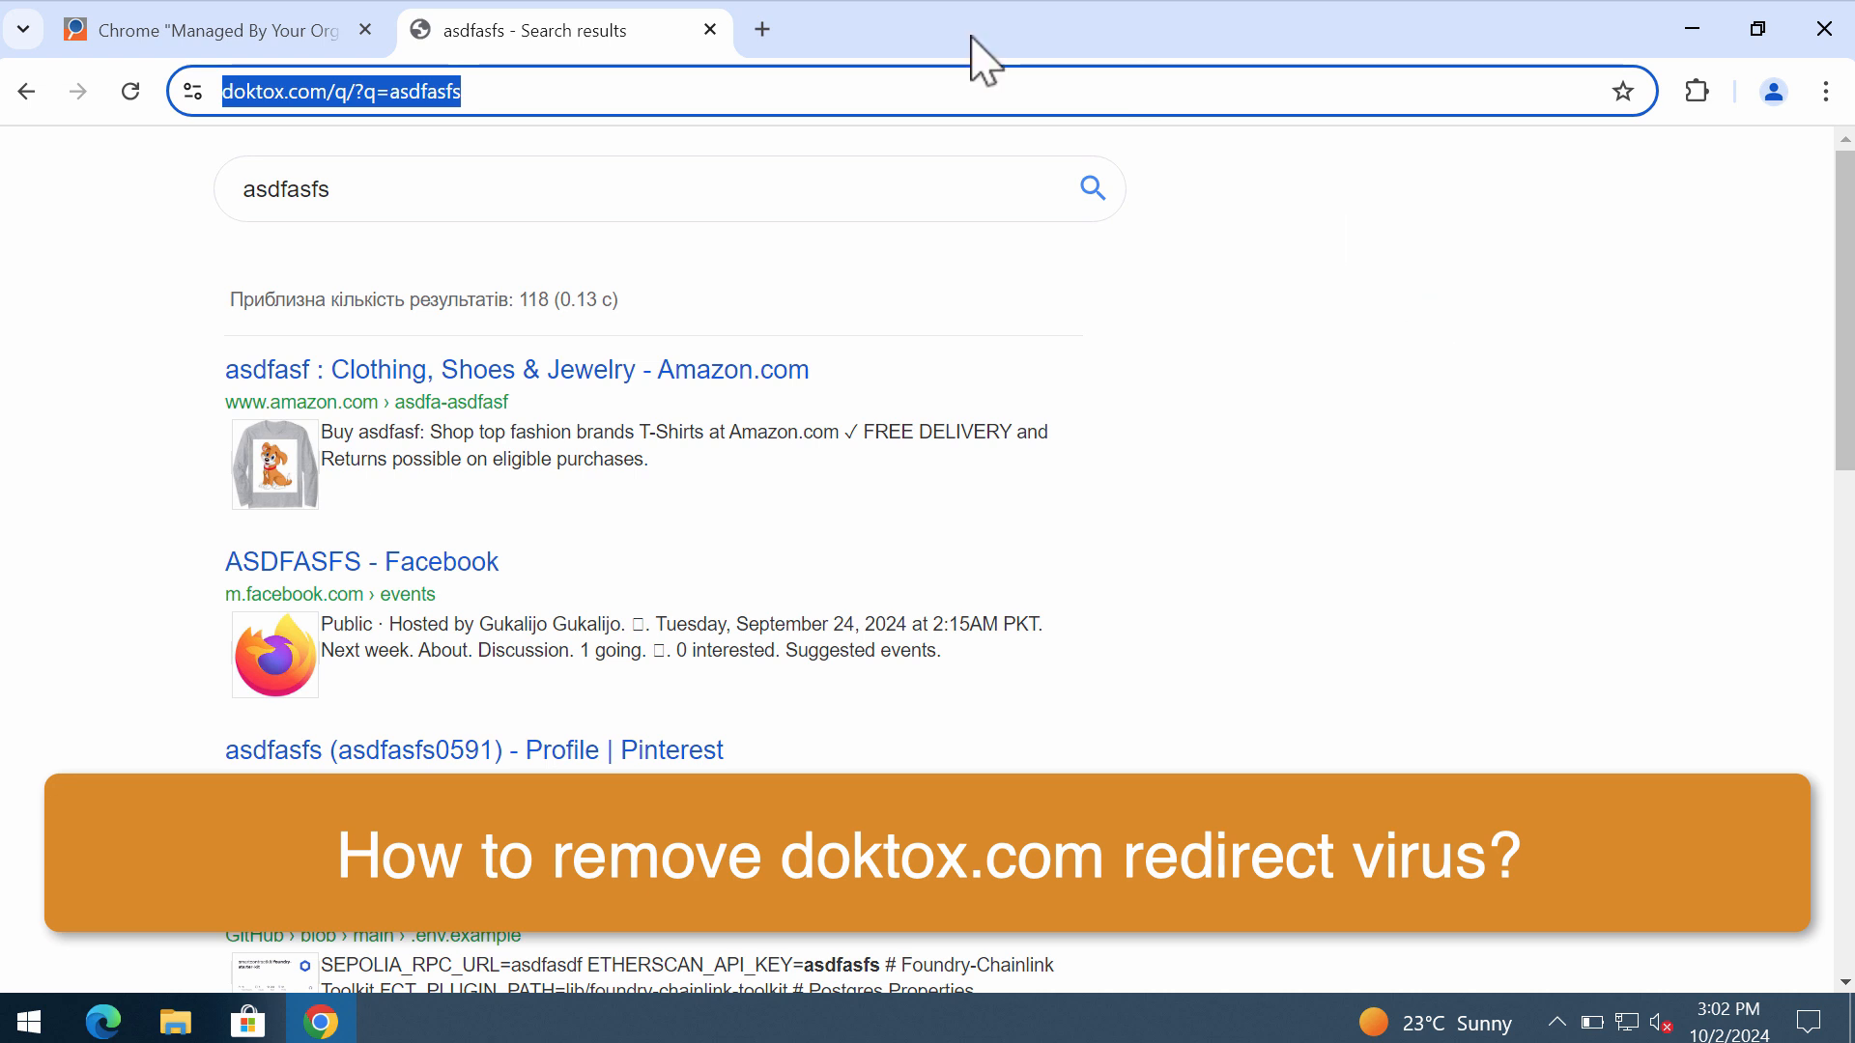
Run test searches from new tabs to show they redirect to doktox.com.
left_click(763, 29)
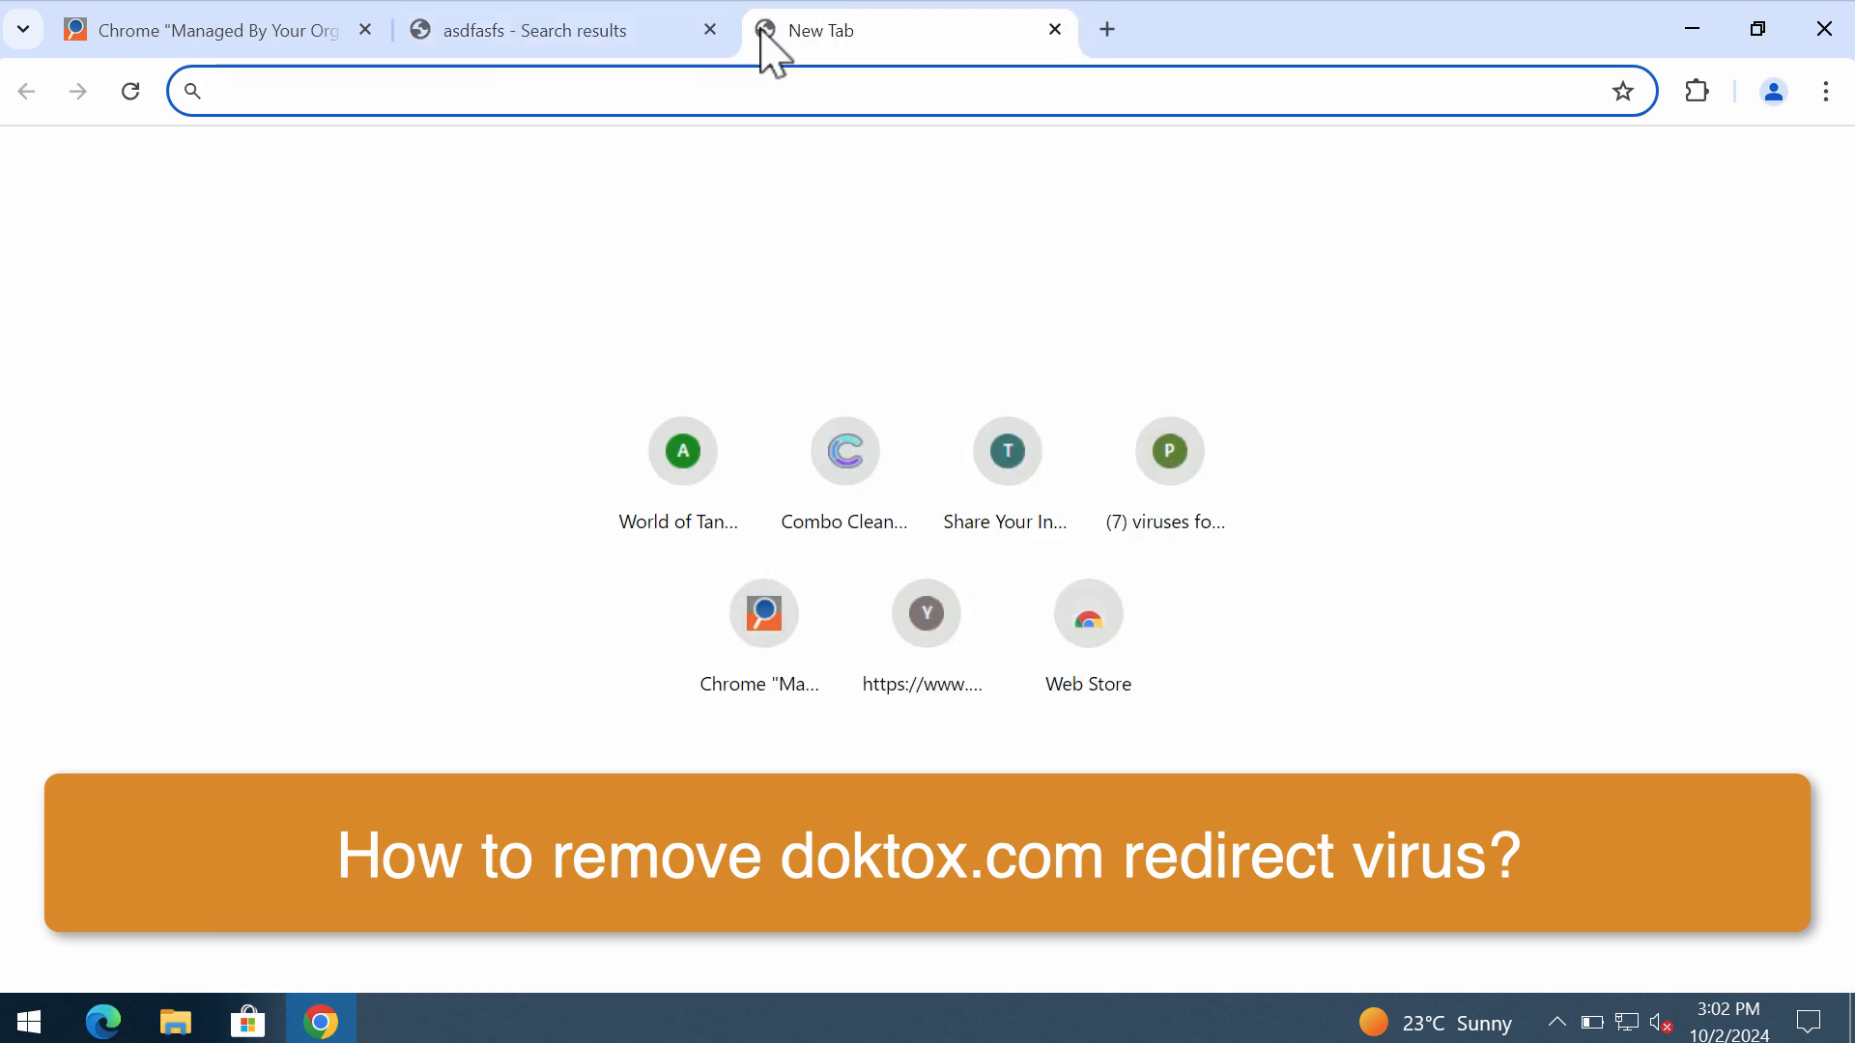
type("cafa")
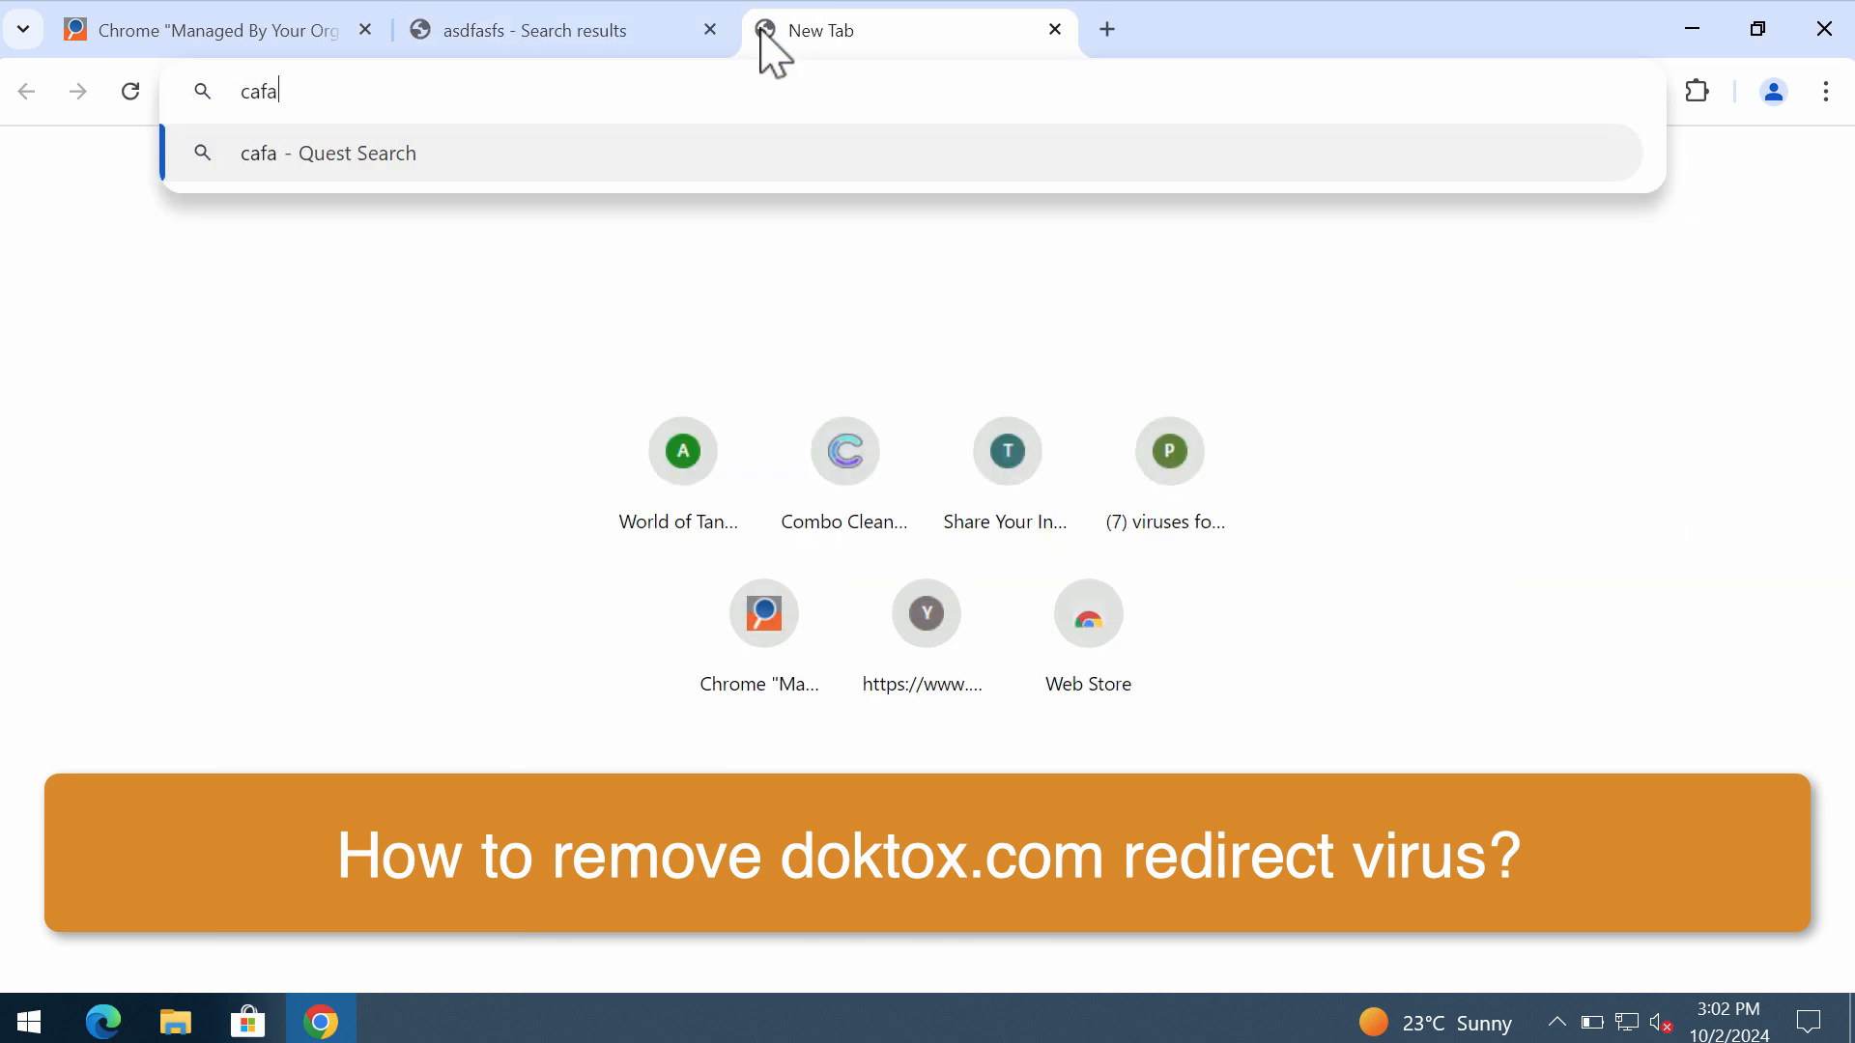
type("sdf")
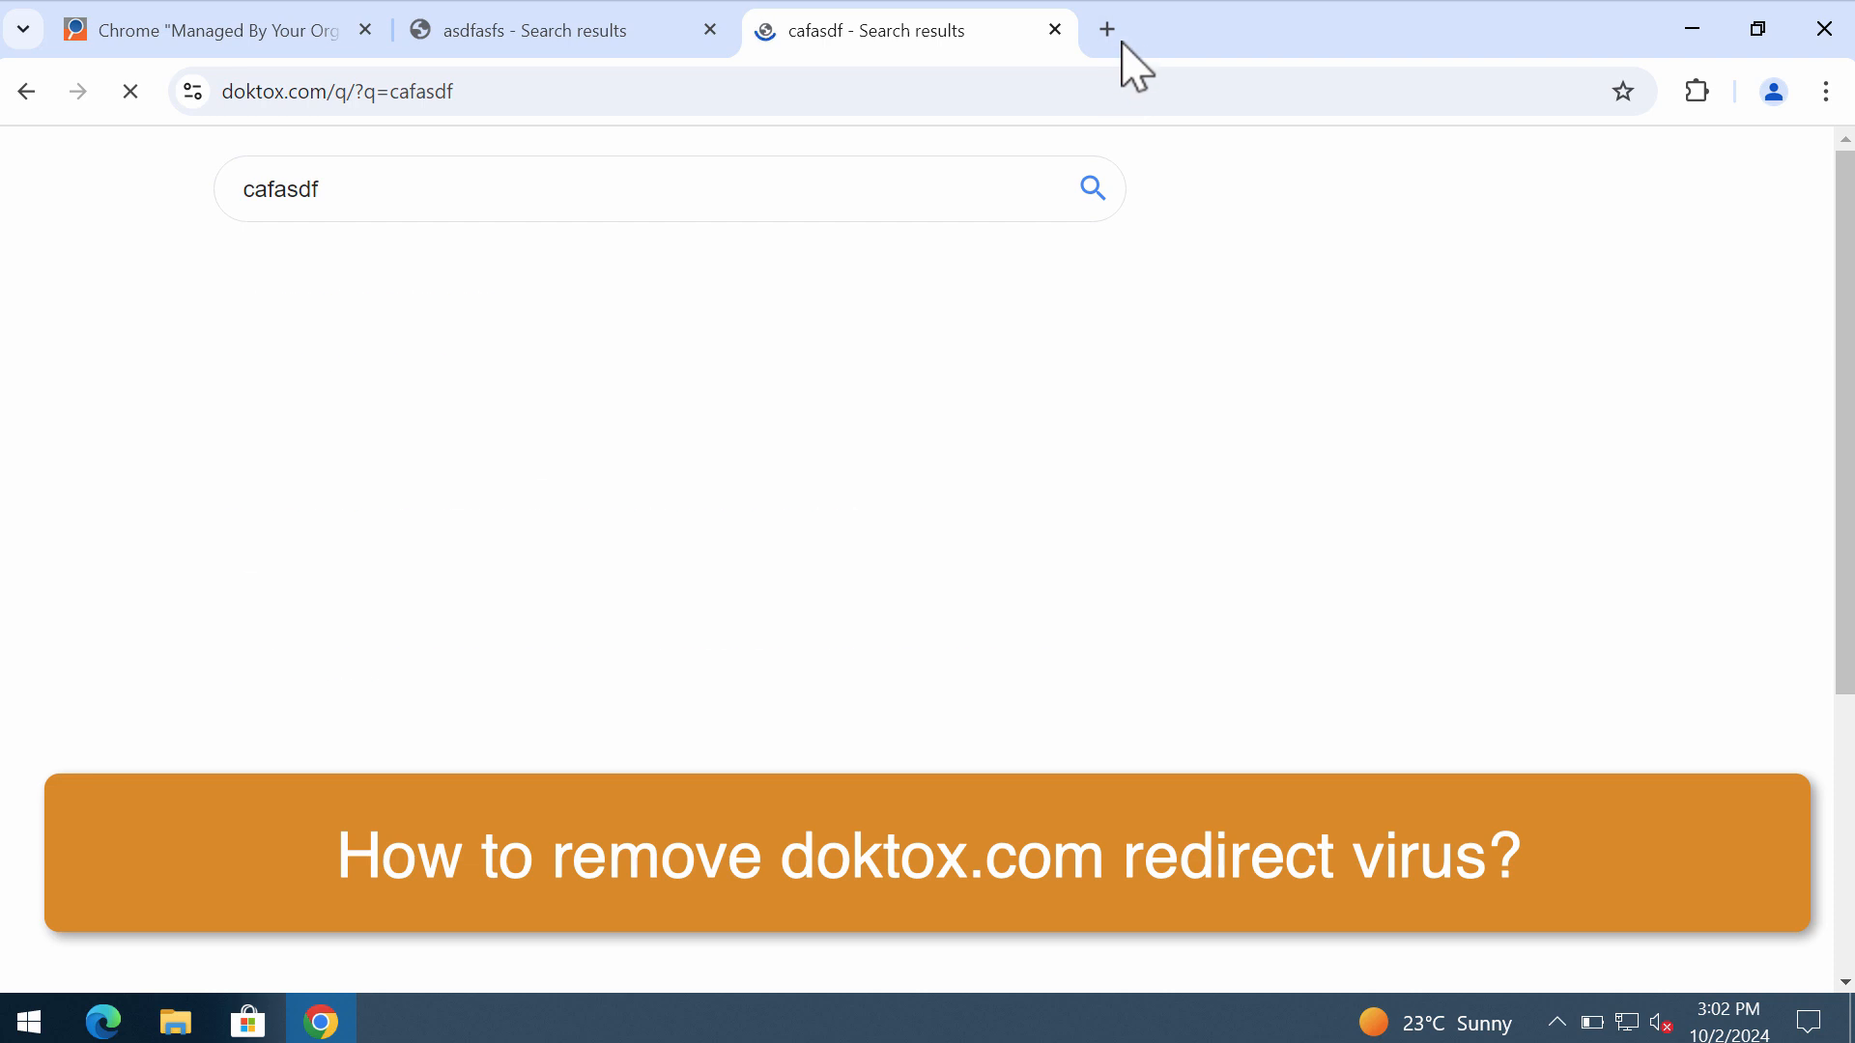
left_click(1105, 29)
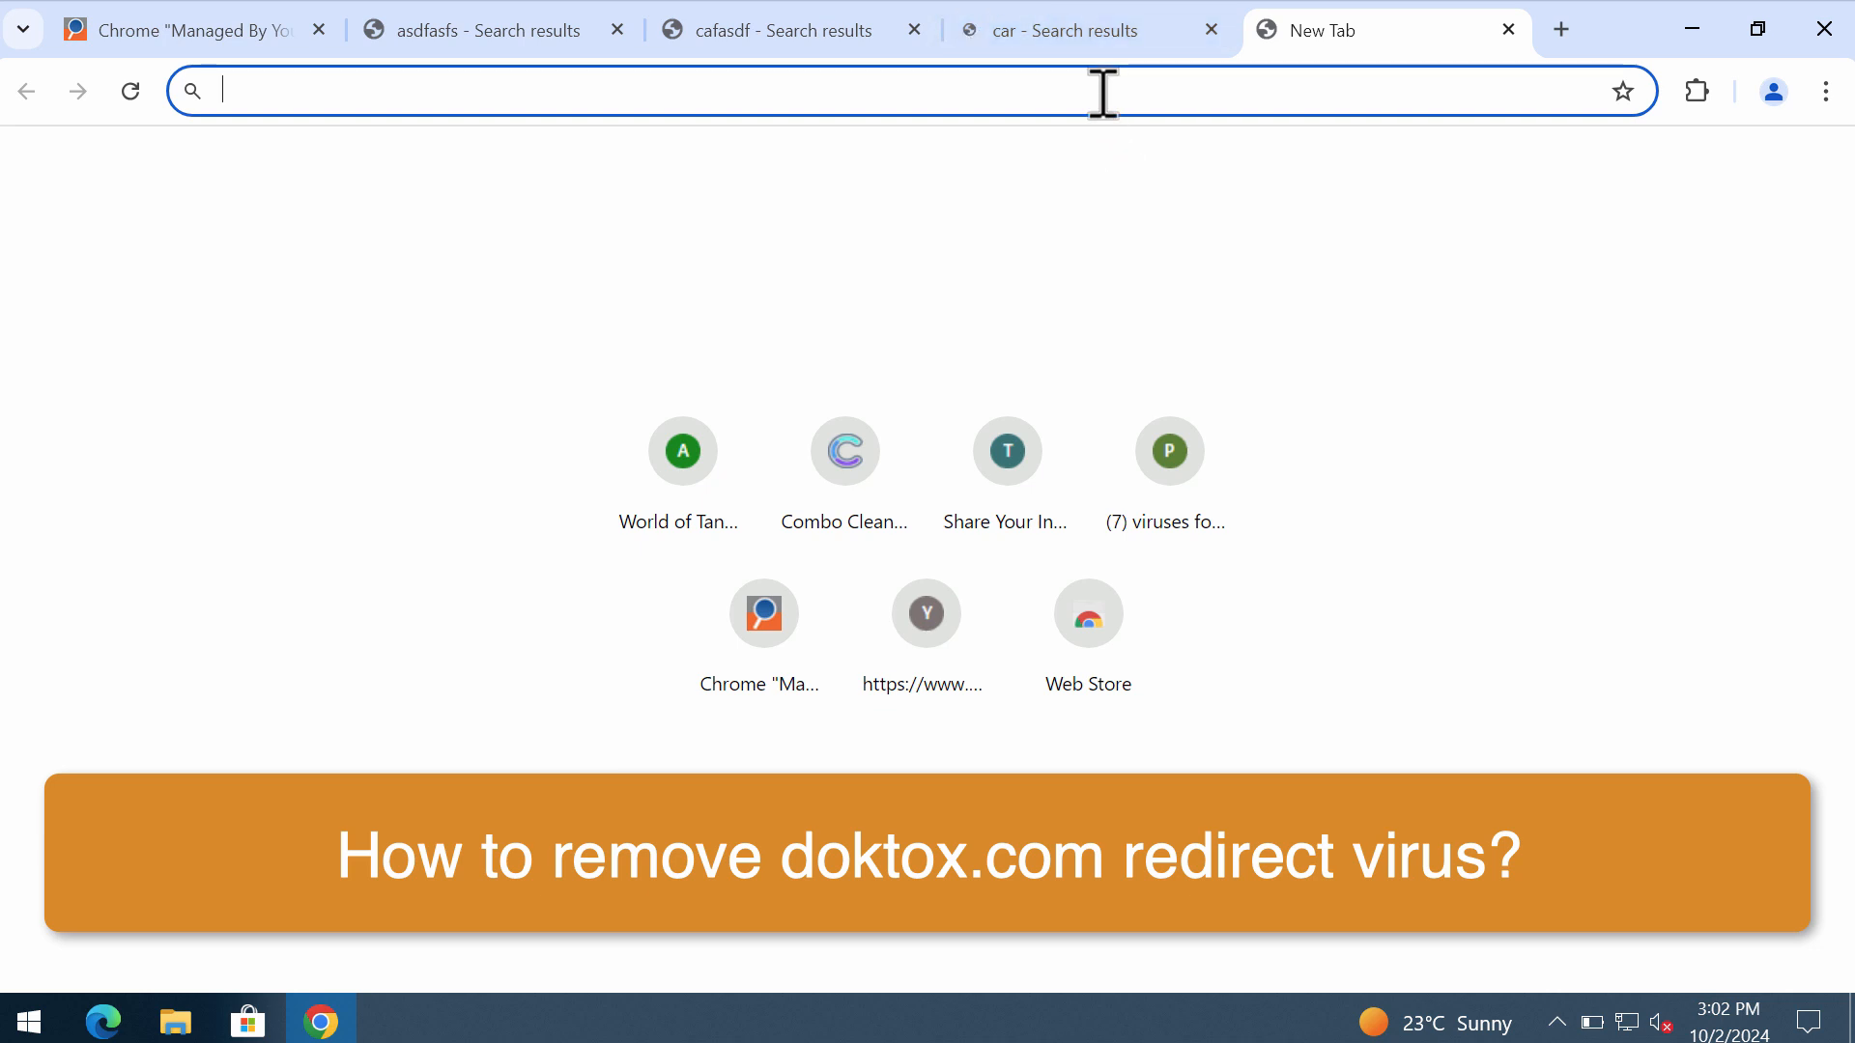
type("gogll")
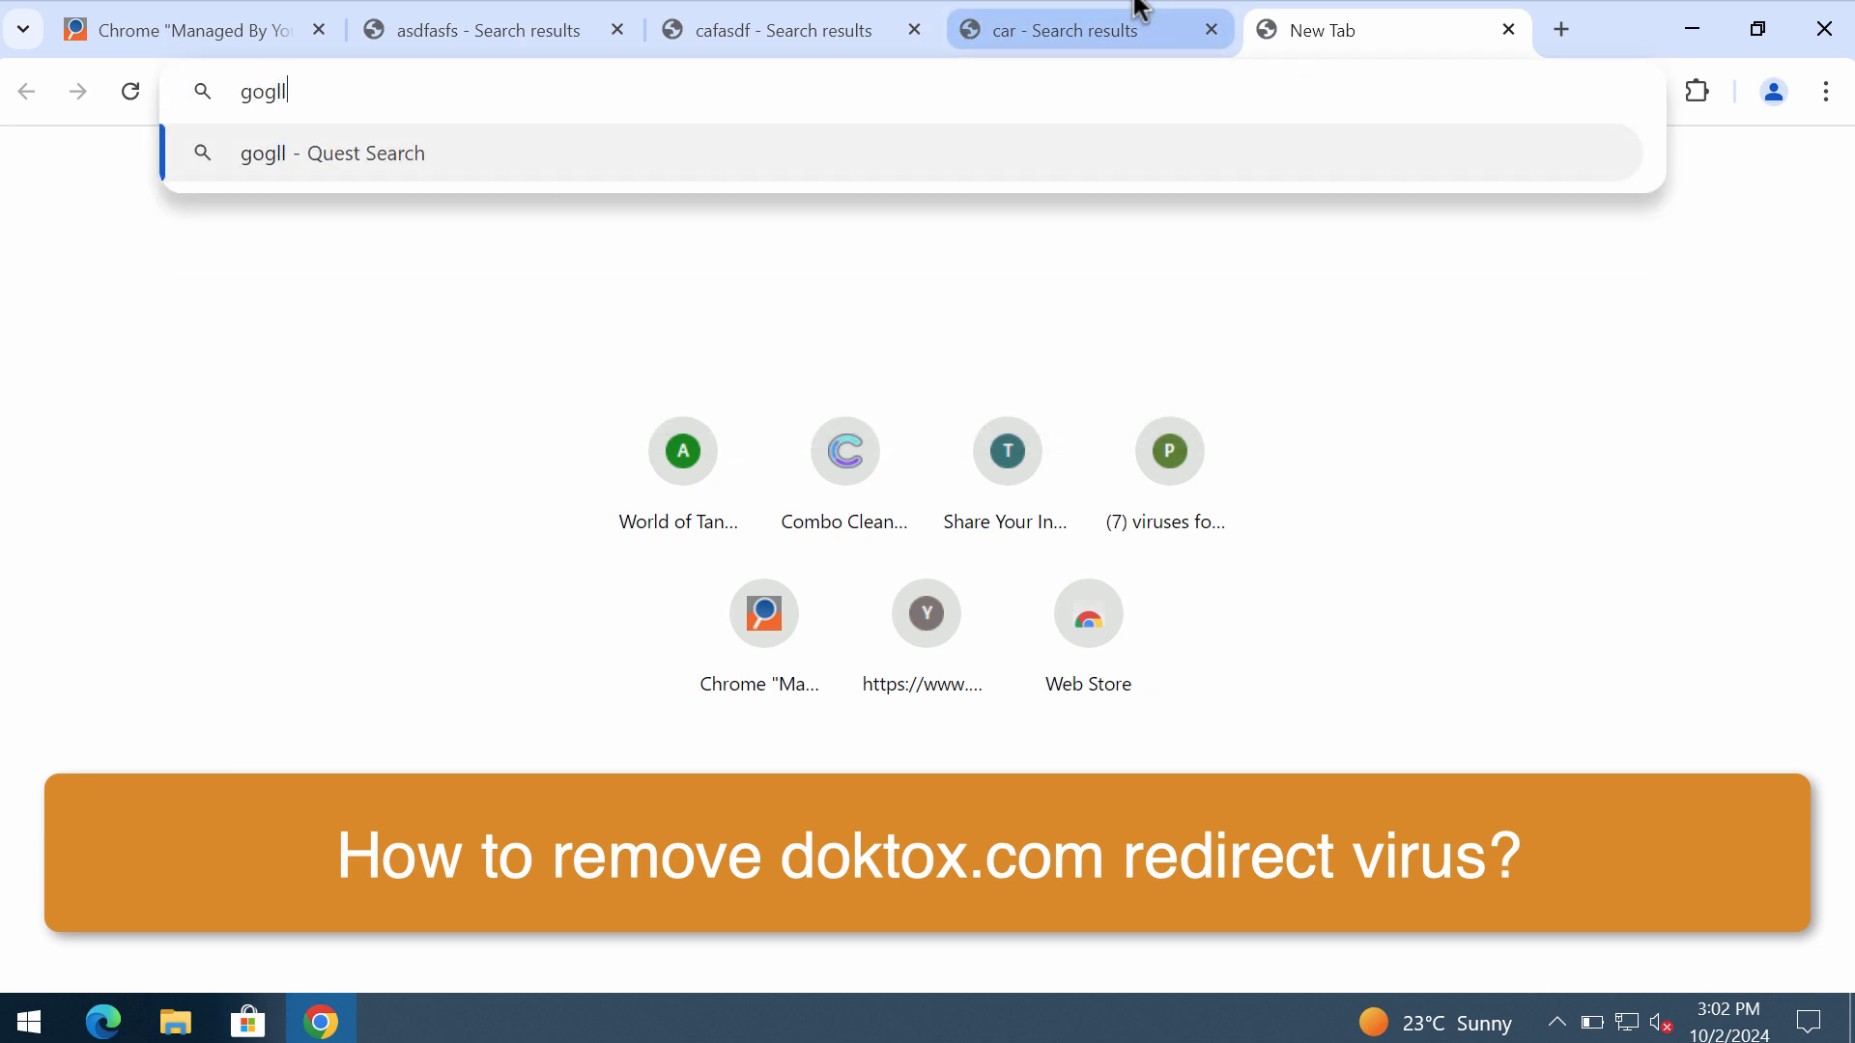
Go to google.com directly and search 'sdfasdf' there, getting real Google results.
type("google.co")
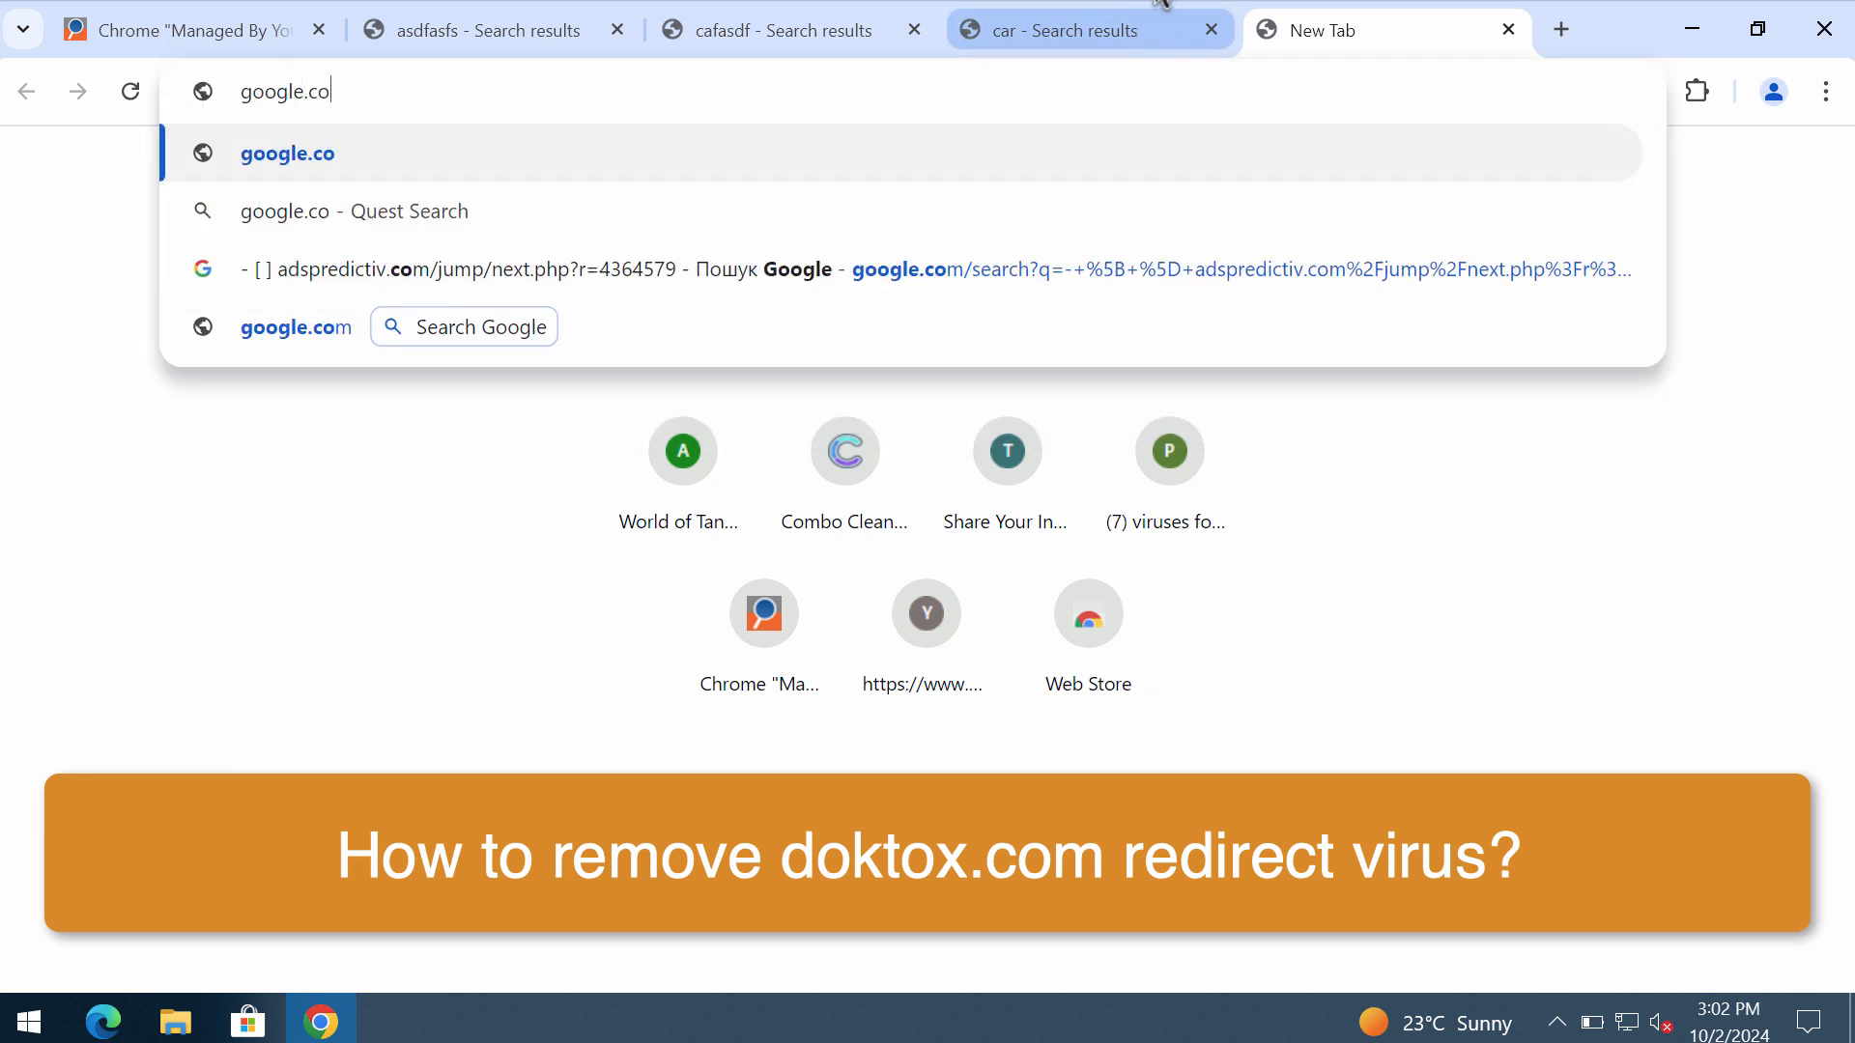
left_click(1070, 29)
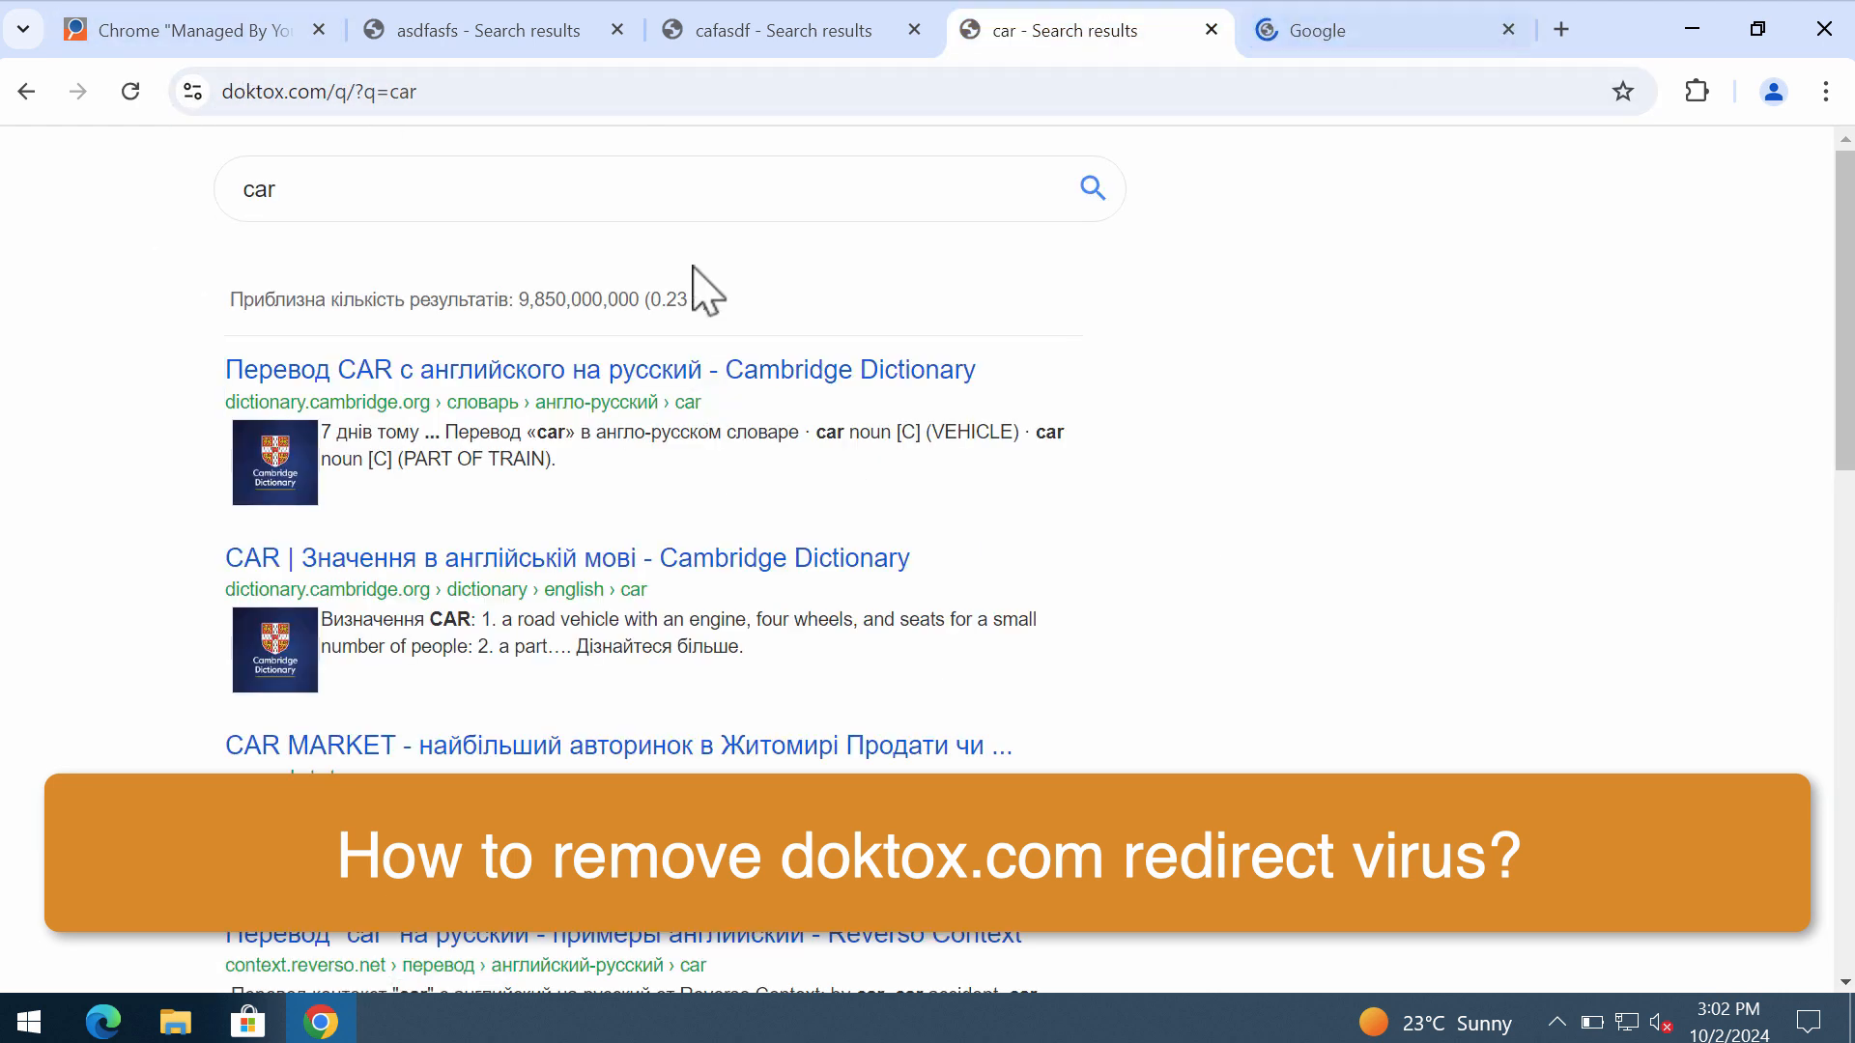
left_click(1360, 29)
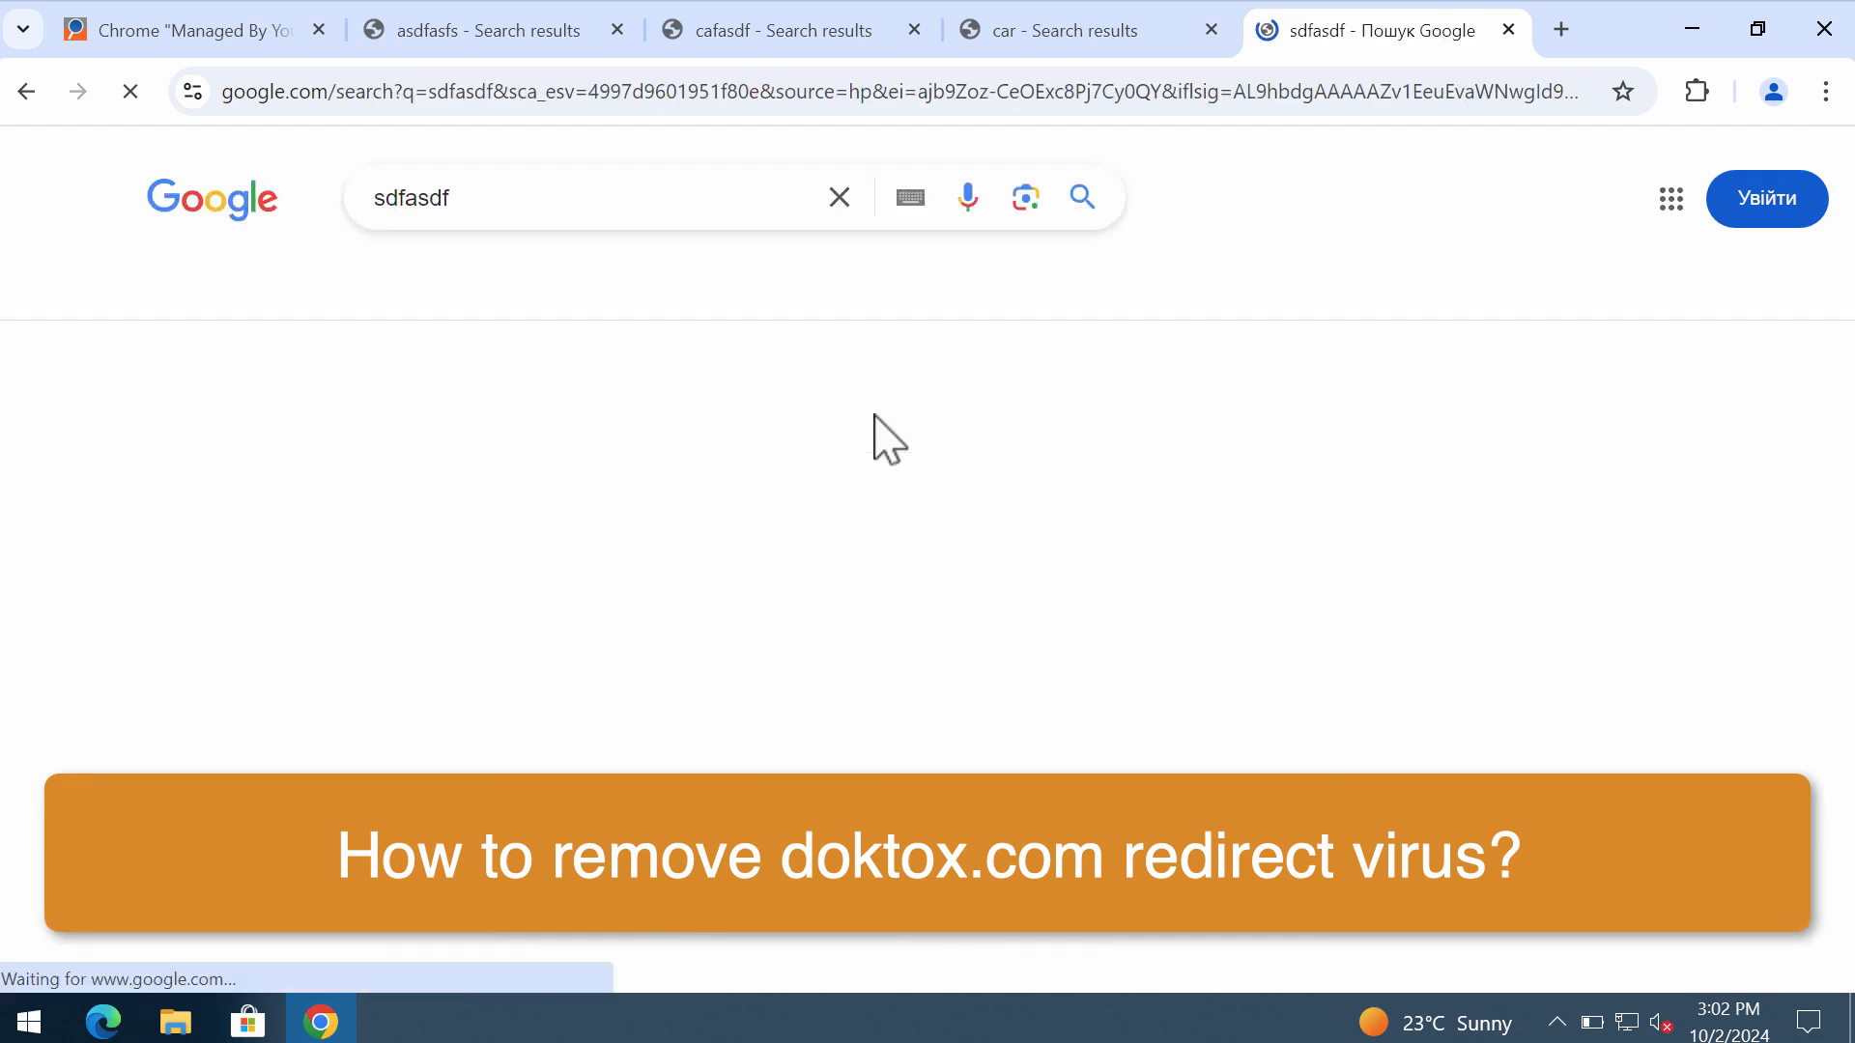
left_click(1053, 29)
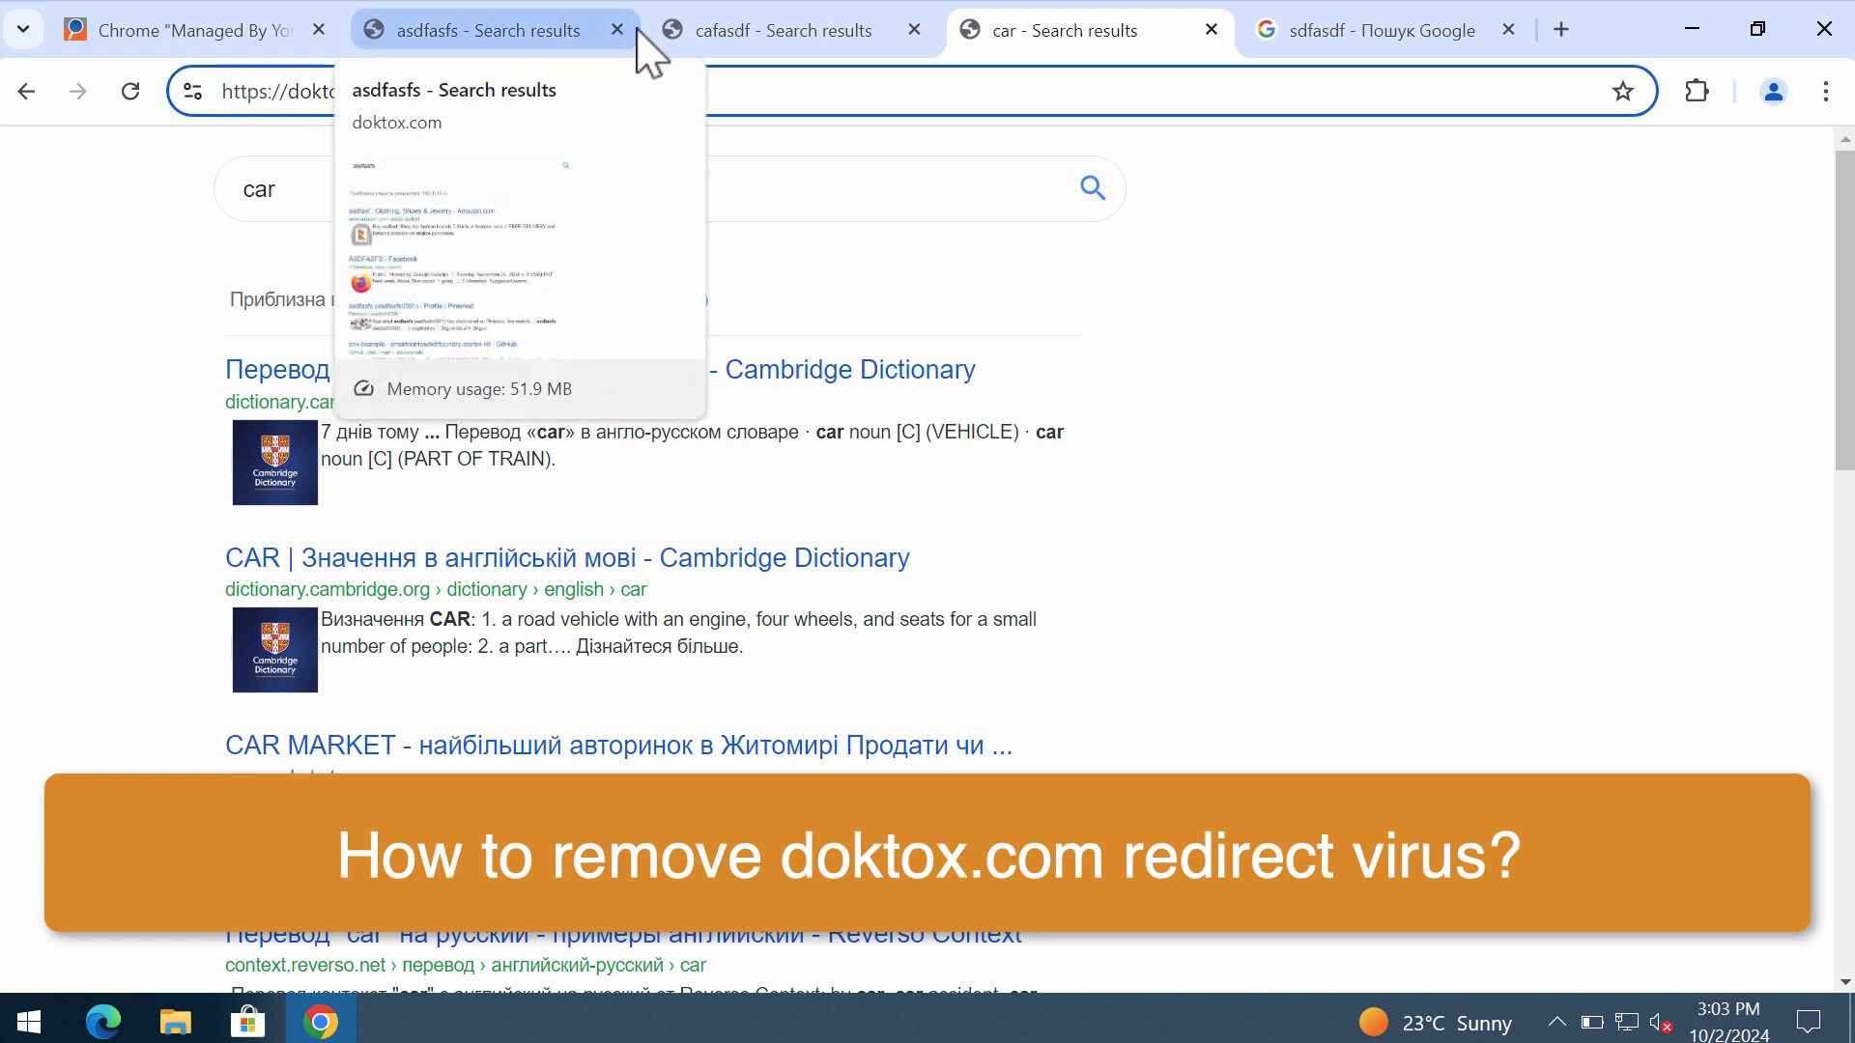
mouse_move(1082, 112)
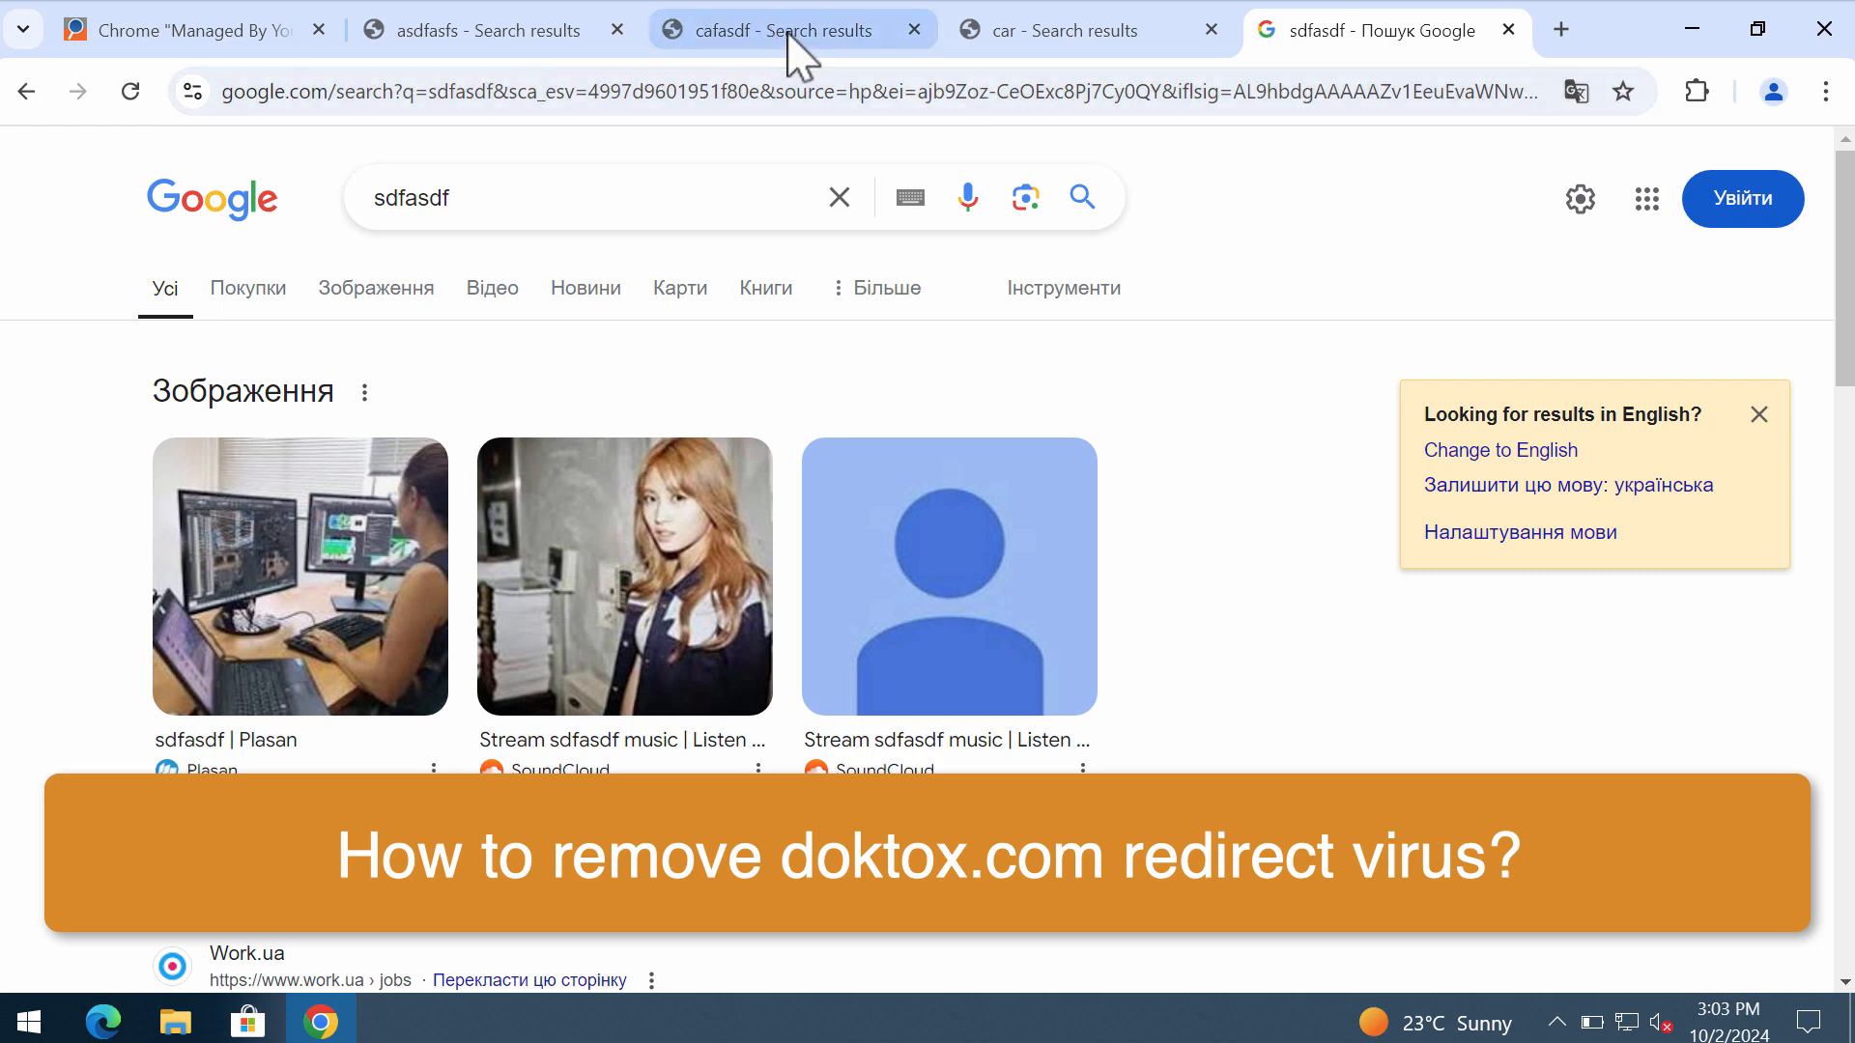
left_click(1826, 91)
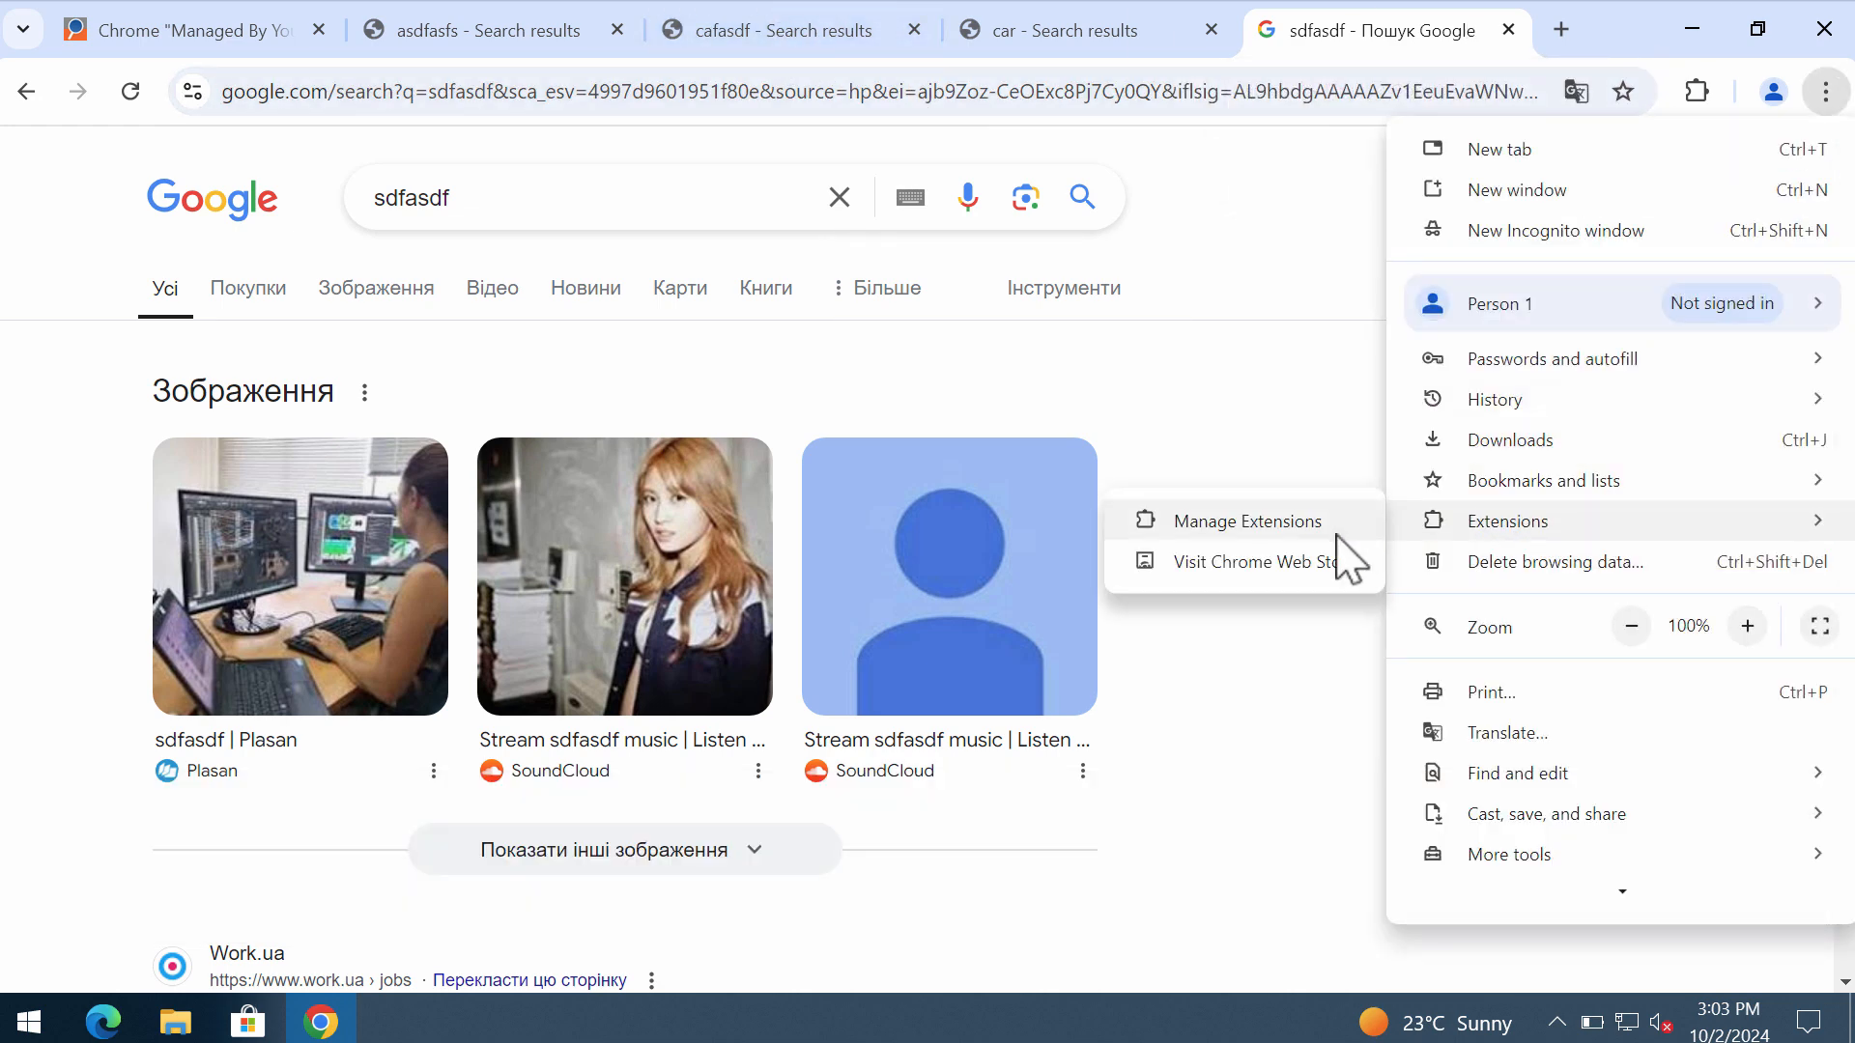
Show the extensions page listing EasySearch alongside Google Docs Offline.
left_click(1252, 520)
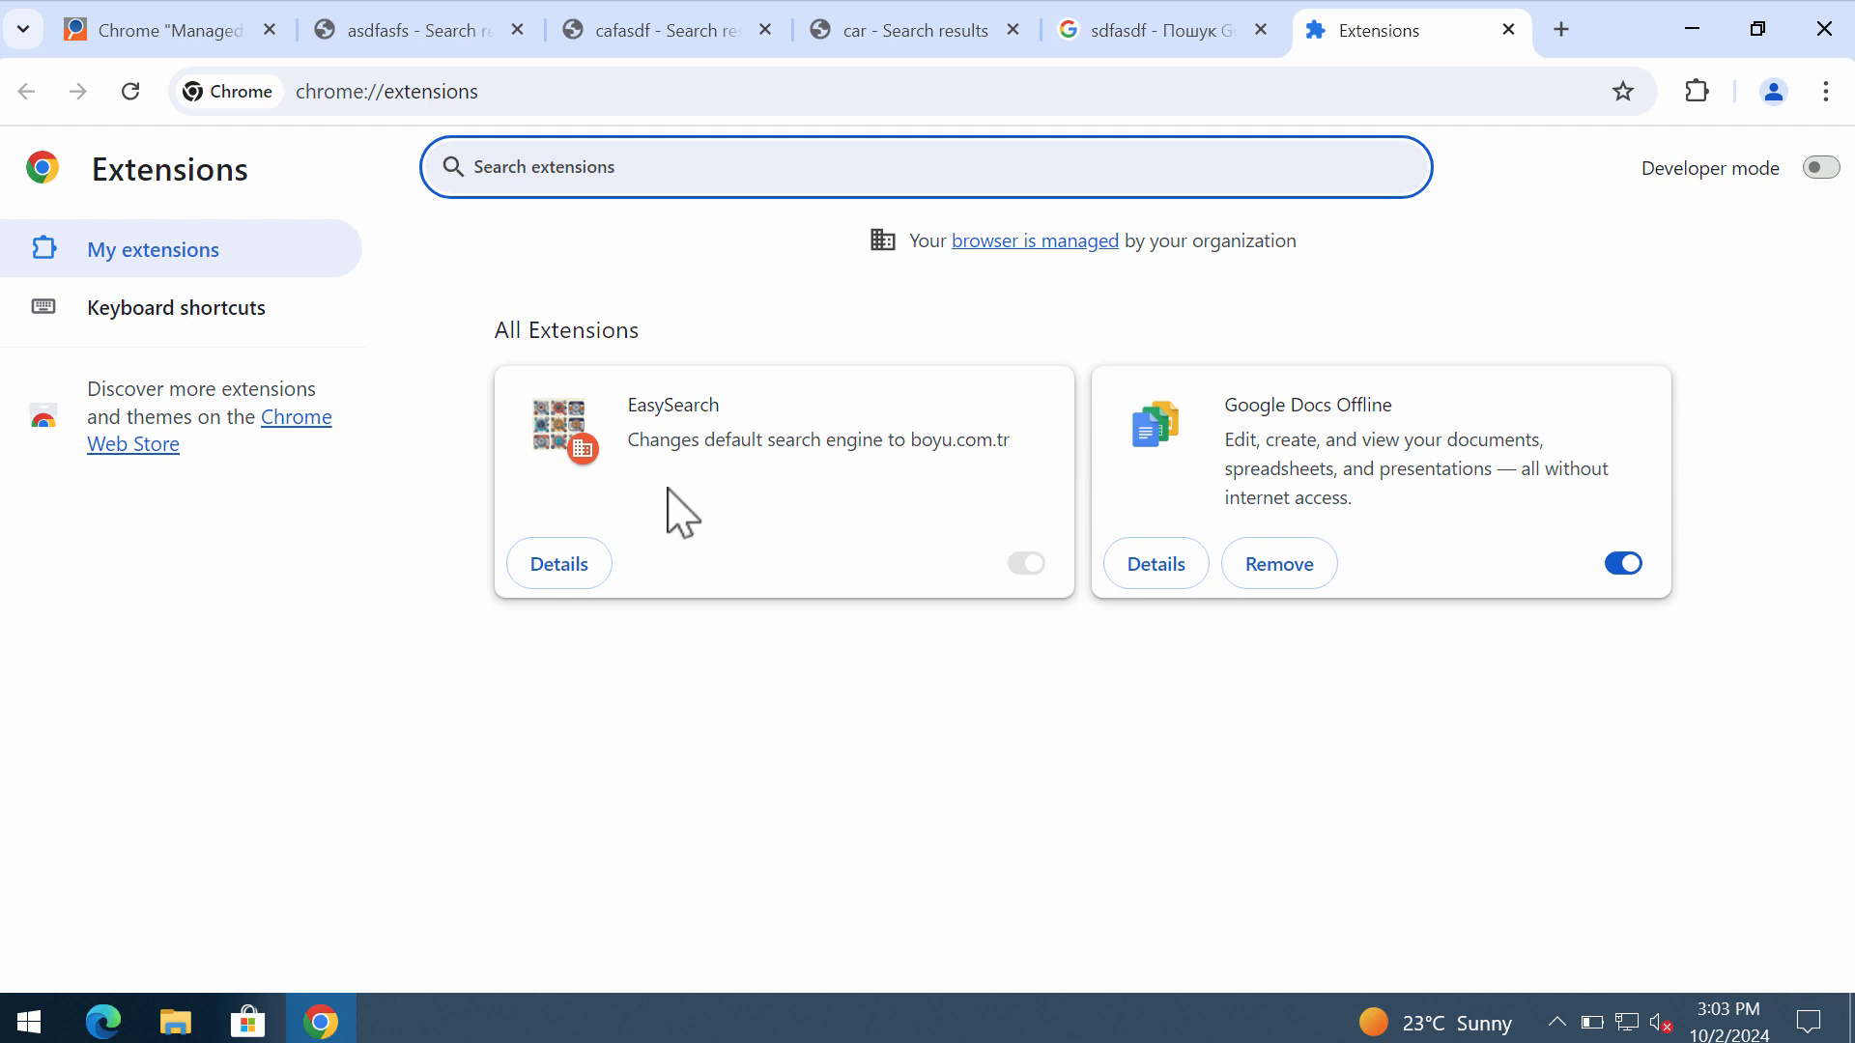
mouse_move(639, 435)
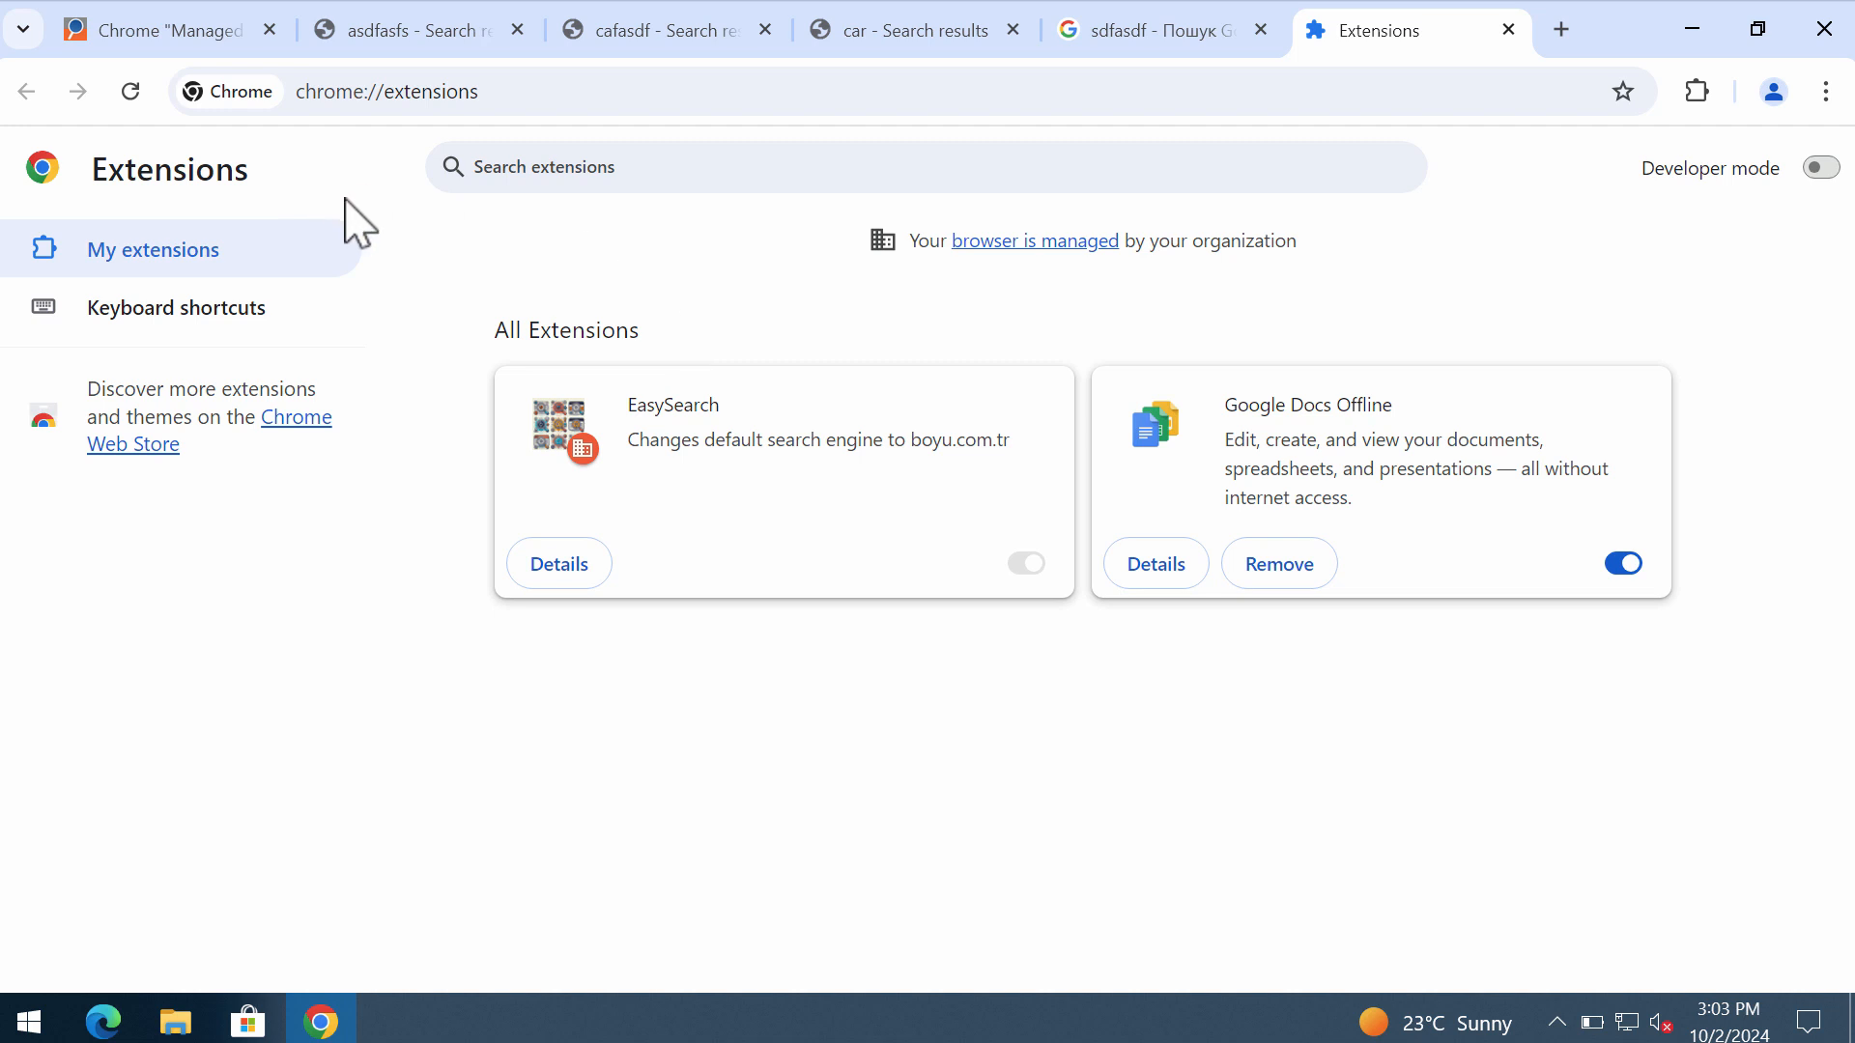
mouse_move(193, 90)
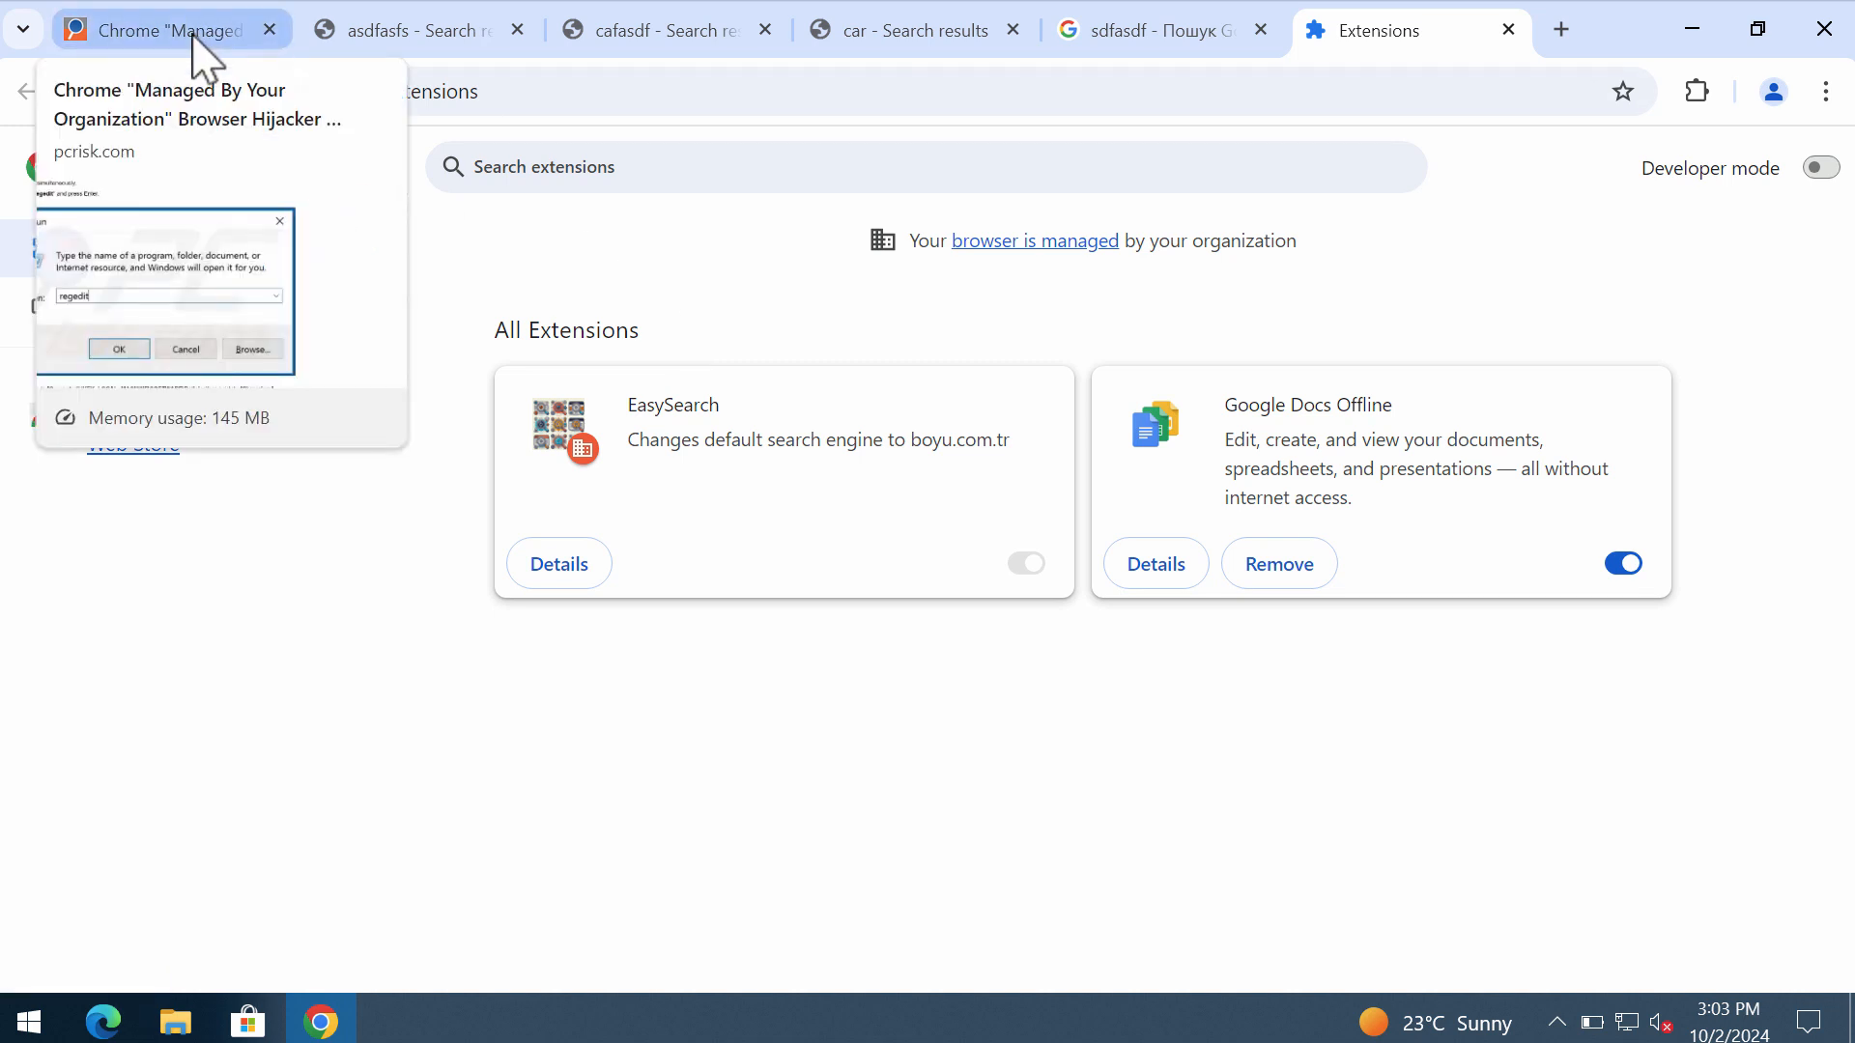
mouse_move(752, 47)
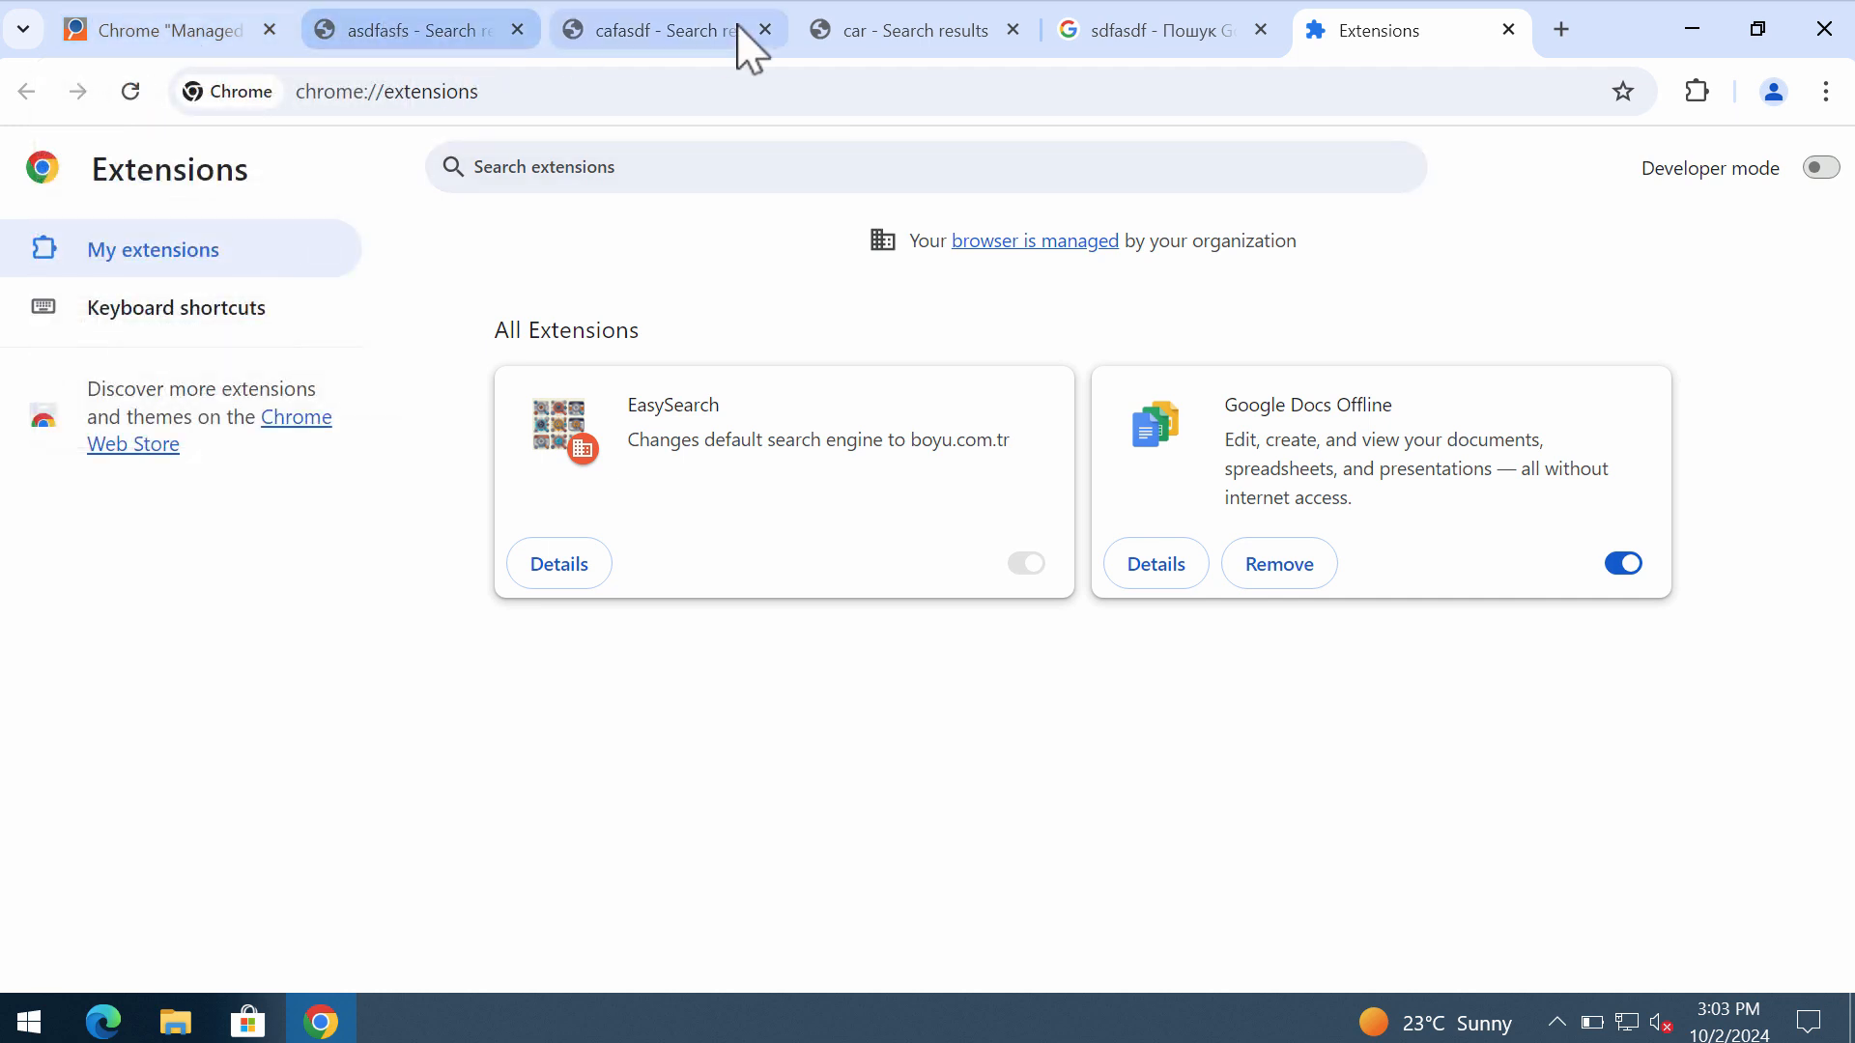
Return to the pcrisk.com guide's Step 1 and reach AppData\Local containing the Google folder.
left_click(910, 29)
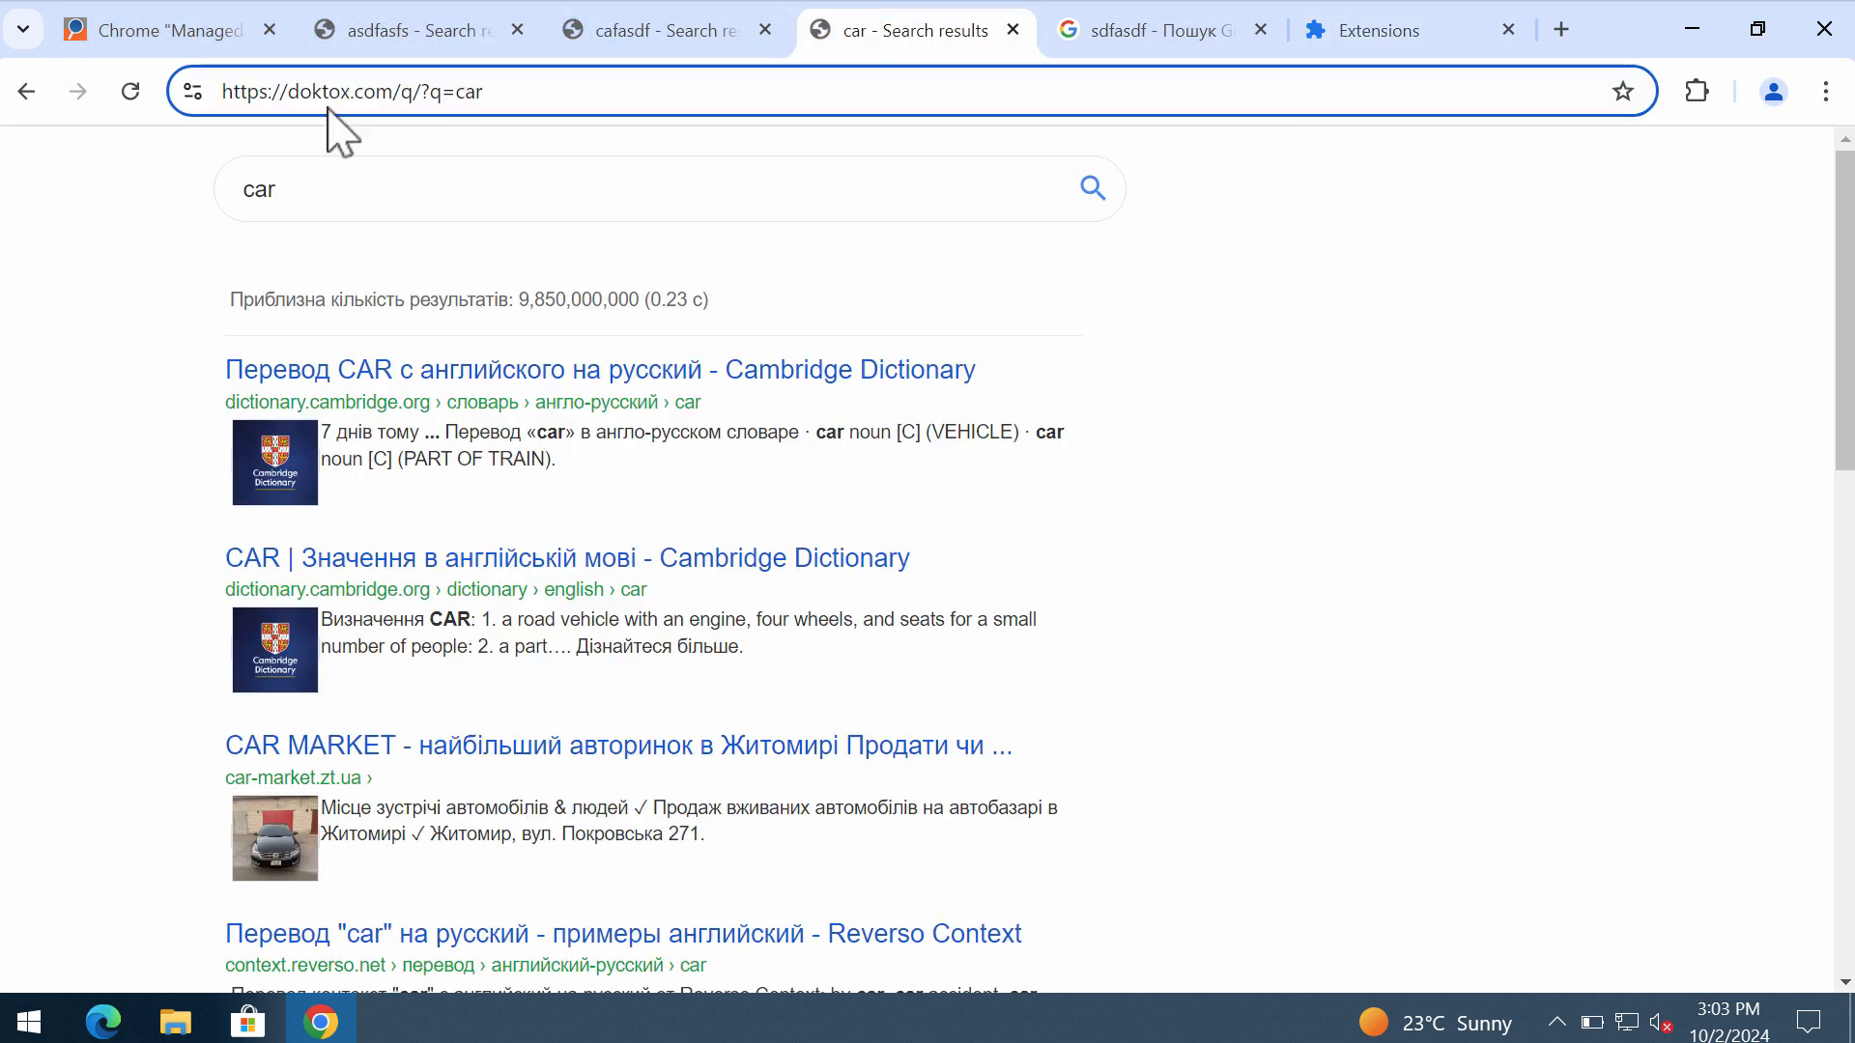
left_click(154, 29)
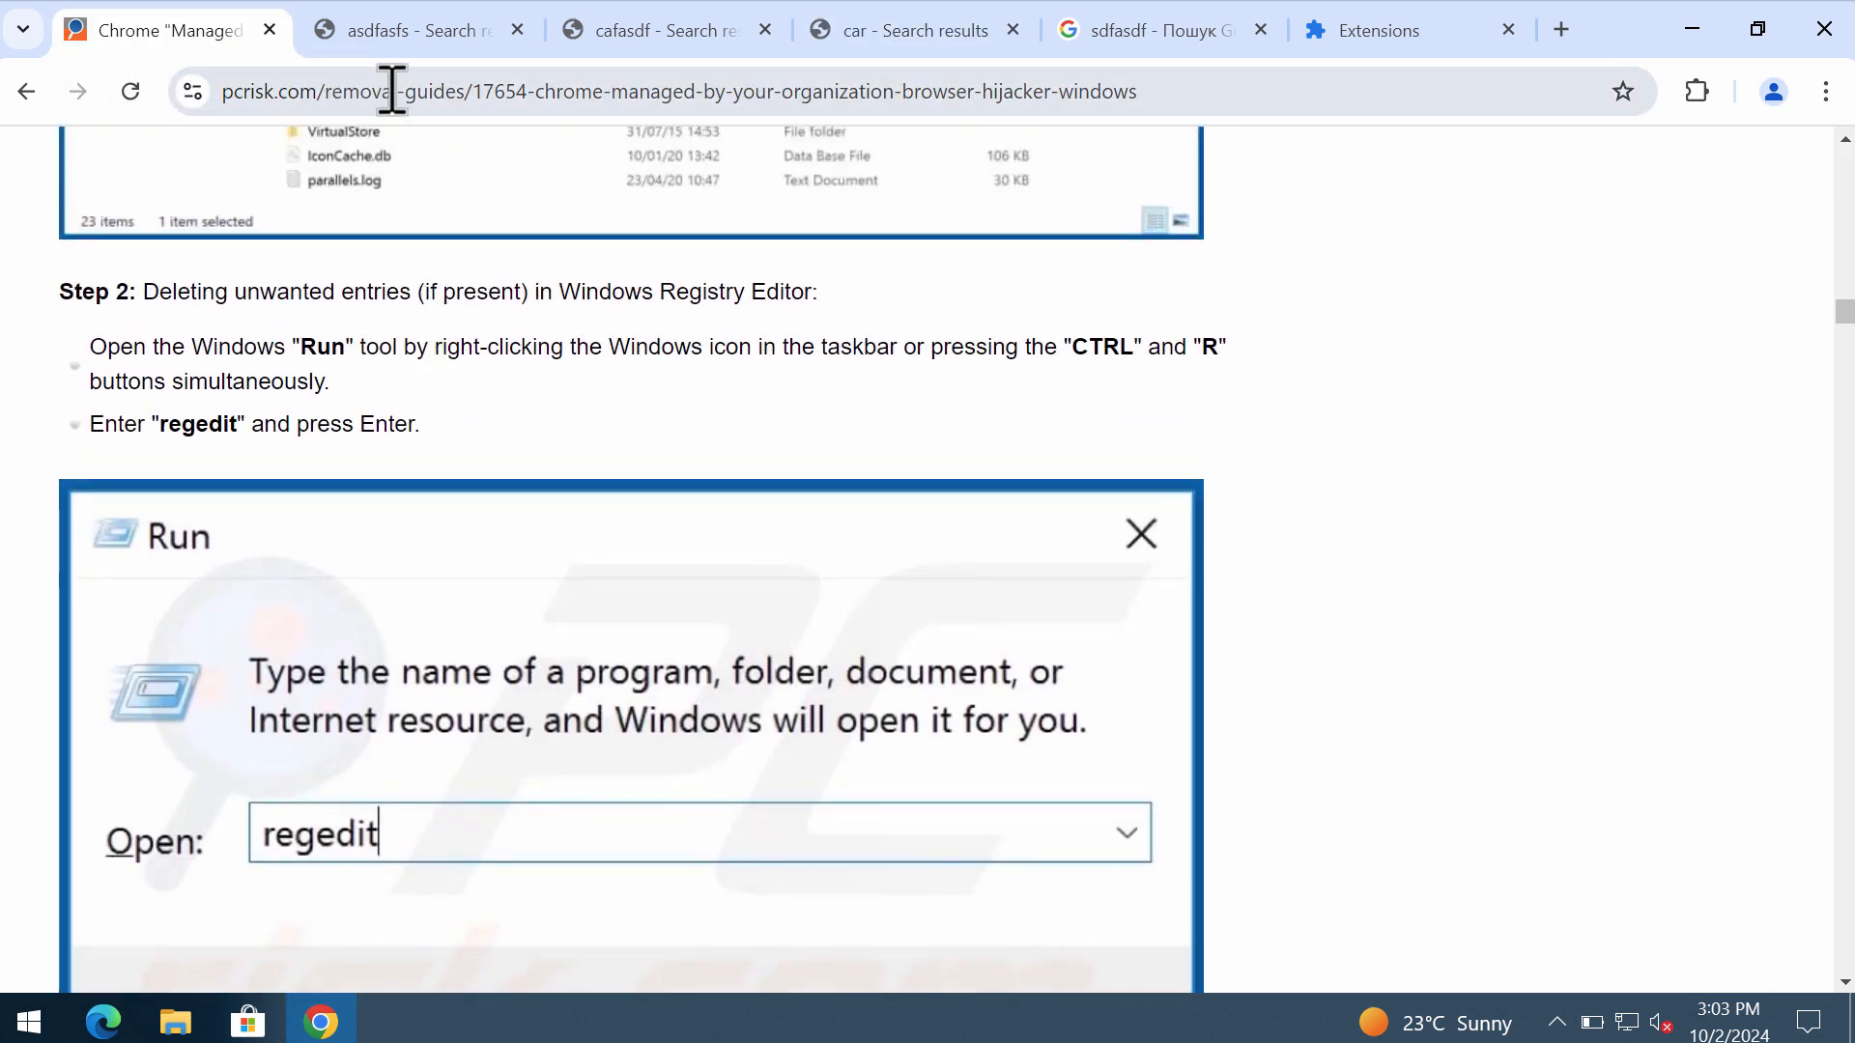
left_click(680, 91)
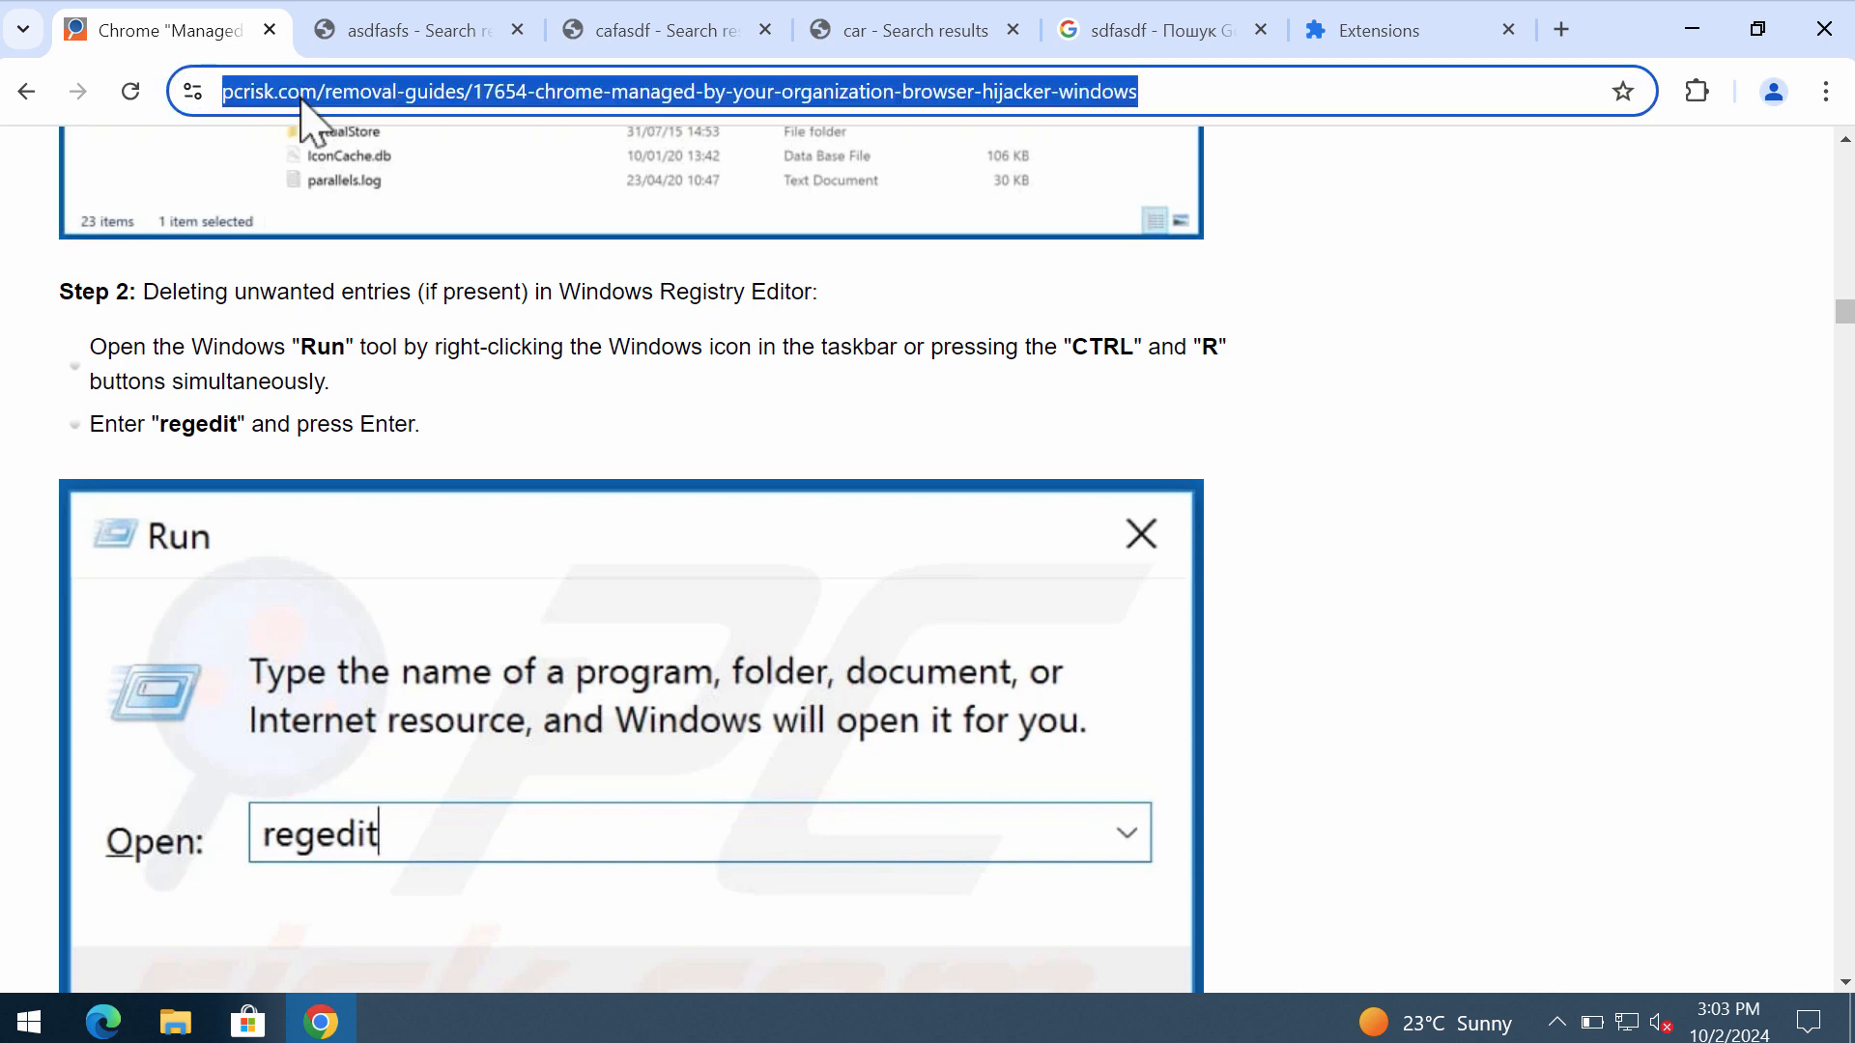
left_click(502, 91)
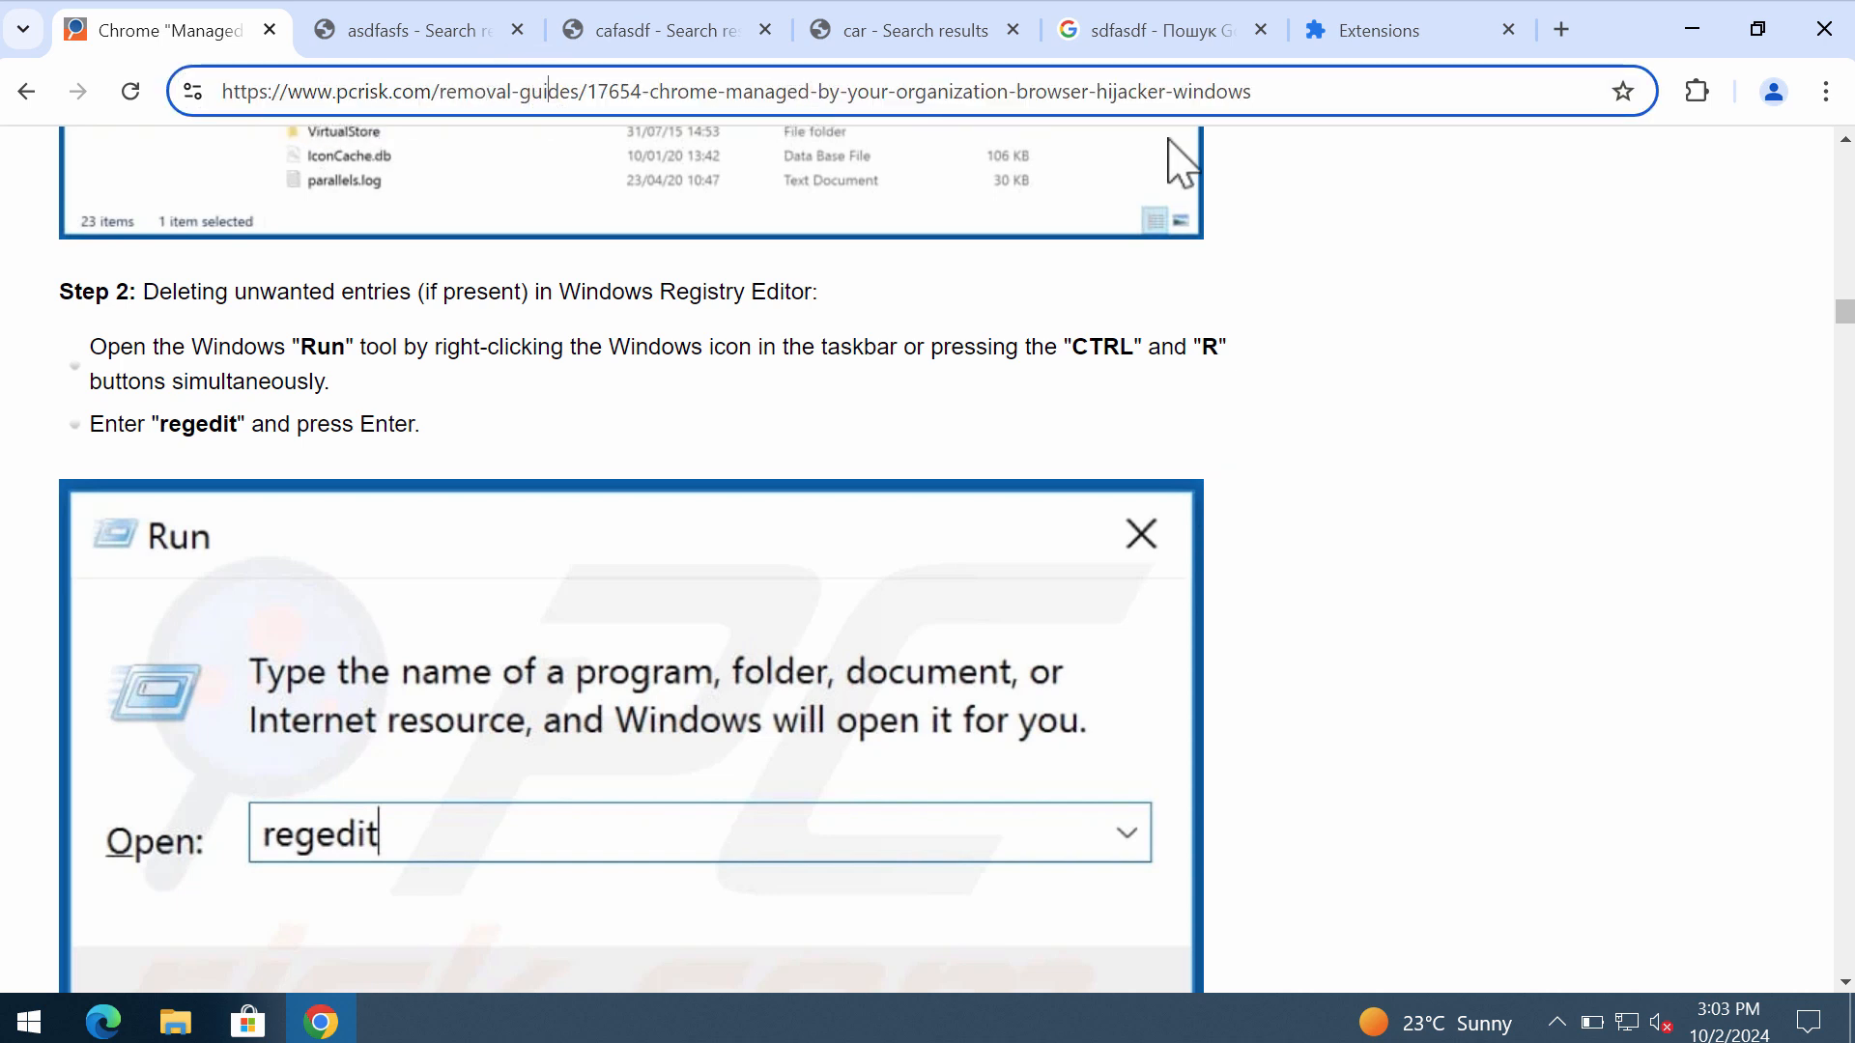
mouse_move(1112, 250)
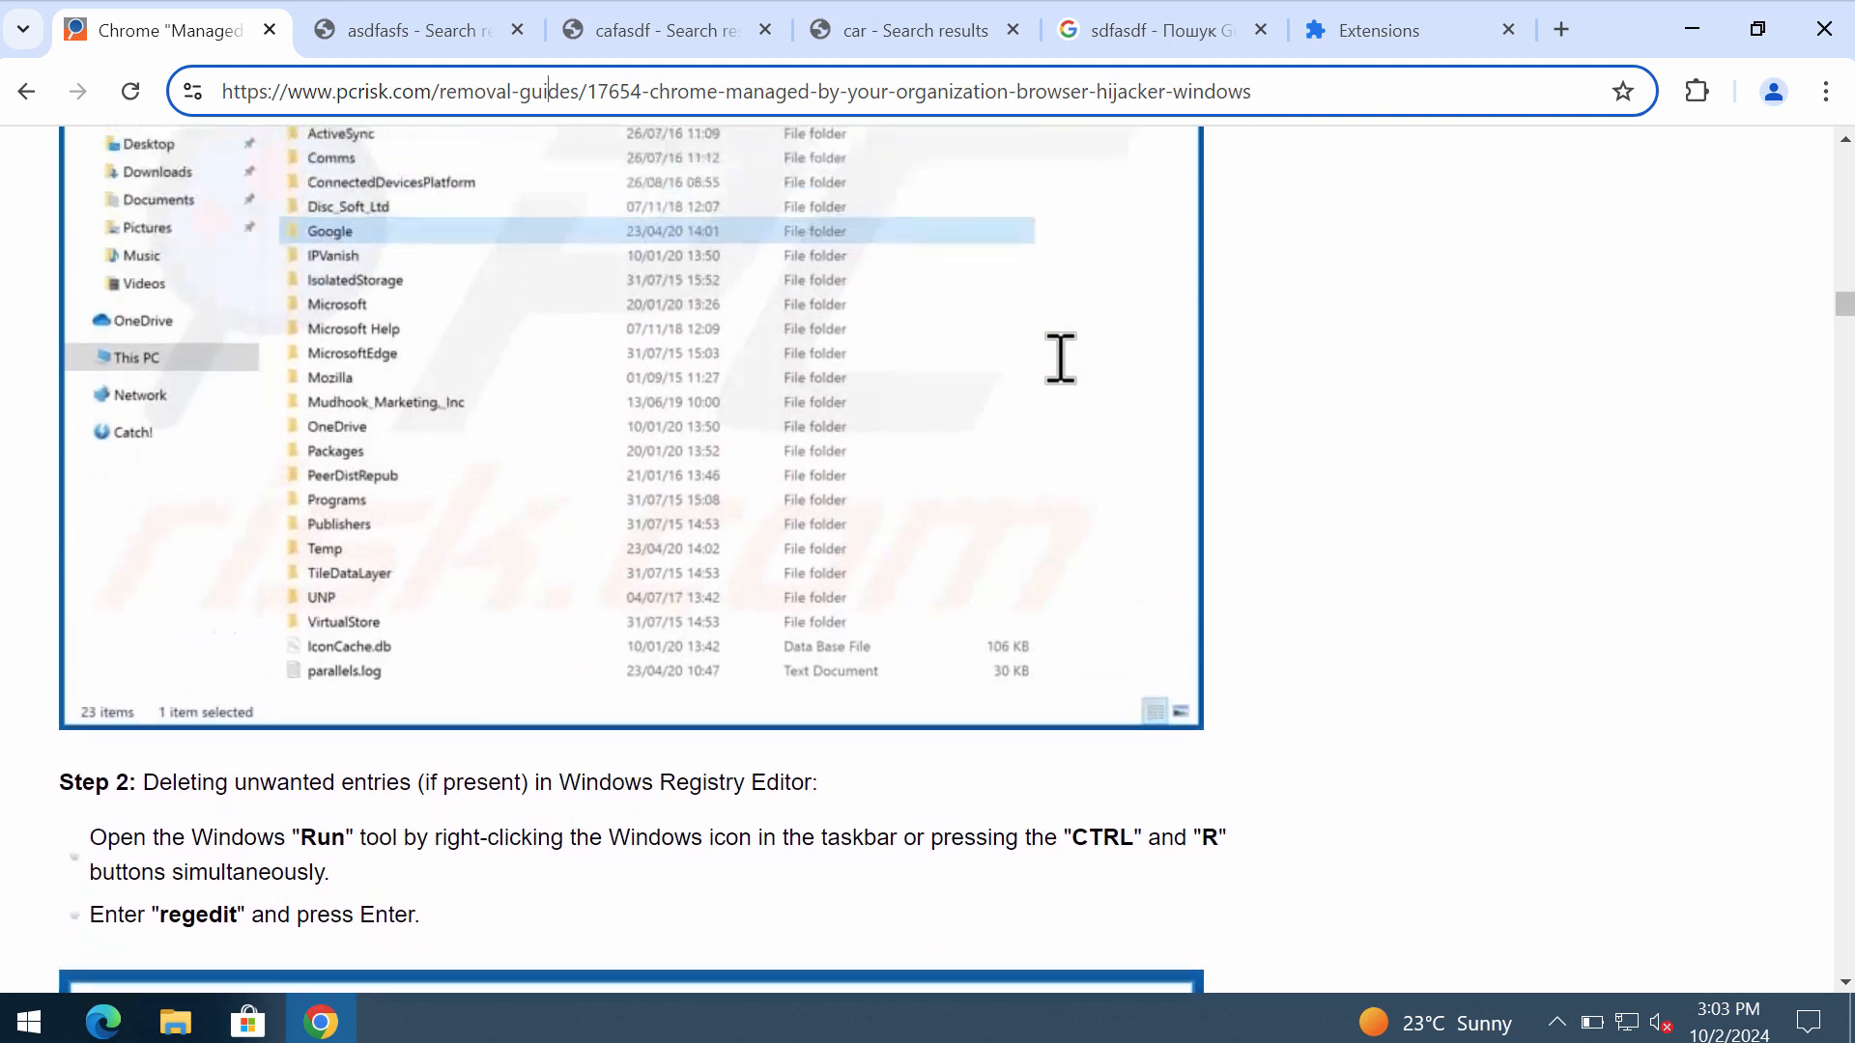
scroll("up", 3)
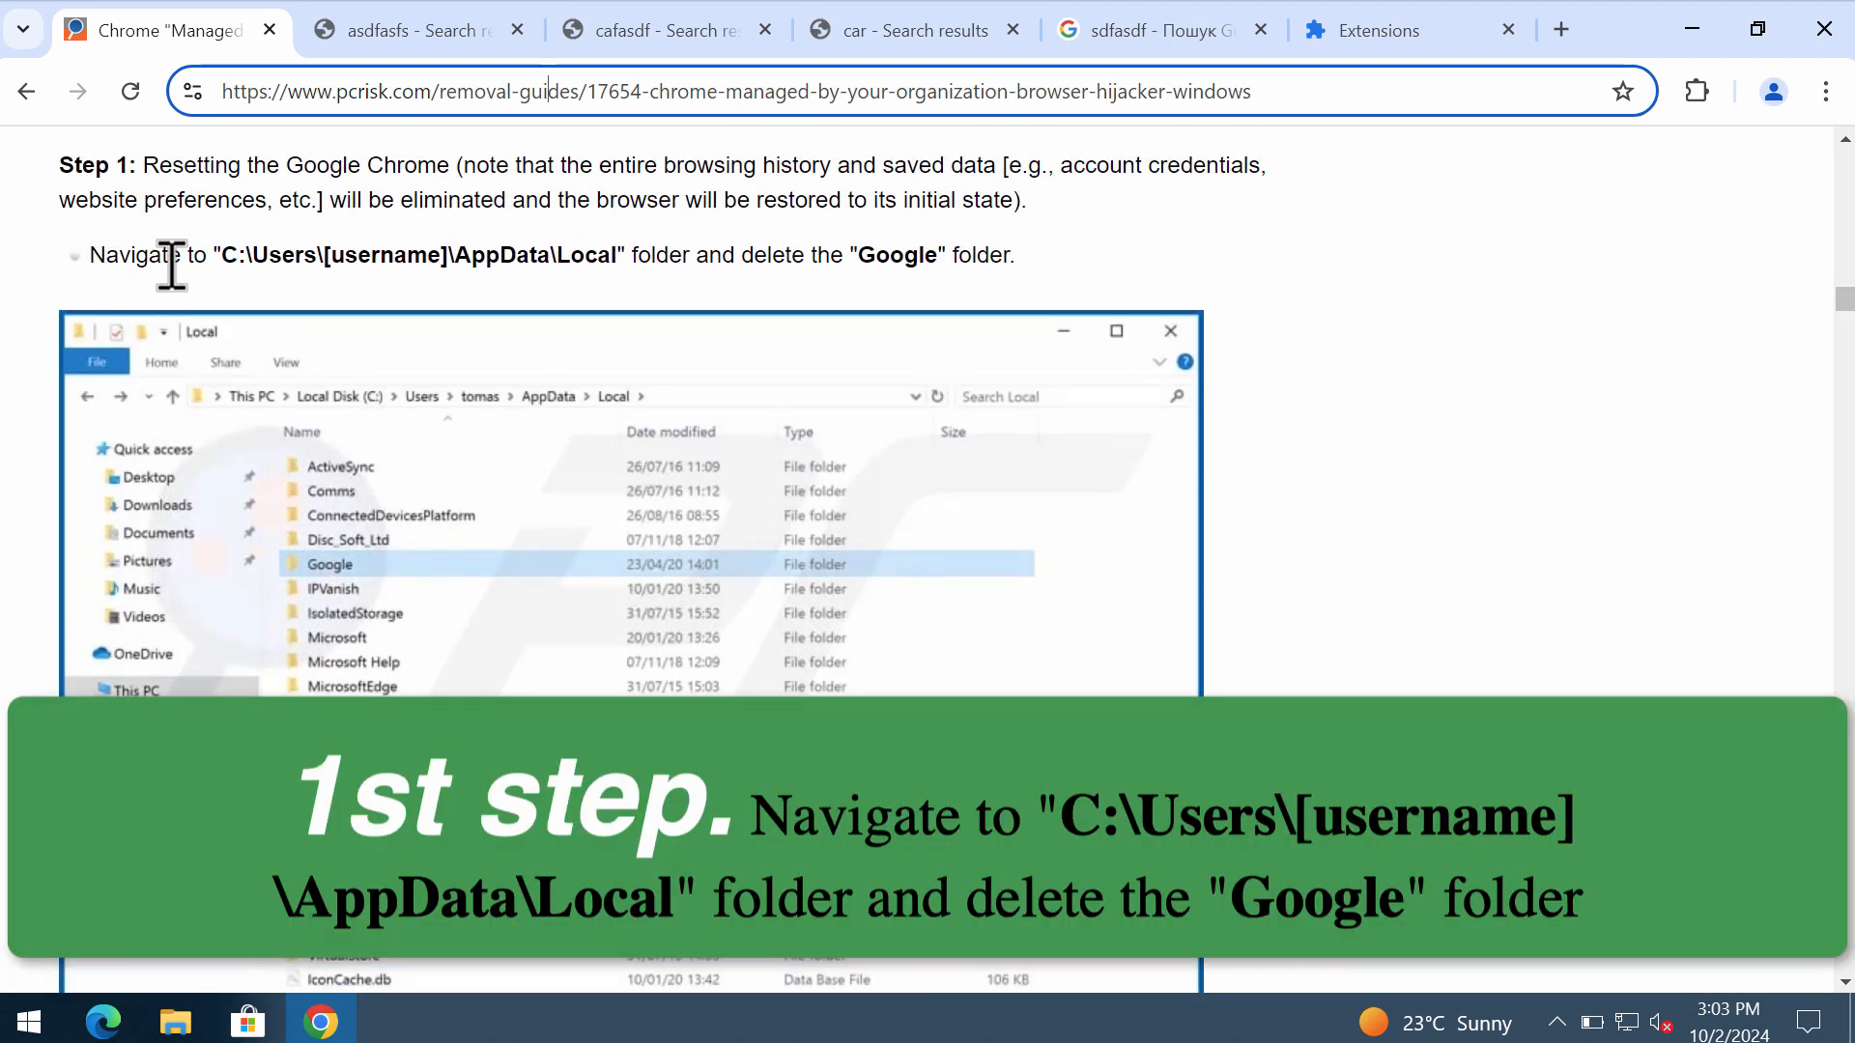
double_click(238, 255)
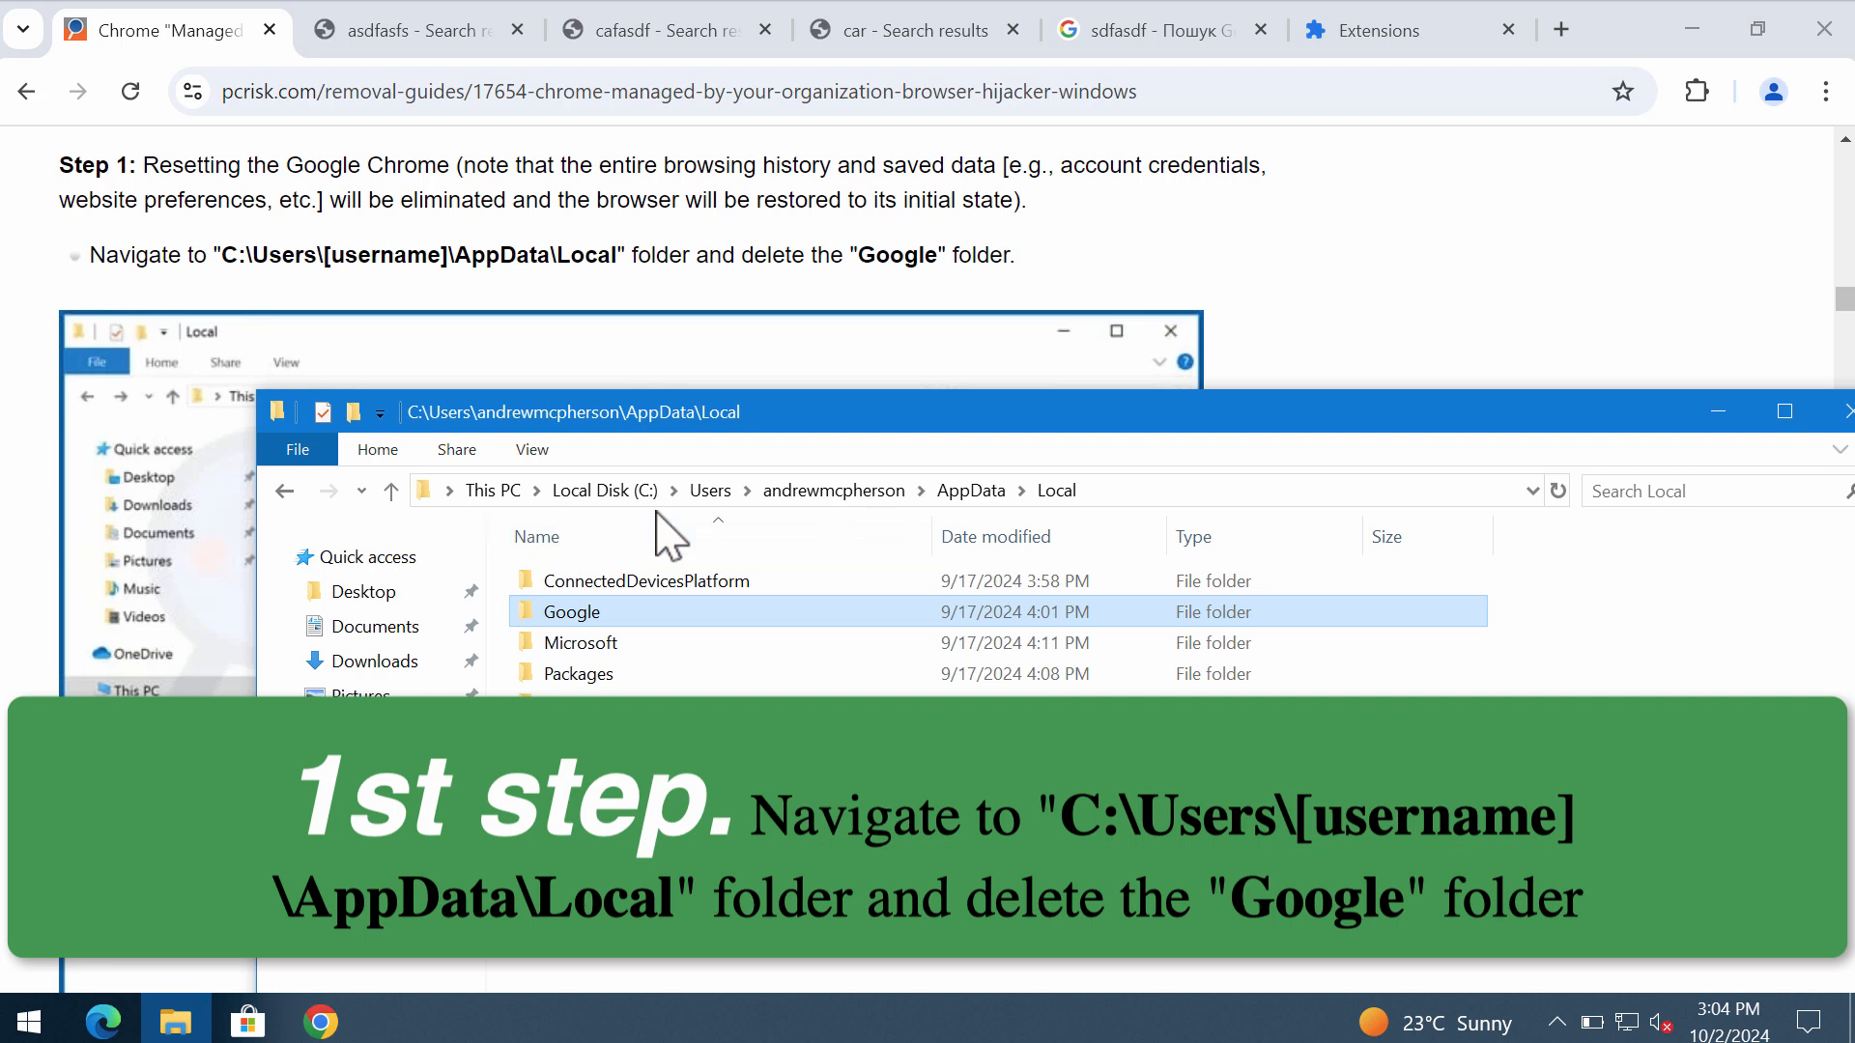
mouse_move(634, 624)
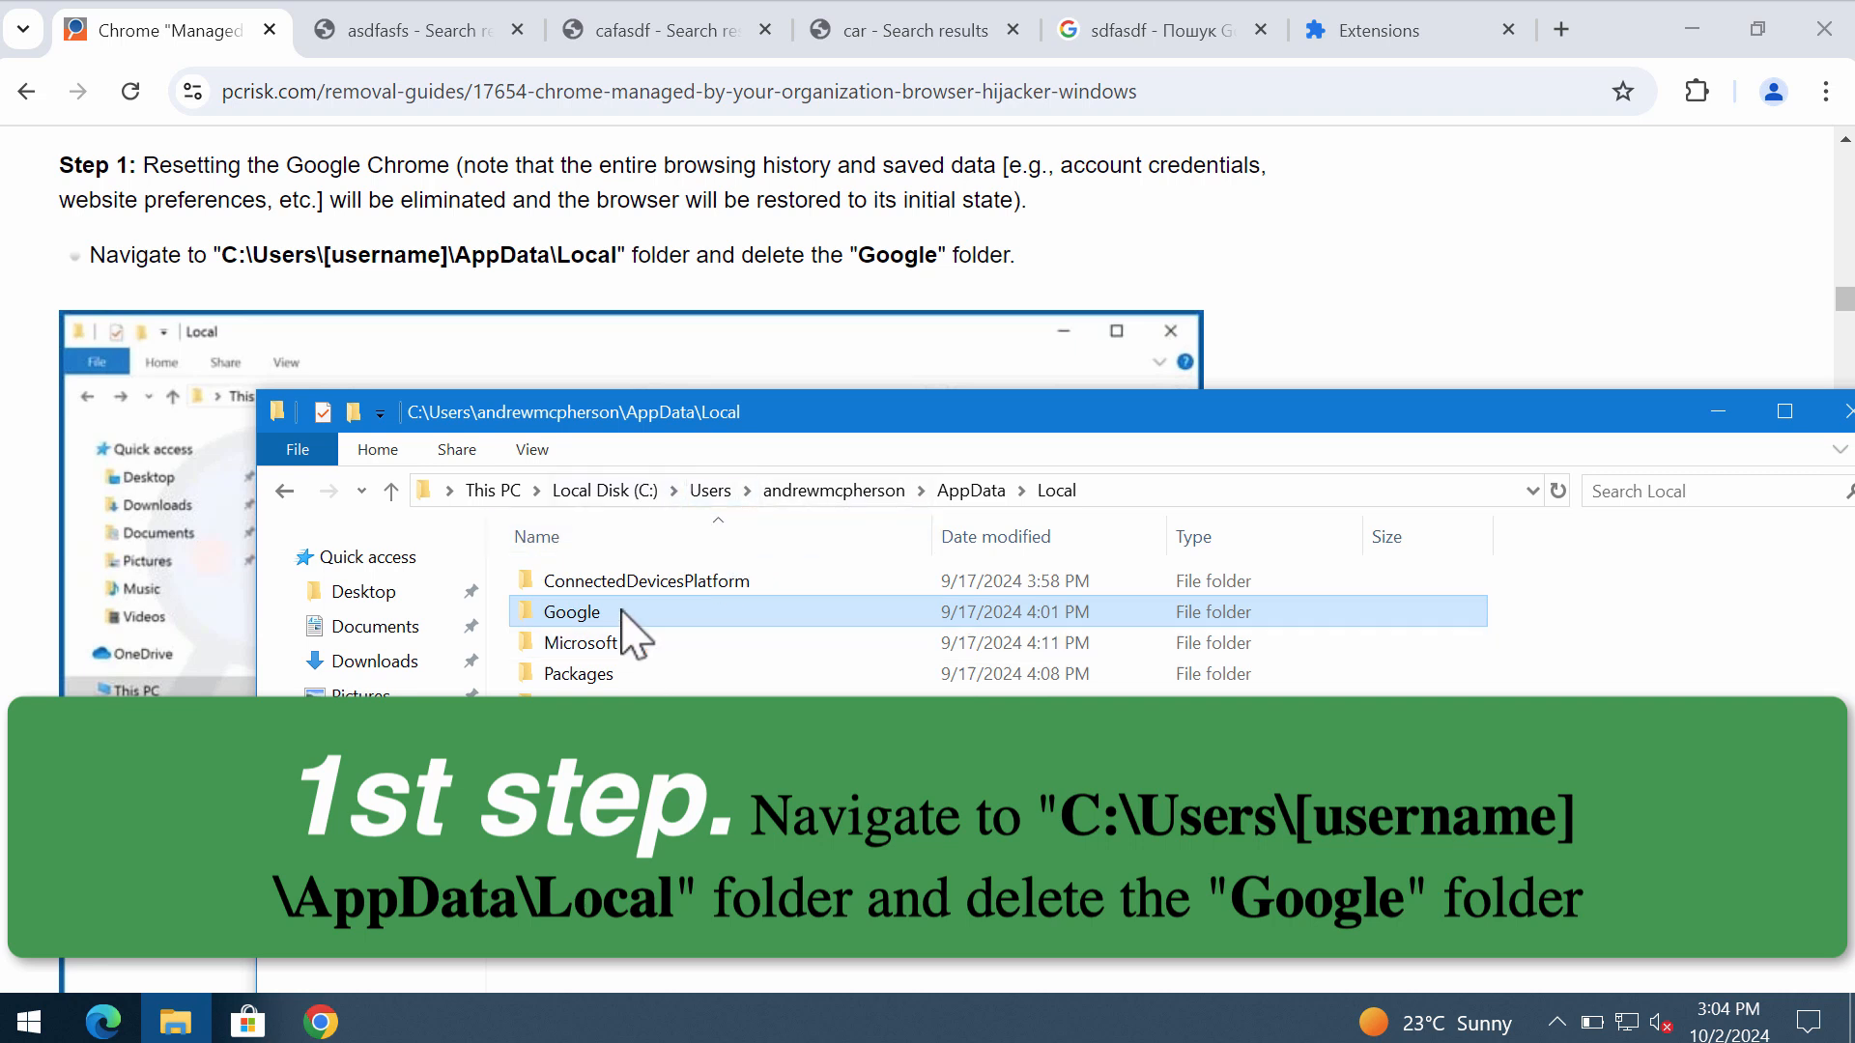
Attempt to delete the Google folder, retrying past the Folder In Use warning several times.
right_click(572, 612)
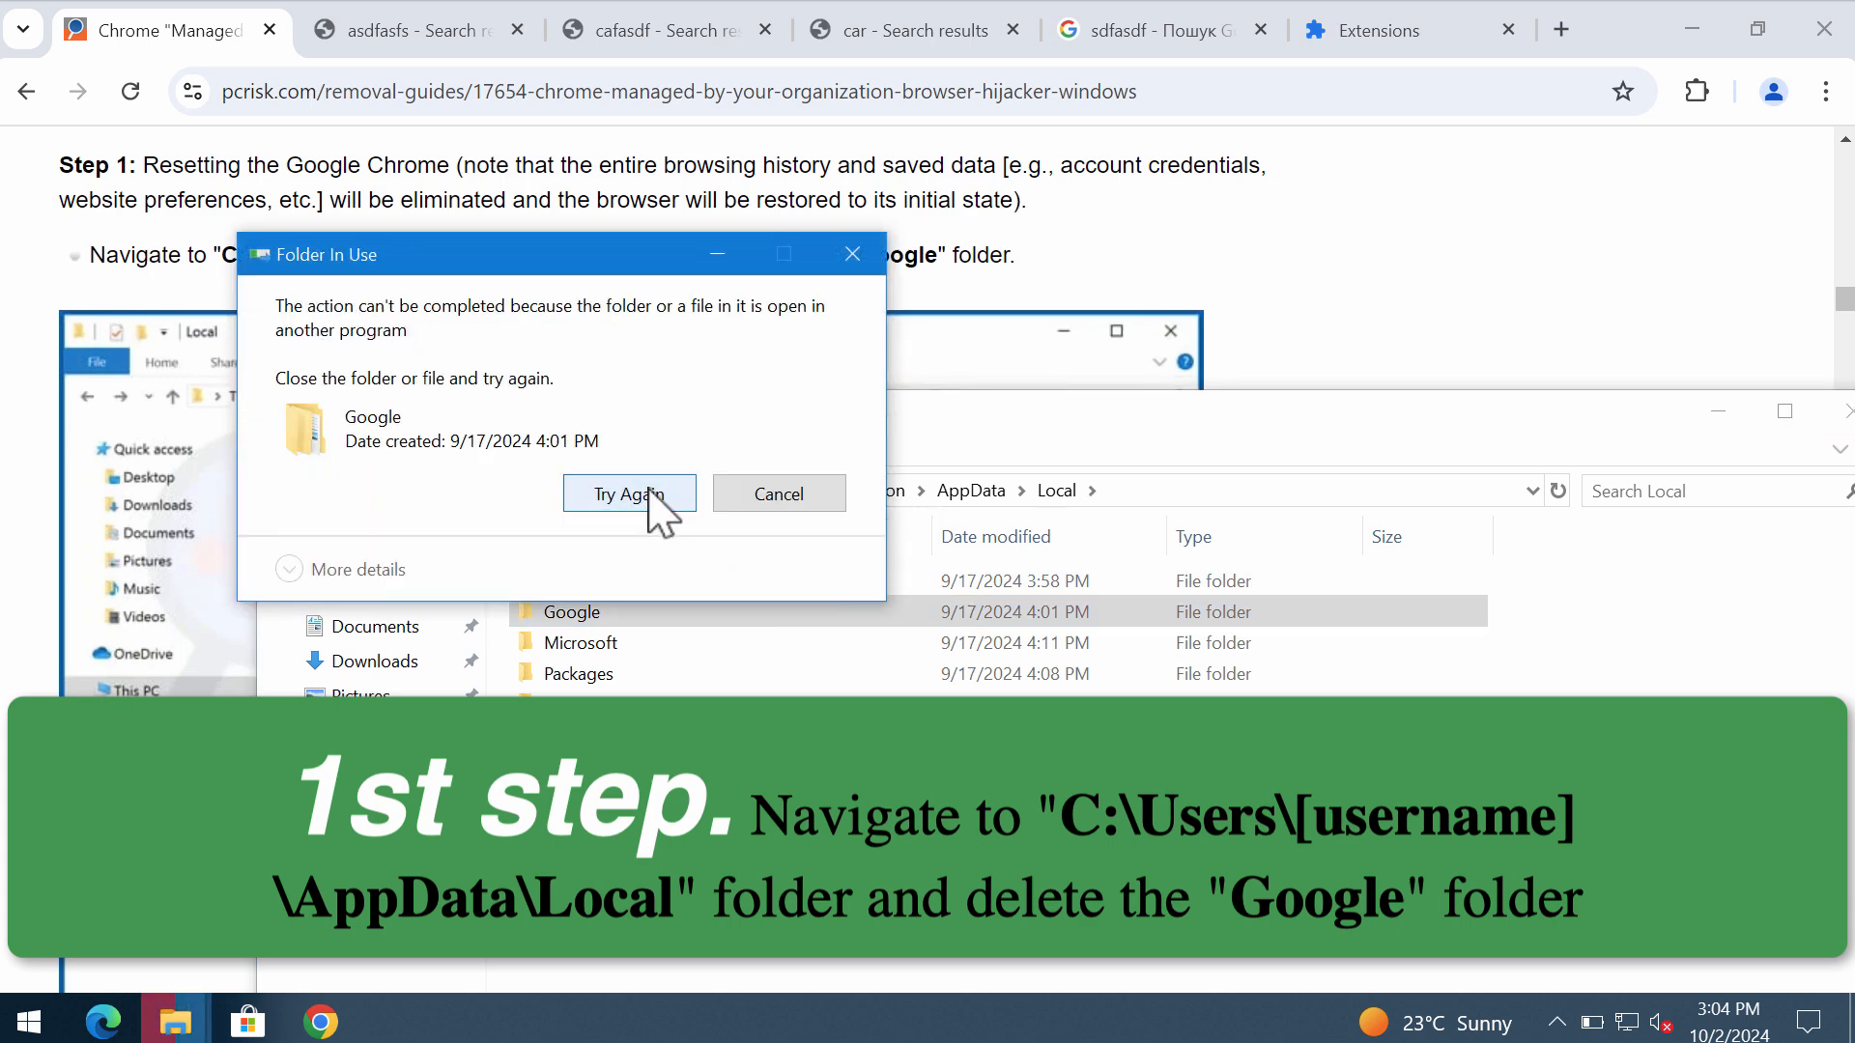
left_click(628, 493)
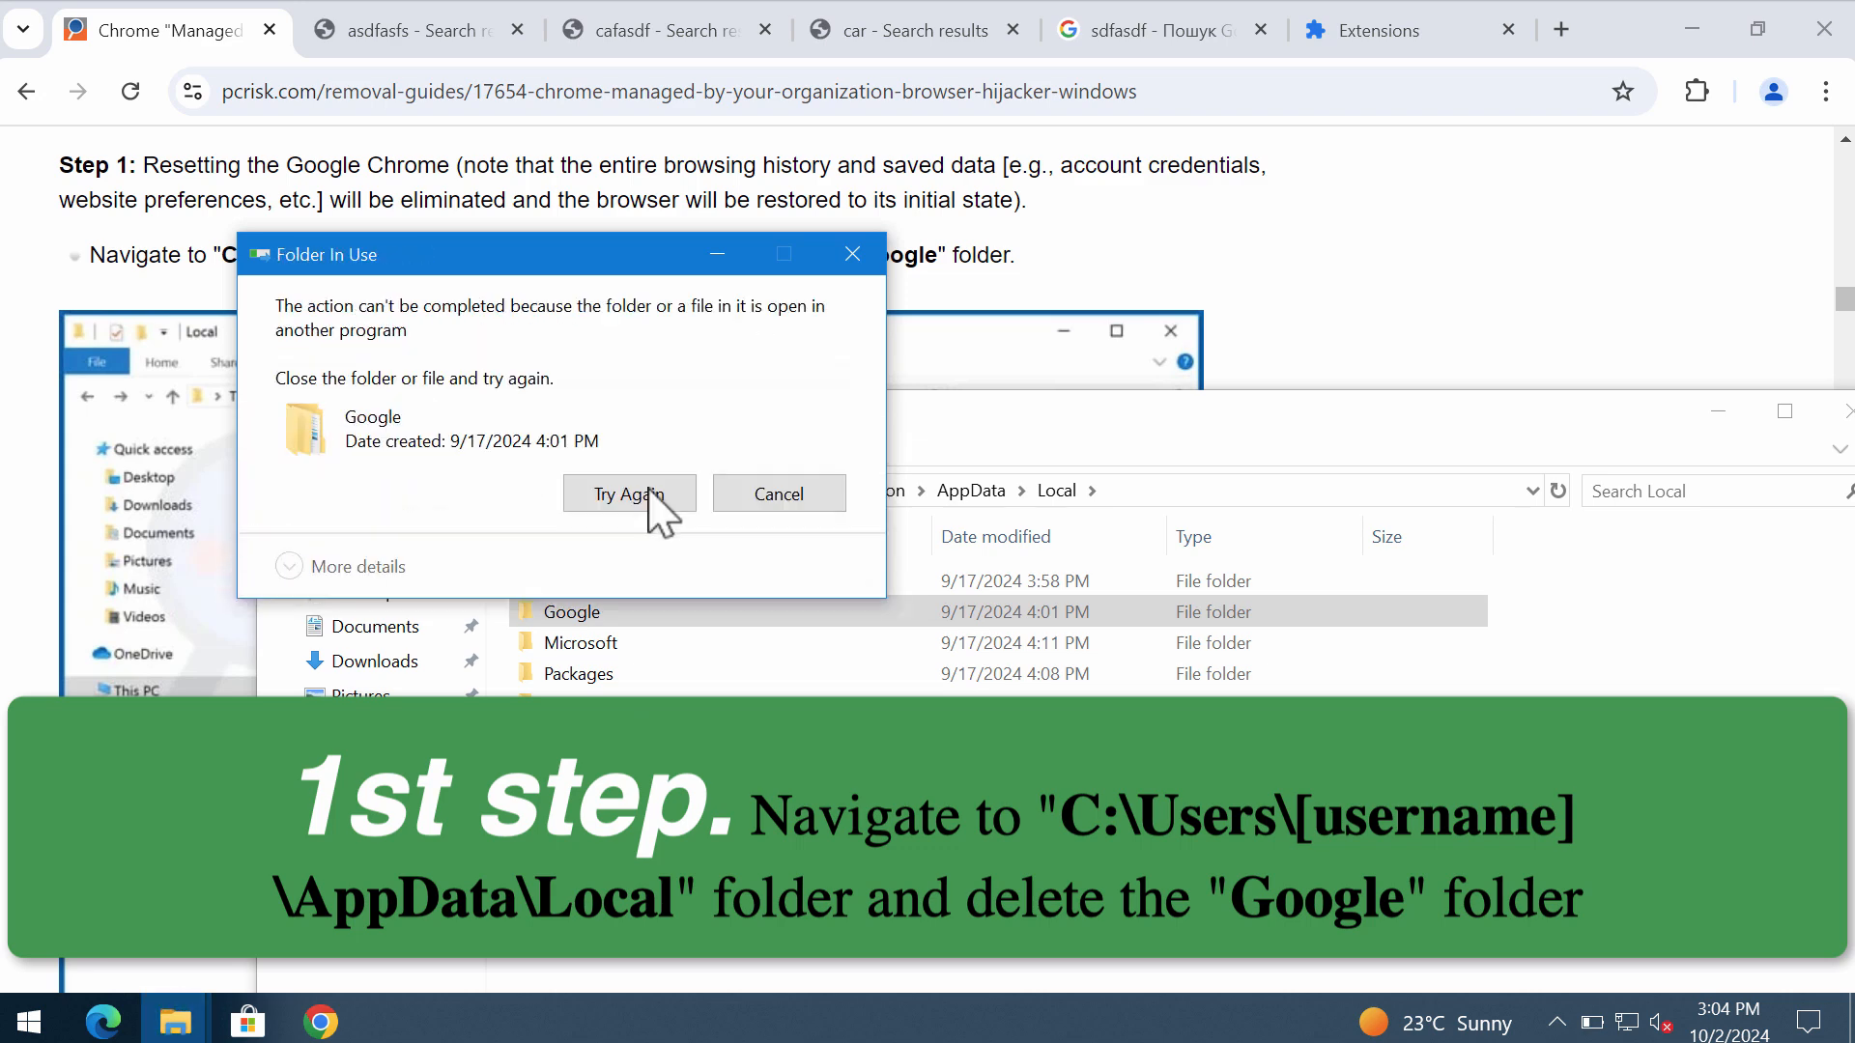
left_click(628, 492)
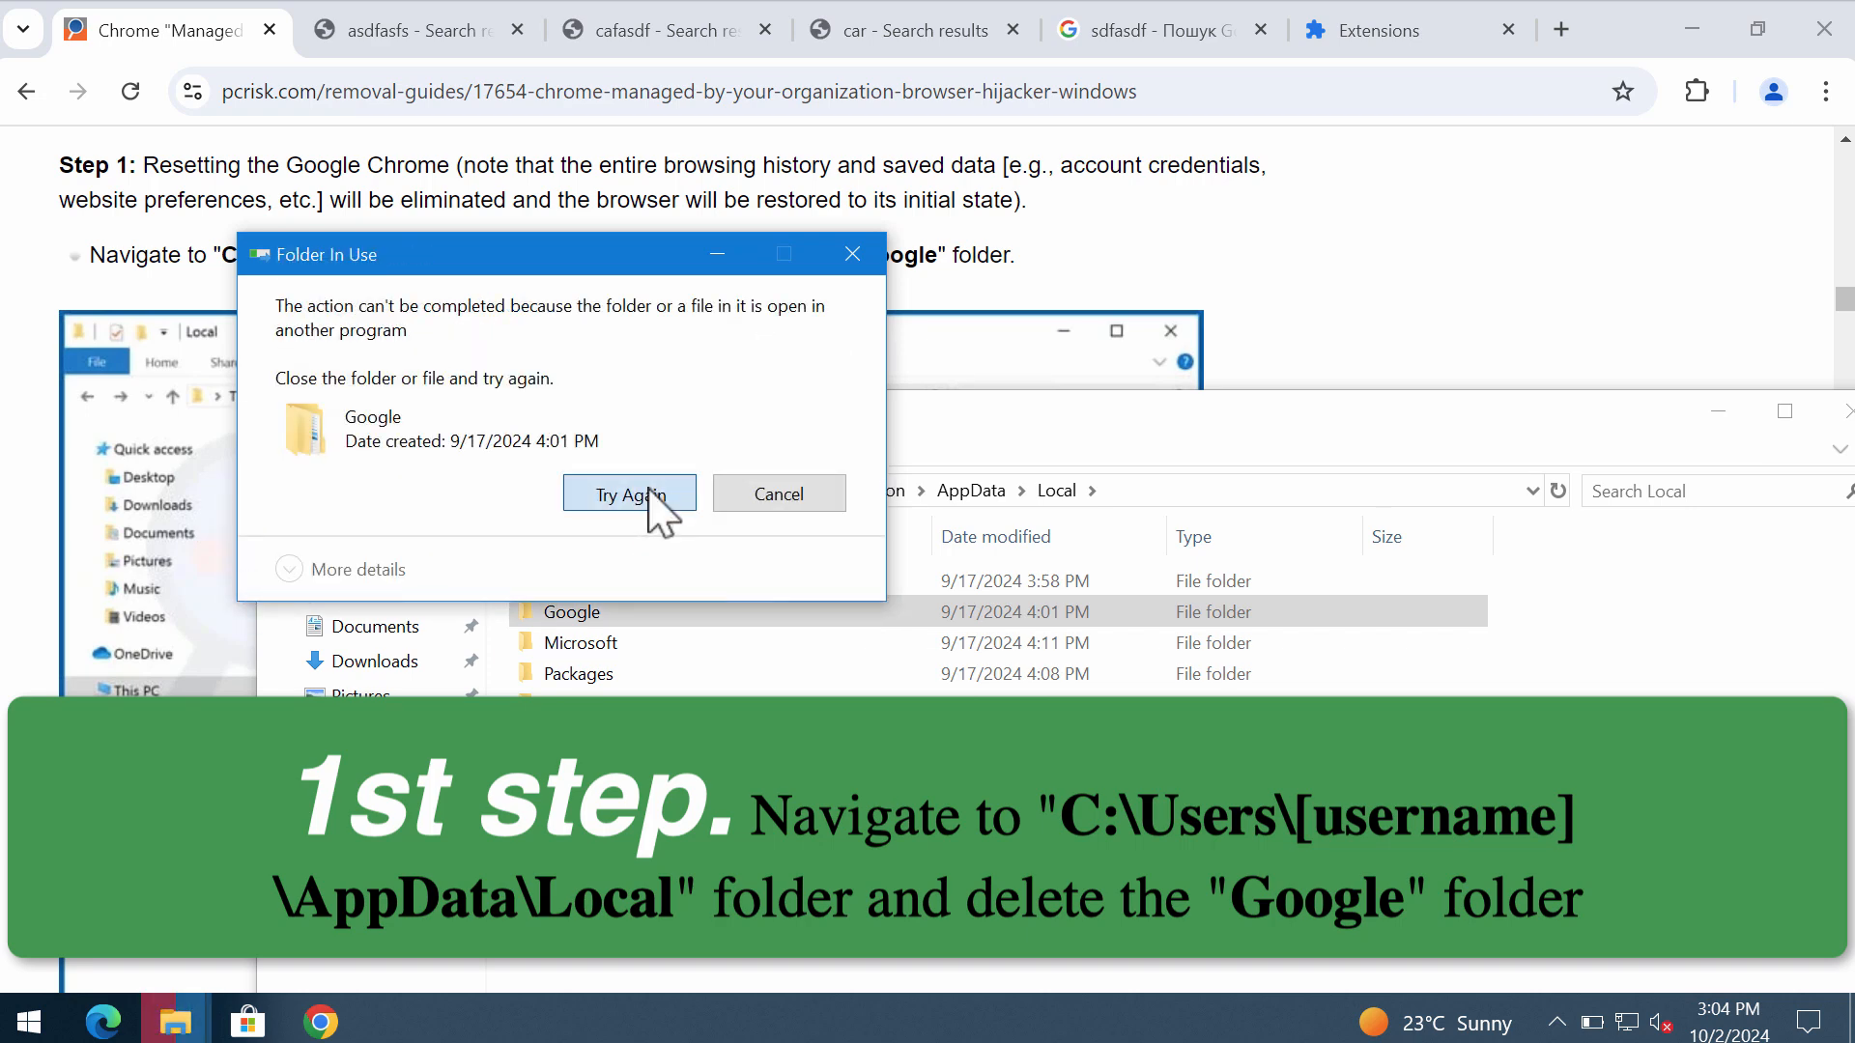
left_click(628, 493)
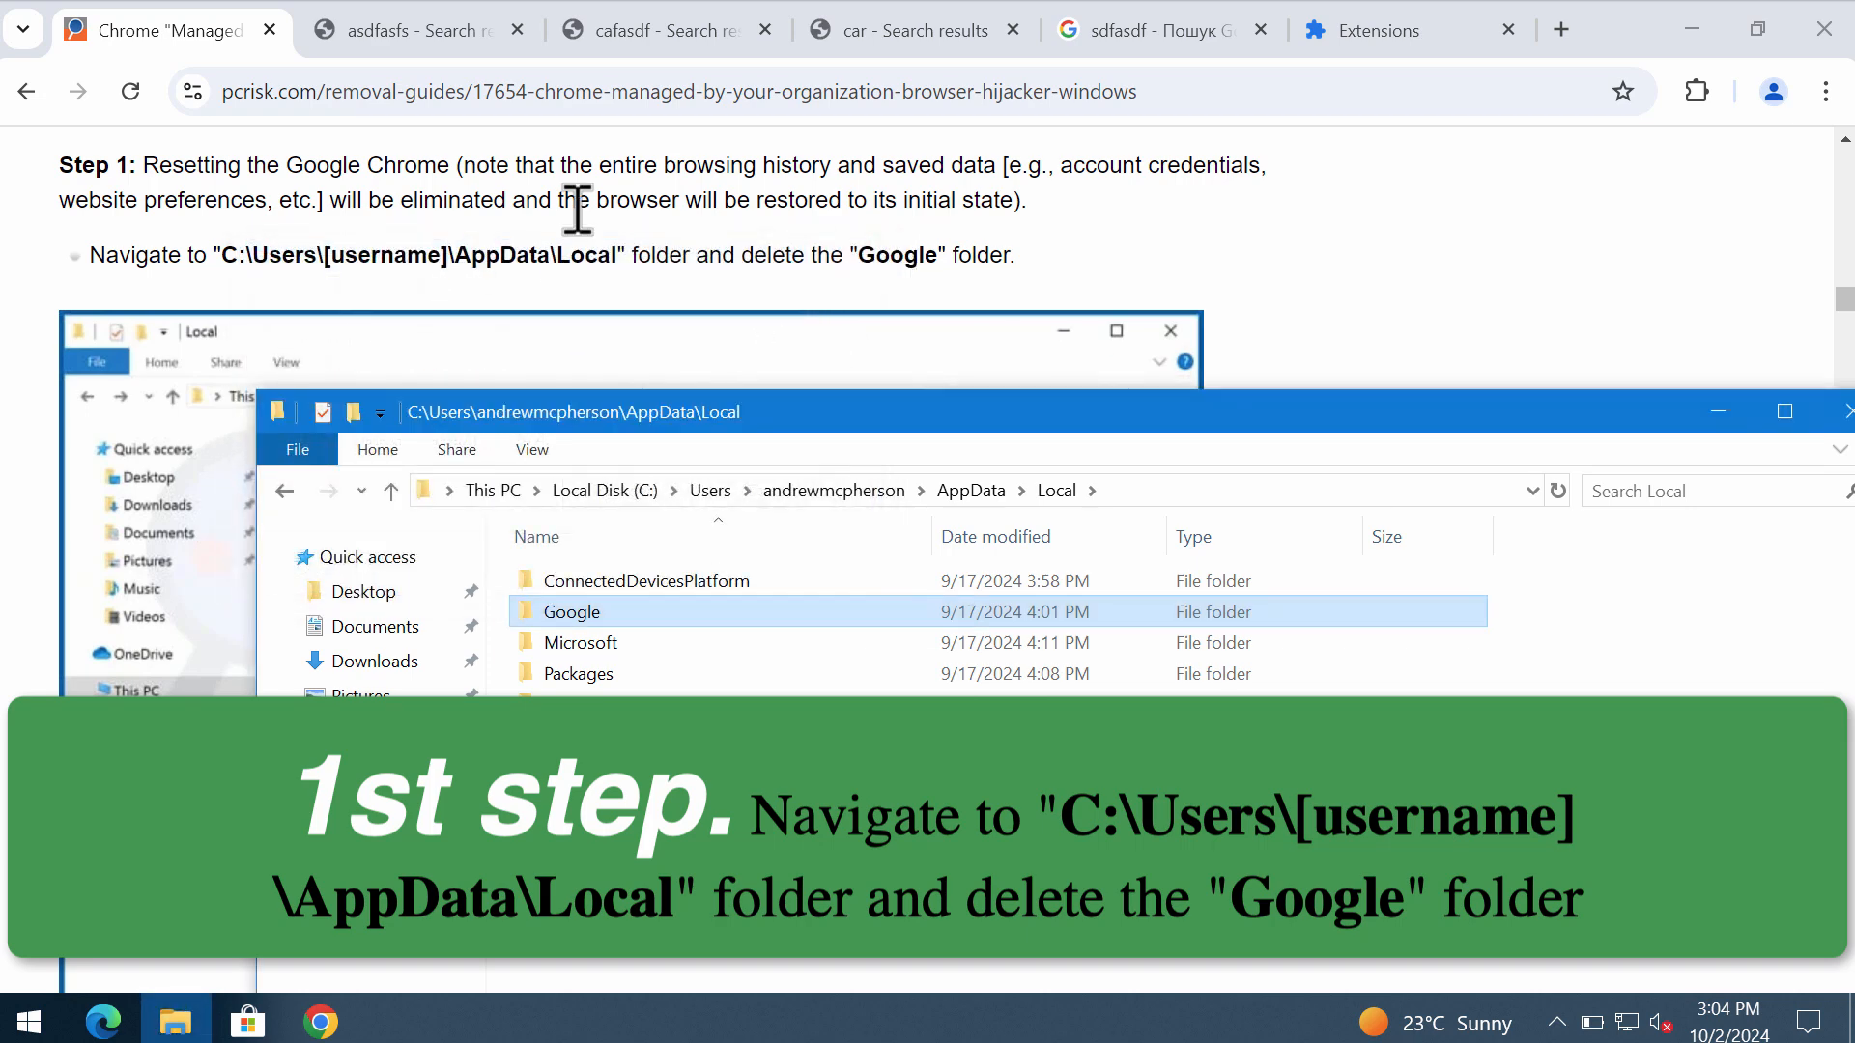
Scroll to Step 2 and launch Registry Editor via Run with regedit.
scroll("down", 3)
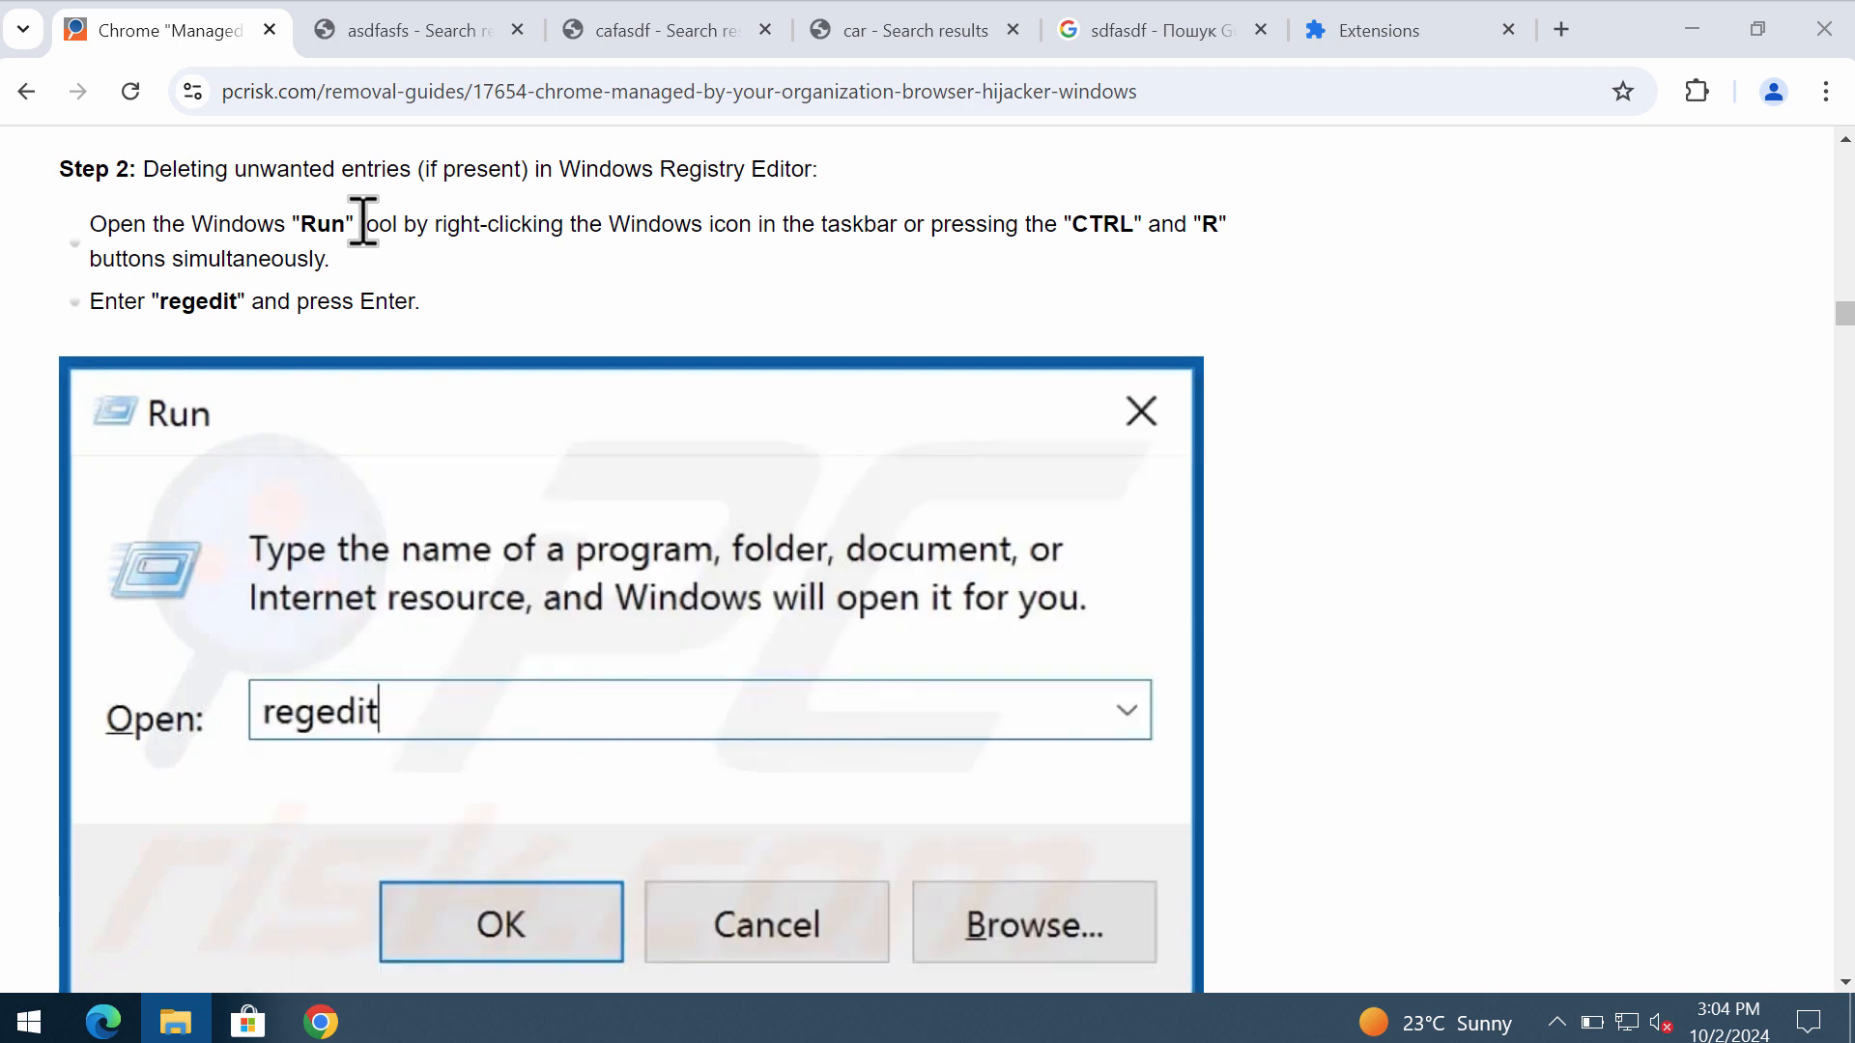
scroll("down", 3)
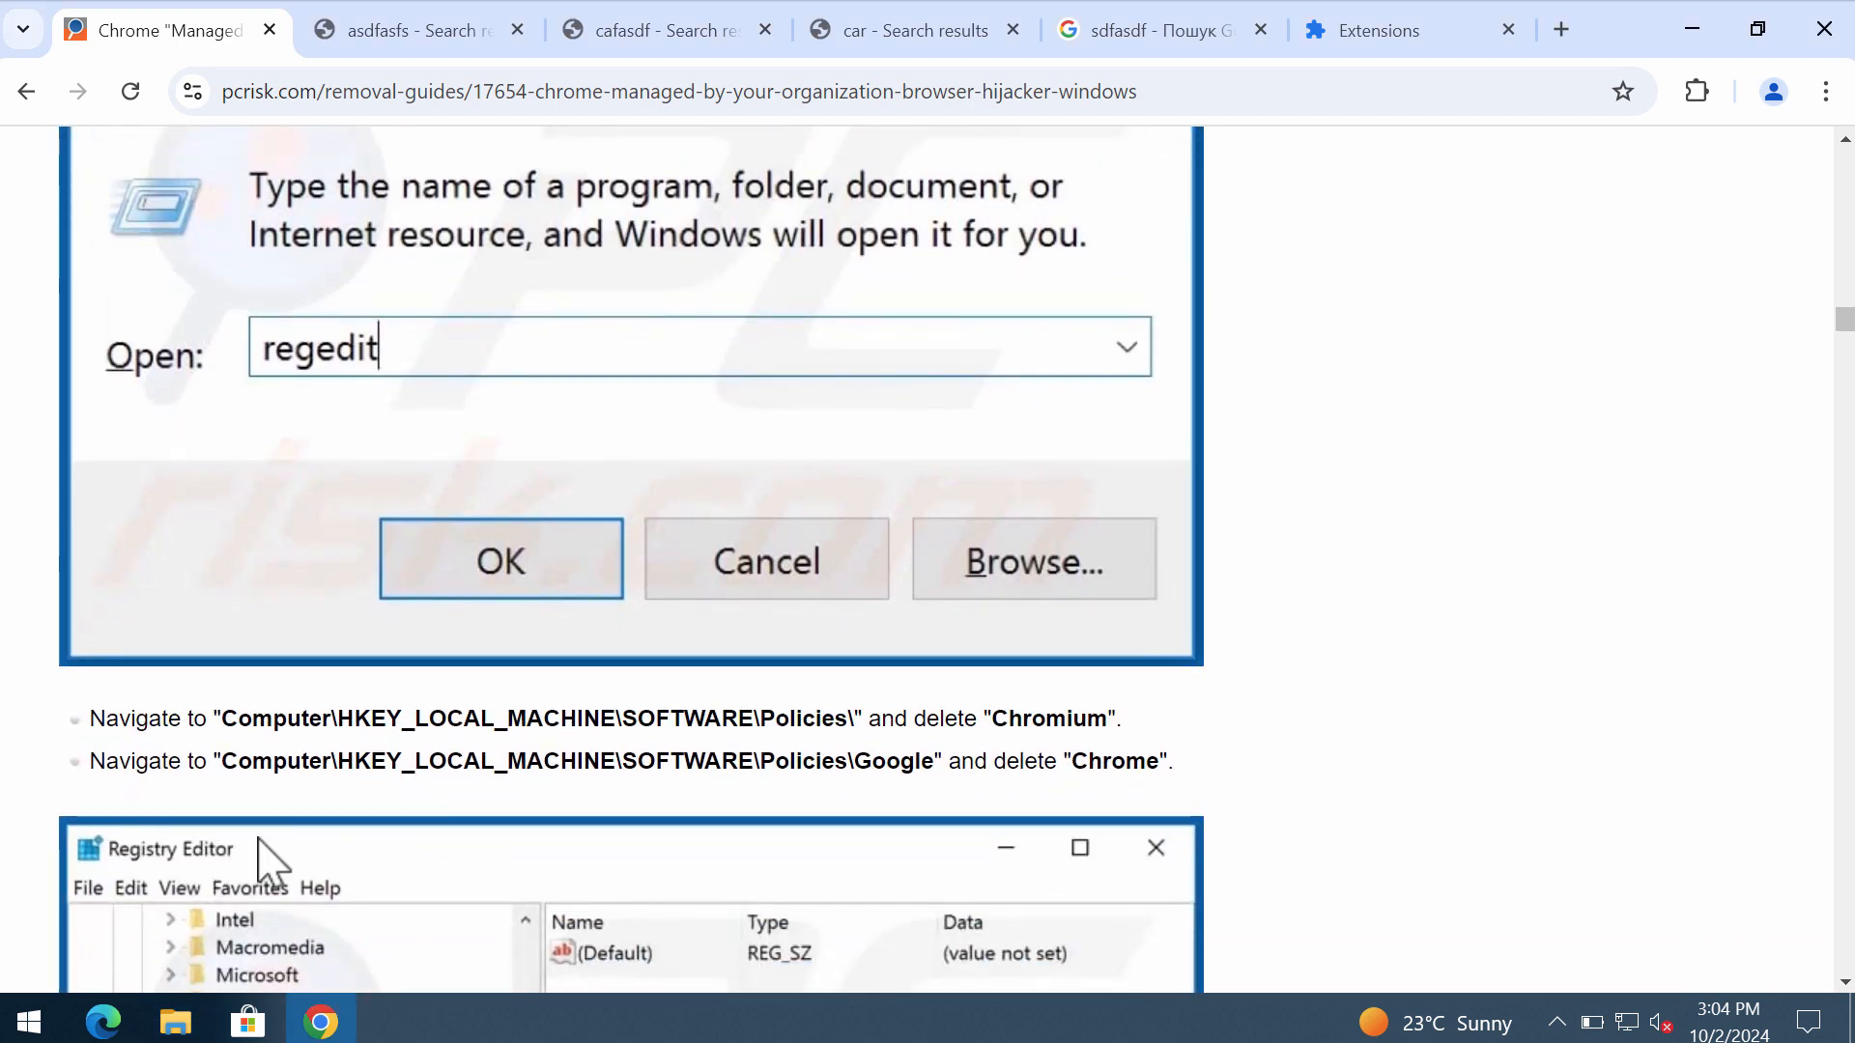
right_click(25, 1020)
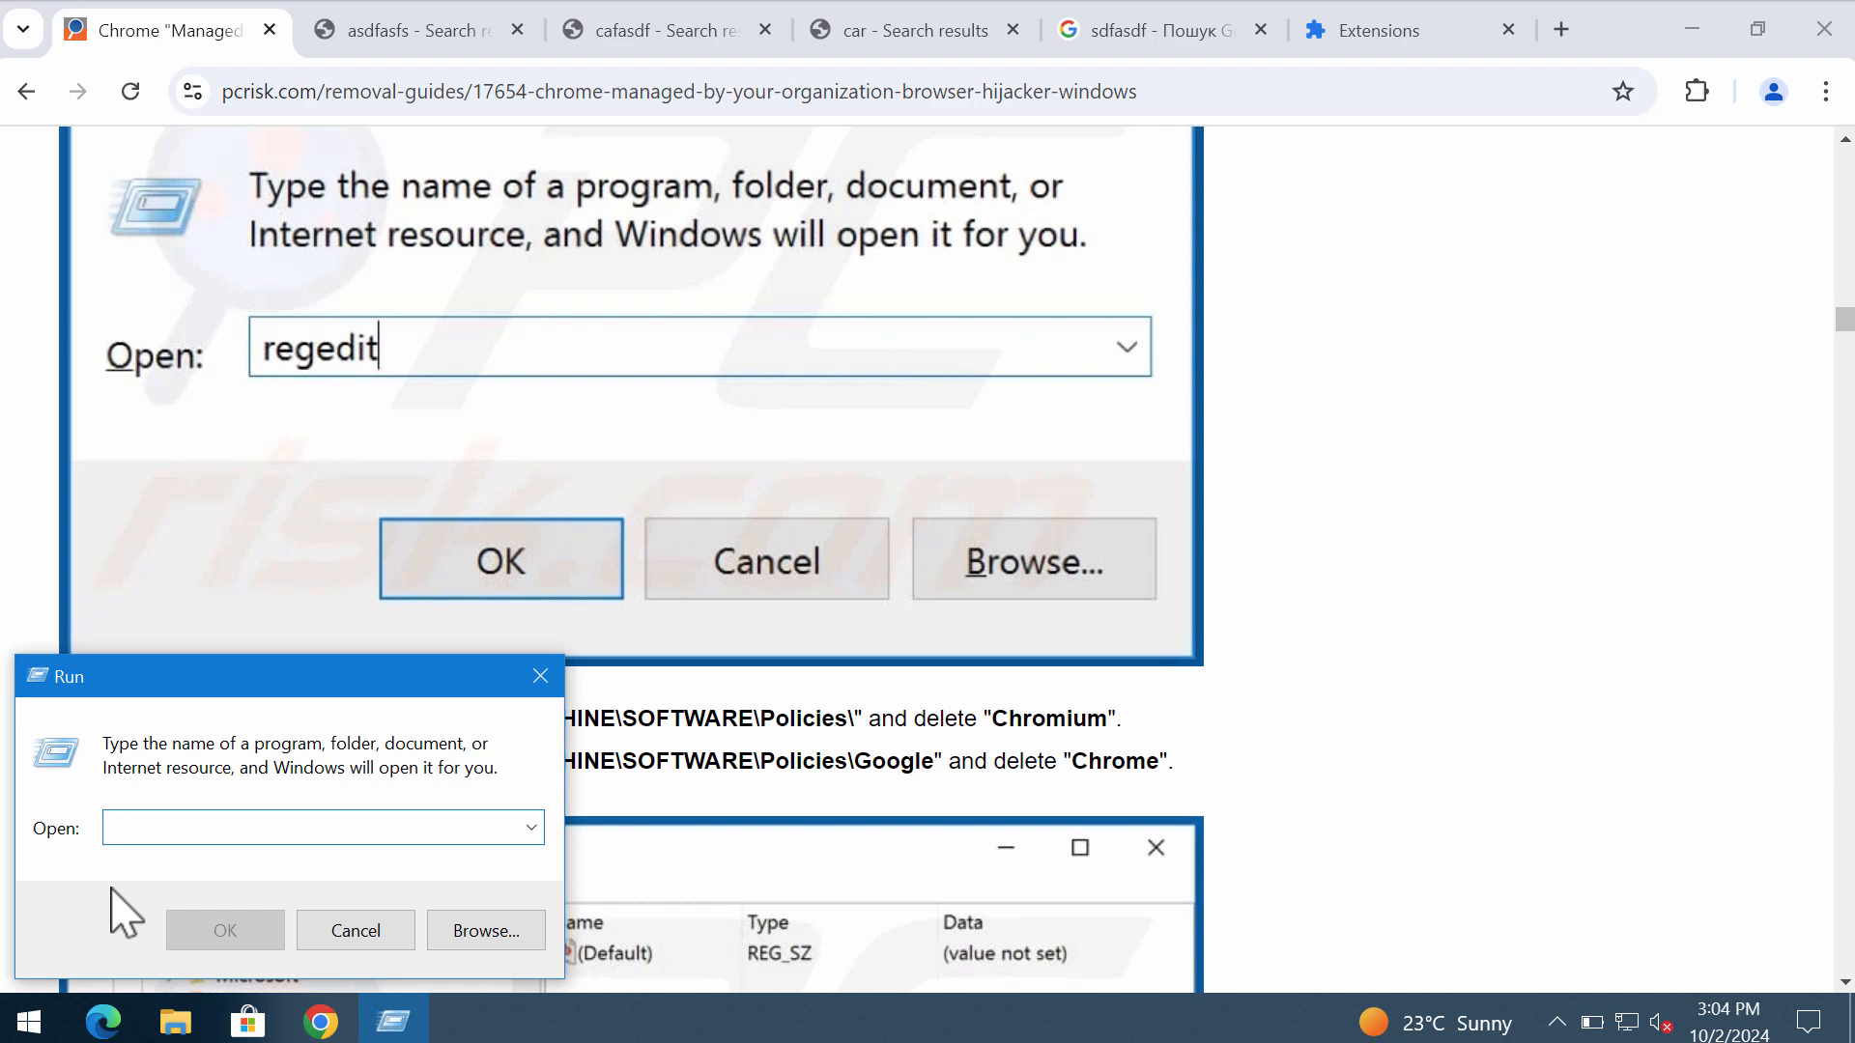
type("rege")
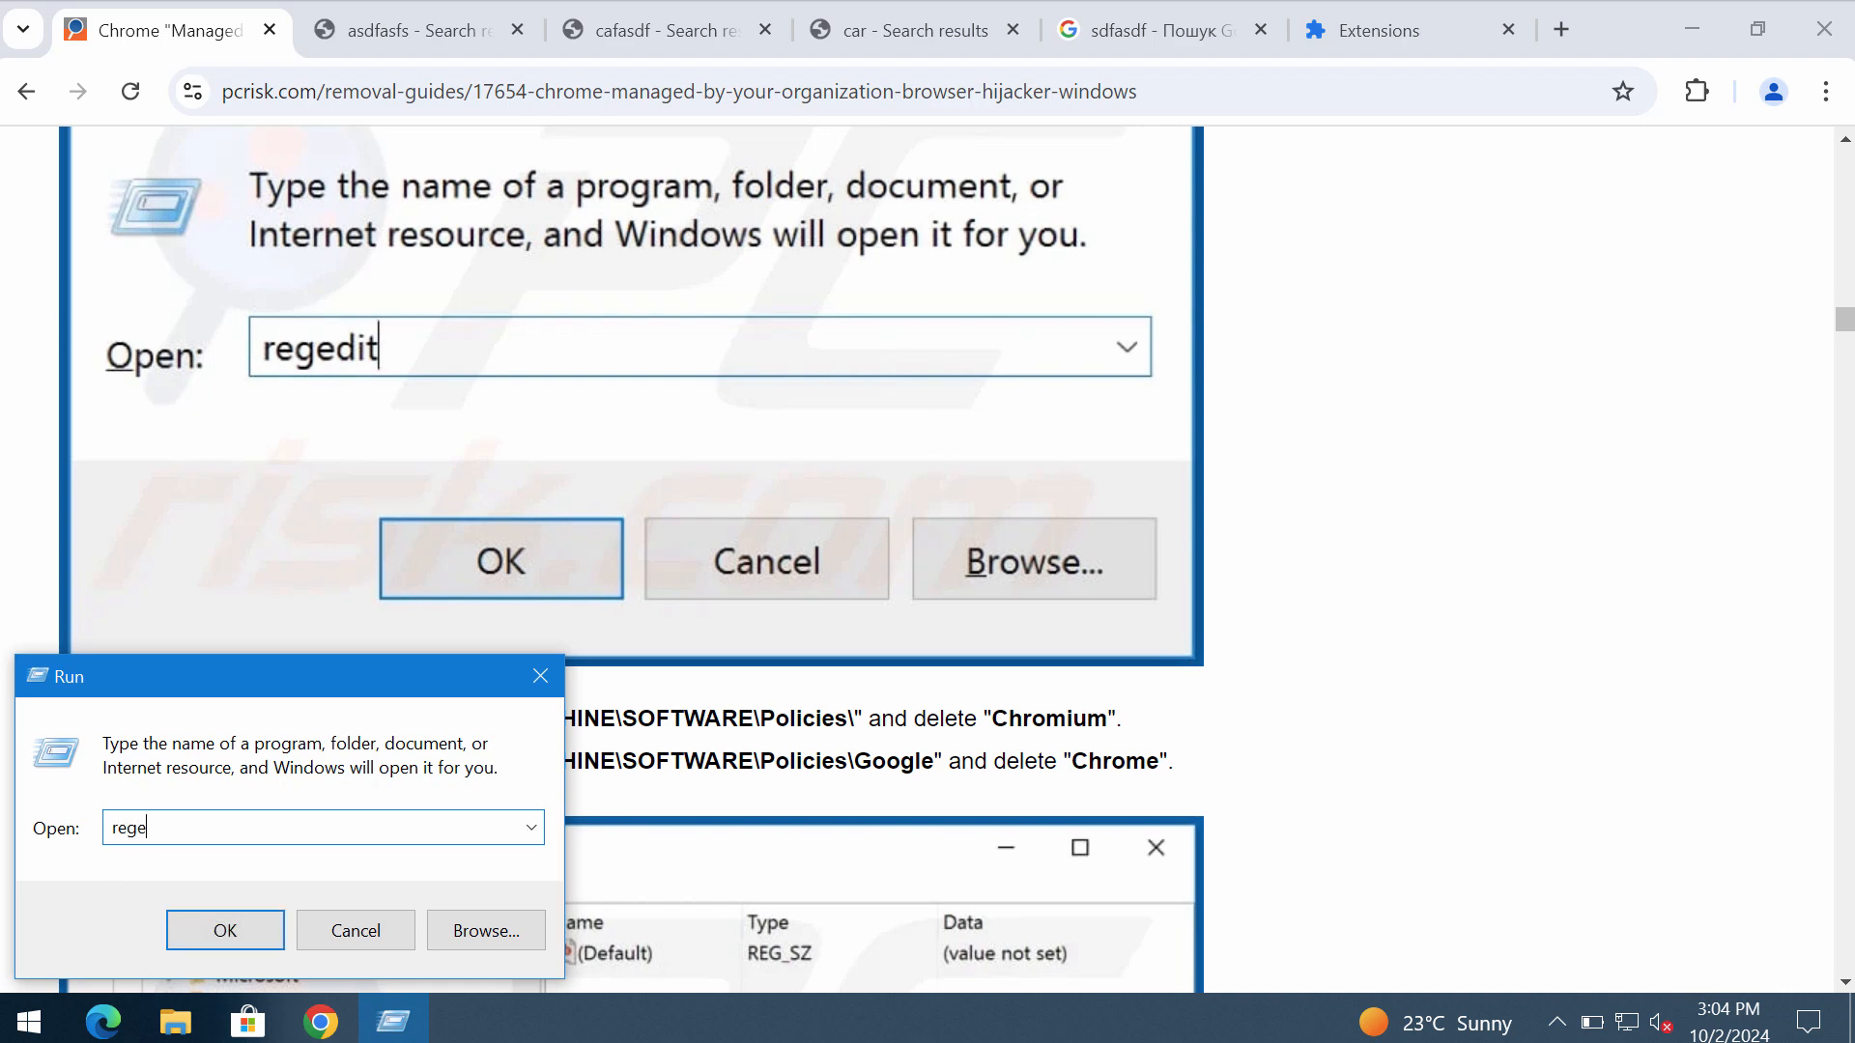
left_click(224, 929)
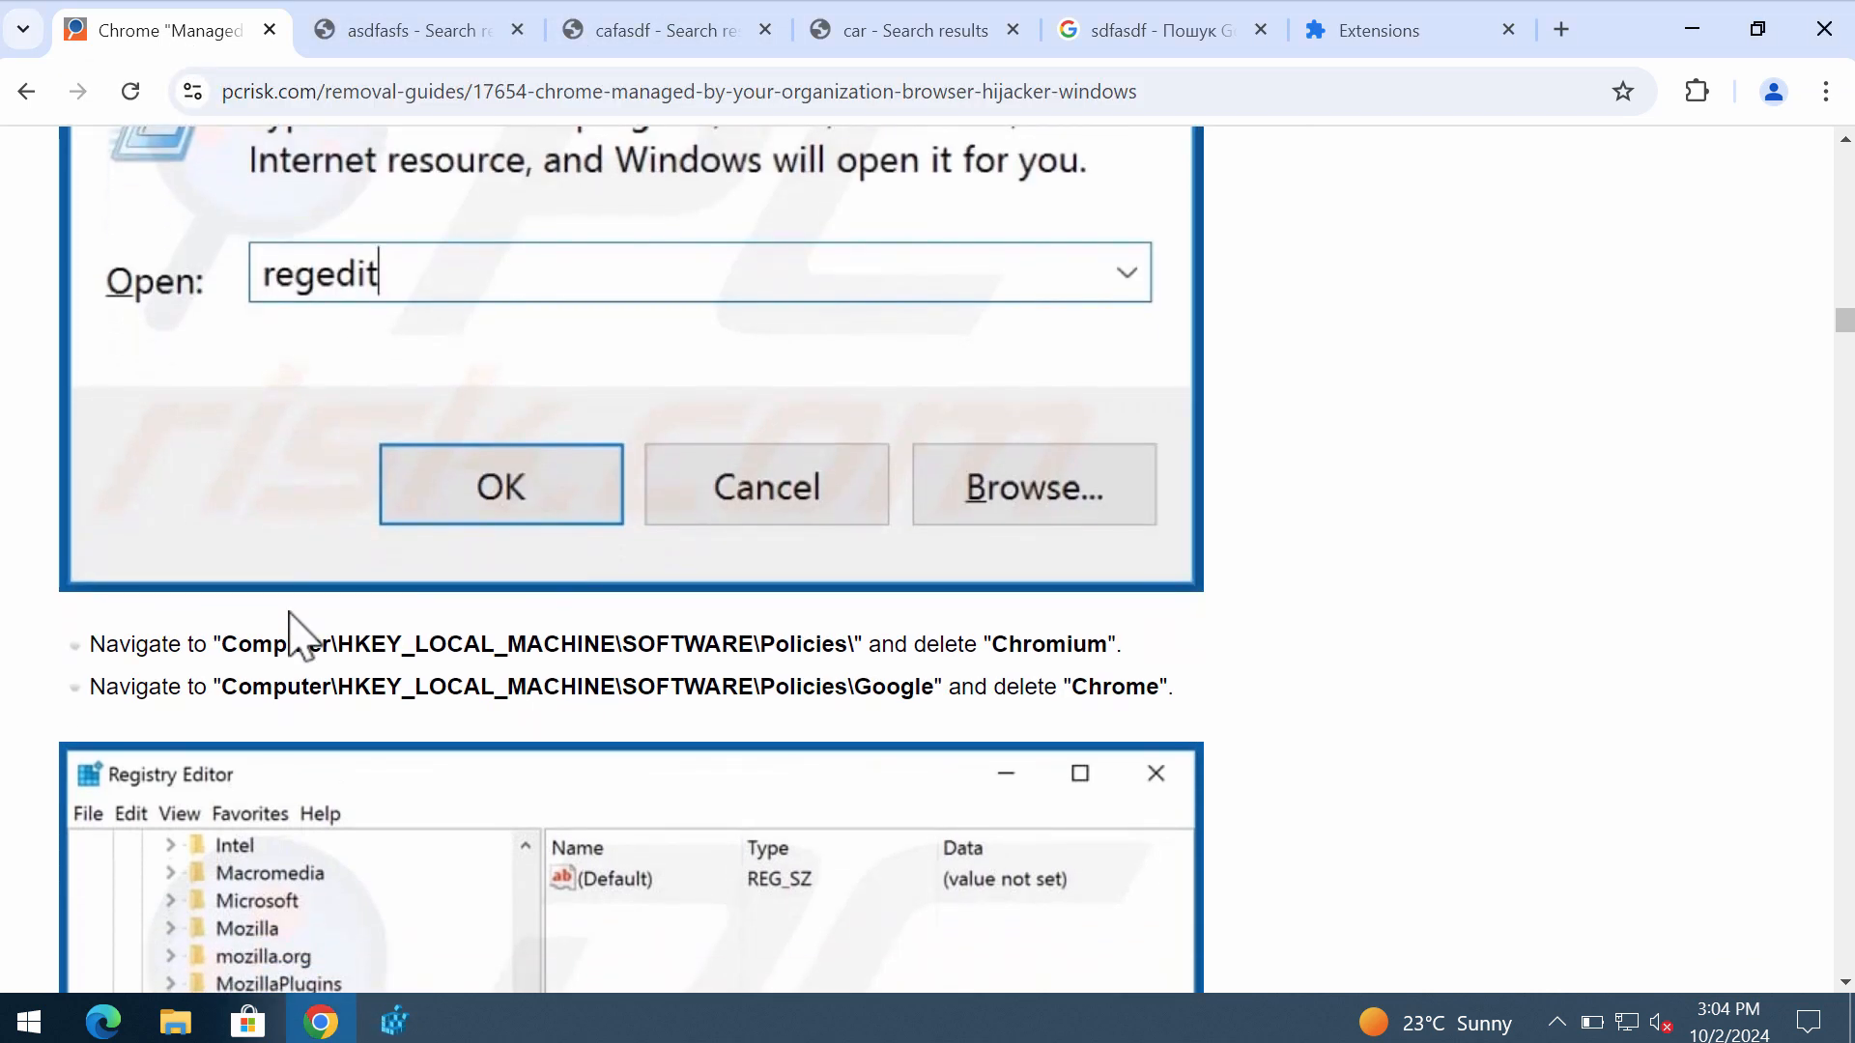
Position the Registry Editor window beside the guide's screenshot.
left_click_drag(222, 643, 846, 643)
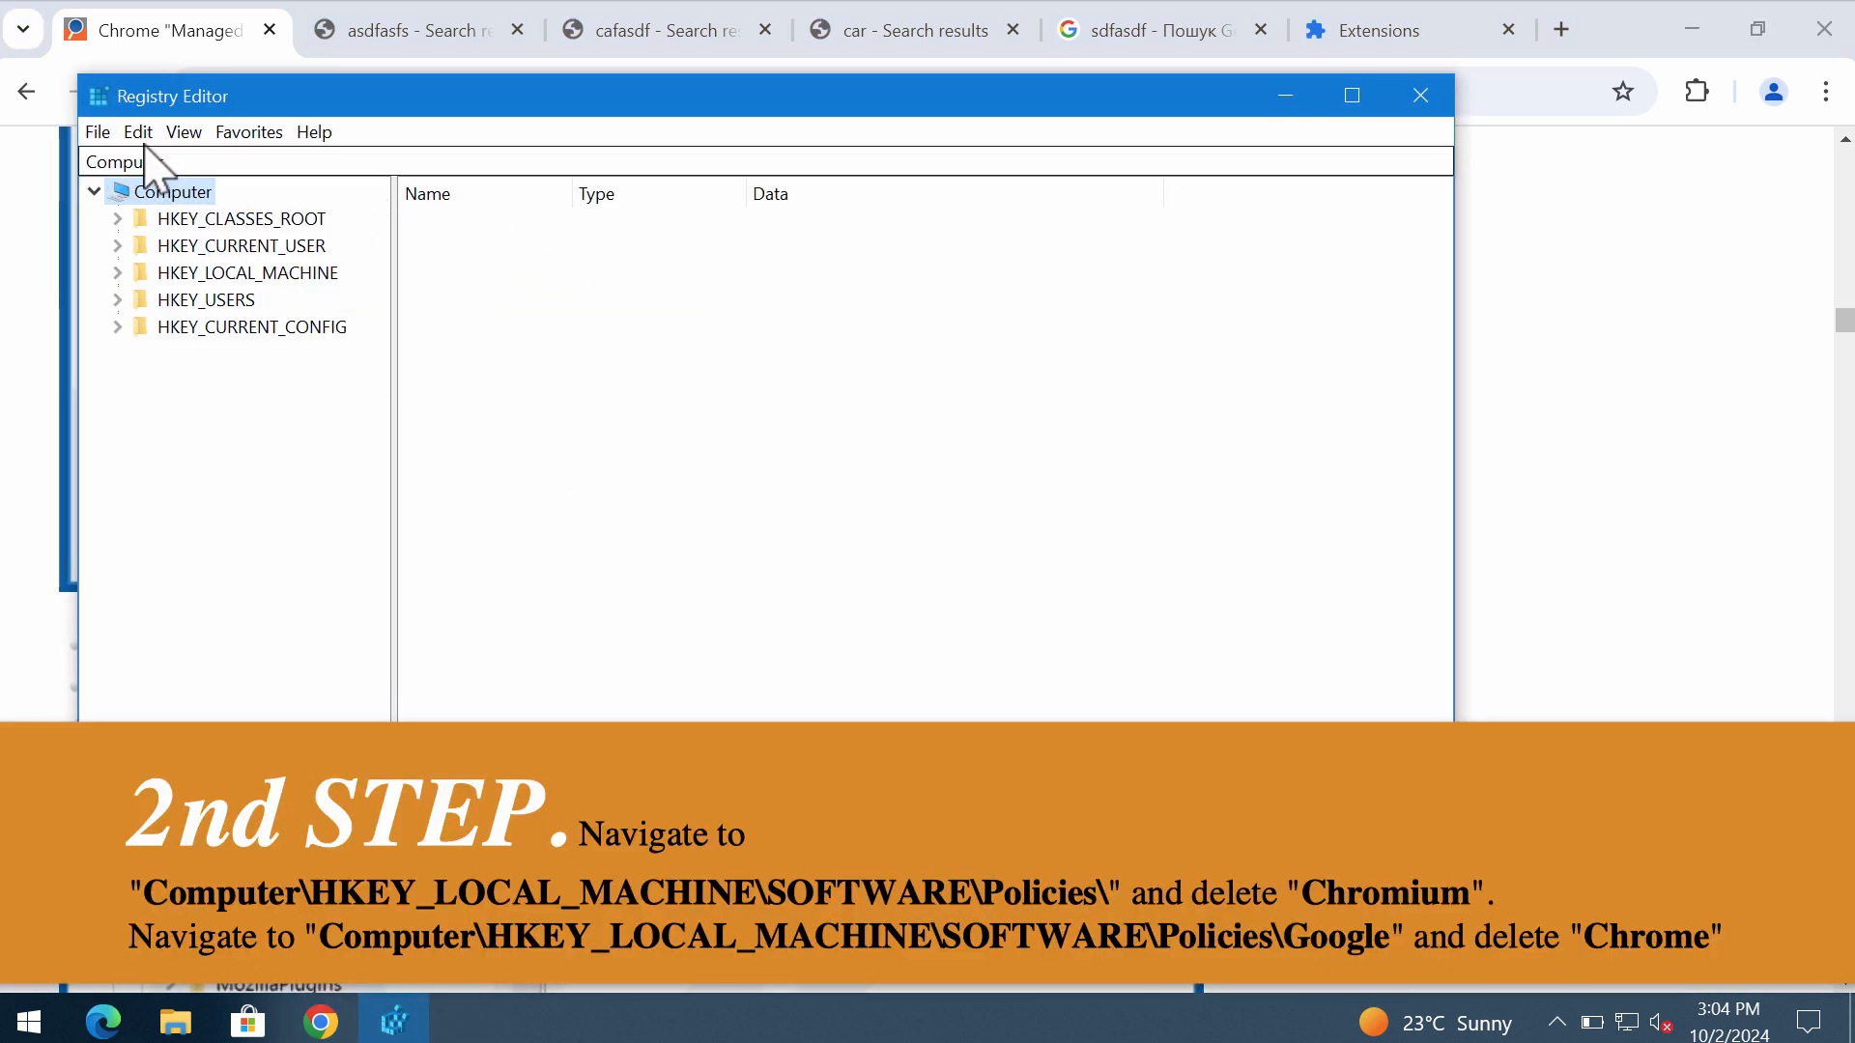
left_click(137, 131)
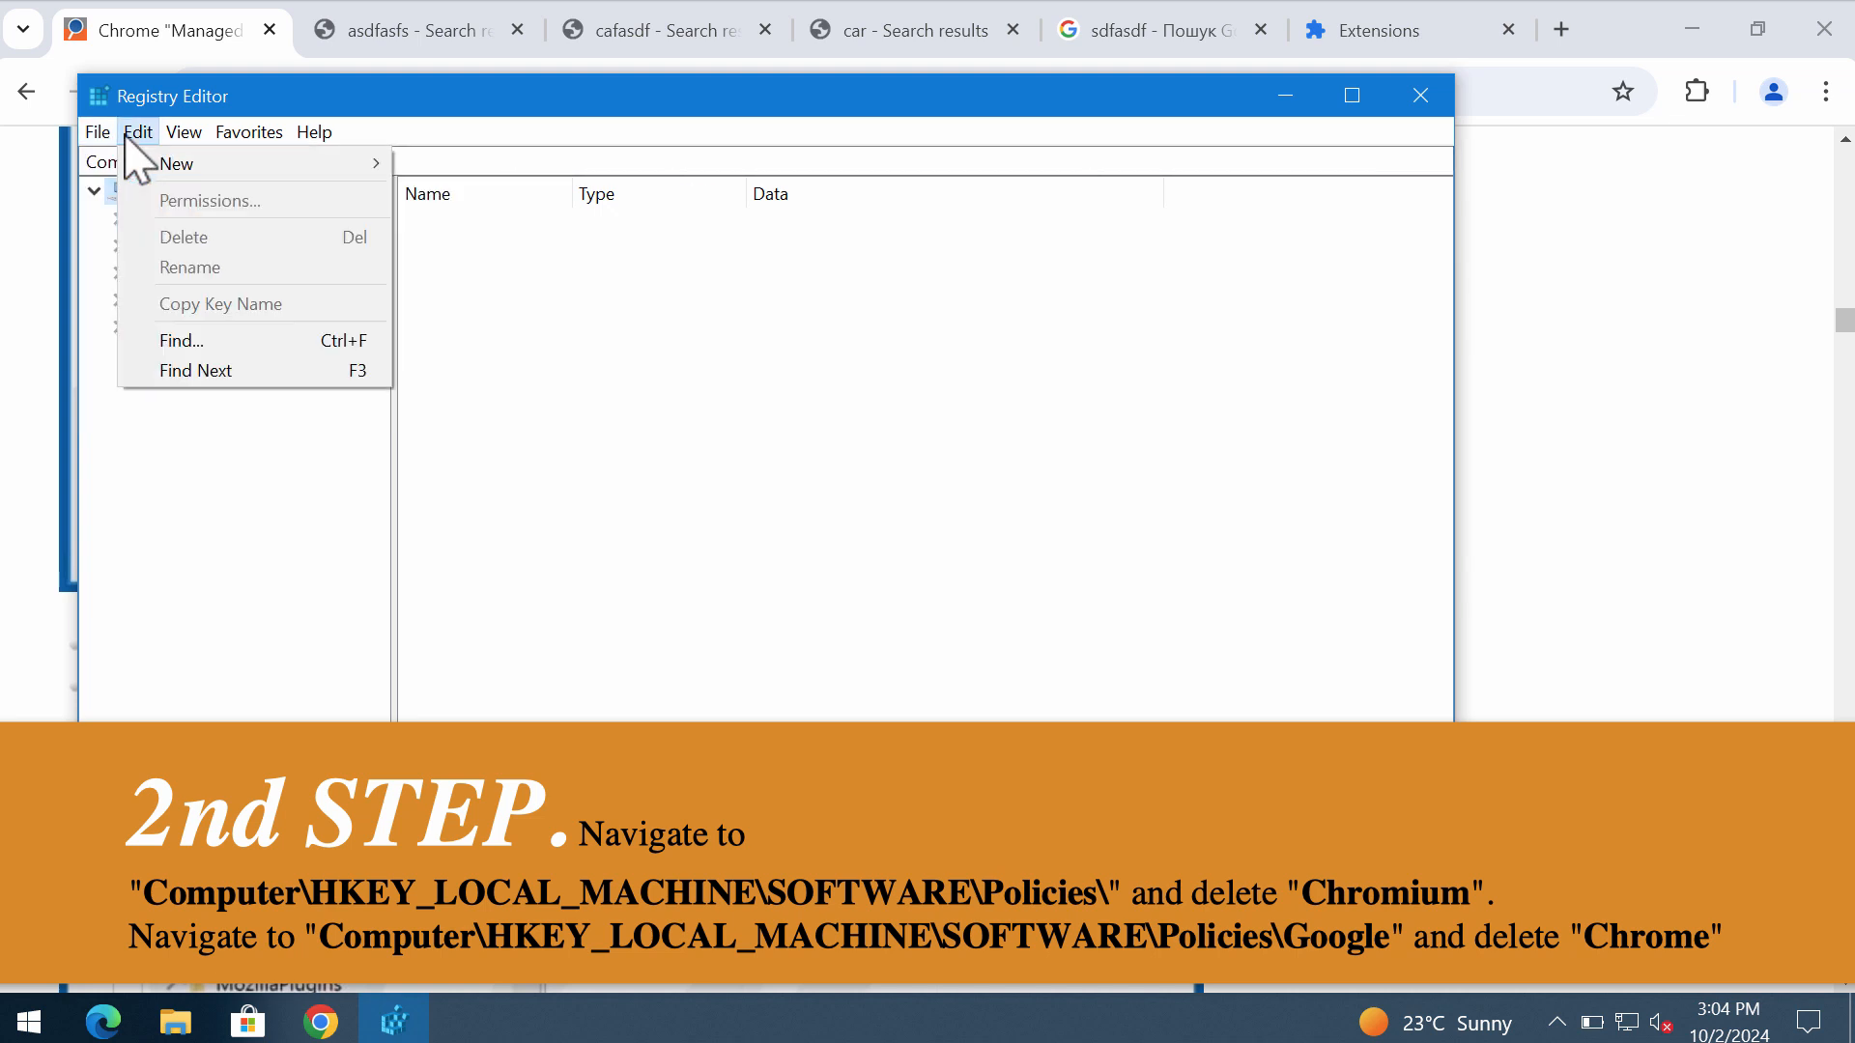
left_click(497, 350)
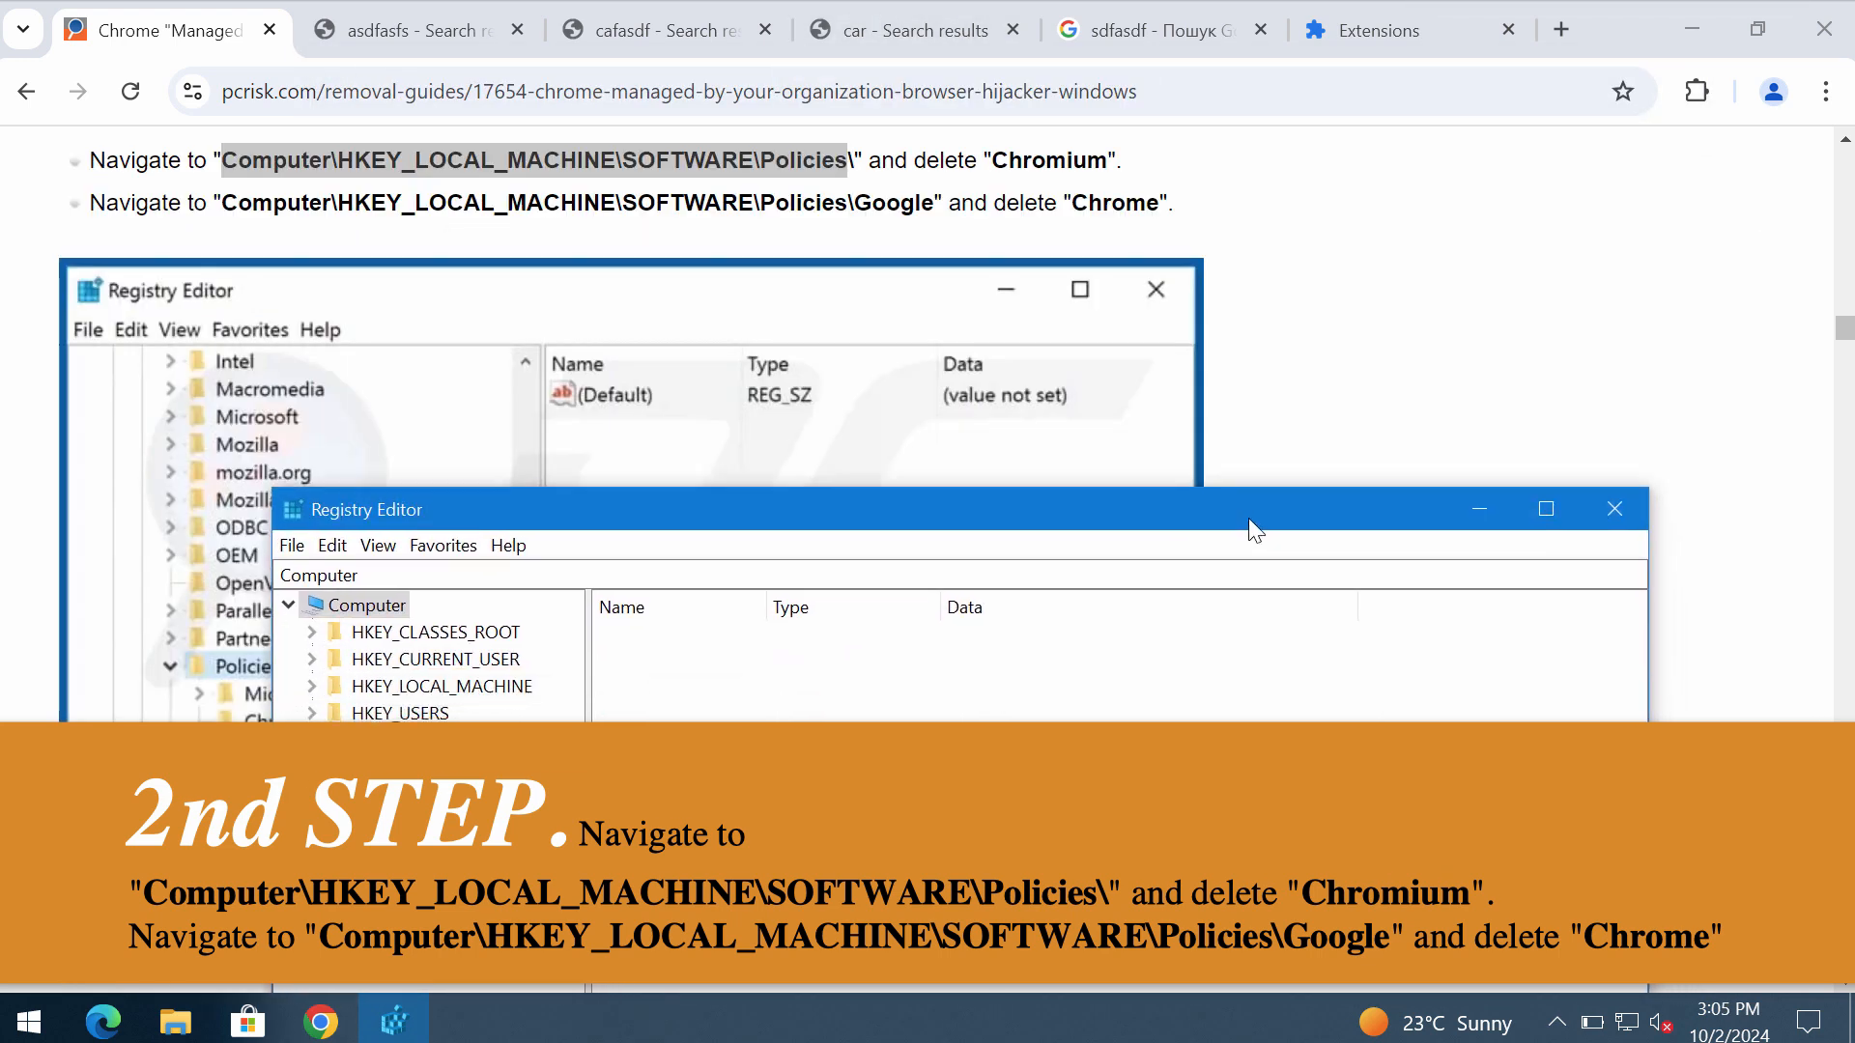
left_click_drag(1254, 530, 1265, 410)
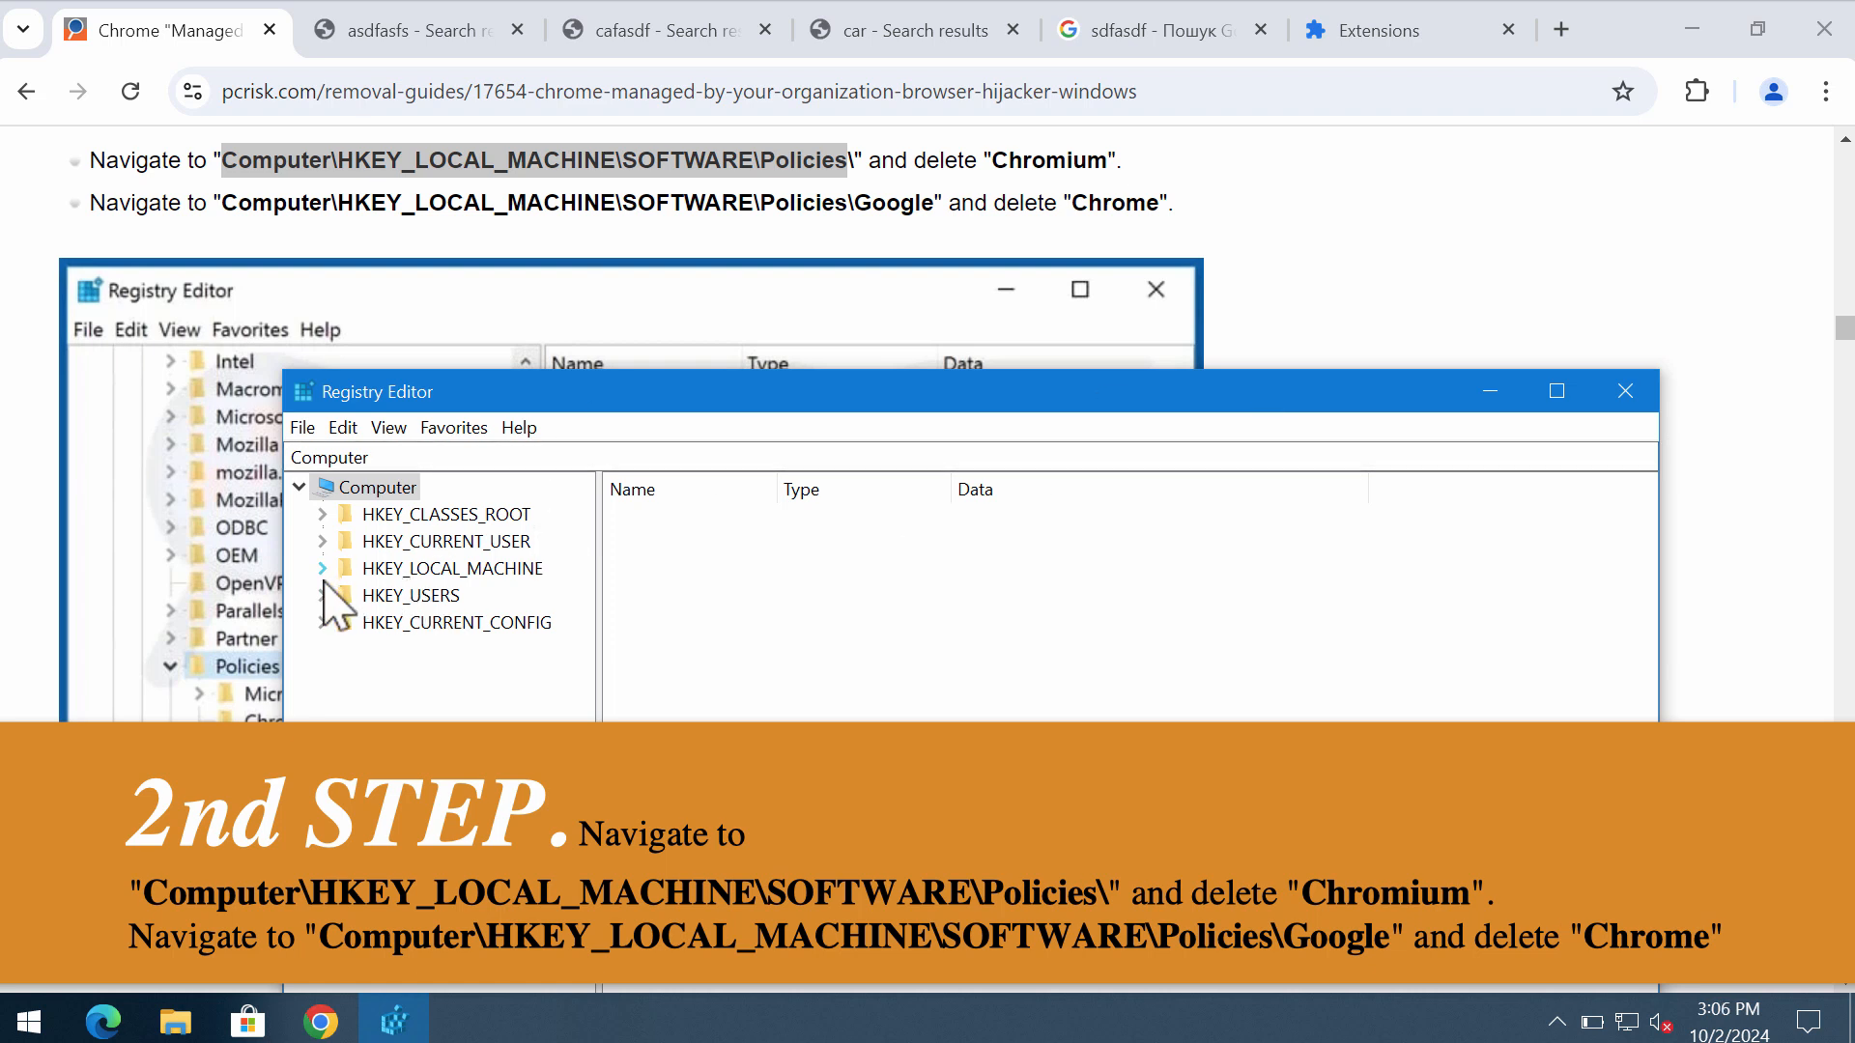
Navigate to HKEY_LOCAL_MACHINE\SOFTWARE\Policies\Google and delete the Chrome key.
left_click(322, 568)
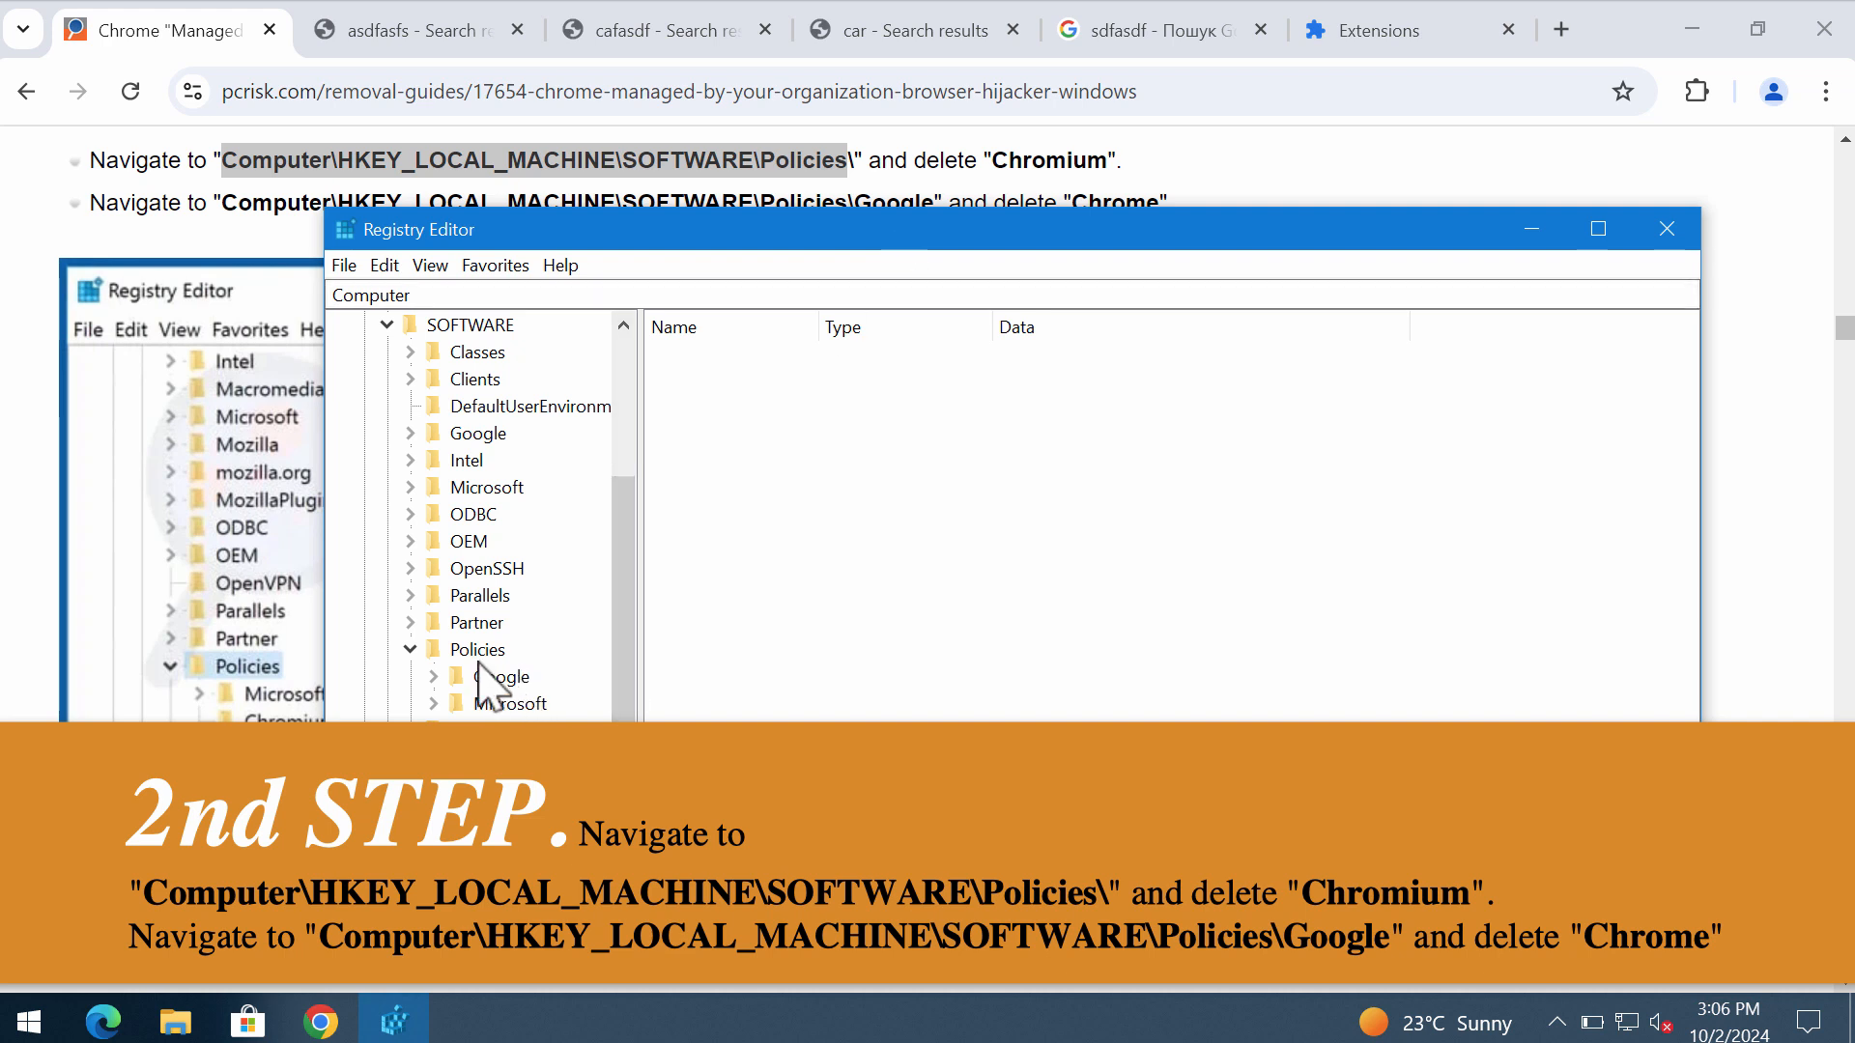
left_click(433, 676)
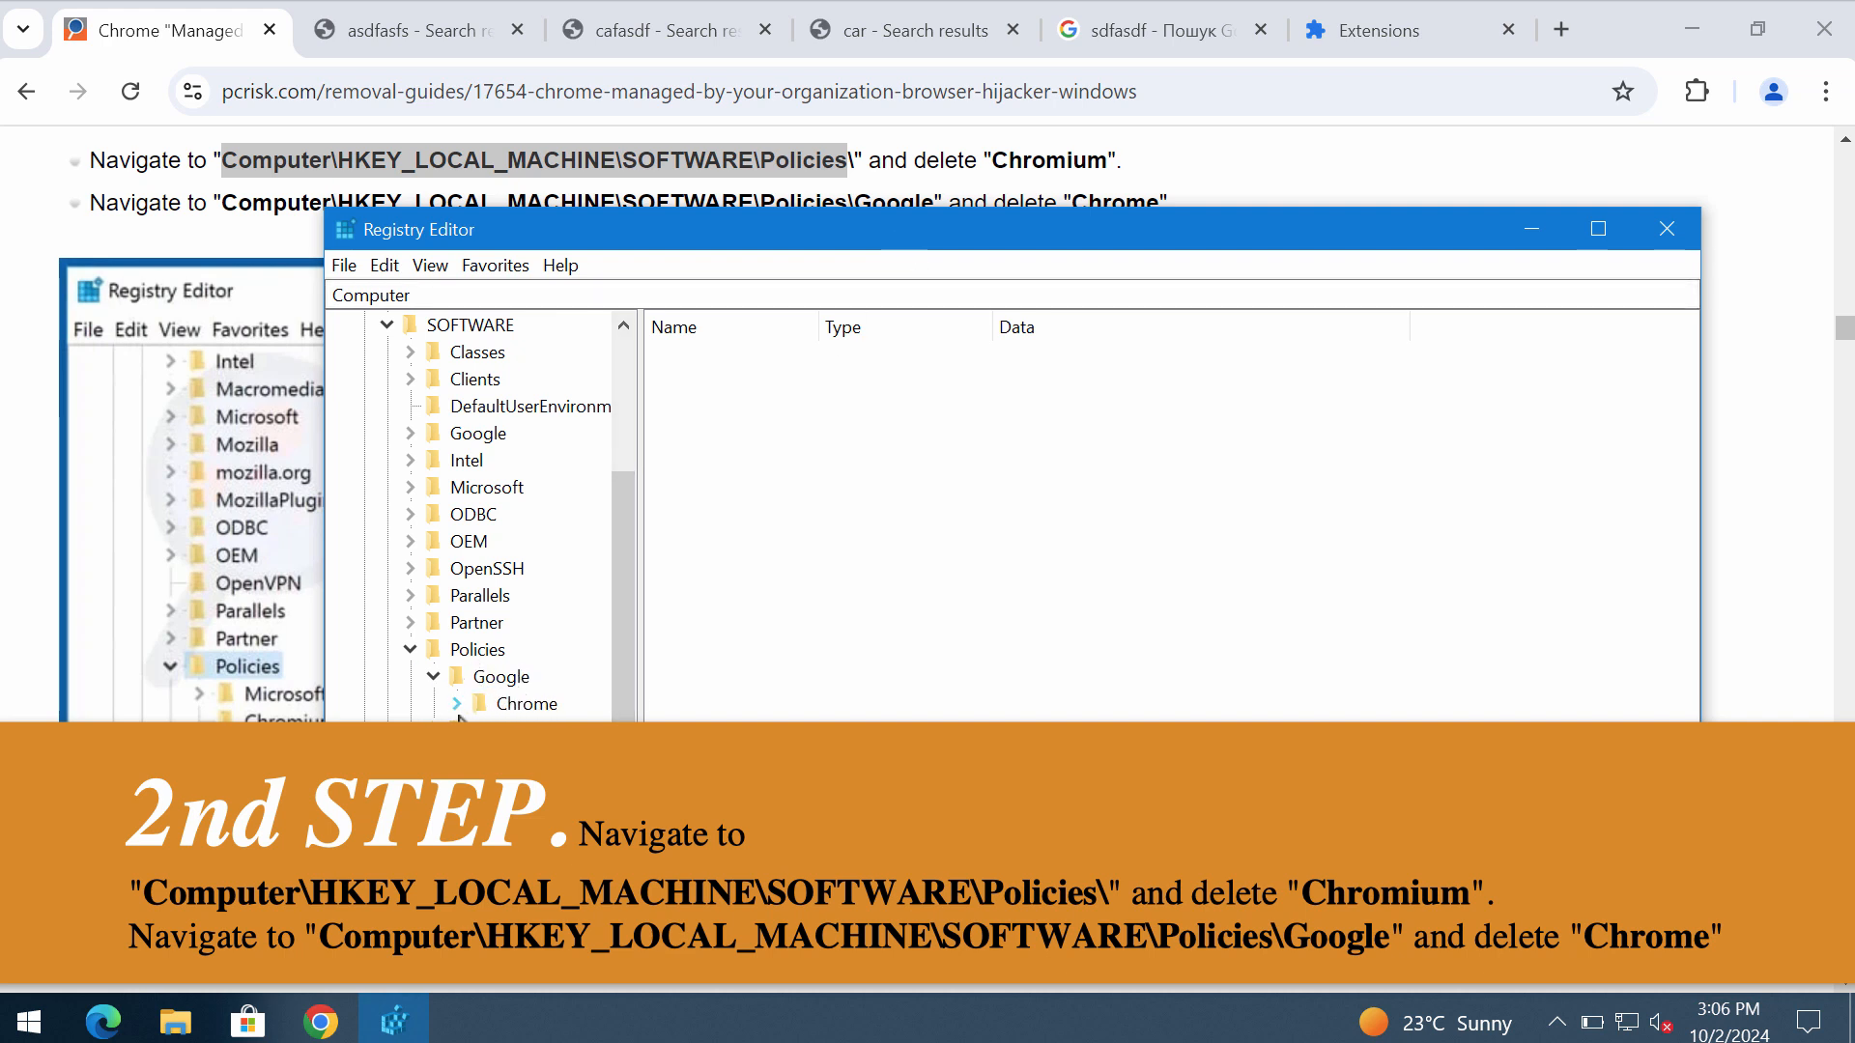
left_click(529, 703)
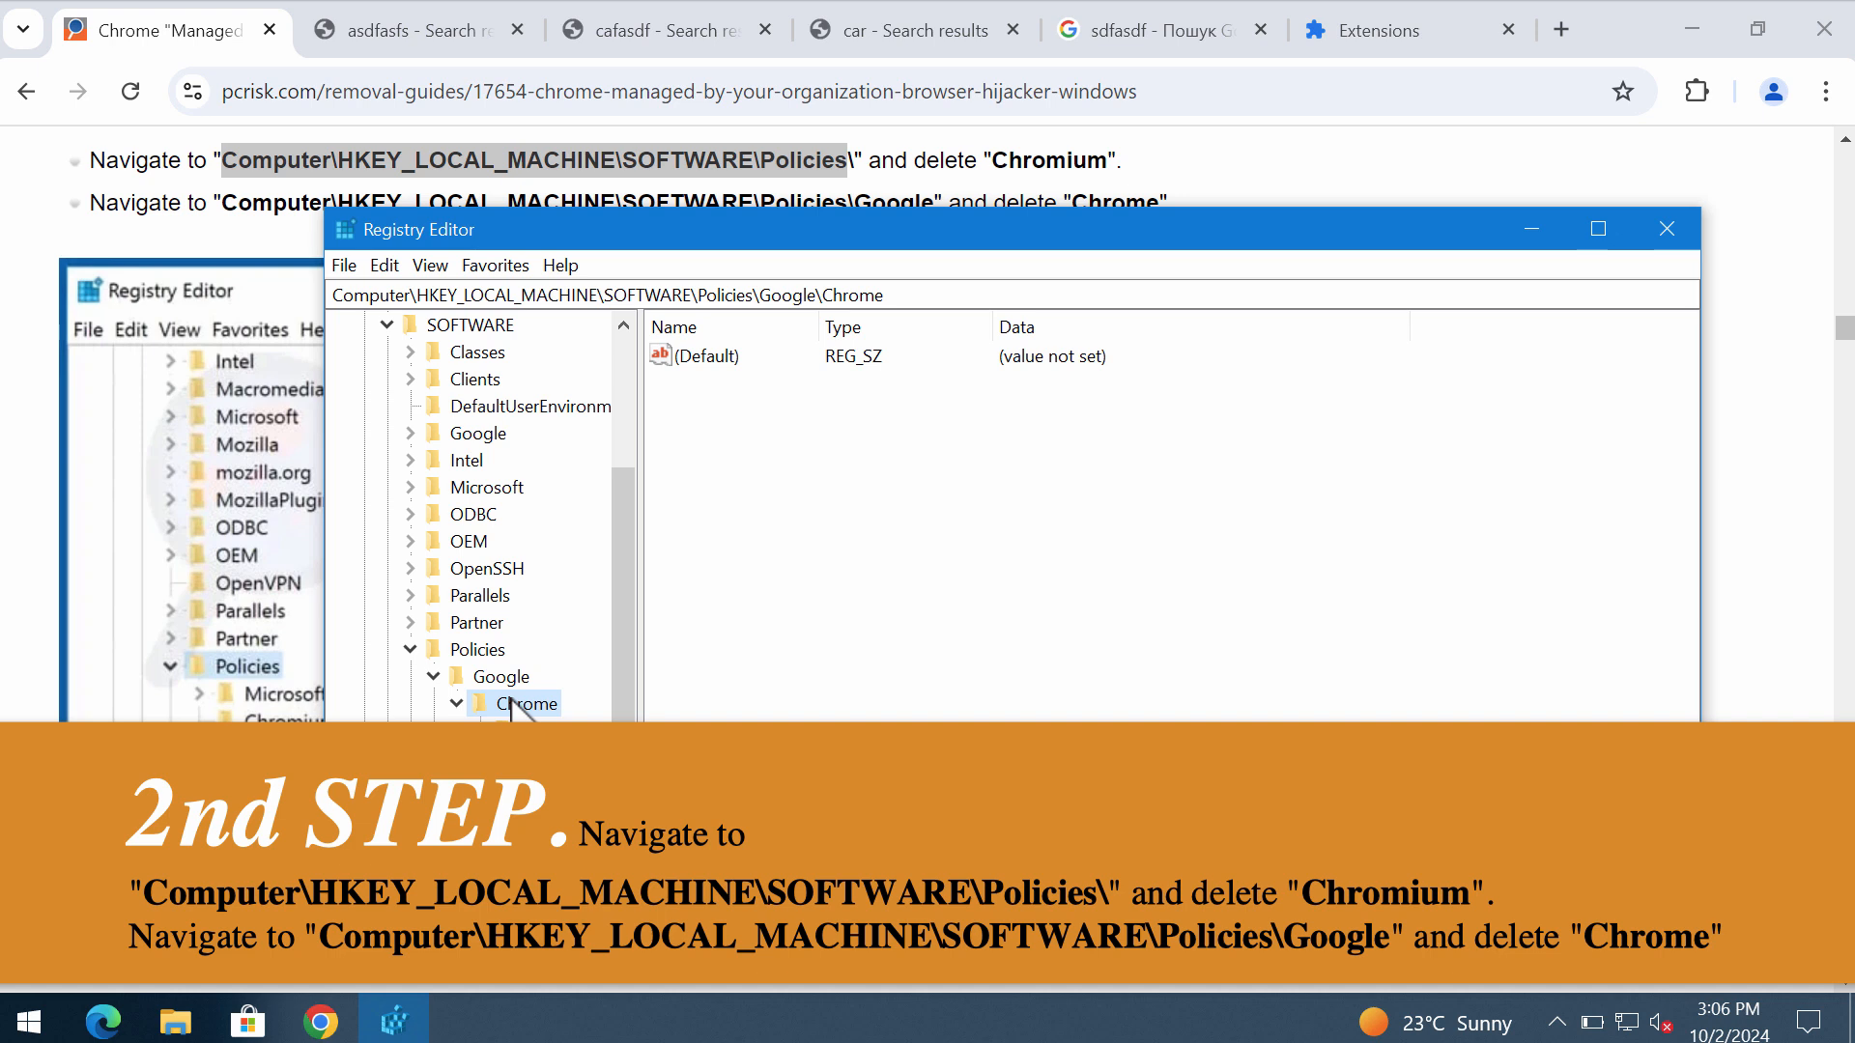
right_click(529, 703)
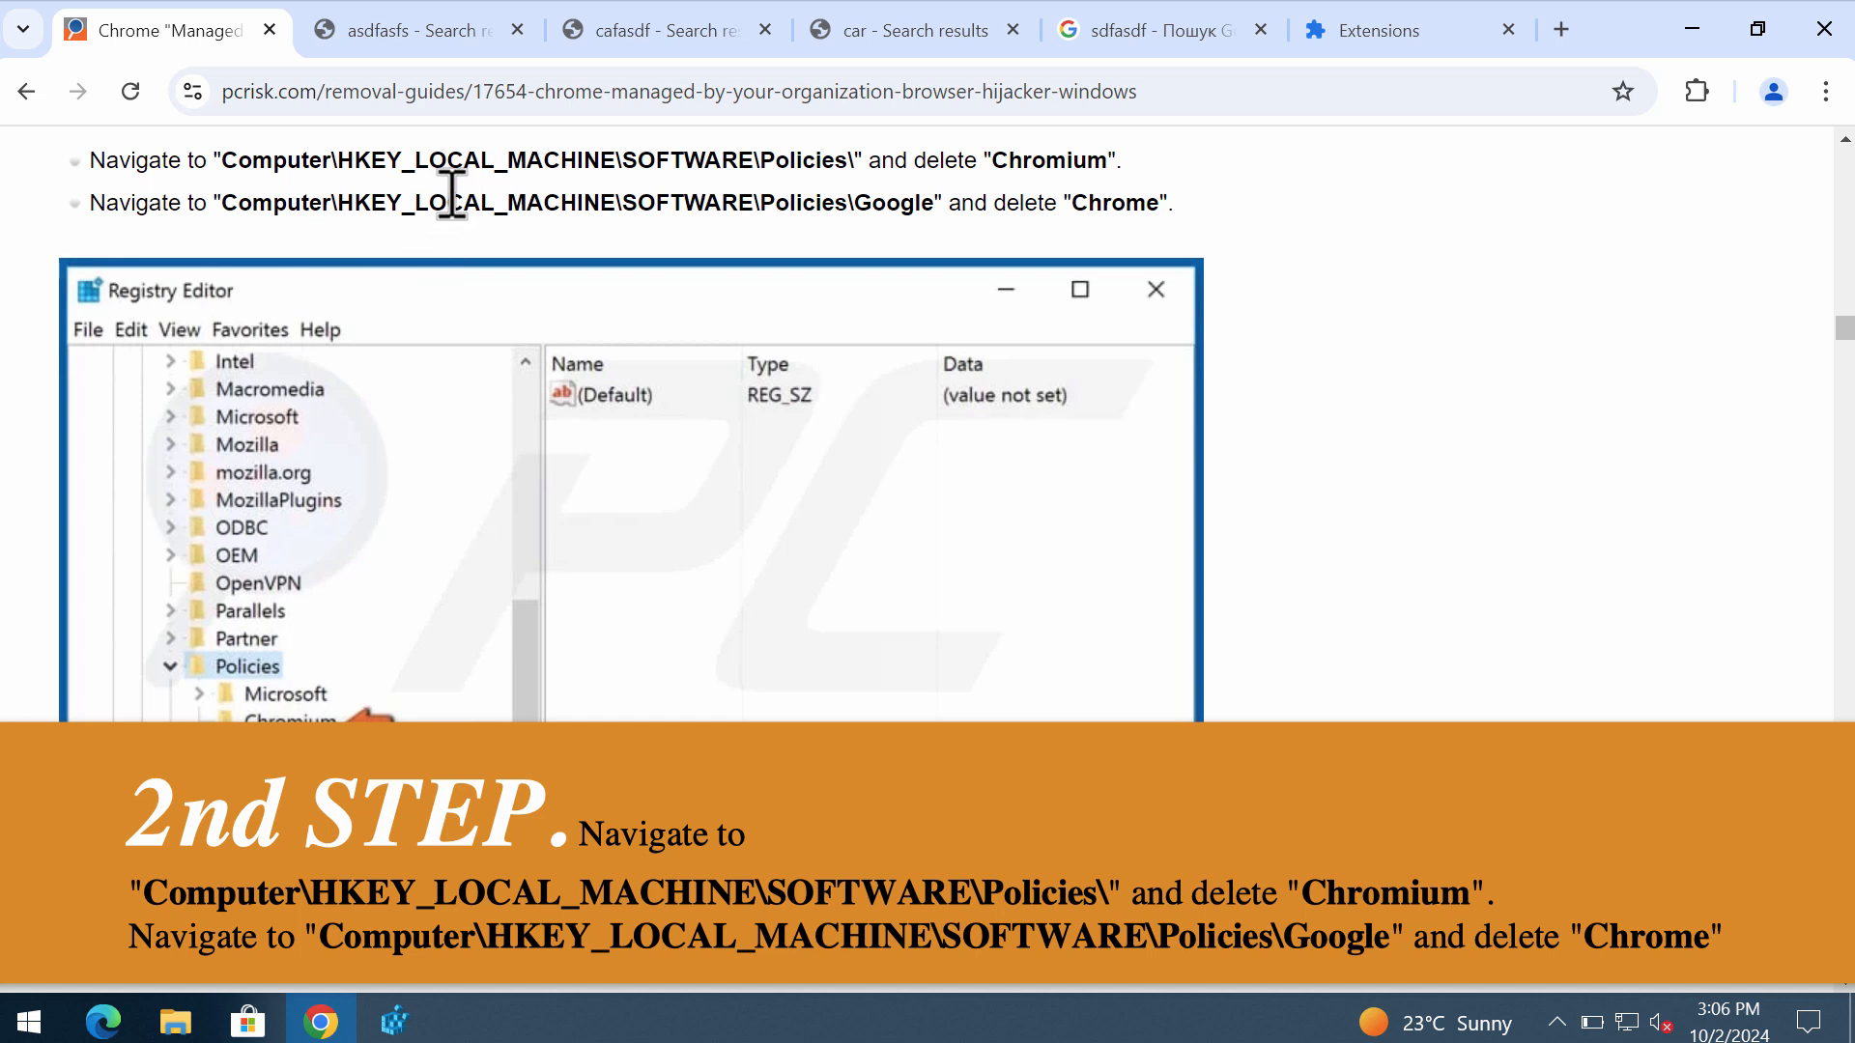
mouse_move(603, 255)
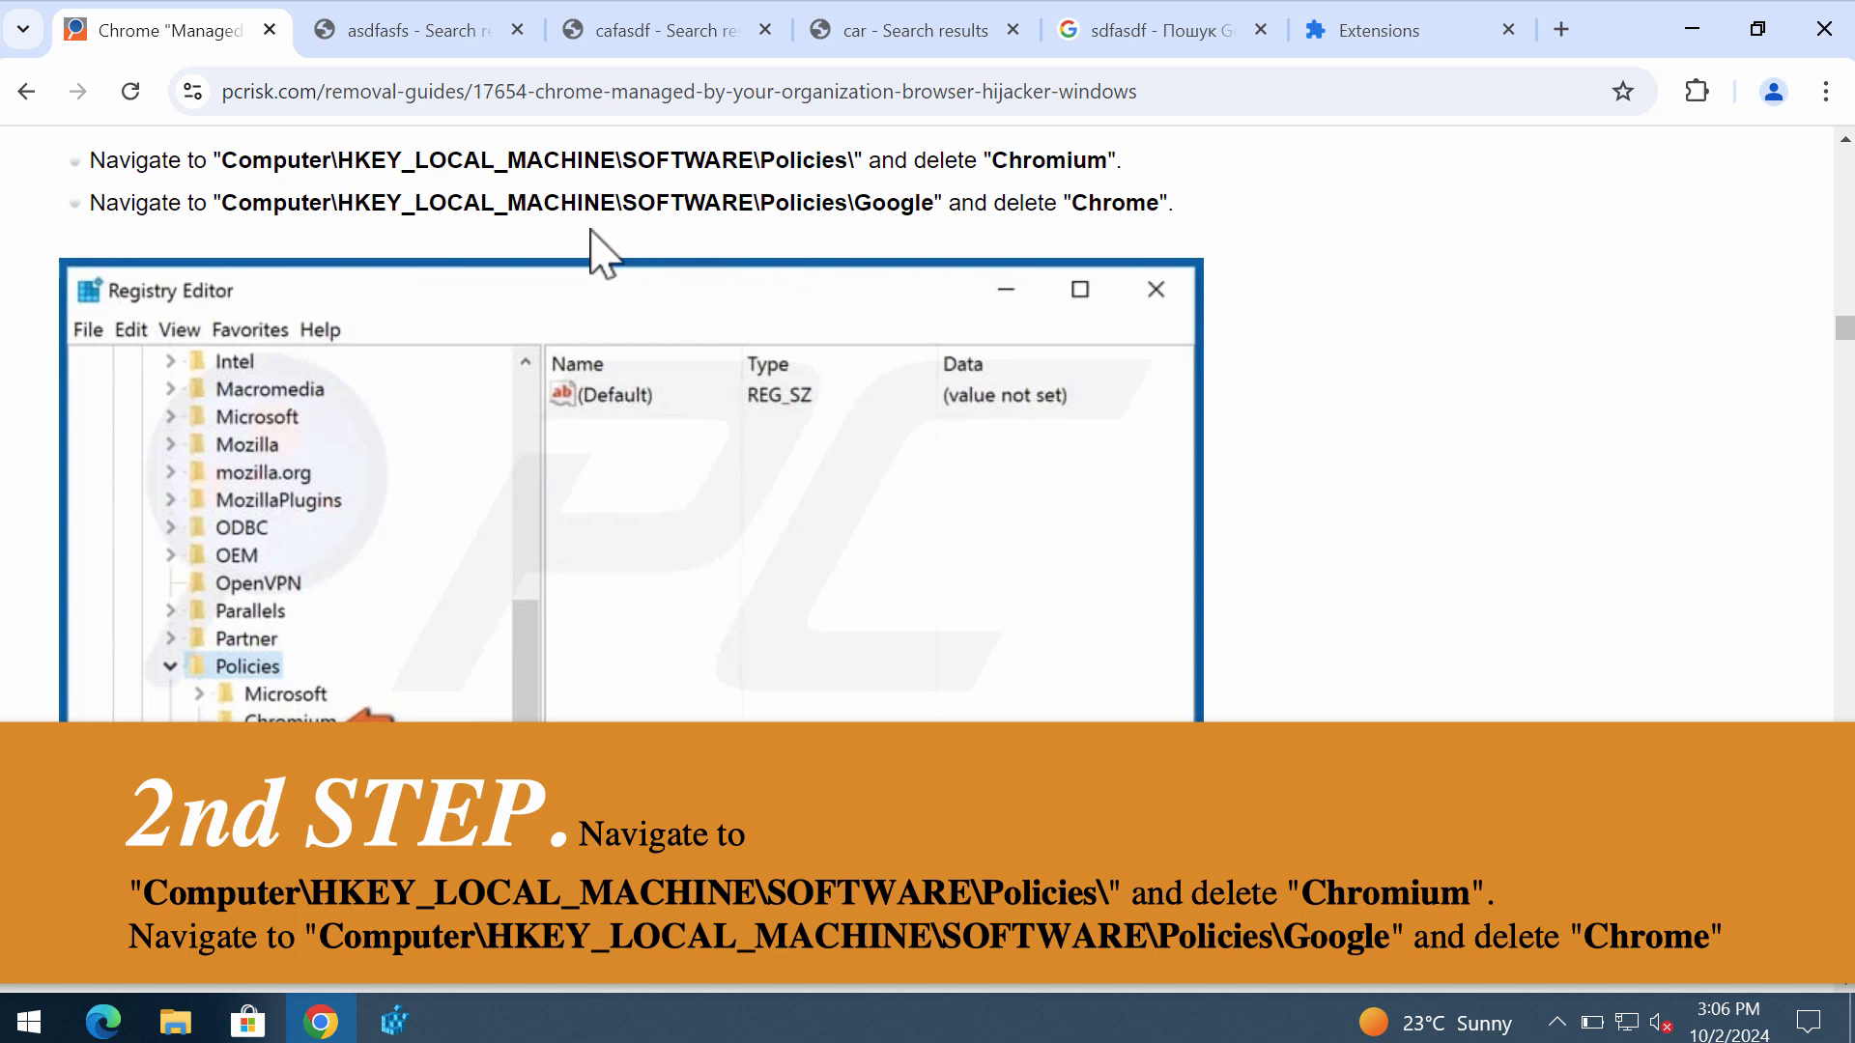
mouse_move(842, 991)
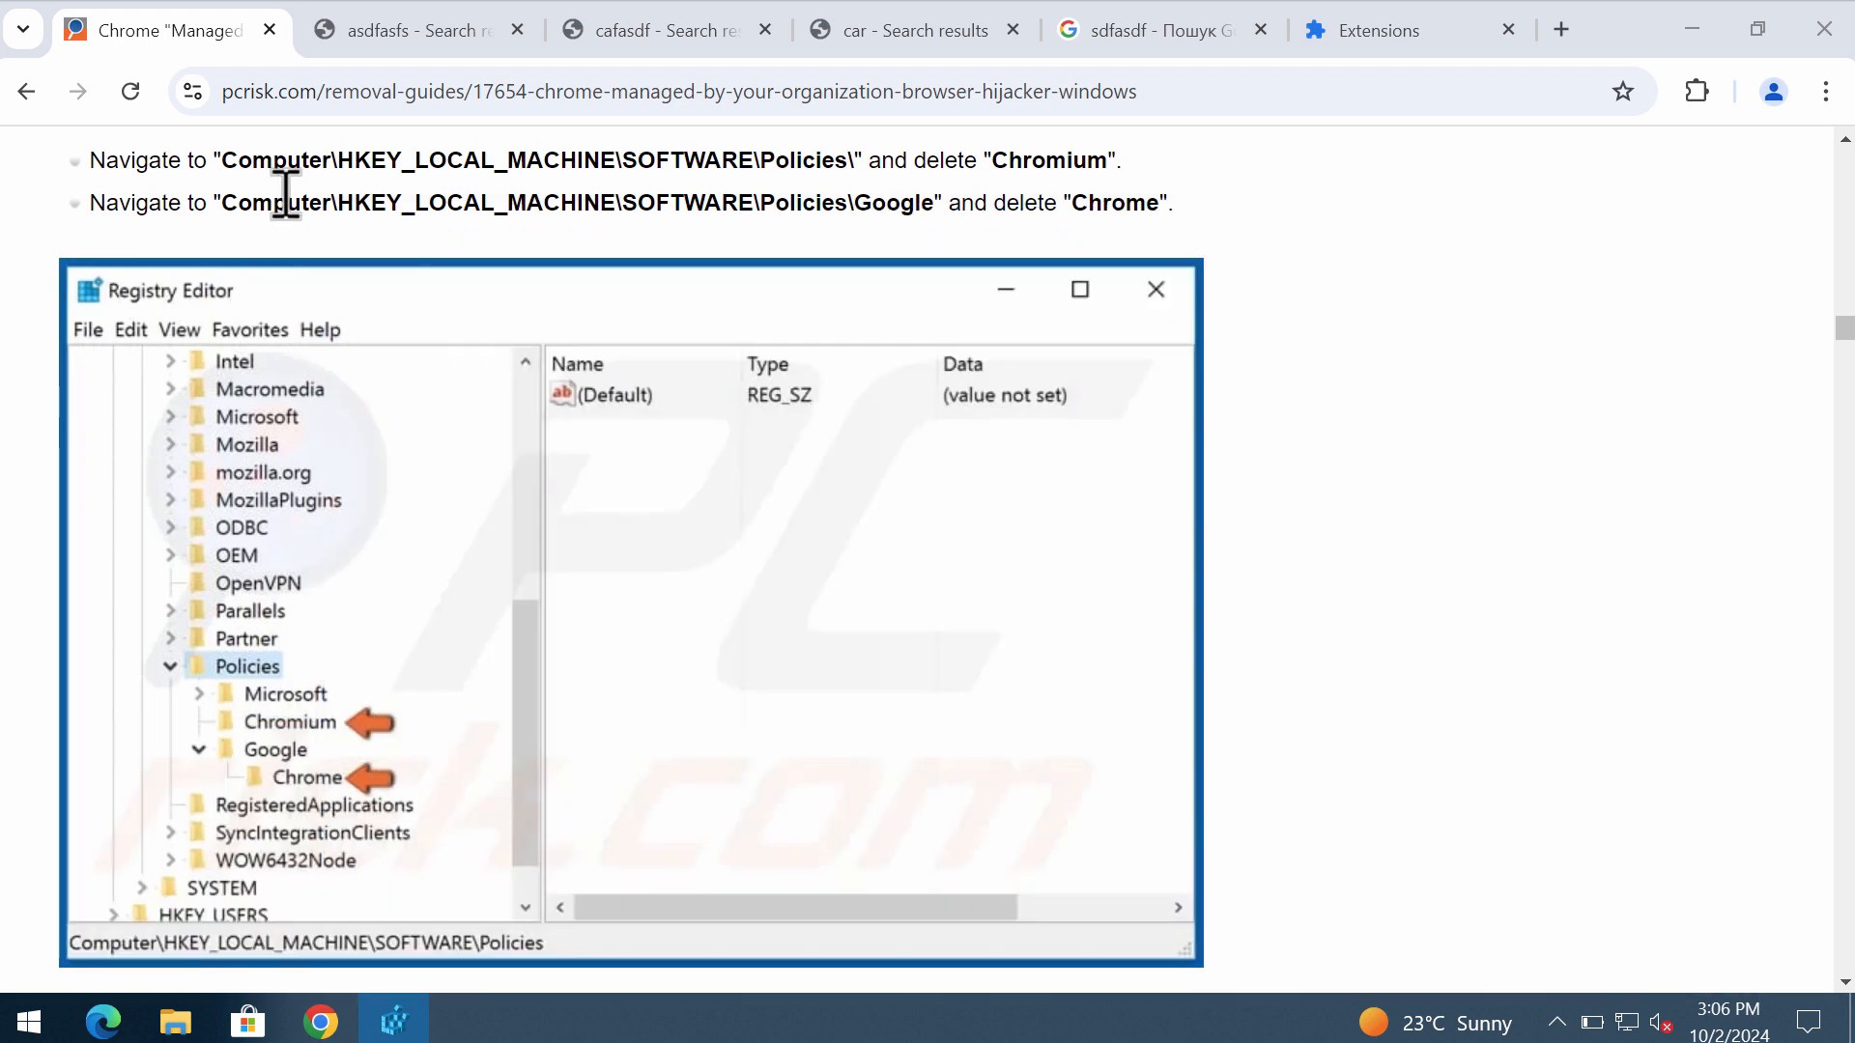
scroll("down", 3)
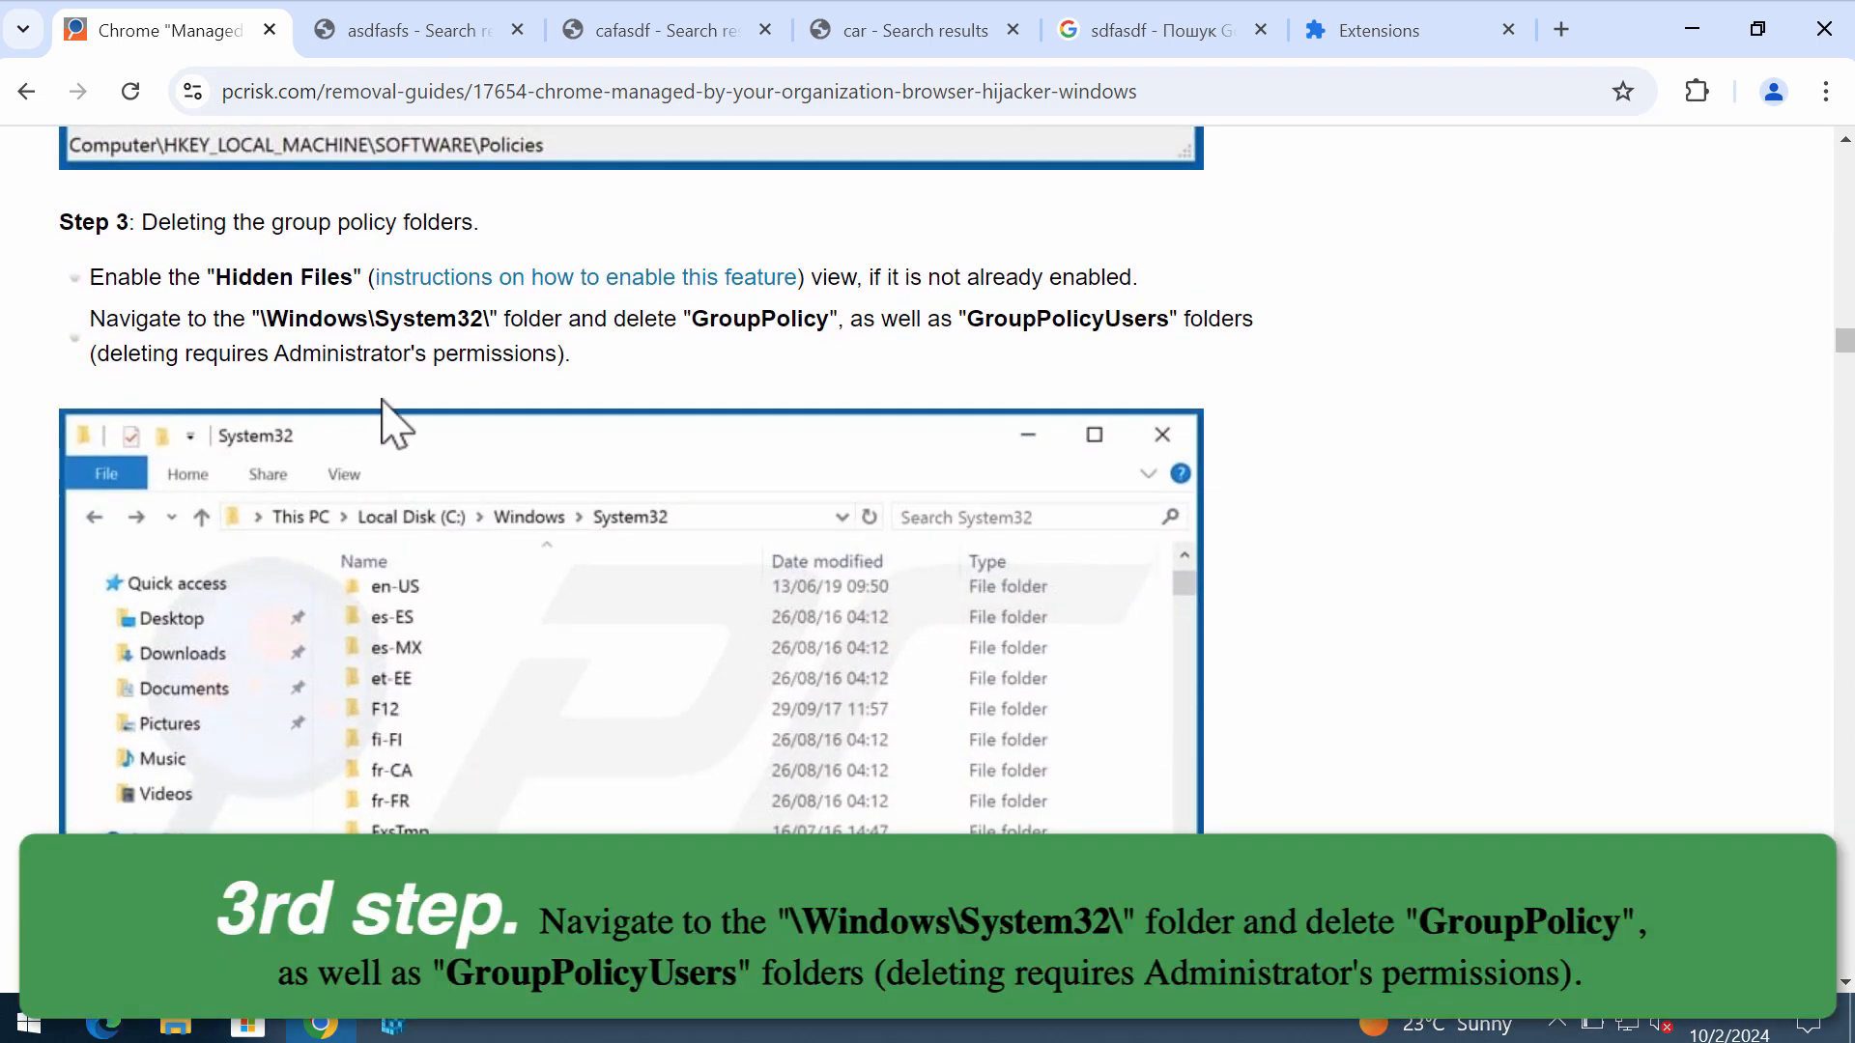
mouse_move(497, 591)
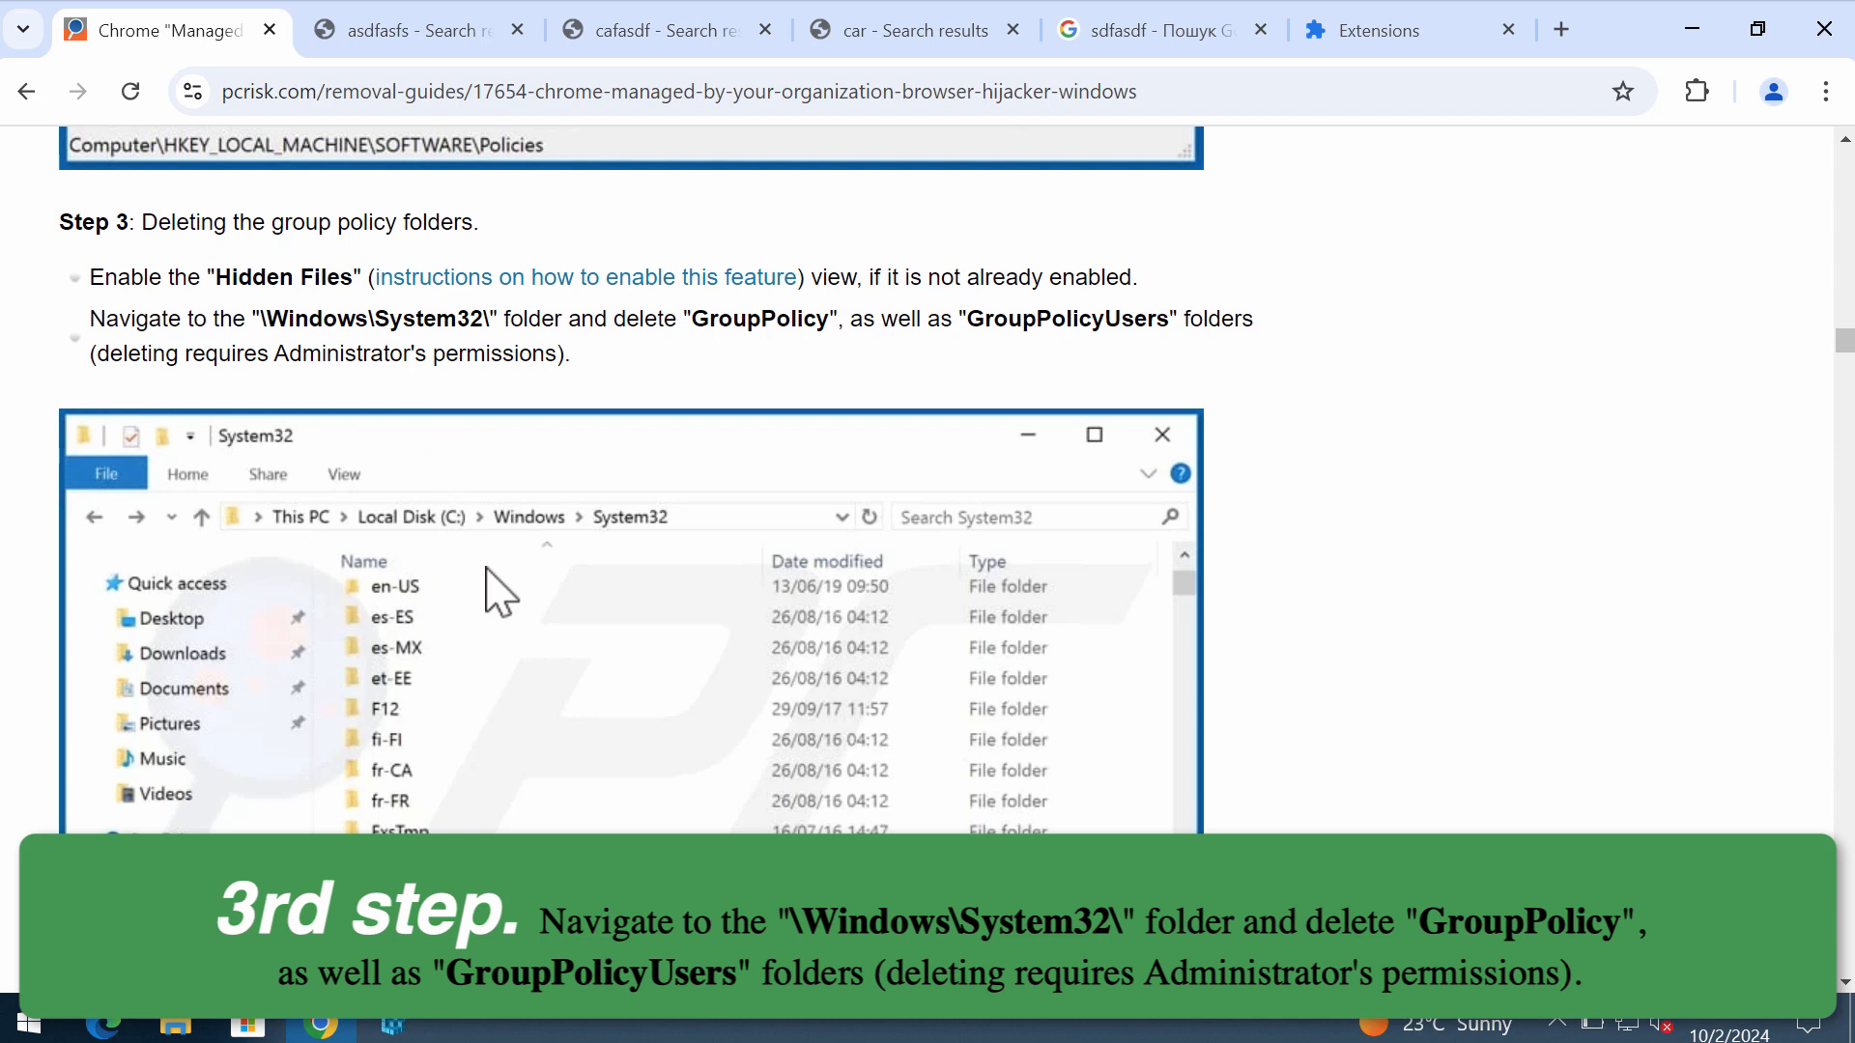
mouse_move(502, 431)
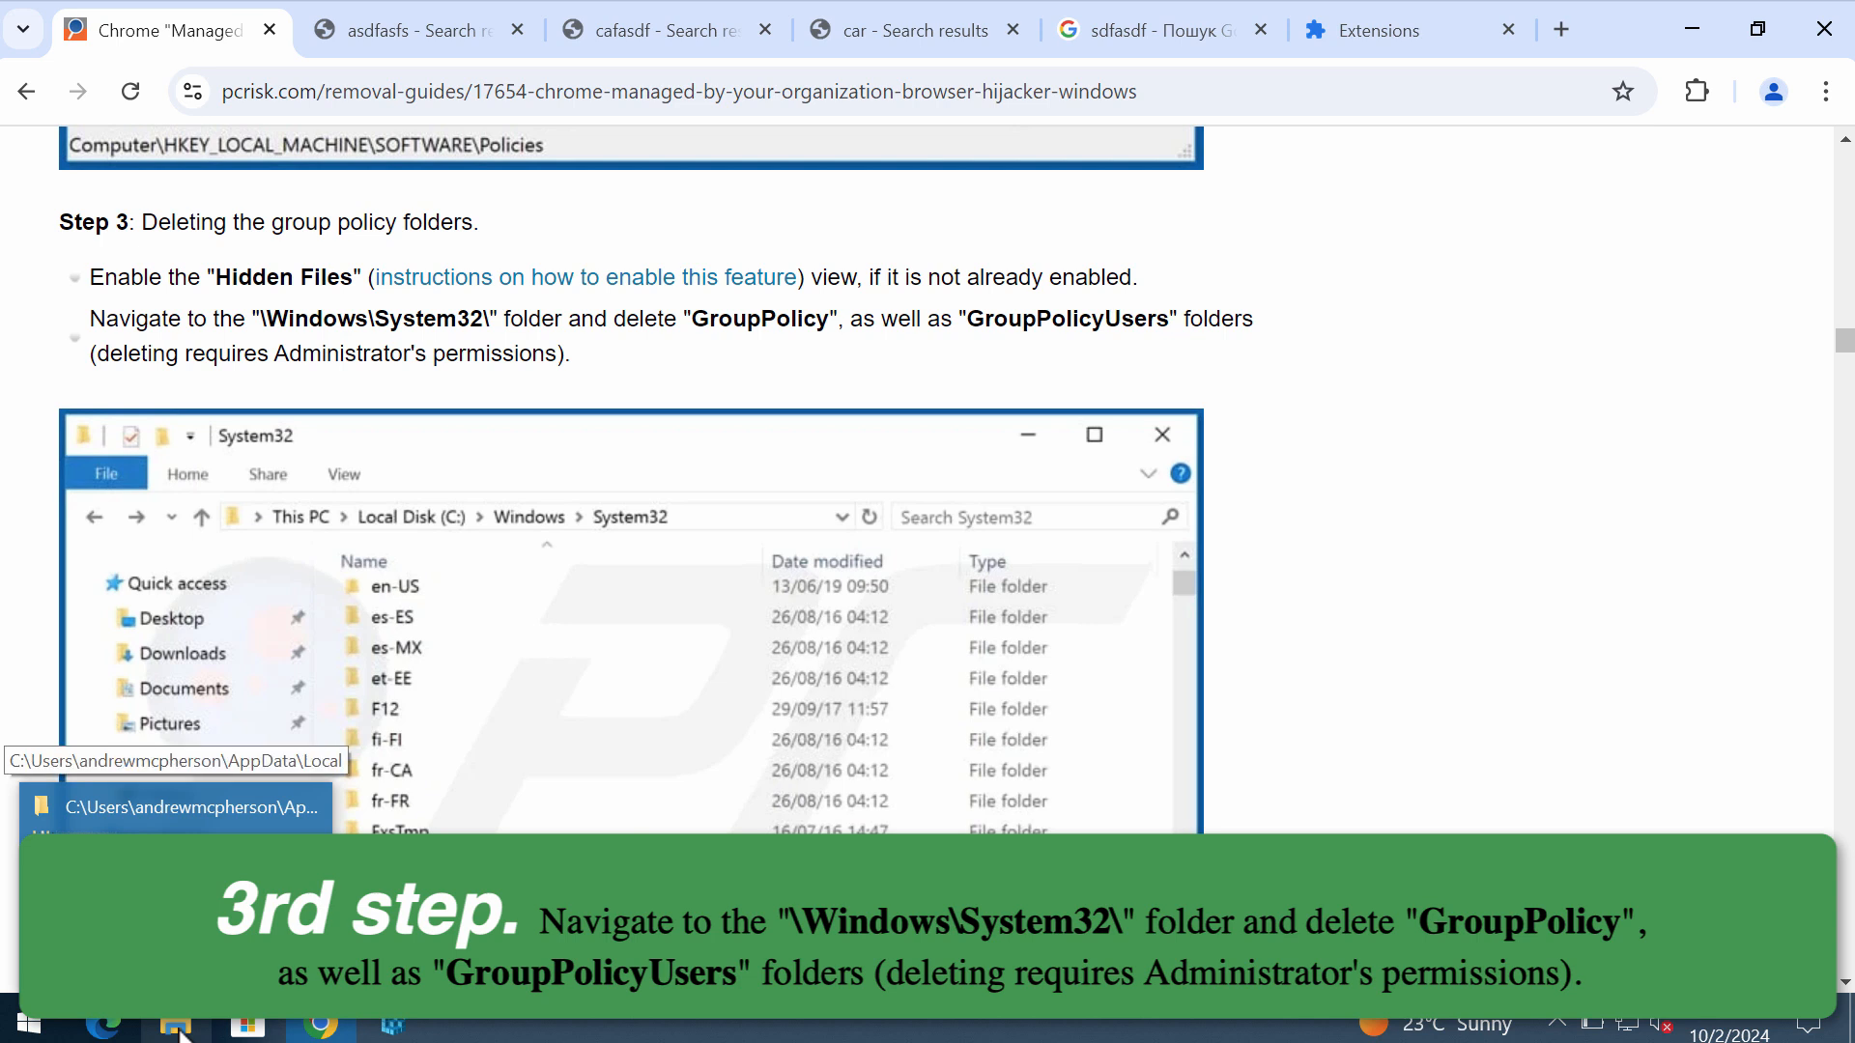
Scroll the guide to Step 3 on deleting the group policy folders.
scroll("down", 3)
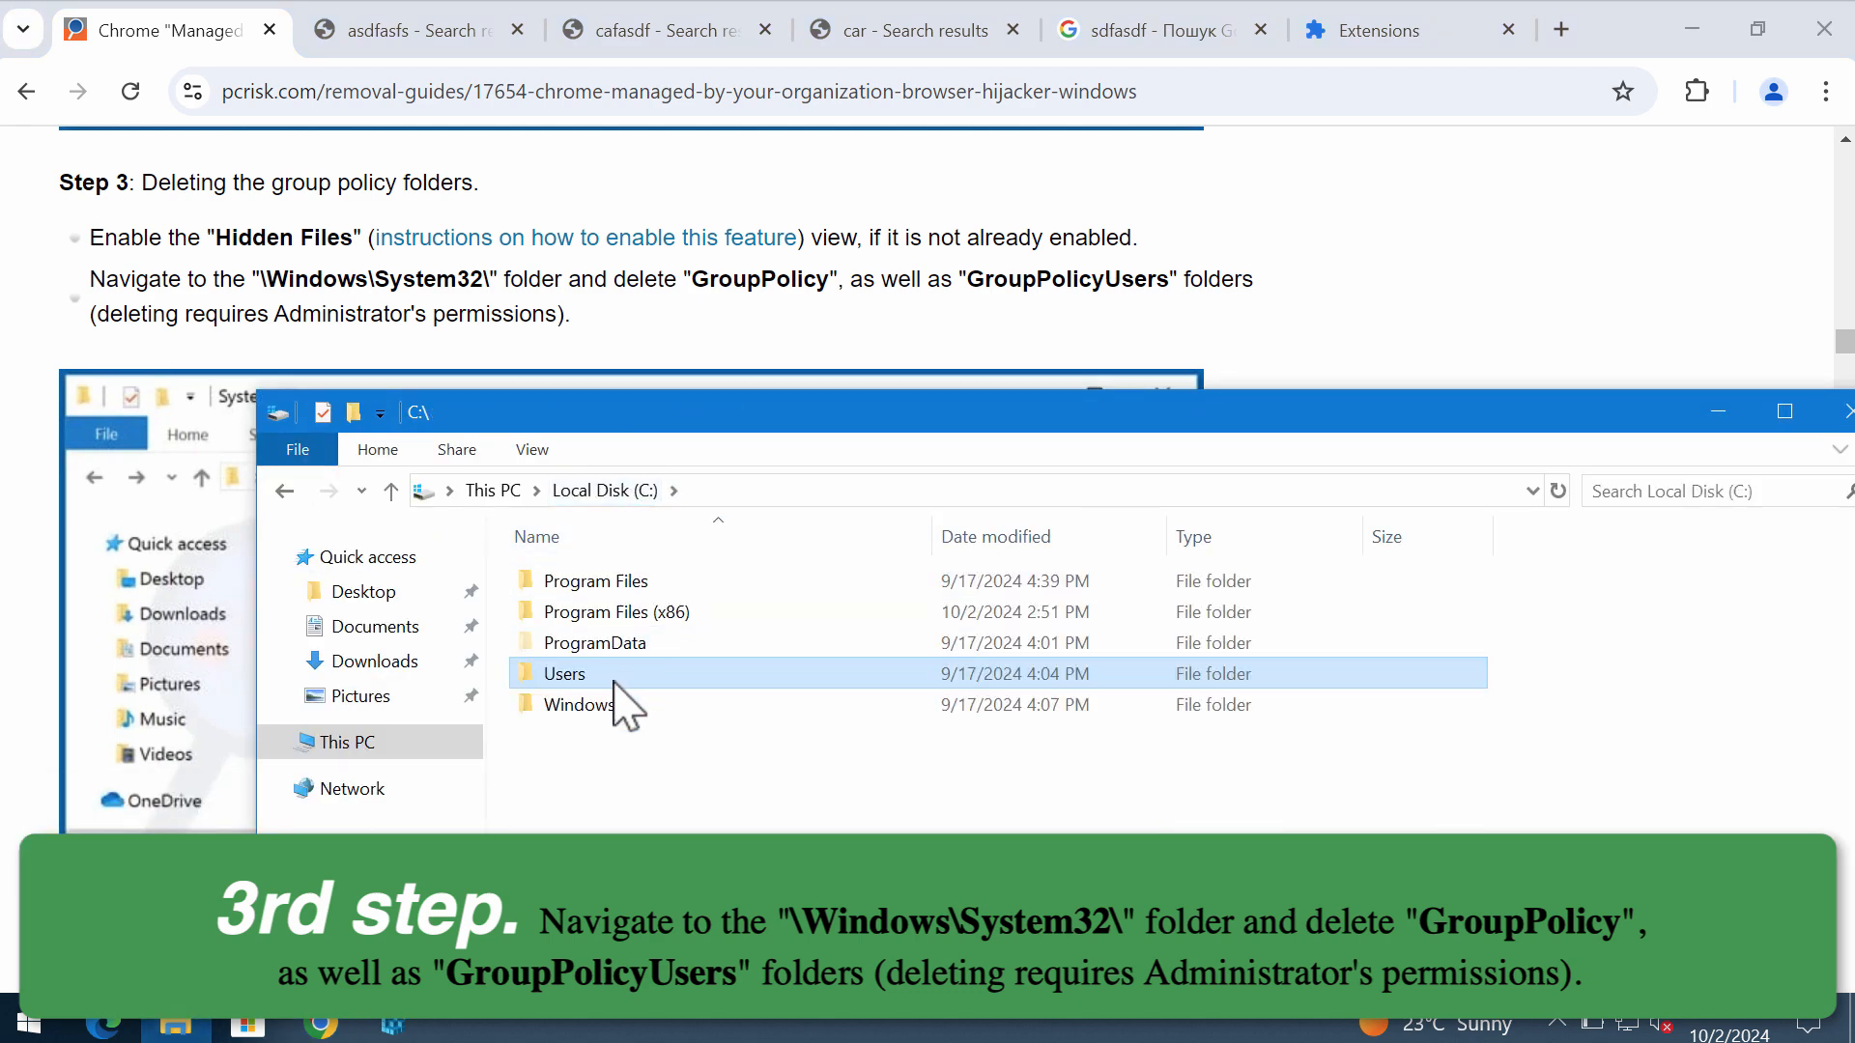
Go into C:\Windows\System32 and bring up actions for the GroupPolicy folder.
double_click(580, 703)
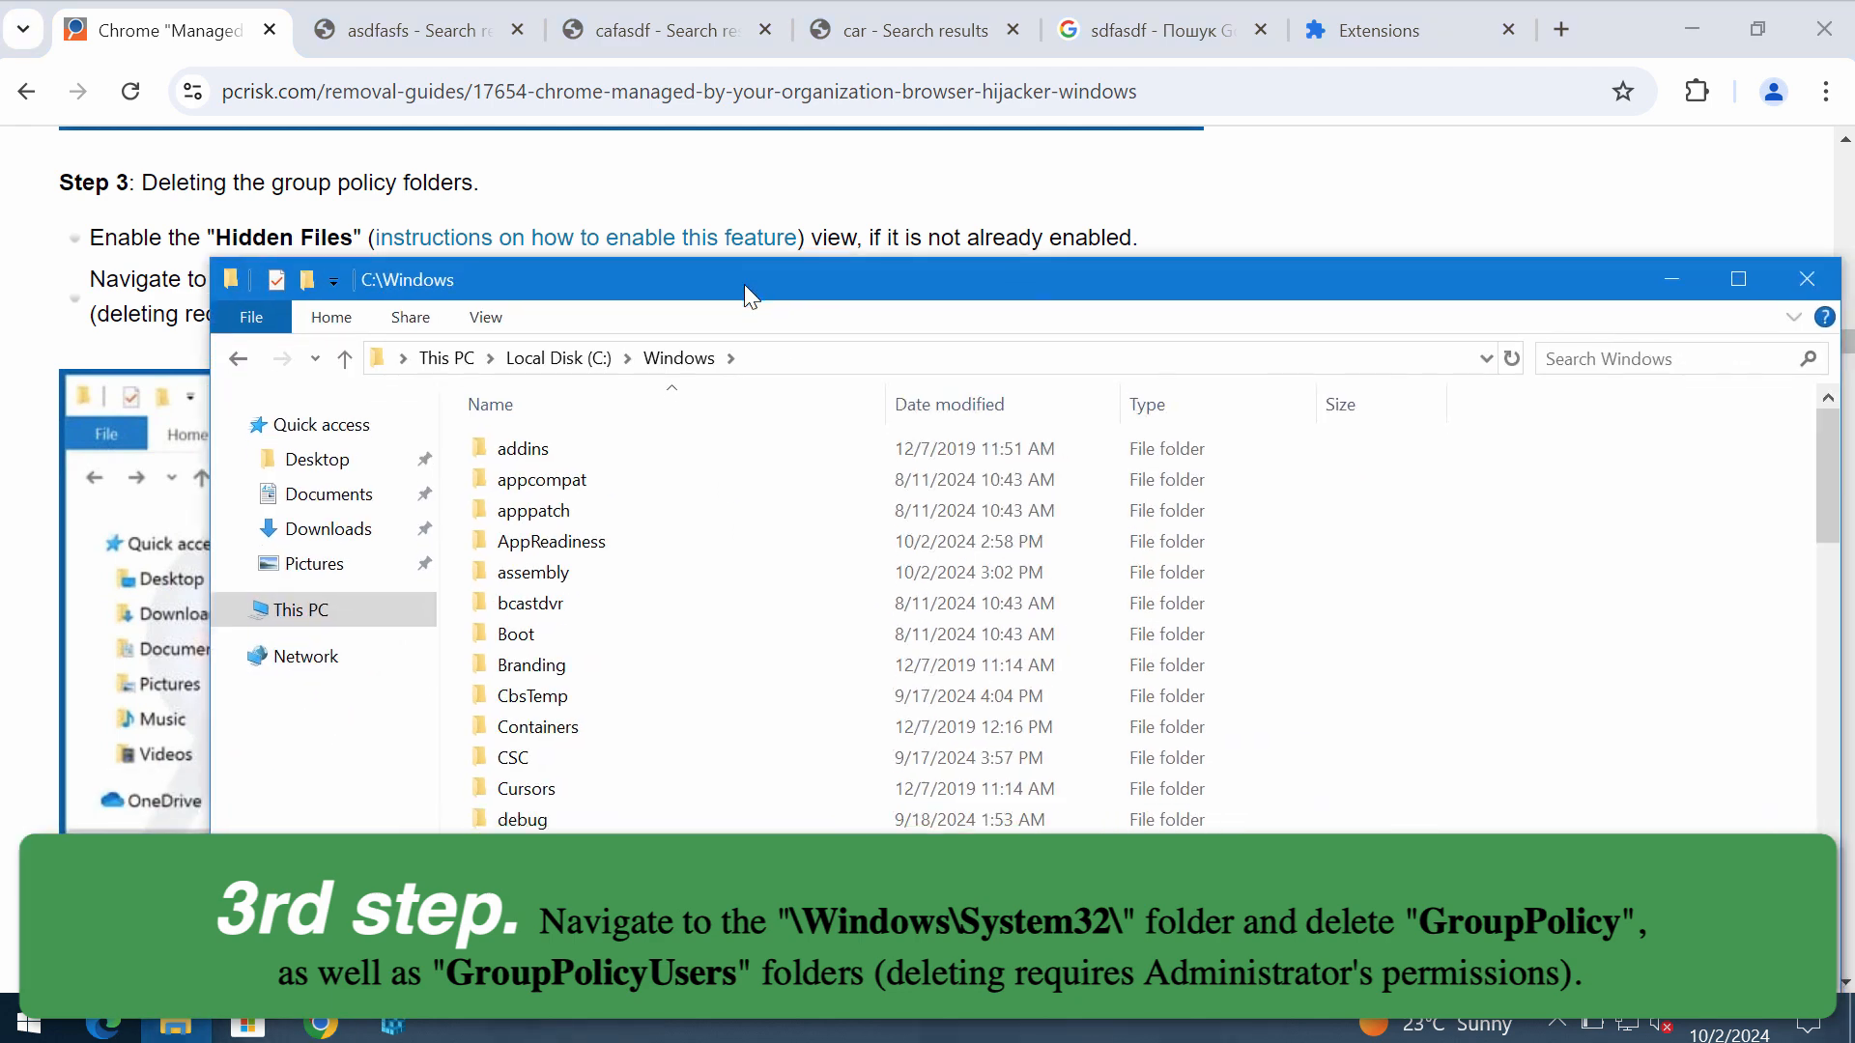
scroll("down", 3)
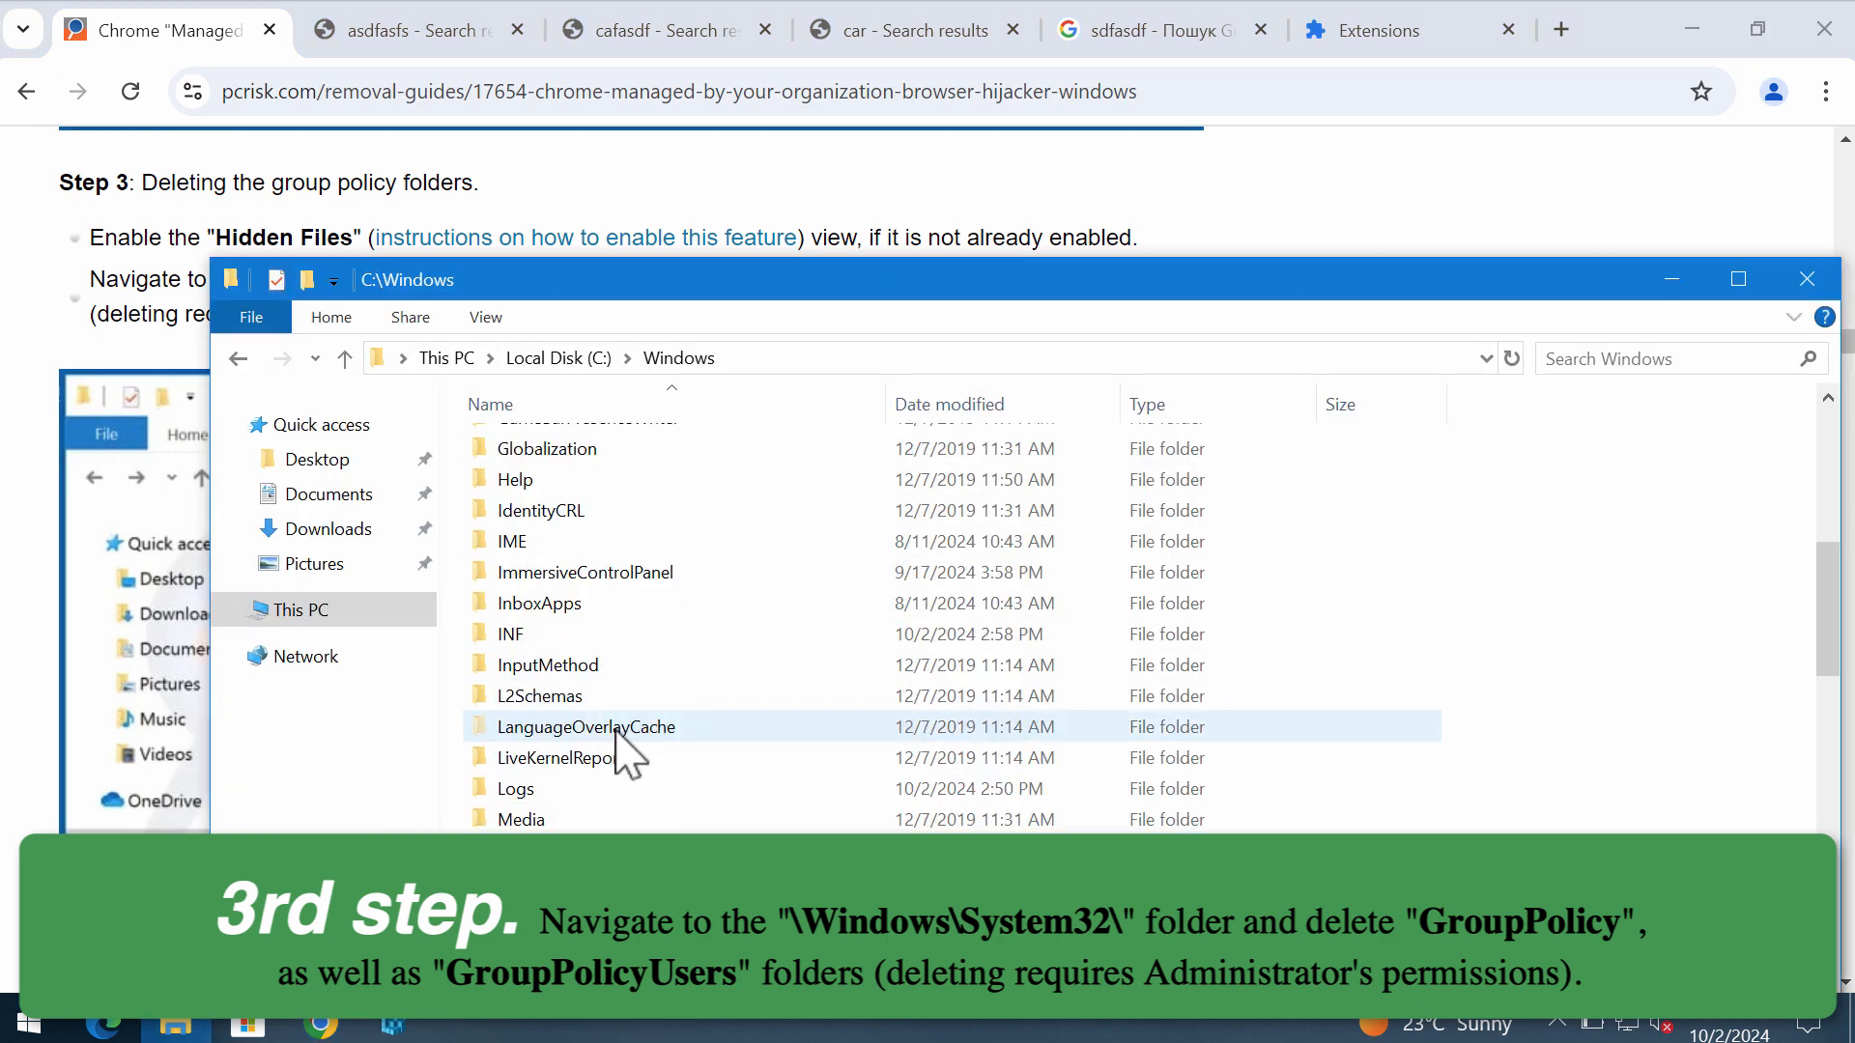
scroll("down", 3)
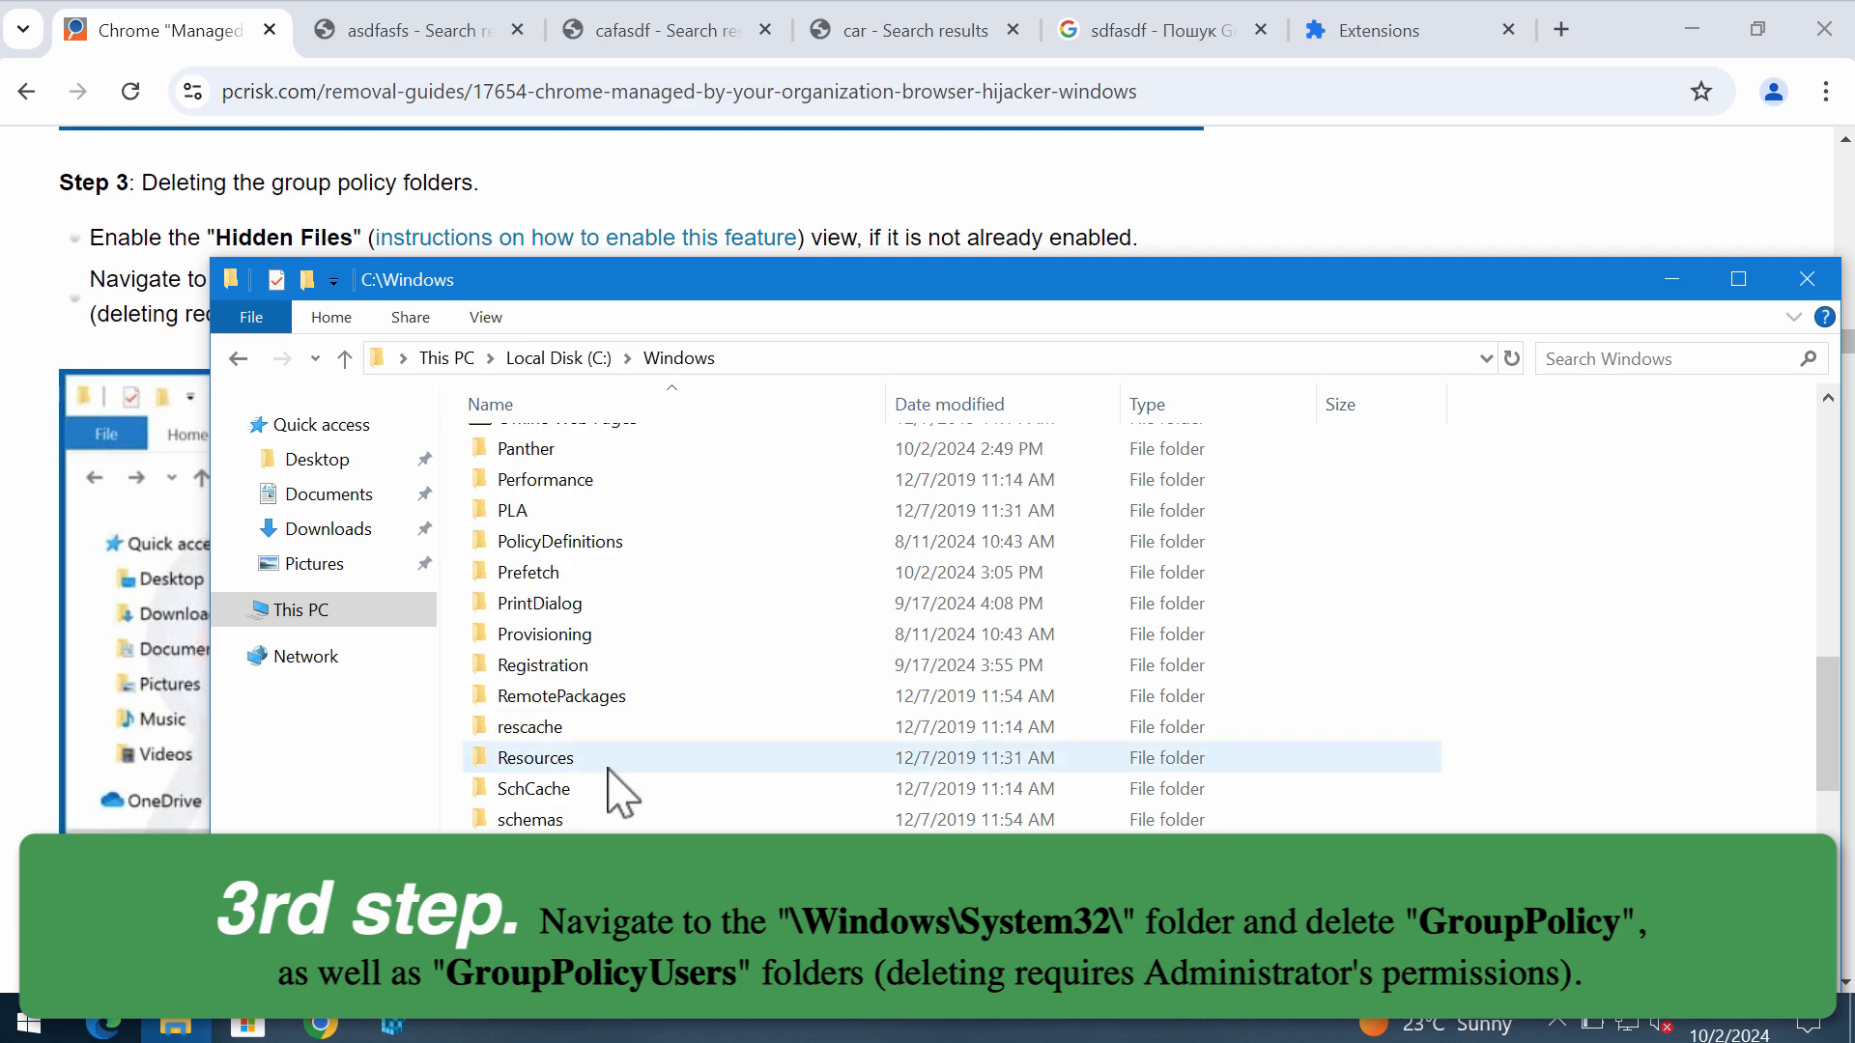
scroll("down", 3)
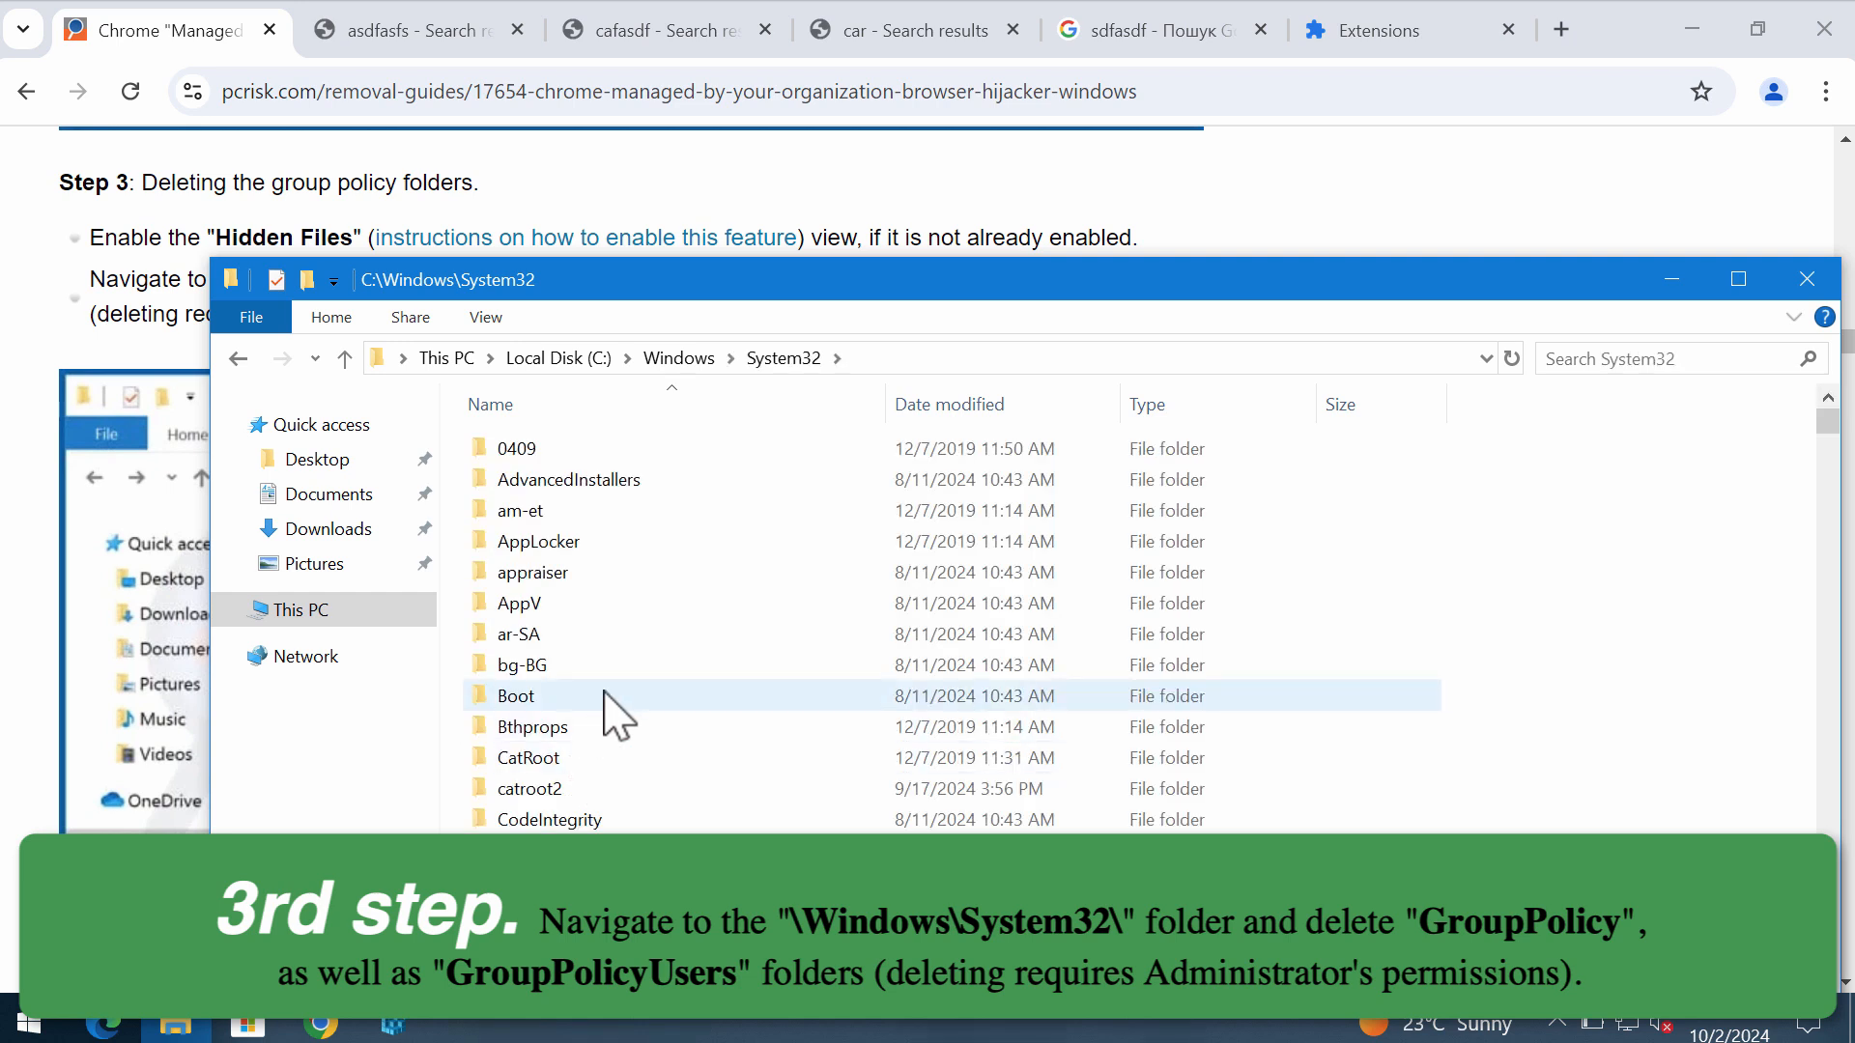
scroll("down", 3)
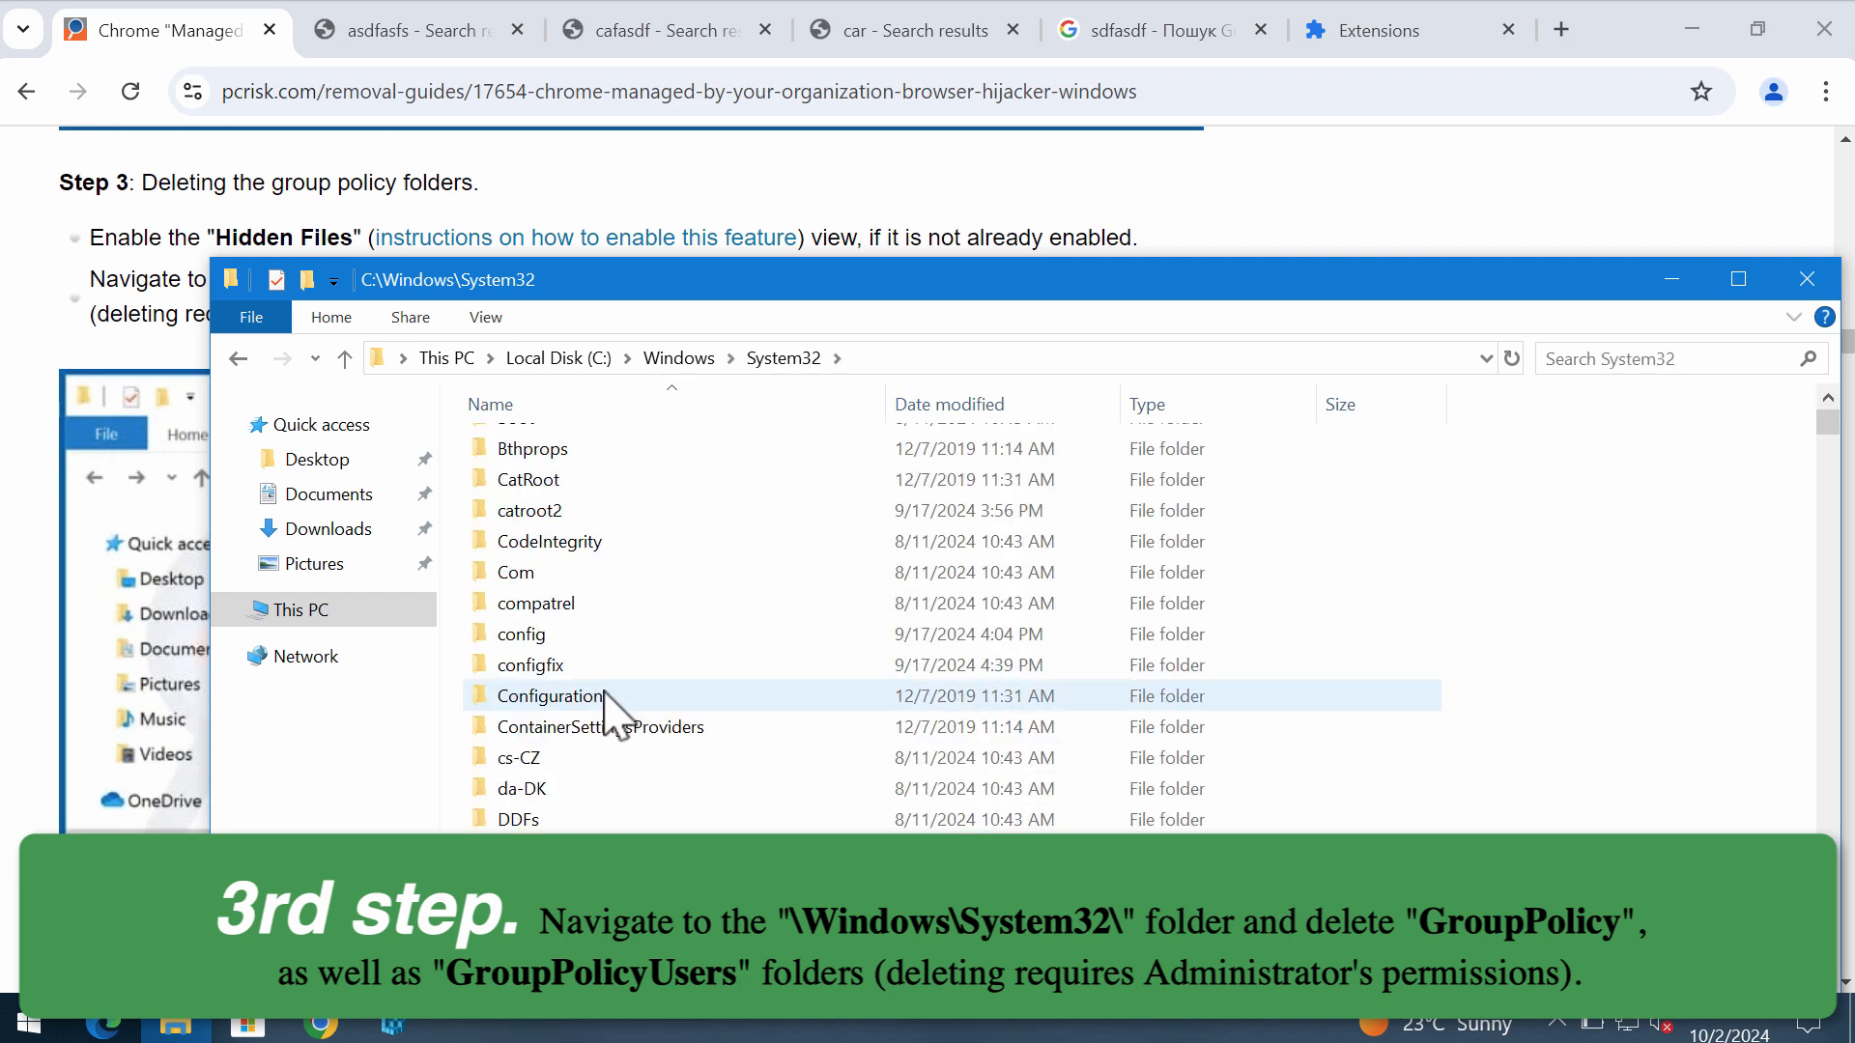
scroll("down", 3)
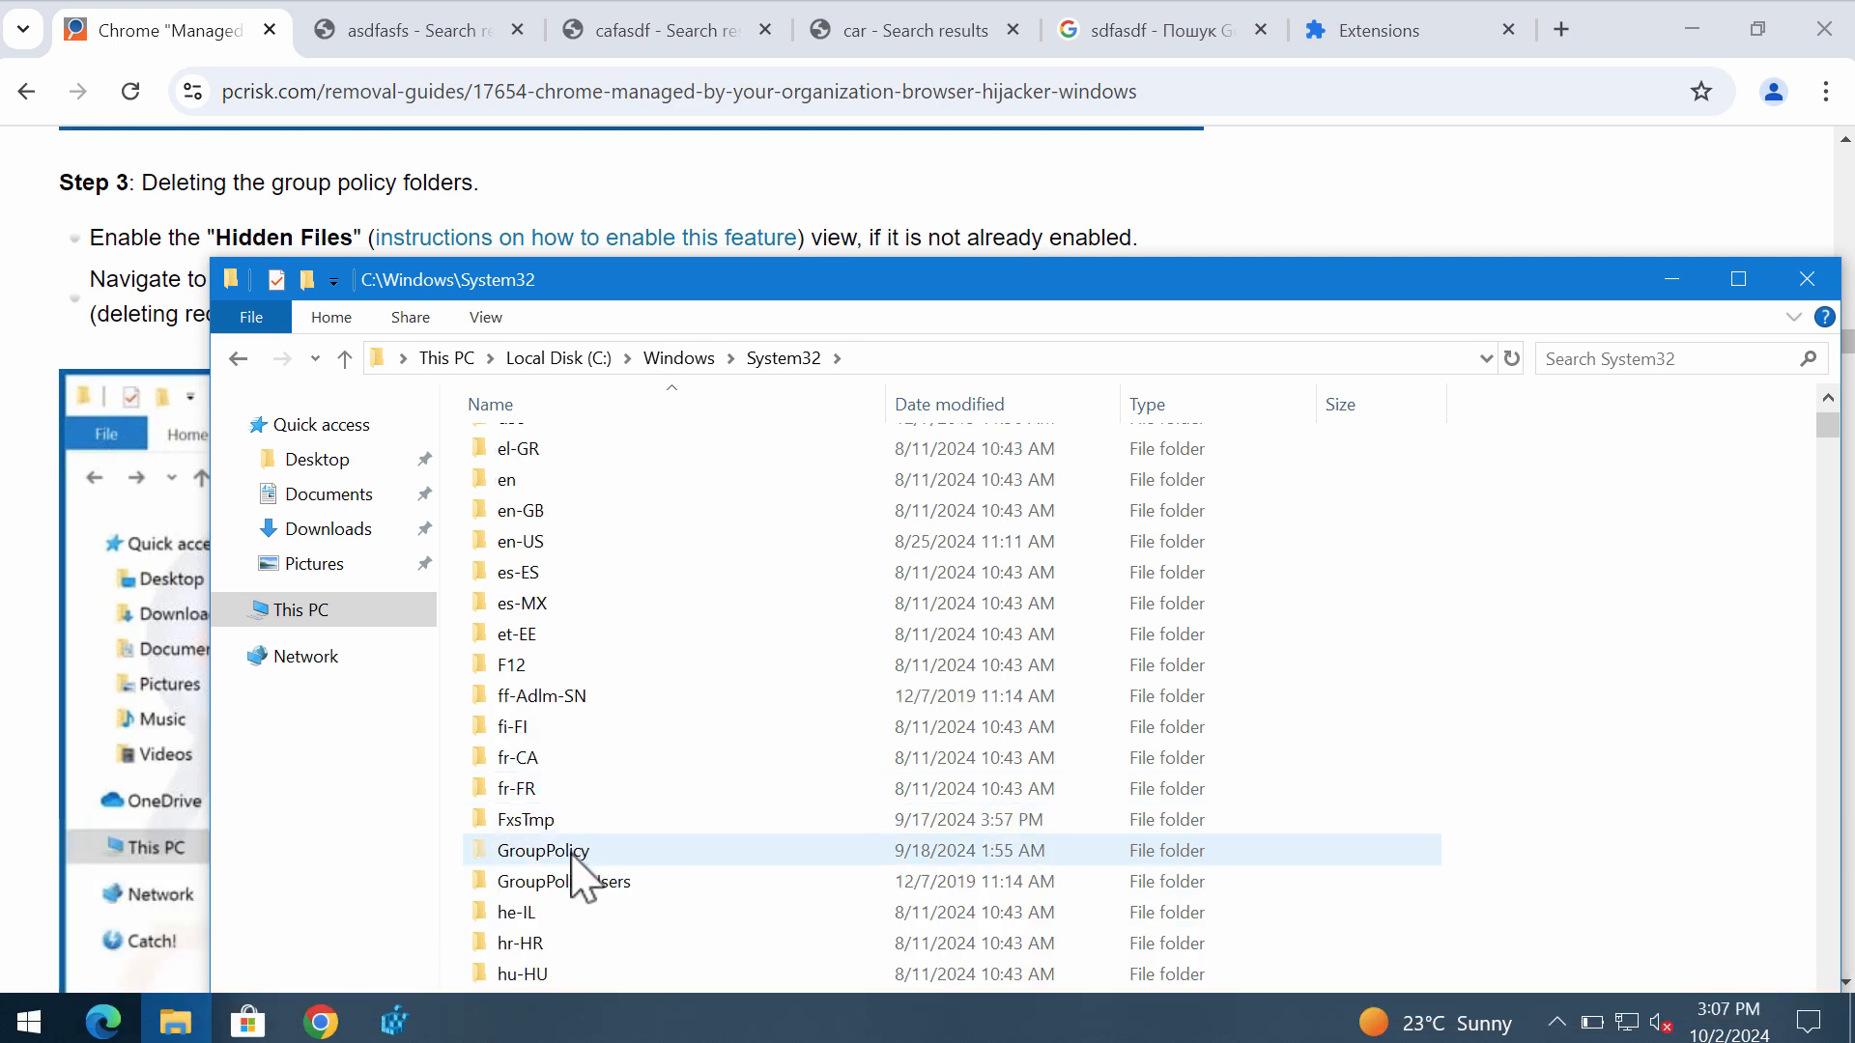
right_click(541, 850)
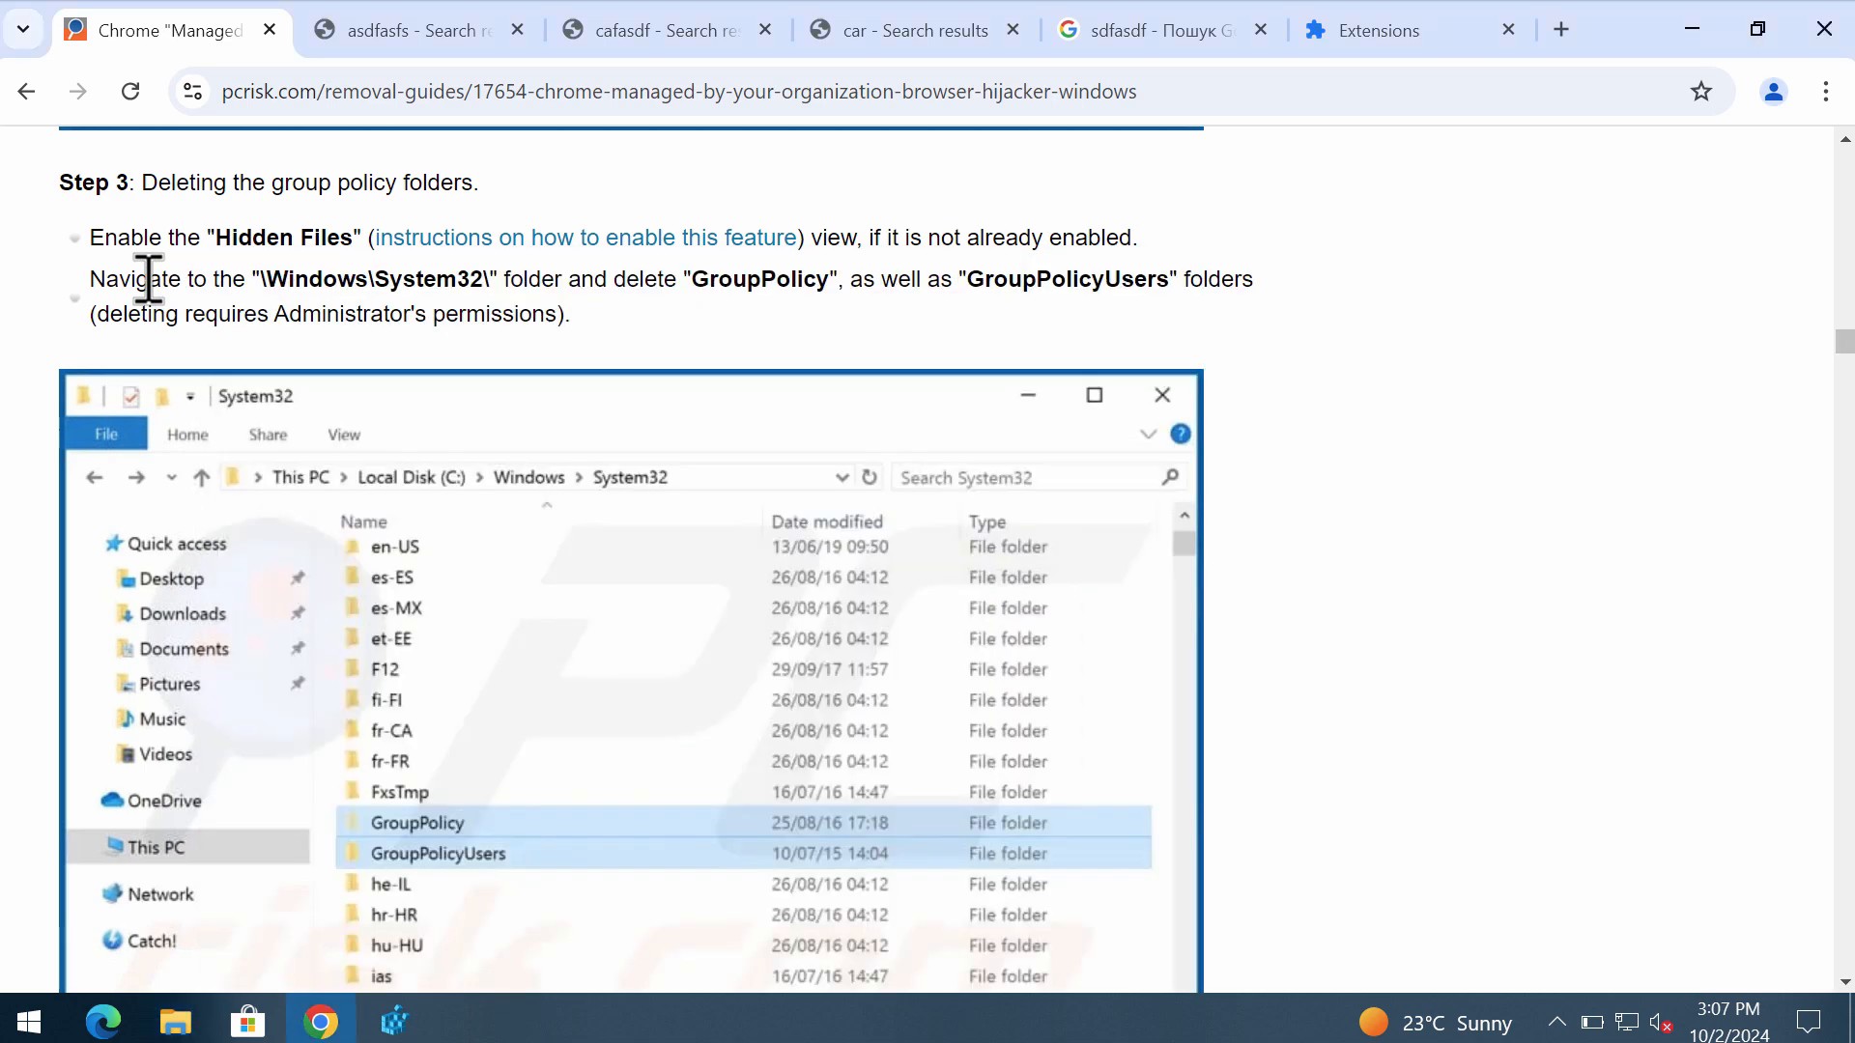
Scroll the guide to Step 4 on running gpupdate /force from a command prompt.
scroll("down", 3)
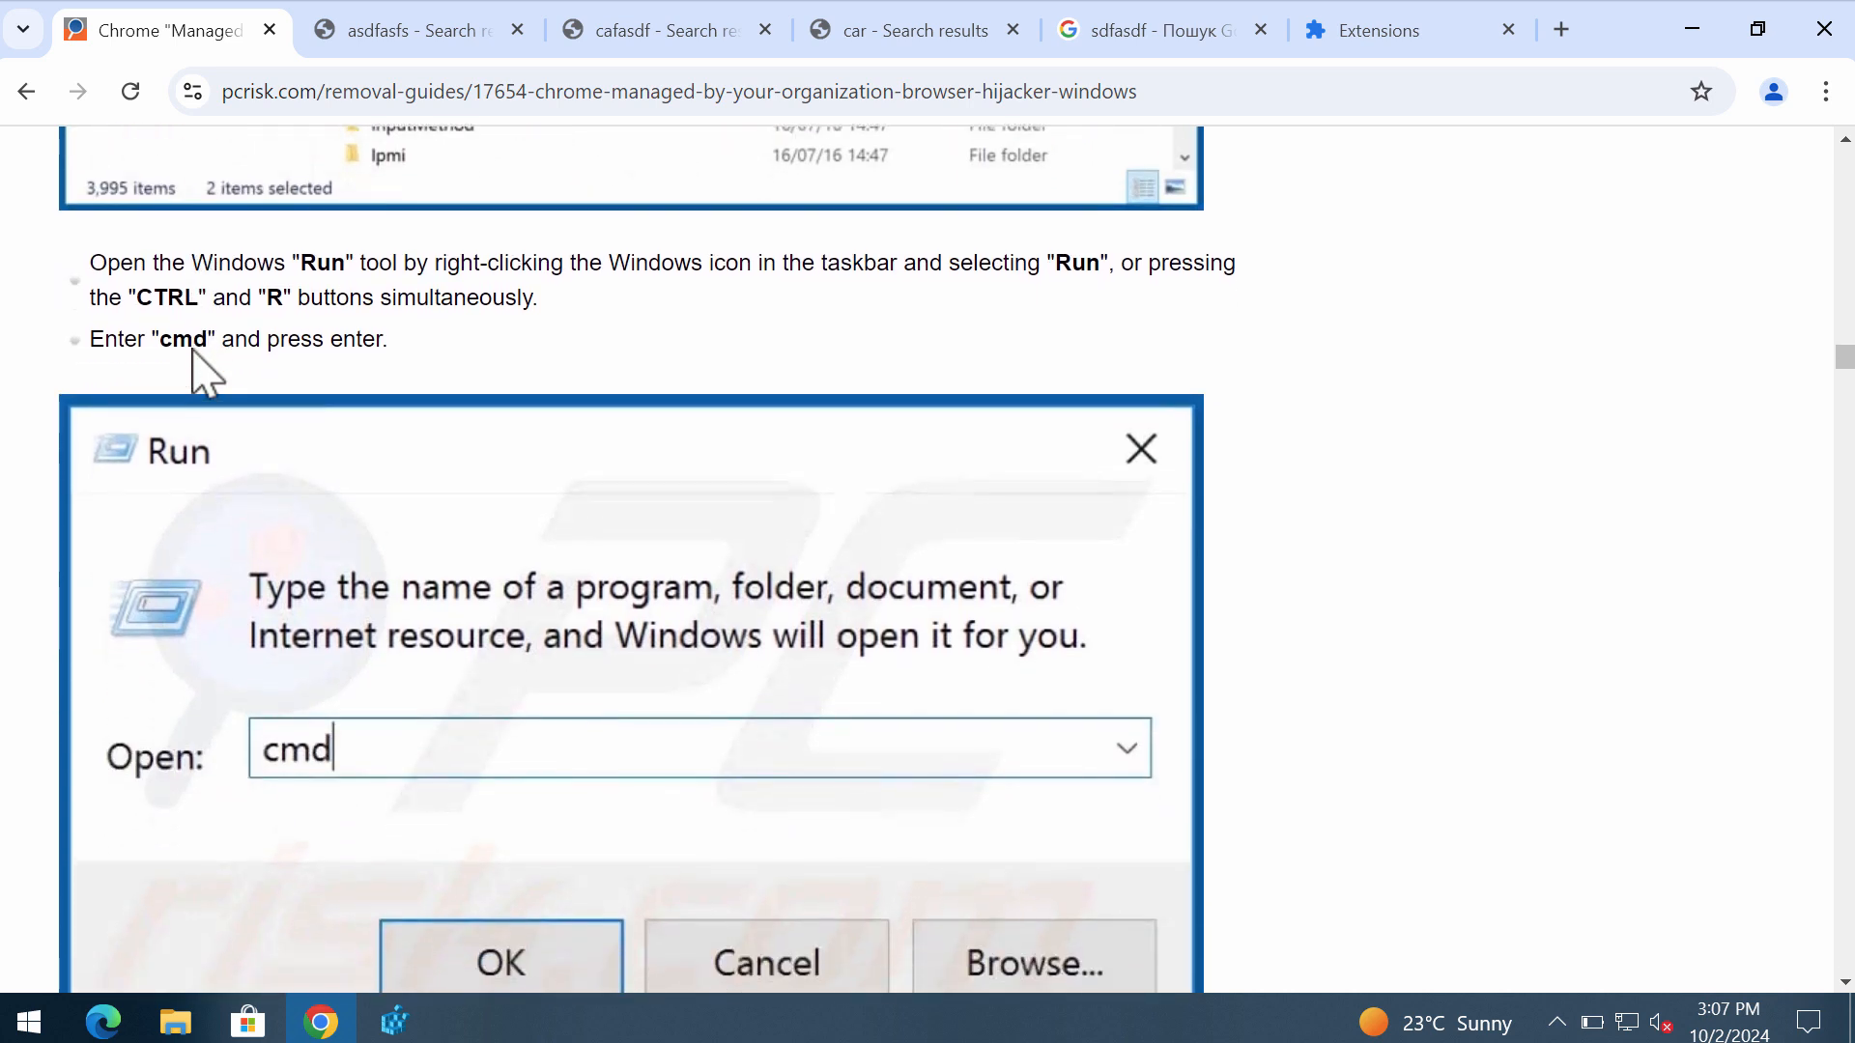
scroll("down", 3)
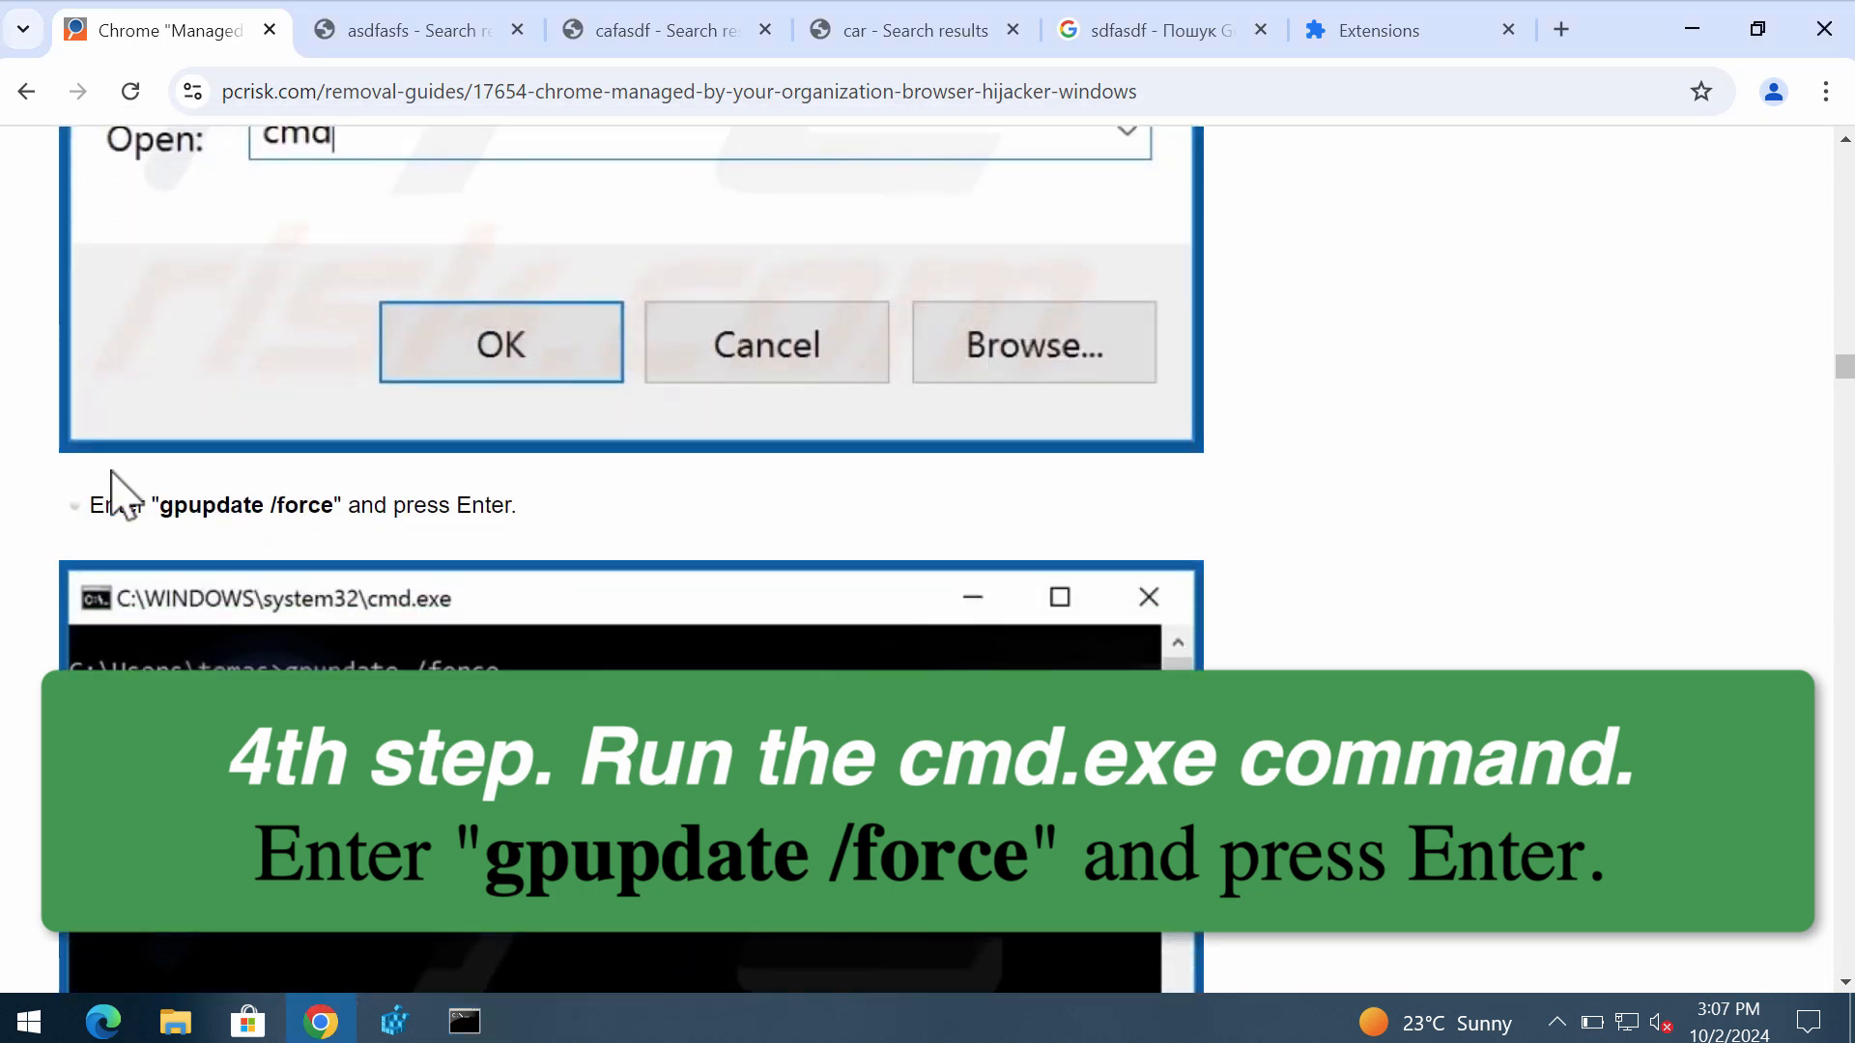
double_click(245, 504)
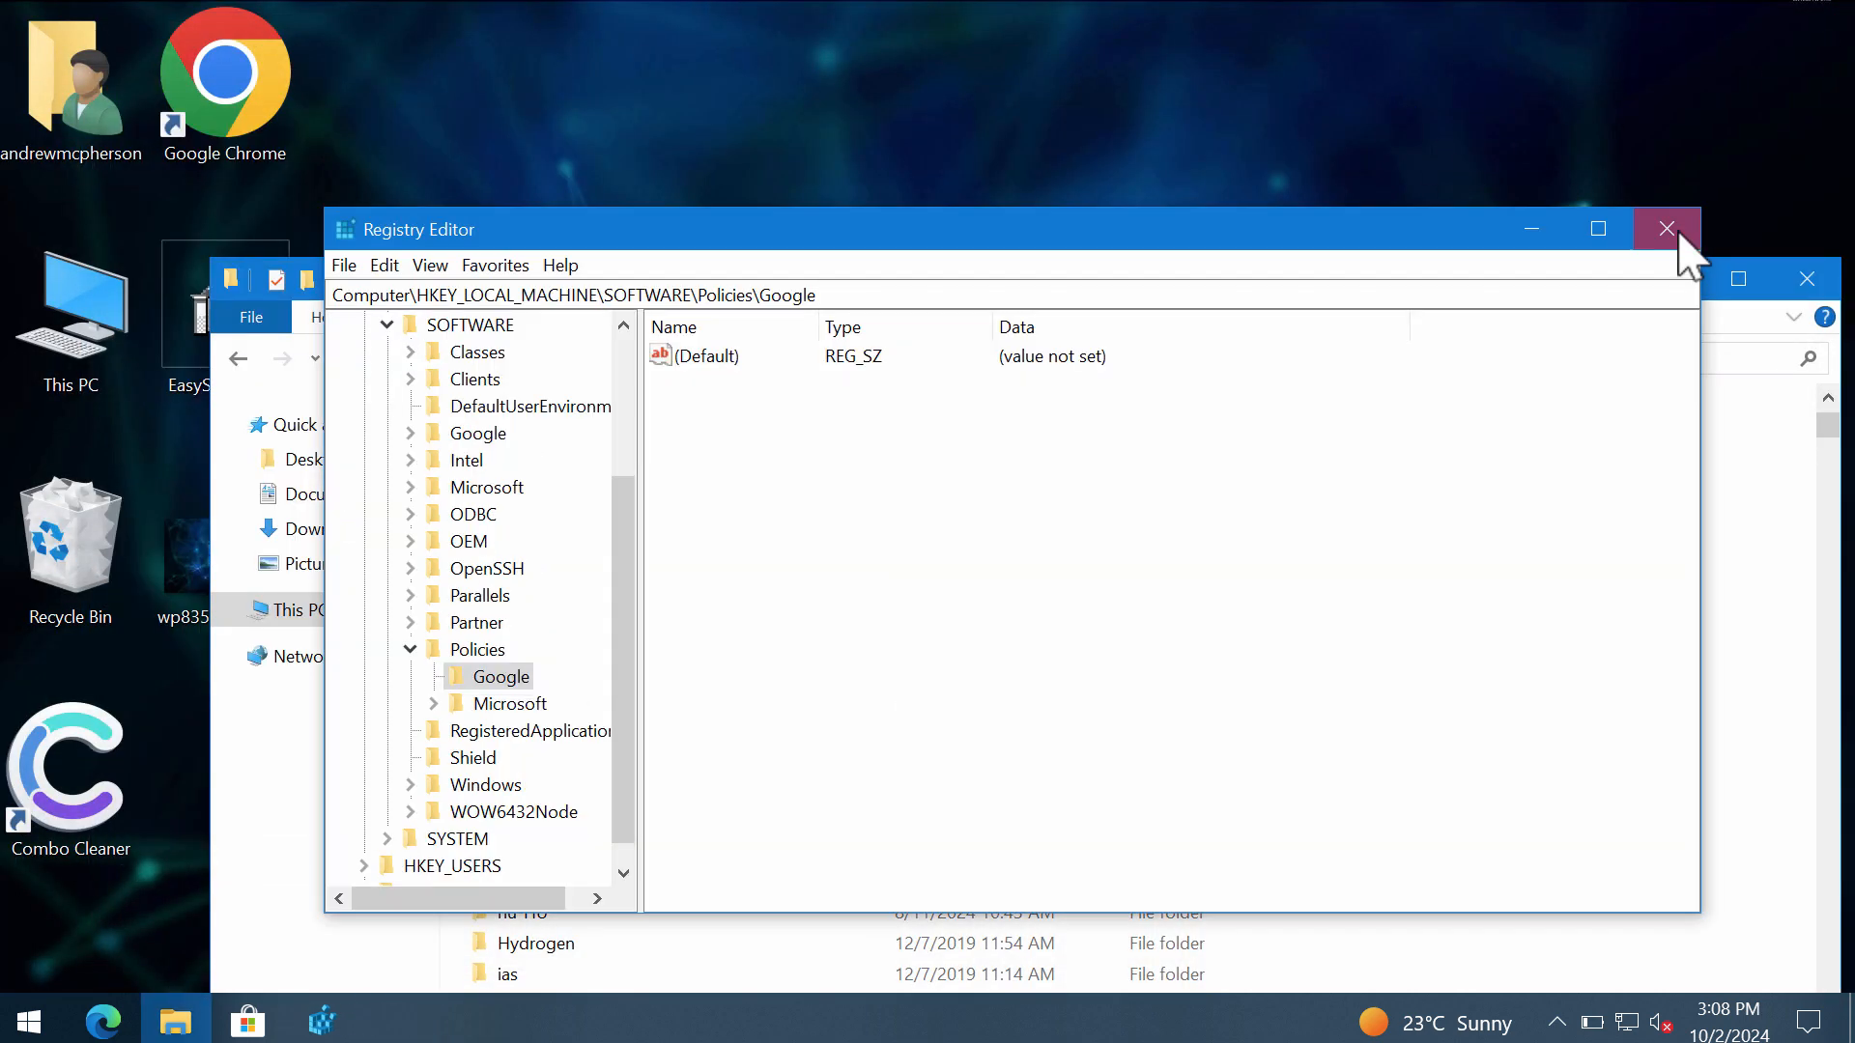
Close Registry Editor, relaunch Chrome showing only Google Docs Offline, visit combocleaner.com, then minimize.
left_click(1667, 227)
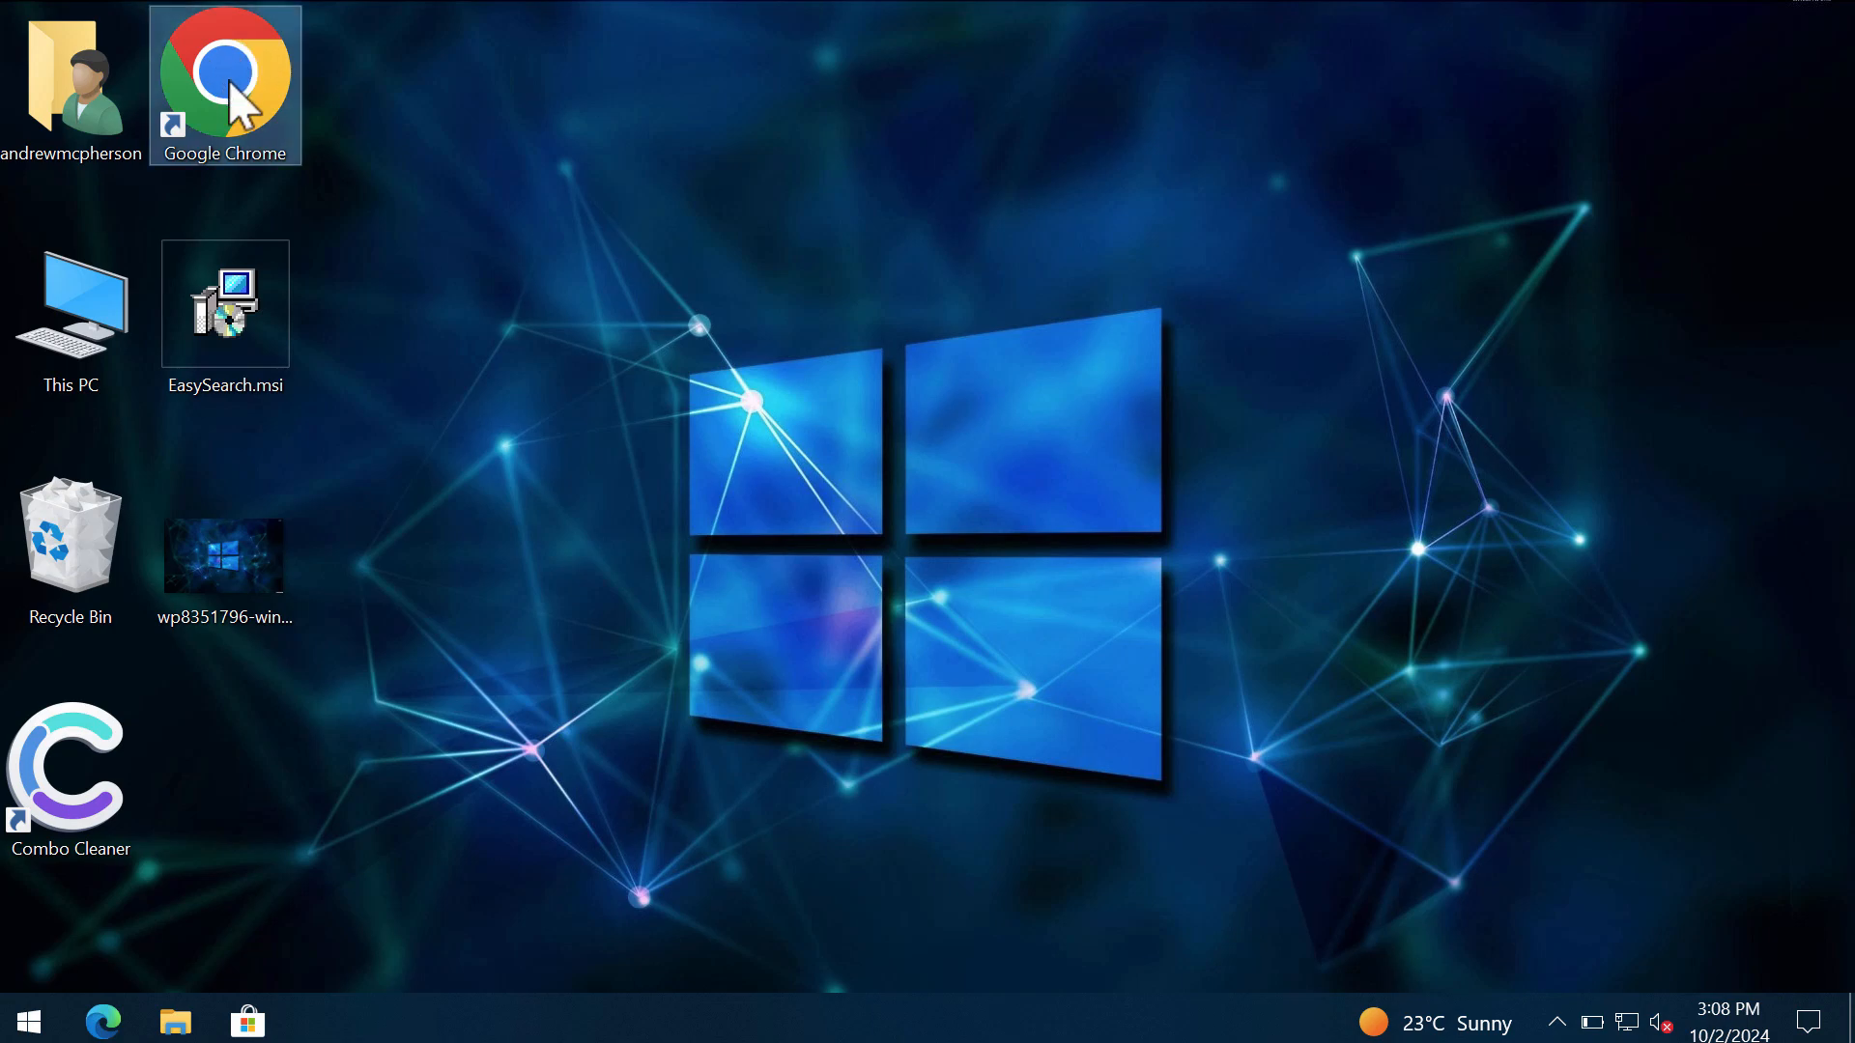
left_click(1831, 91)
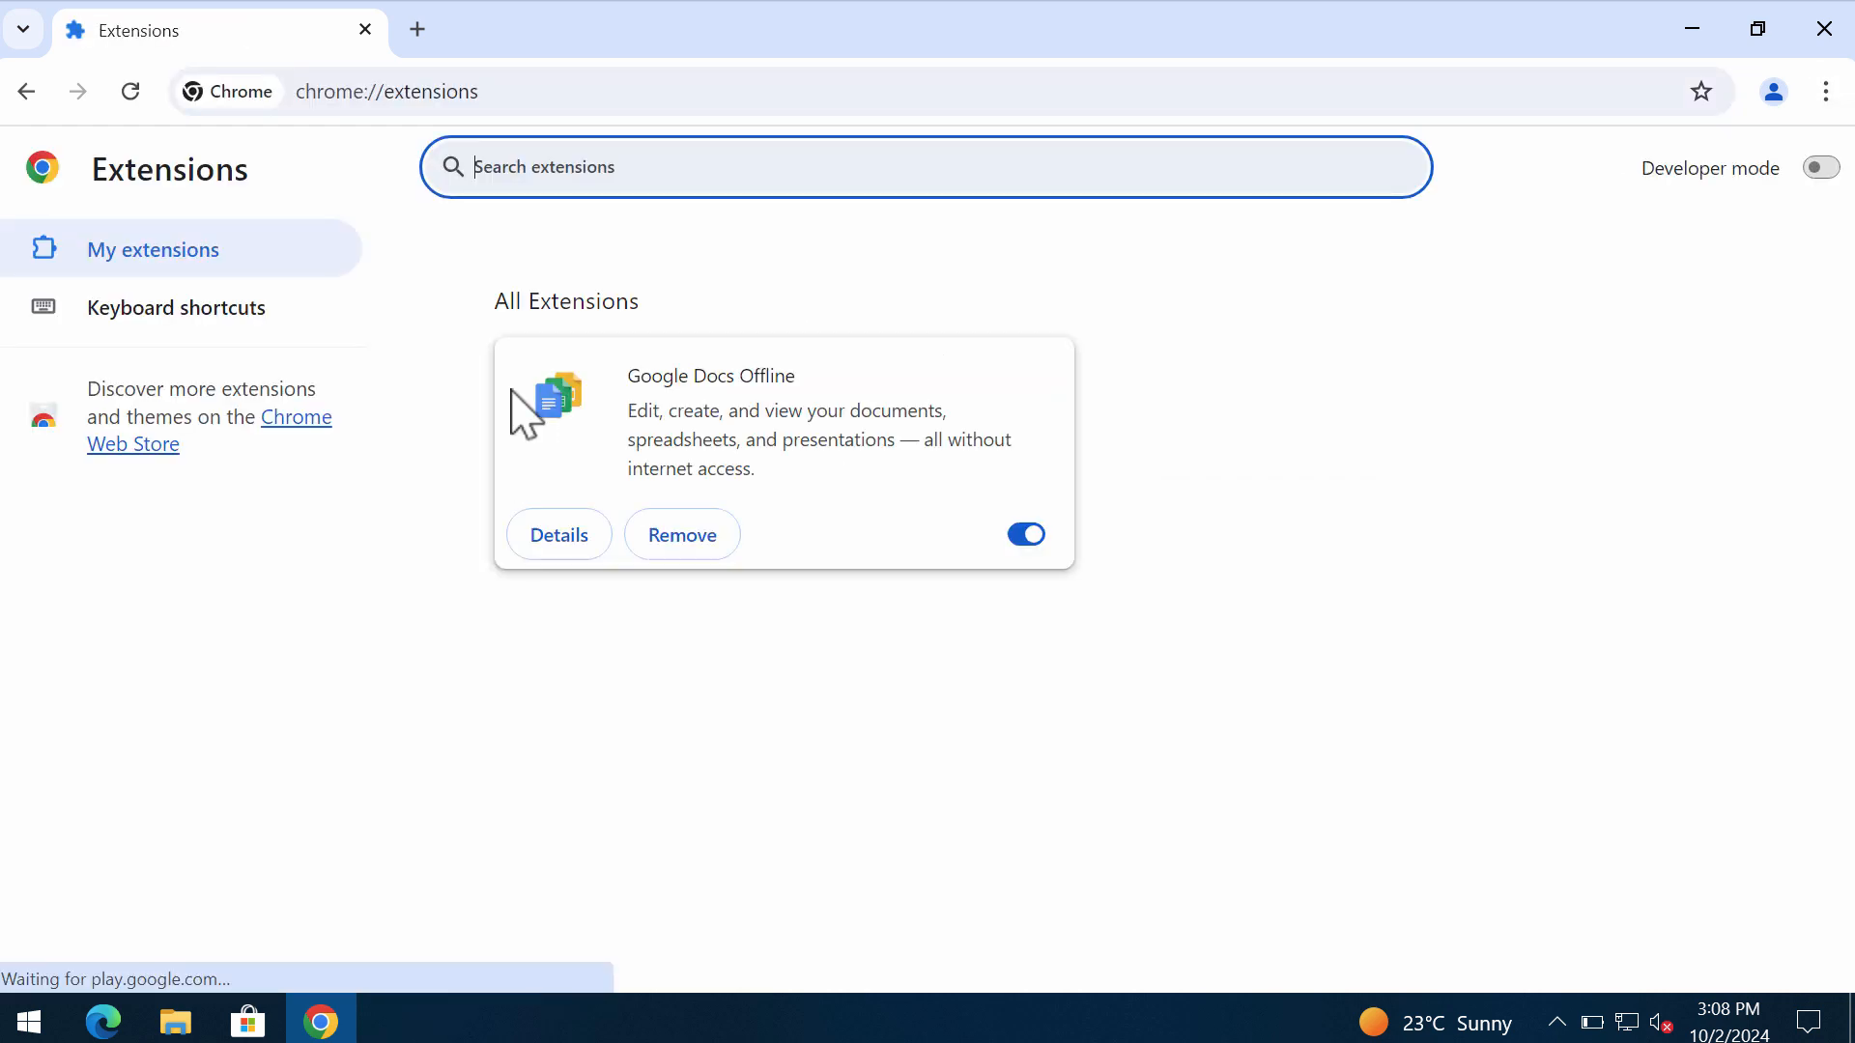
mouse_move(1226, 470)
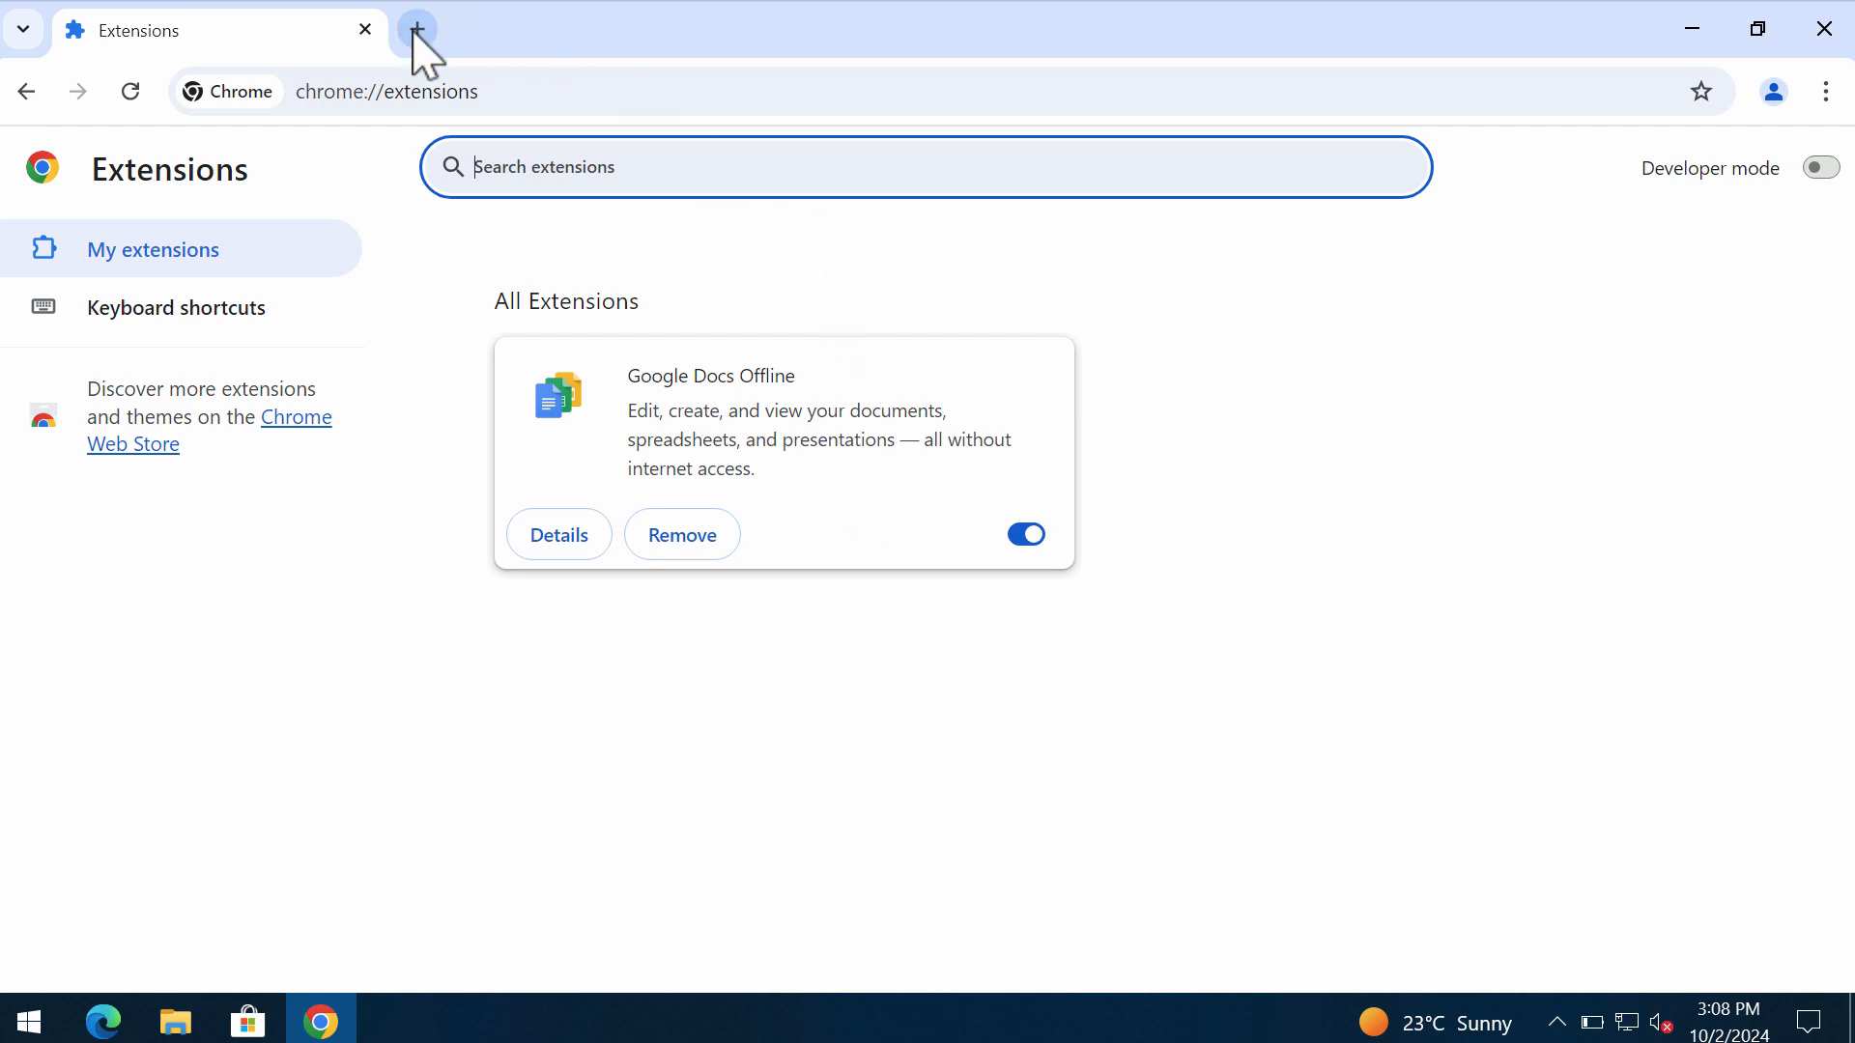
left_click(416, 29)
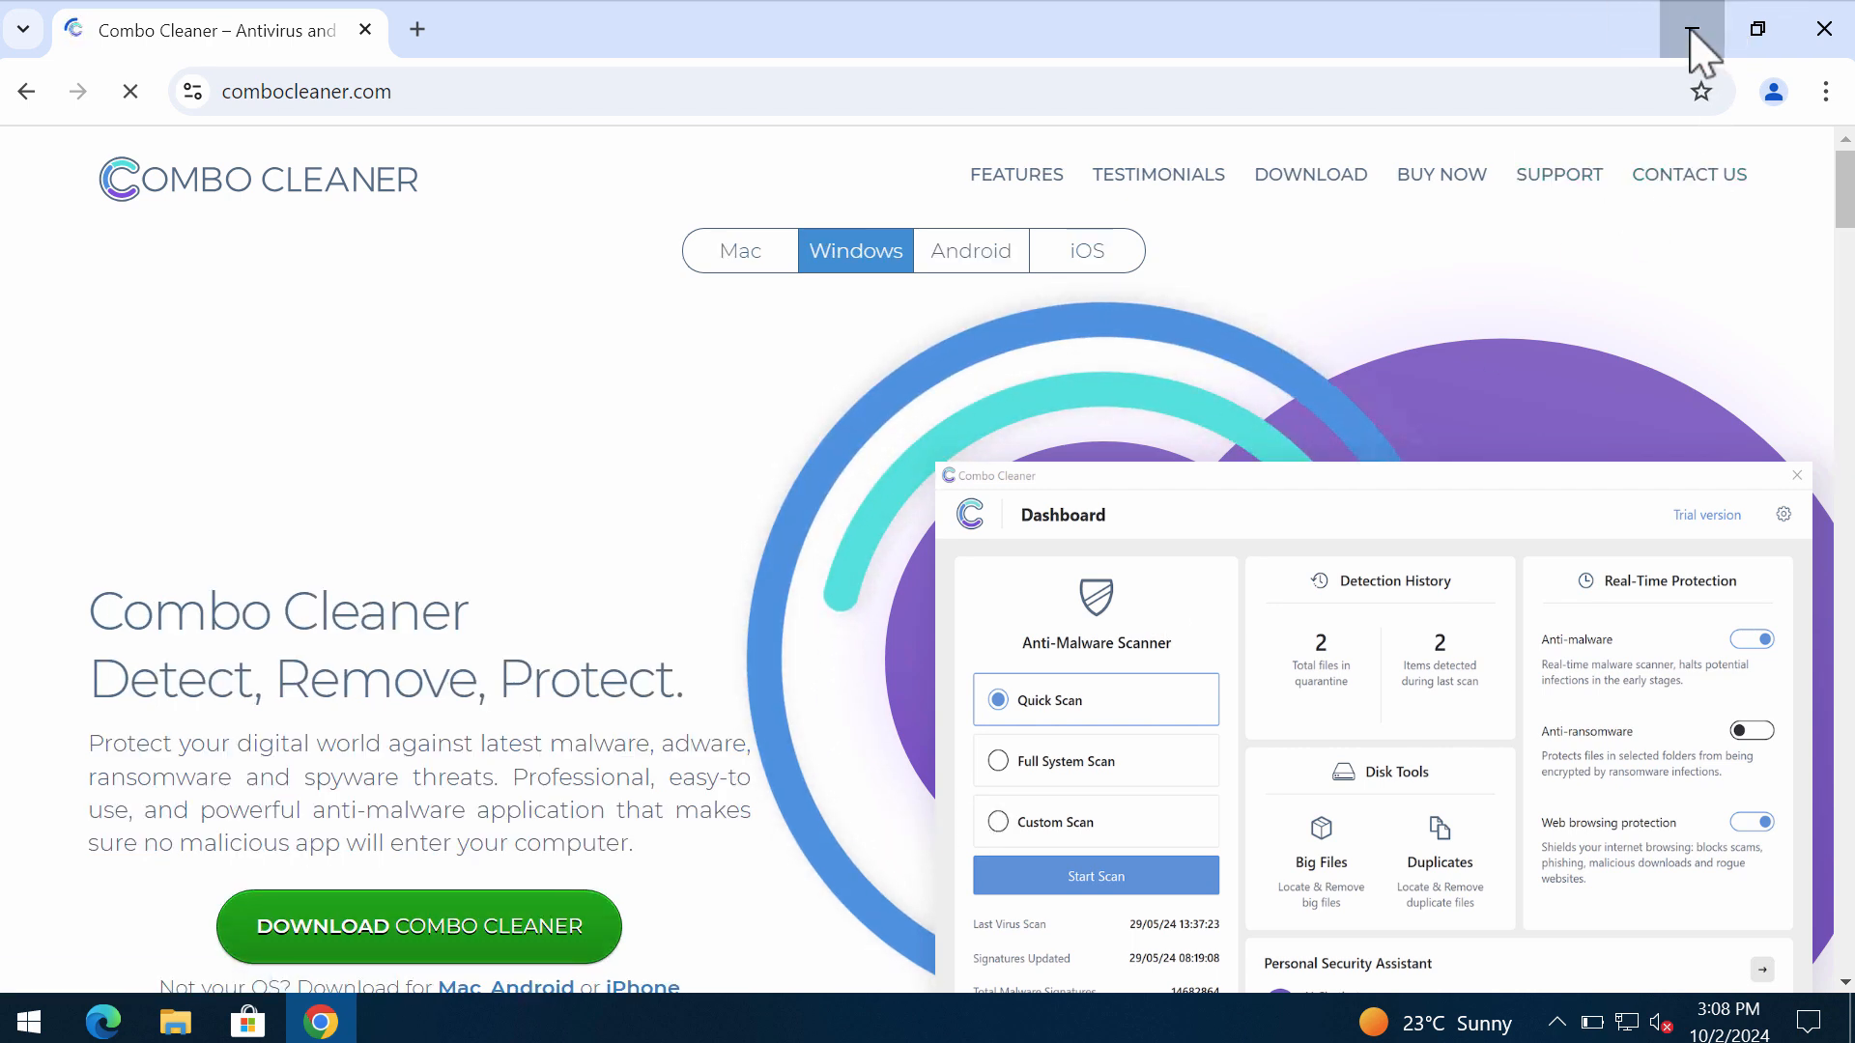
left_click(1689, 27)
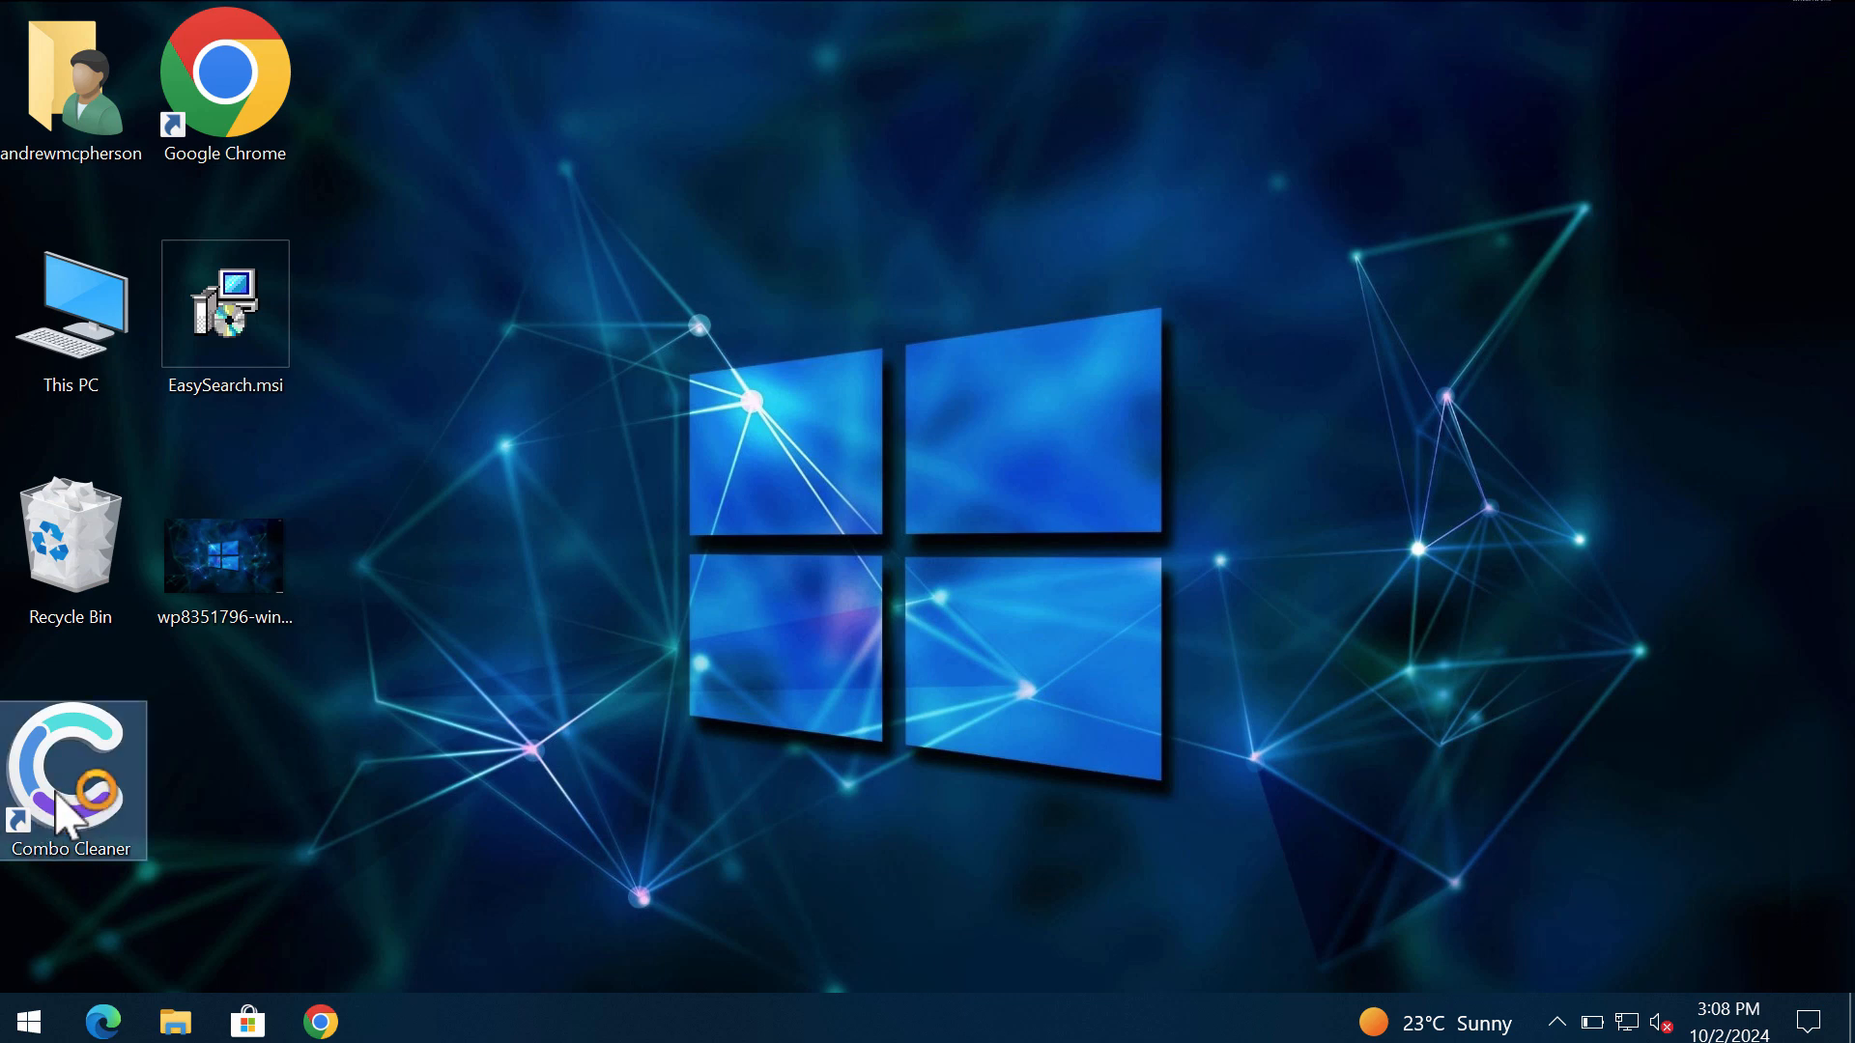
Launch Combo Cleaner from the desktop and bring its window forward over the product site.
double_click(72, 780)
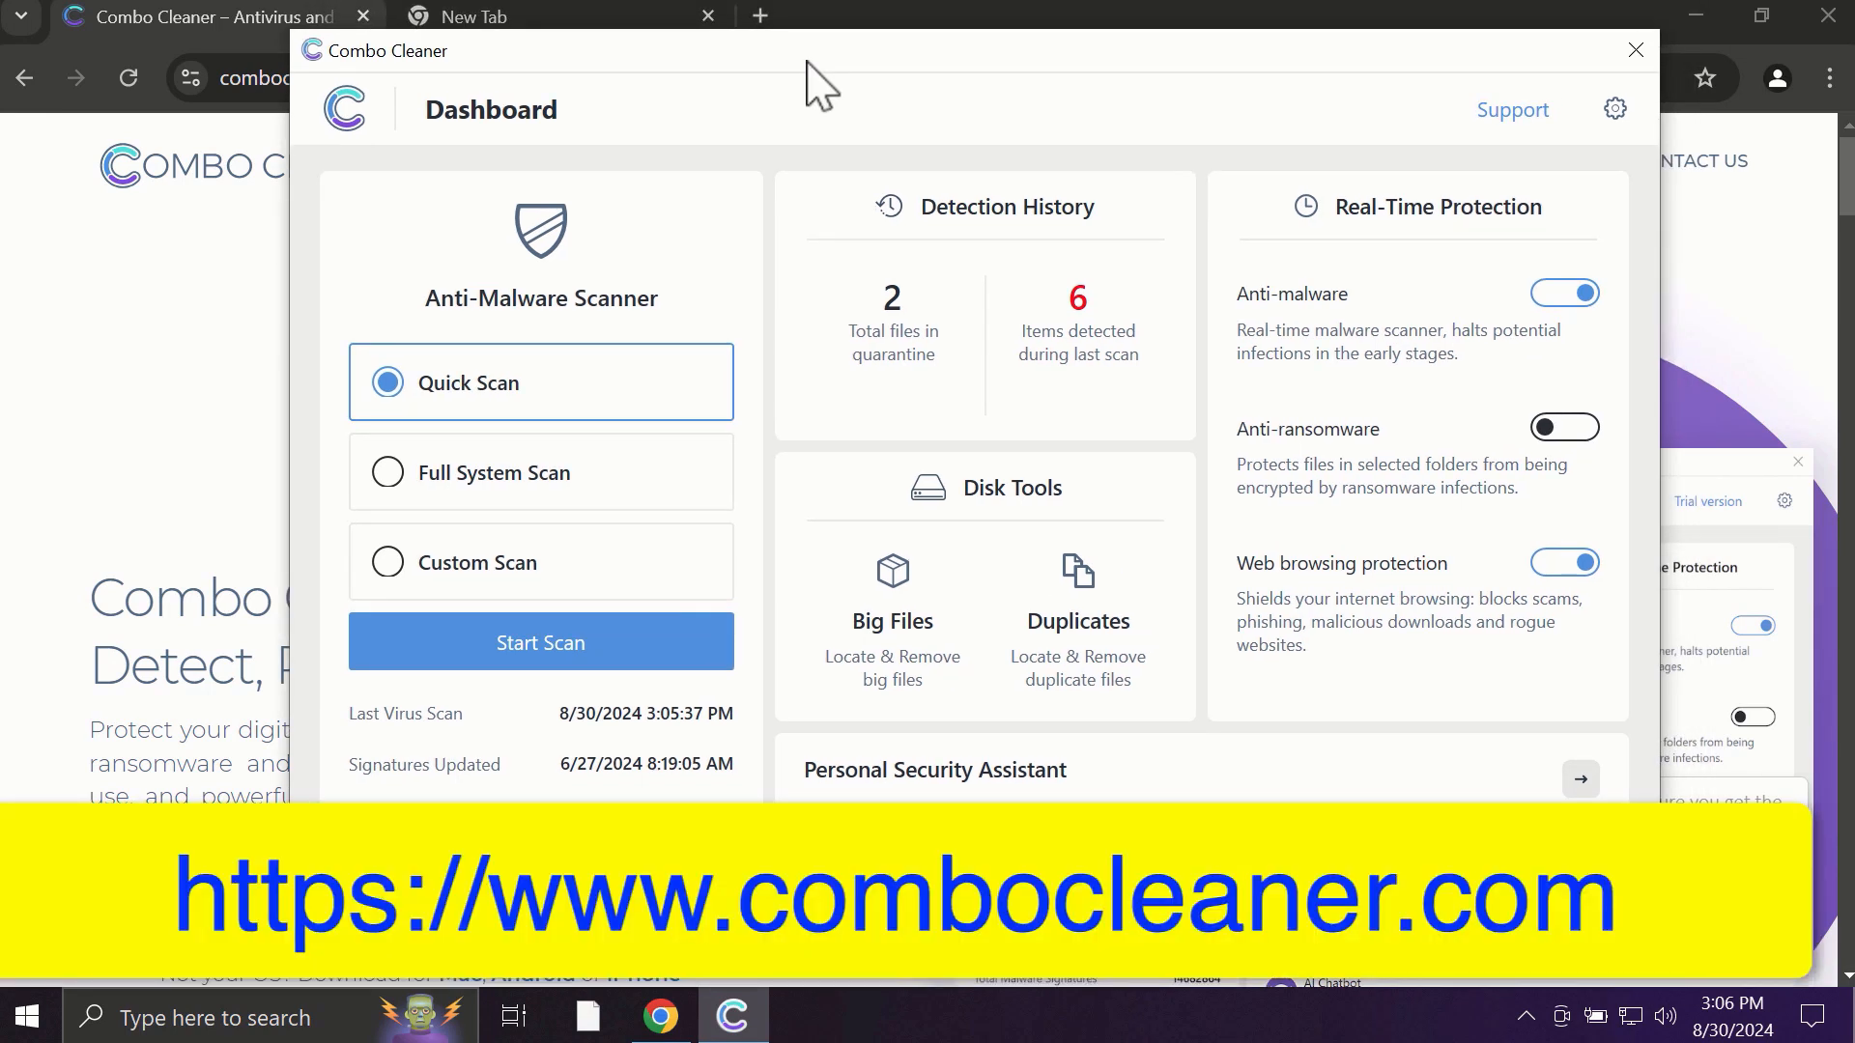
mouse_move(319, 413)
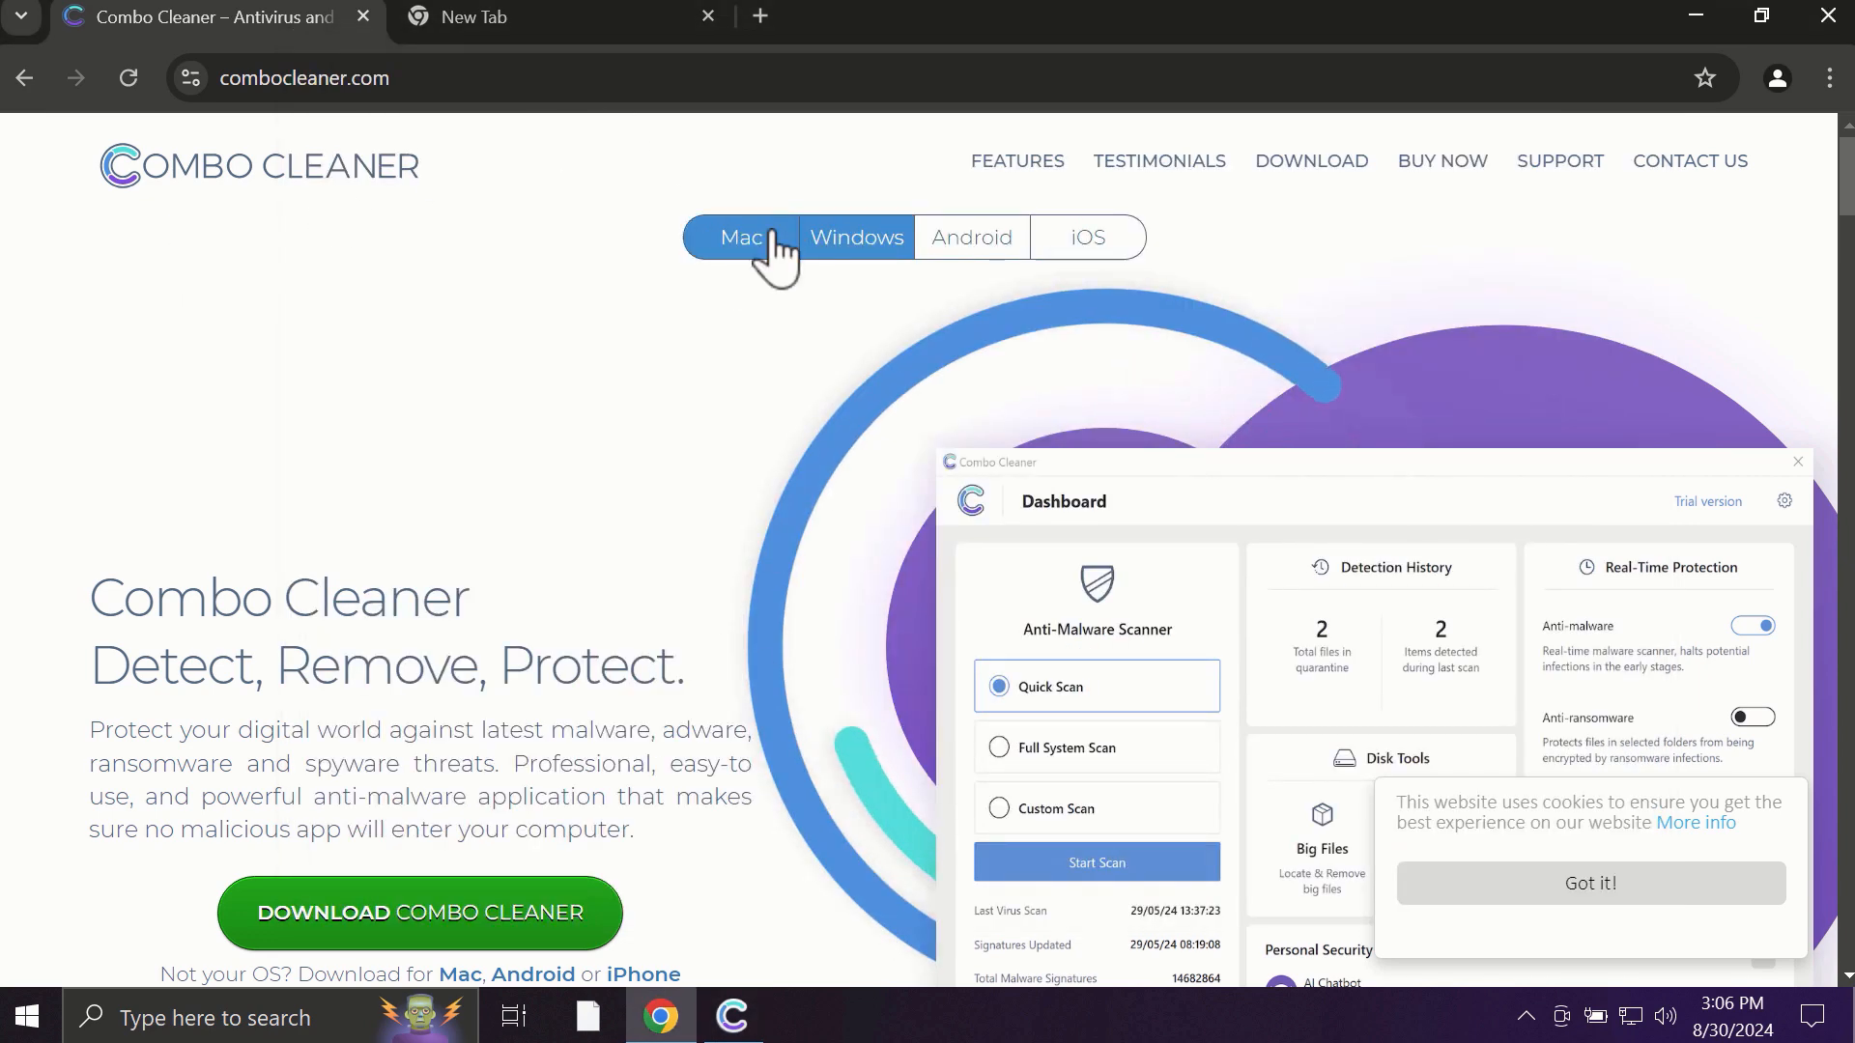
left_click(856, 236)
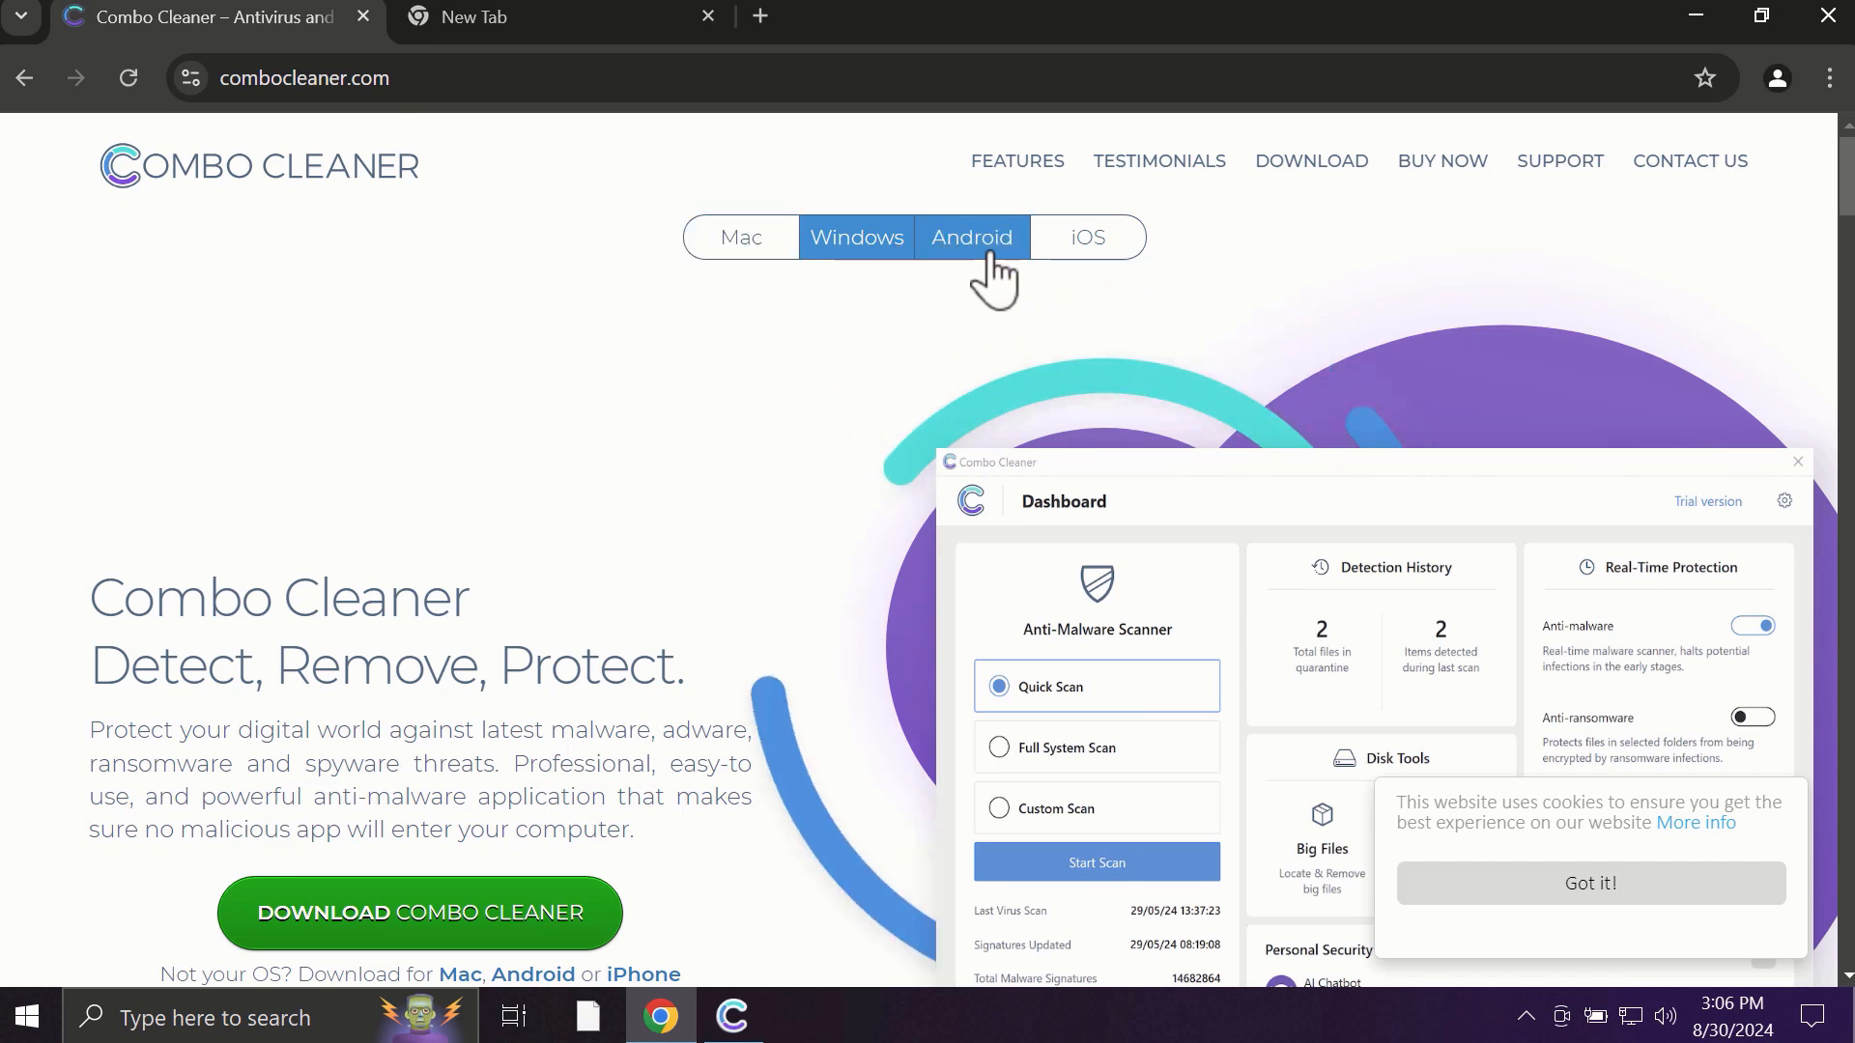
left_click(855, 236)
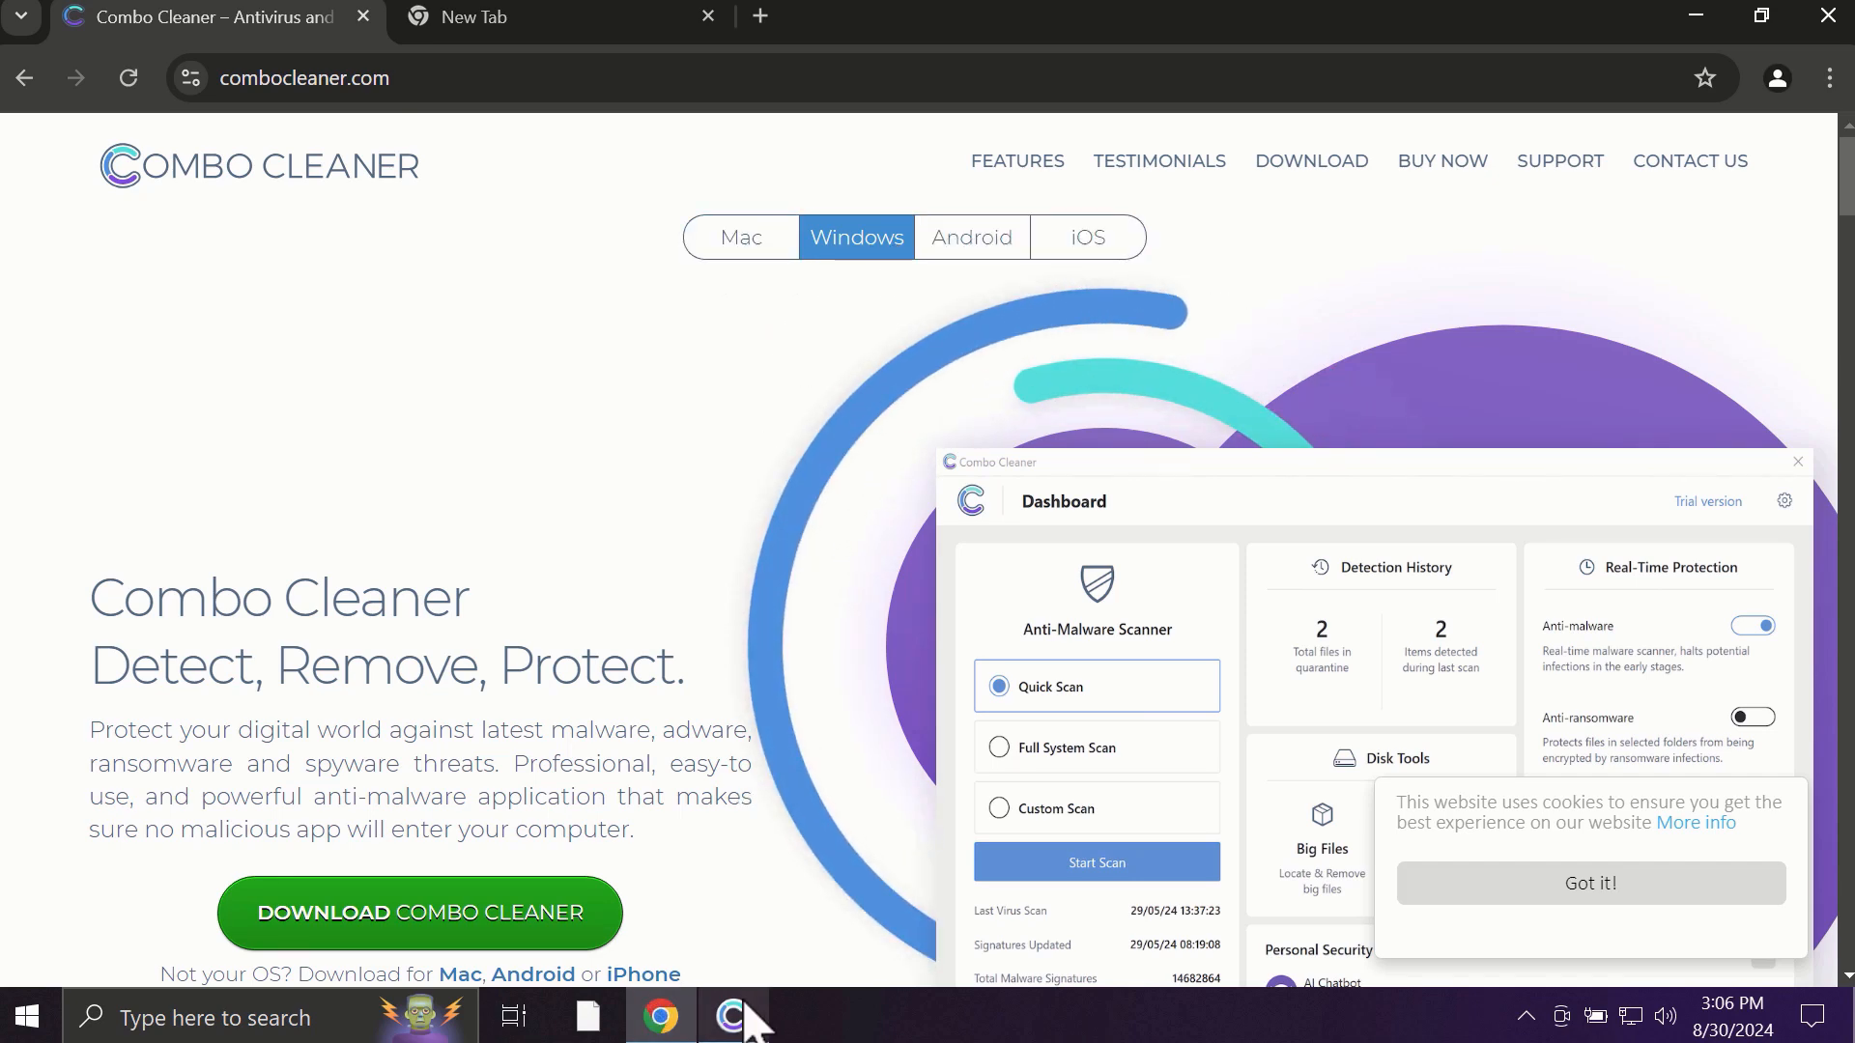
left_click(1095, 861)
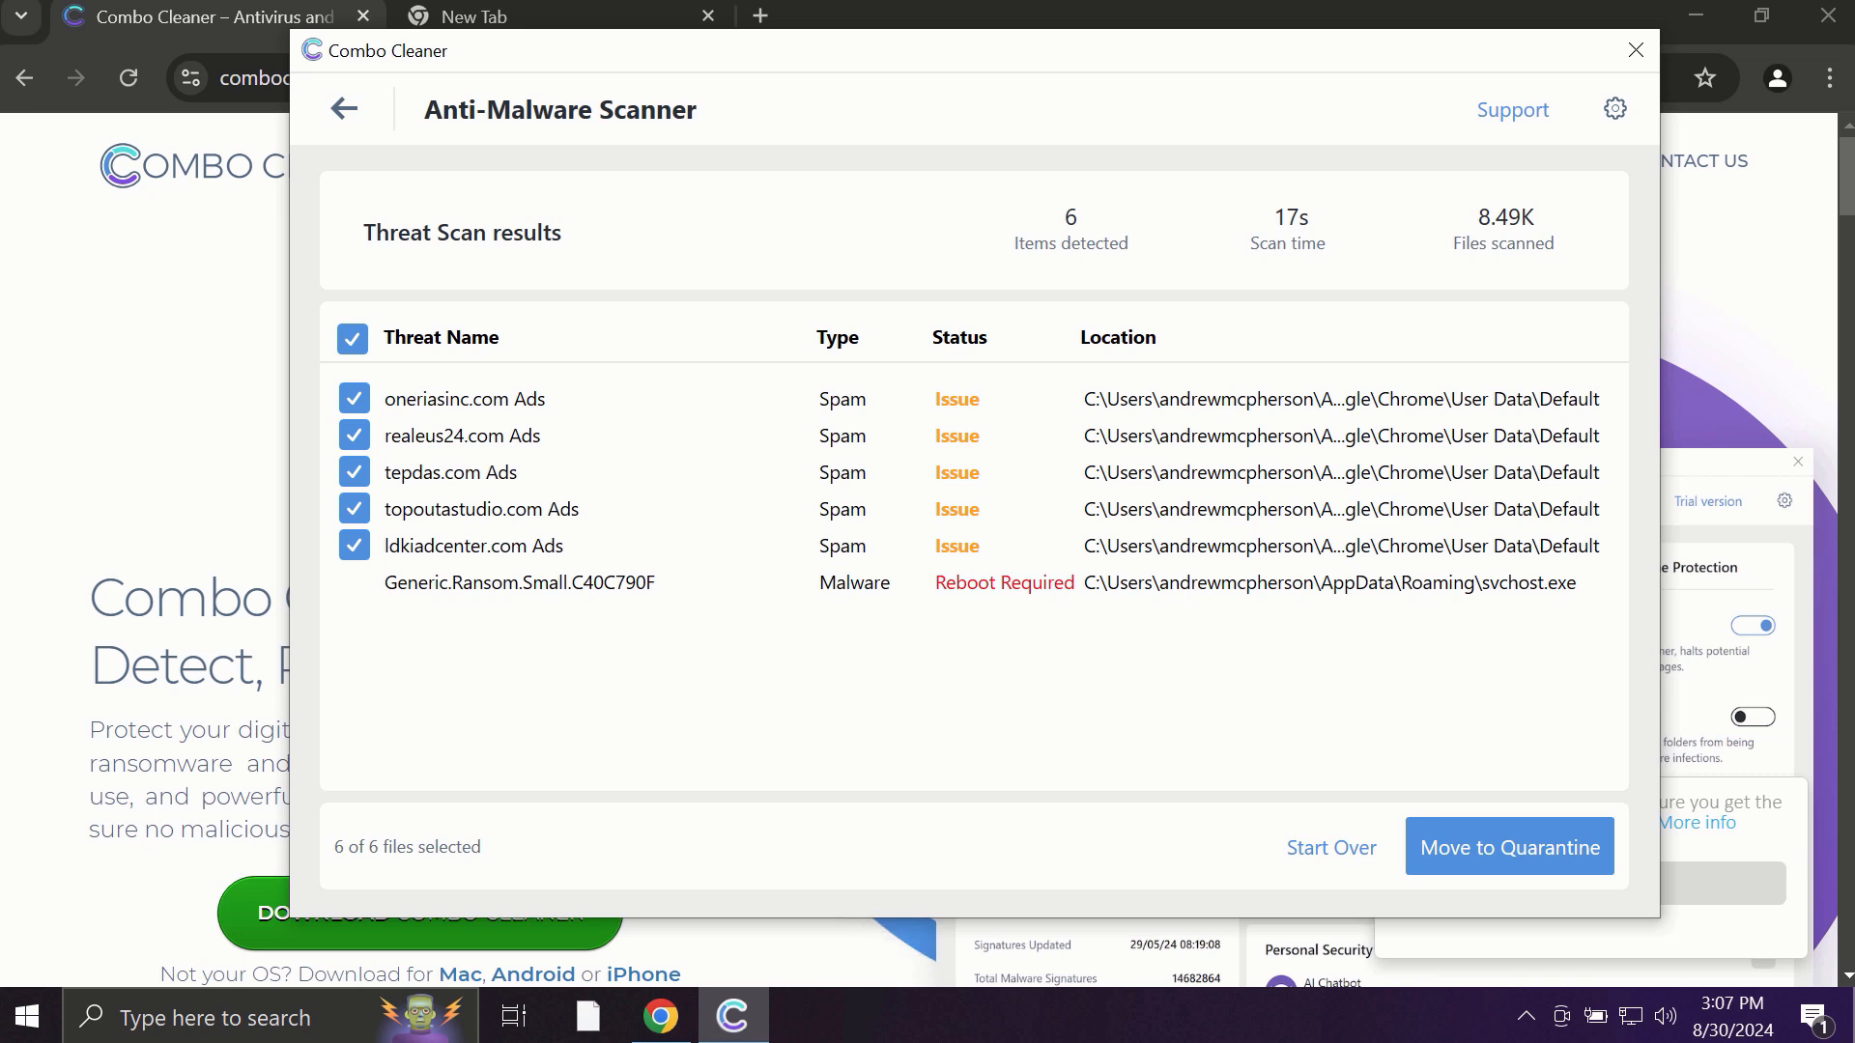
mouse_move(1169, 295)
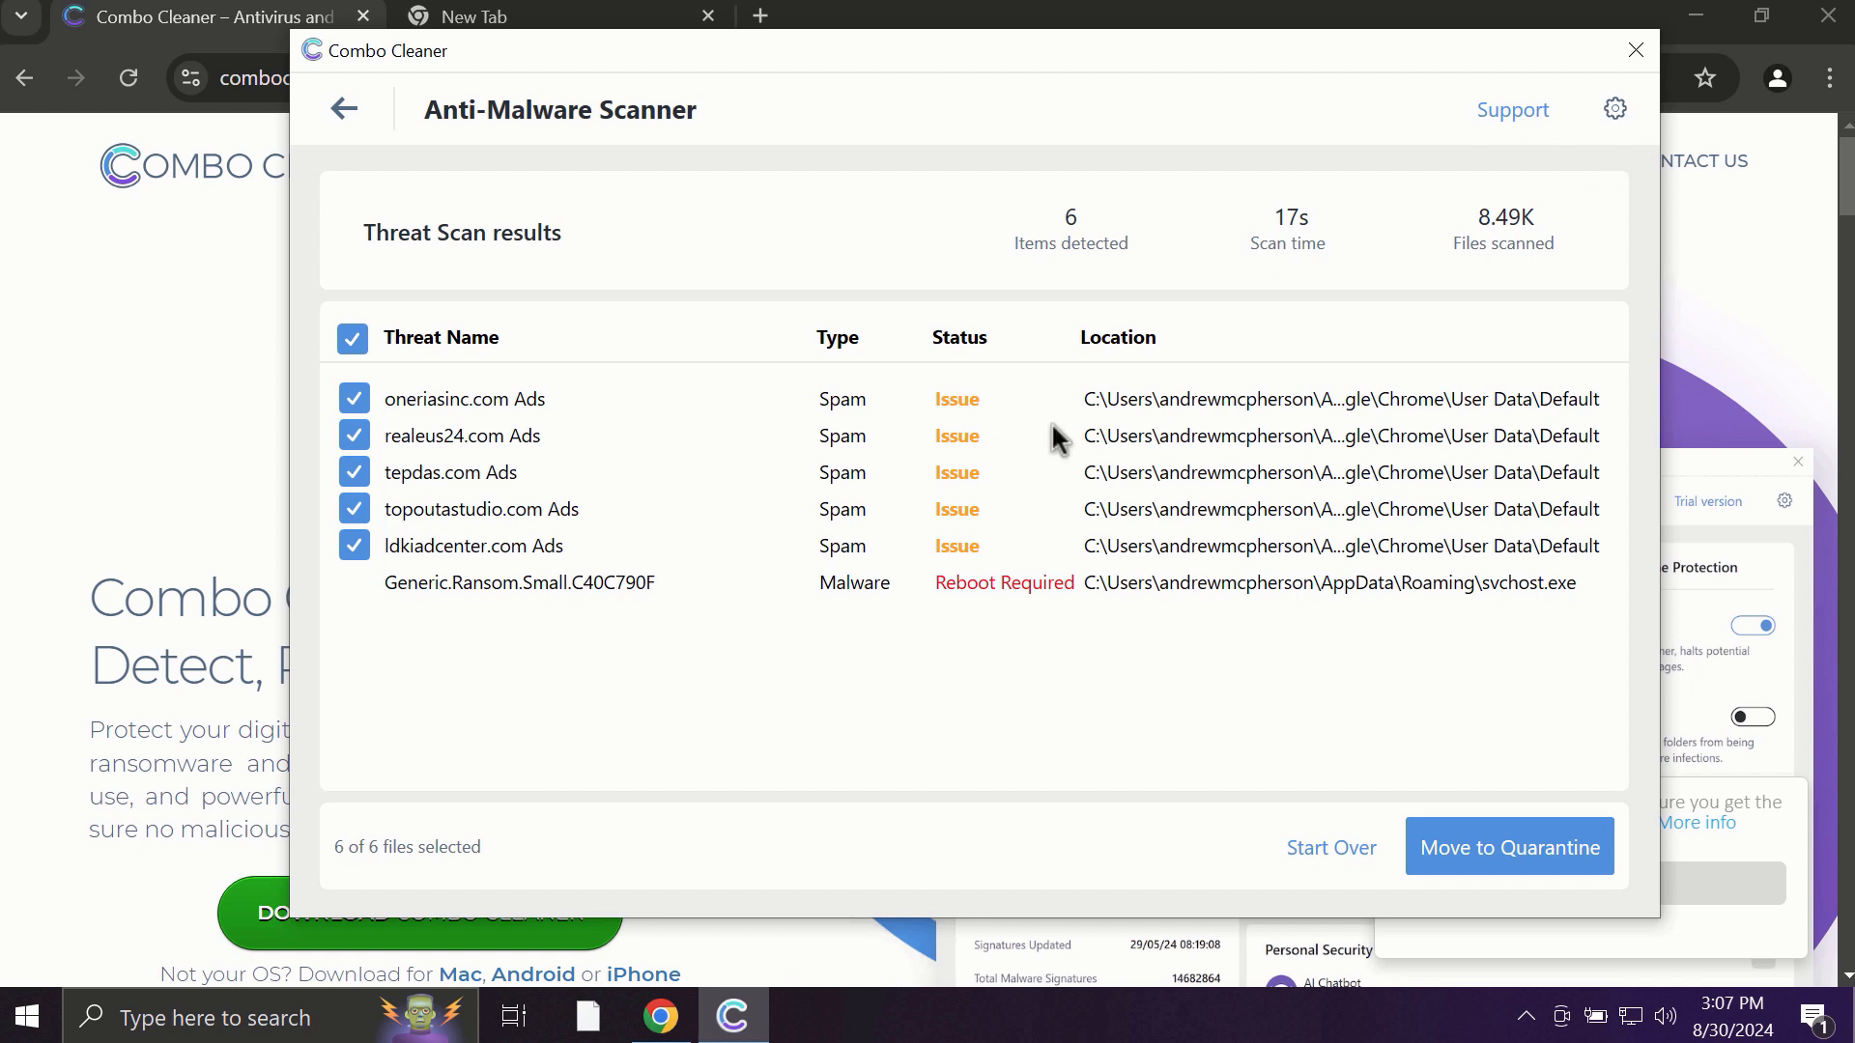
mouse_move(1057, 438)
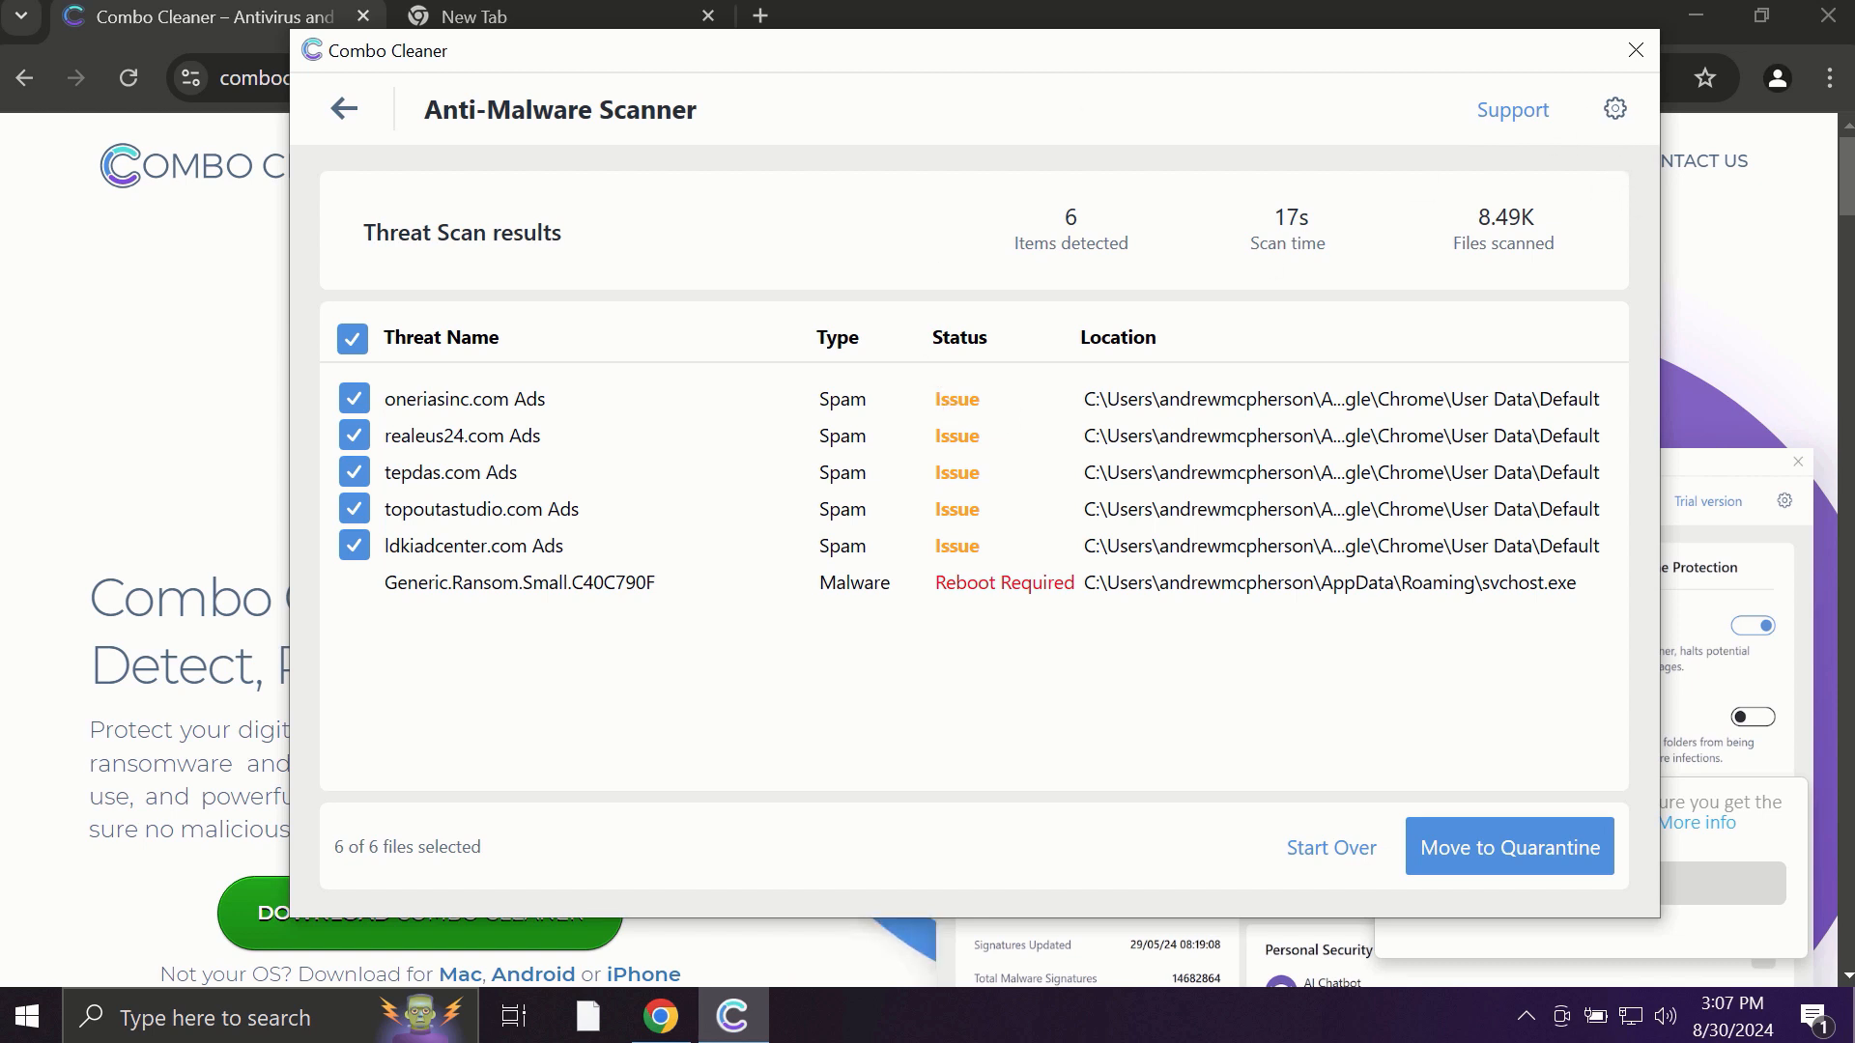
mouse_move(1615, 108)
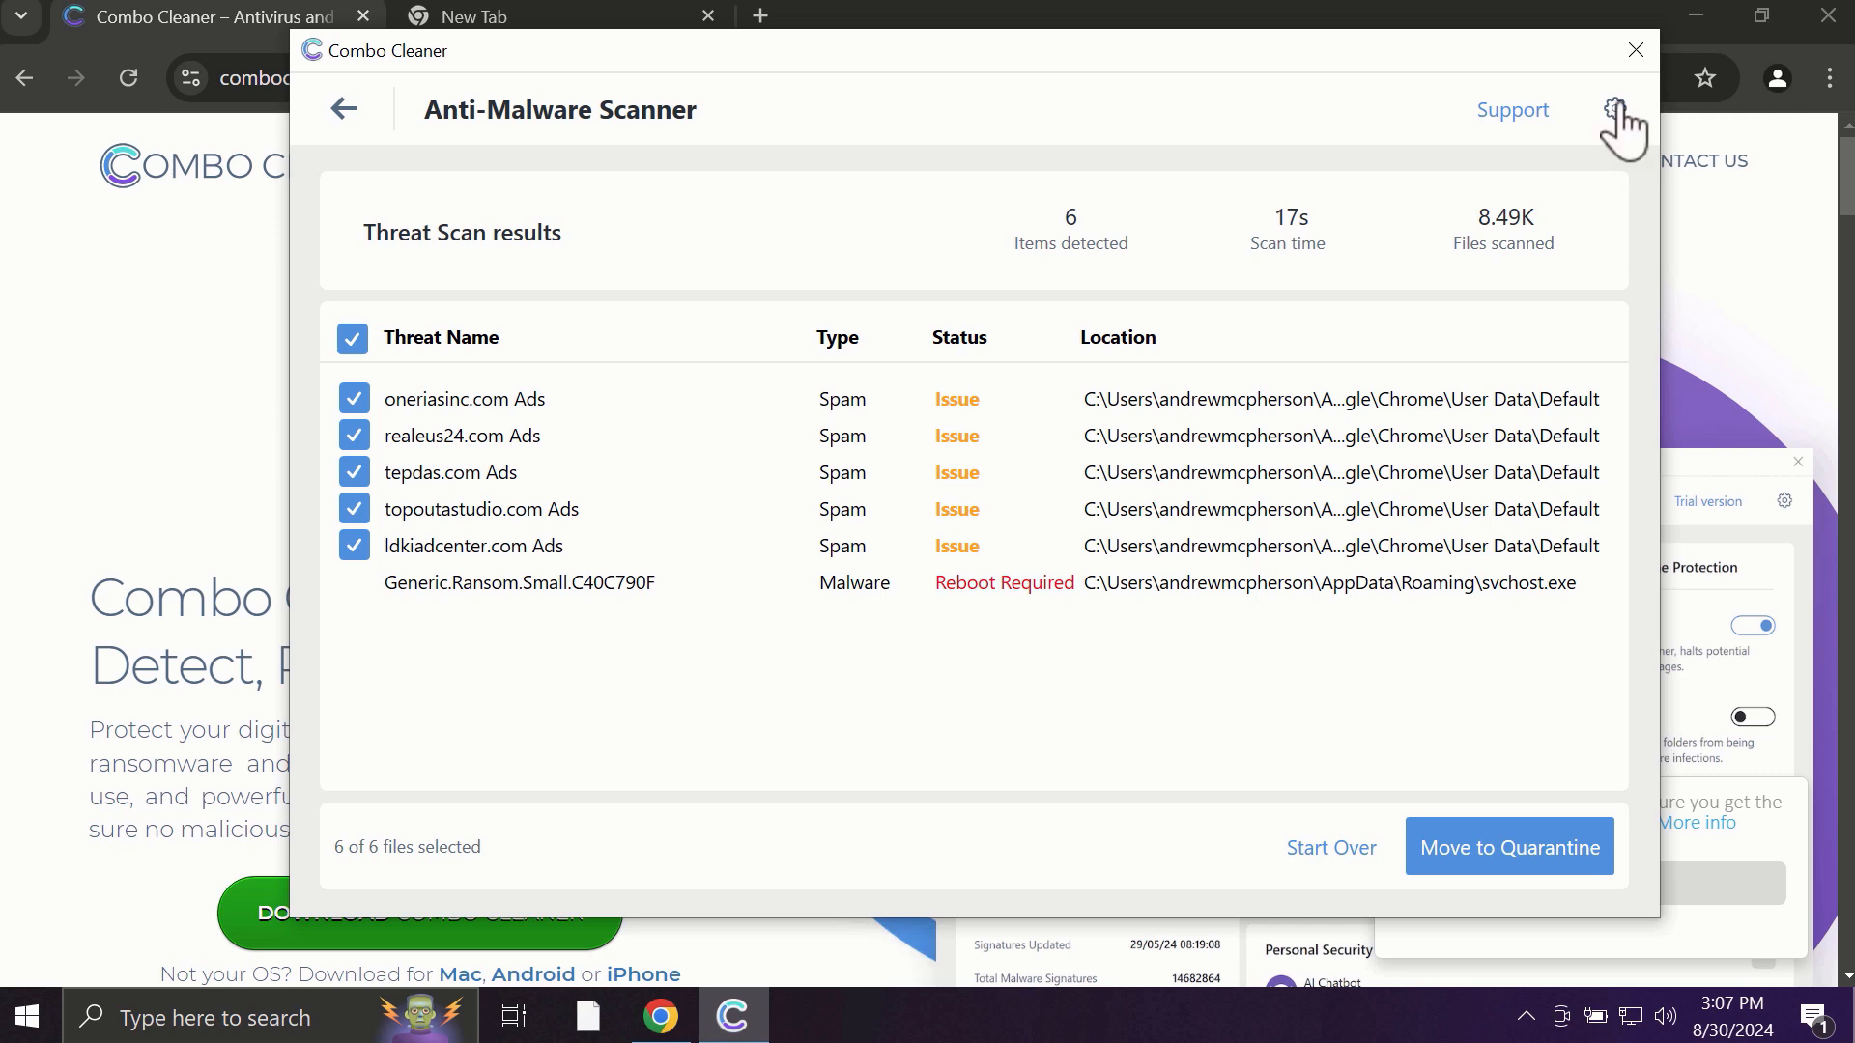
View the Anti-Ransomware settings, then return to the Dashboard showing 6 detected items.
left_click(1615, 108)
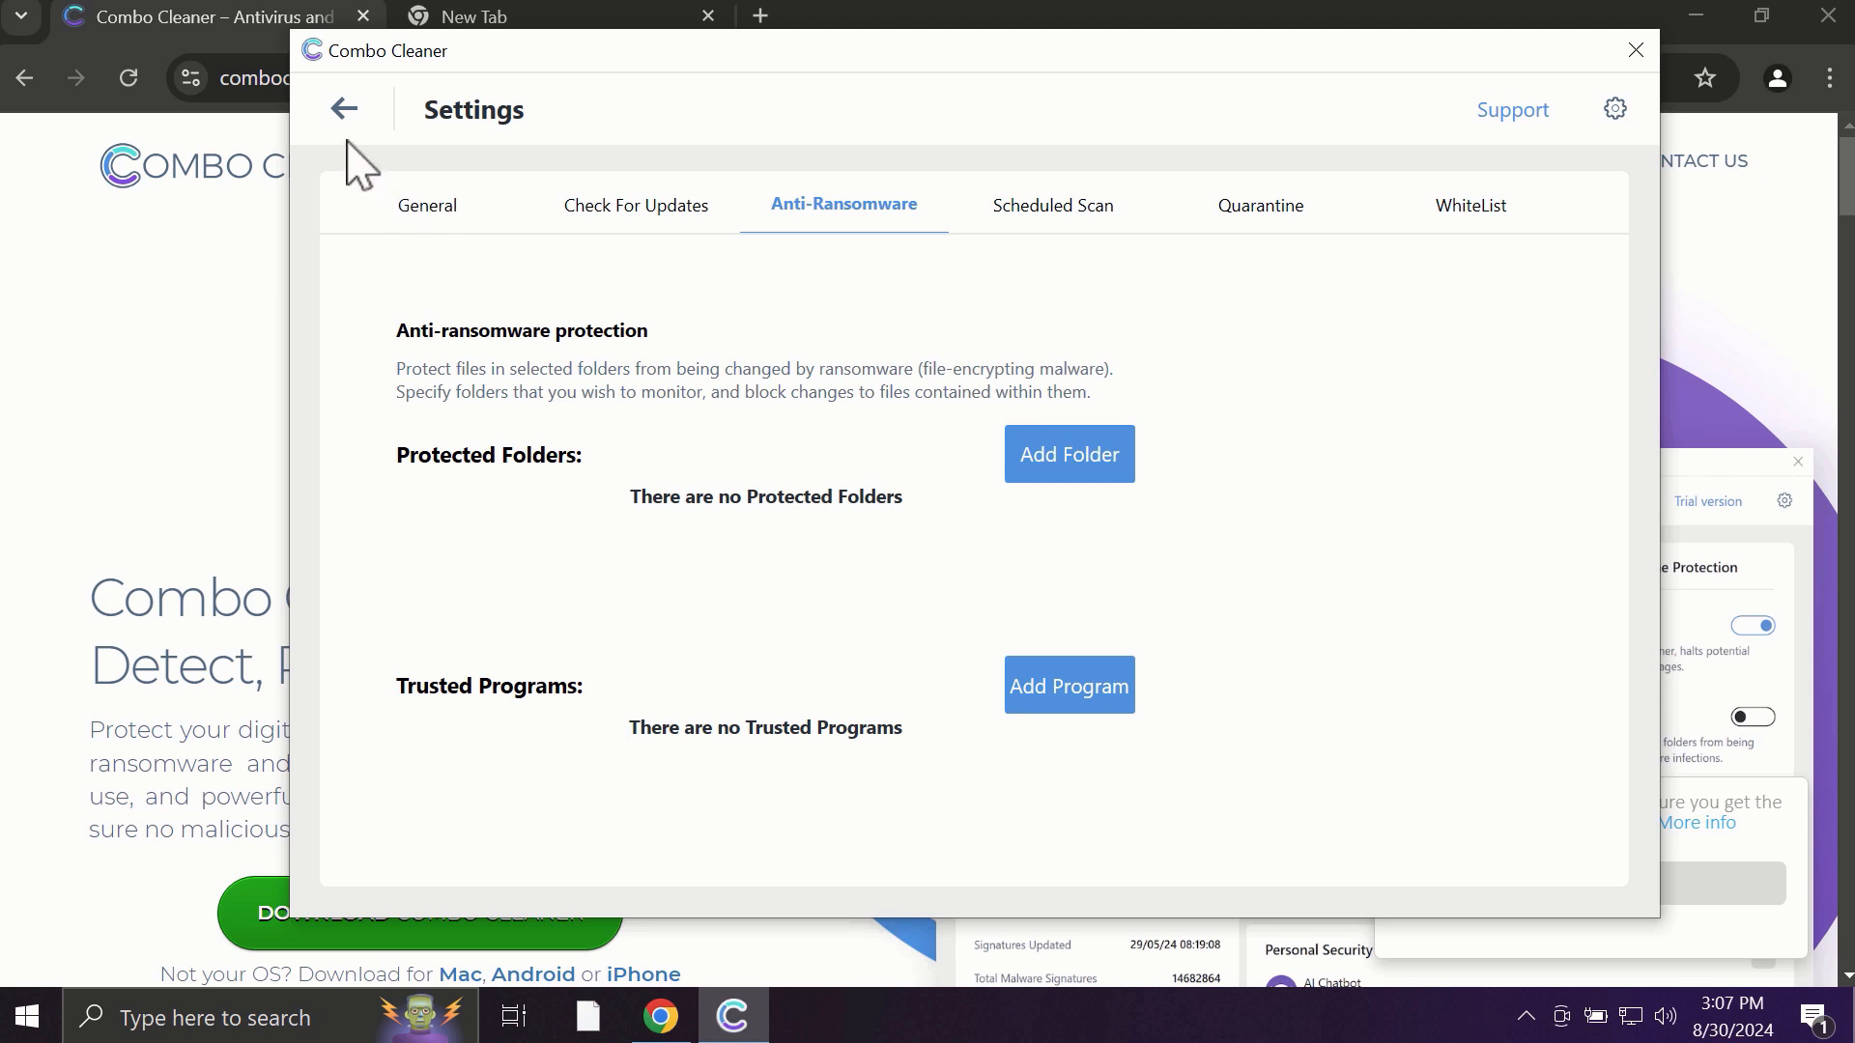
mouse_move(344, 108)
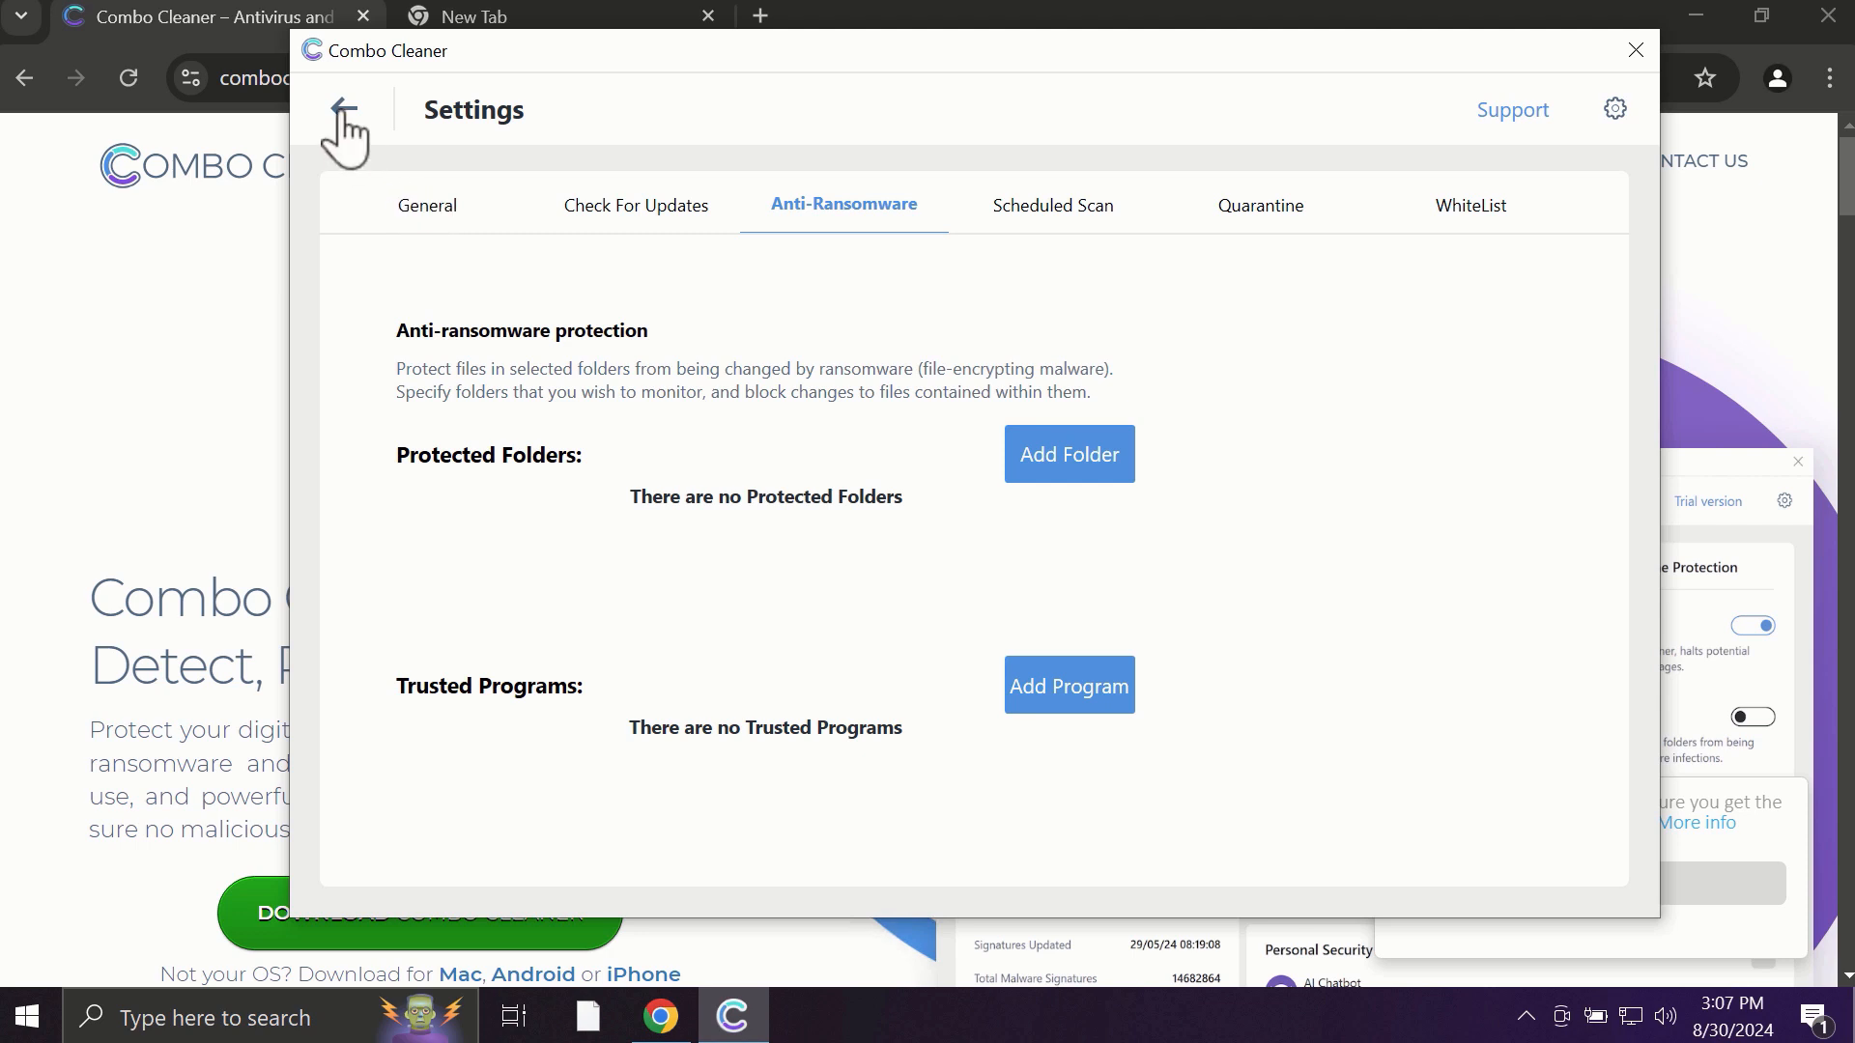
left_click(344, 127)
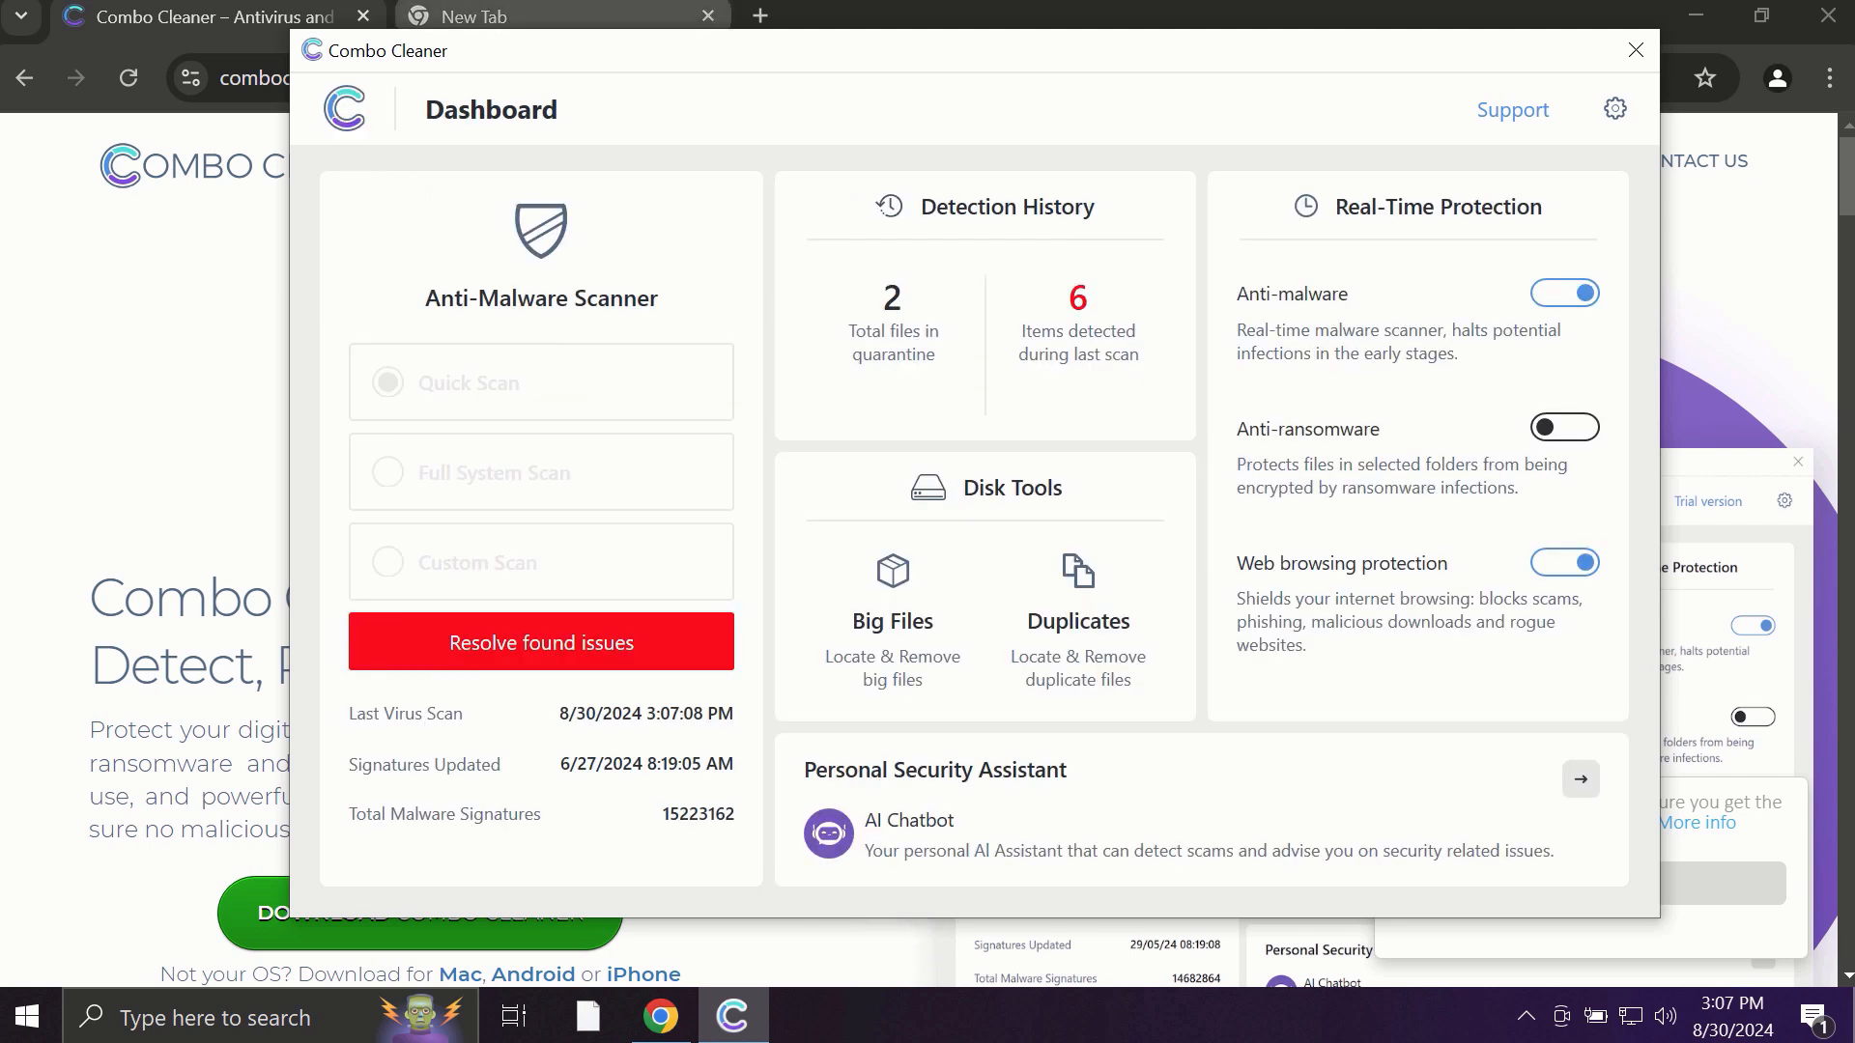